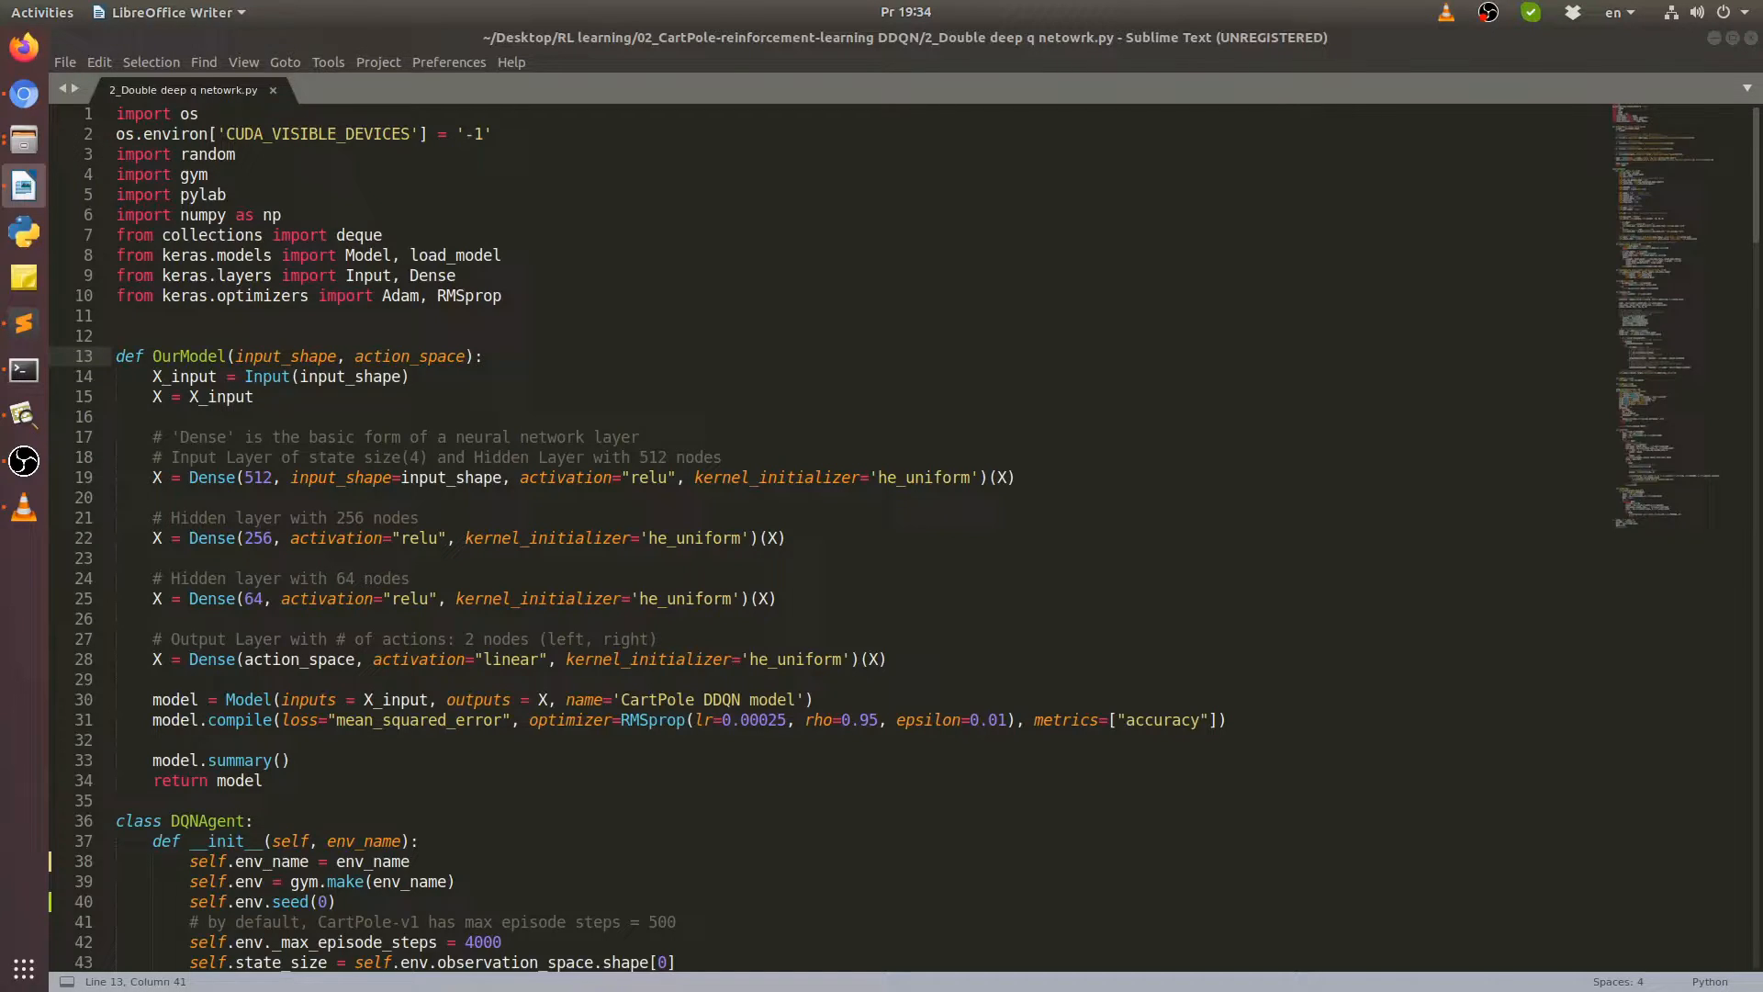
# Scroll past __init__ and update_target_model to the replay() target calculations, lines 112–154.
pyautogui.scroll(-3)
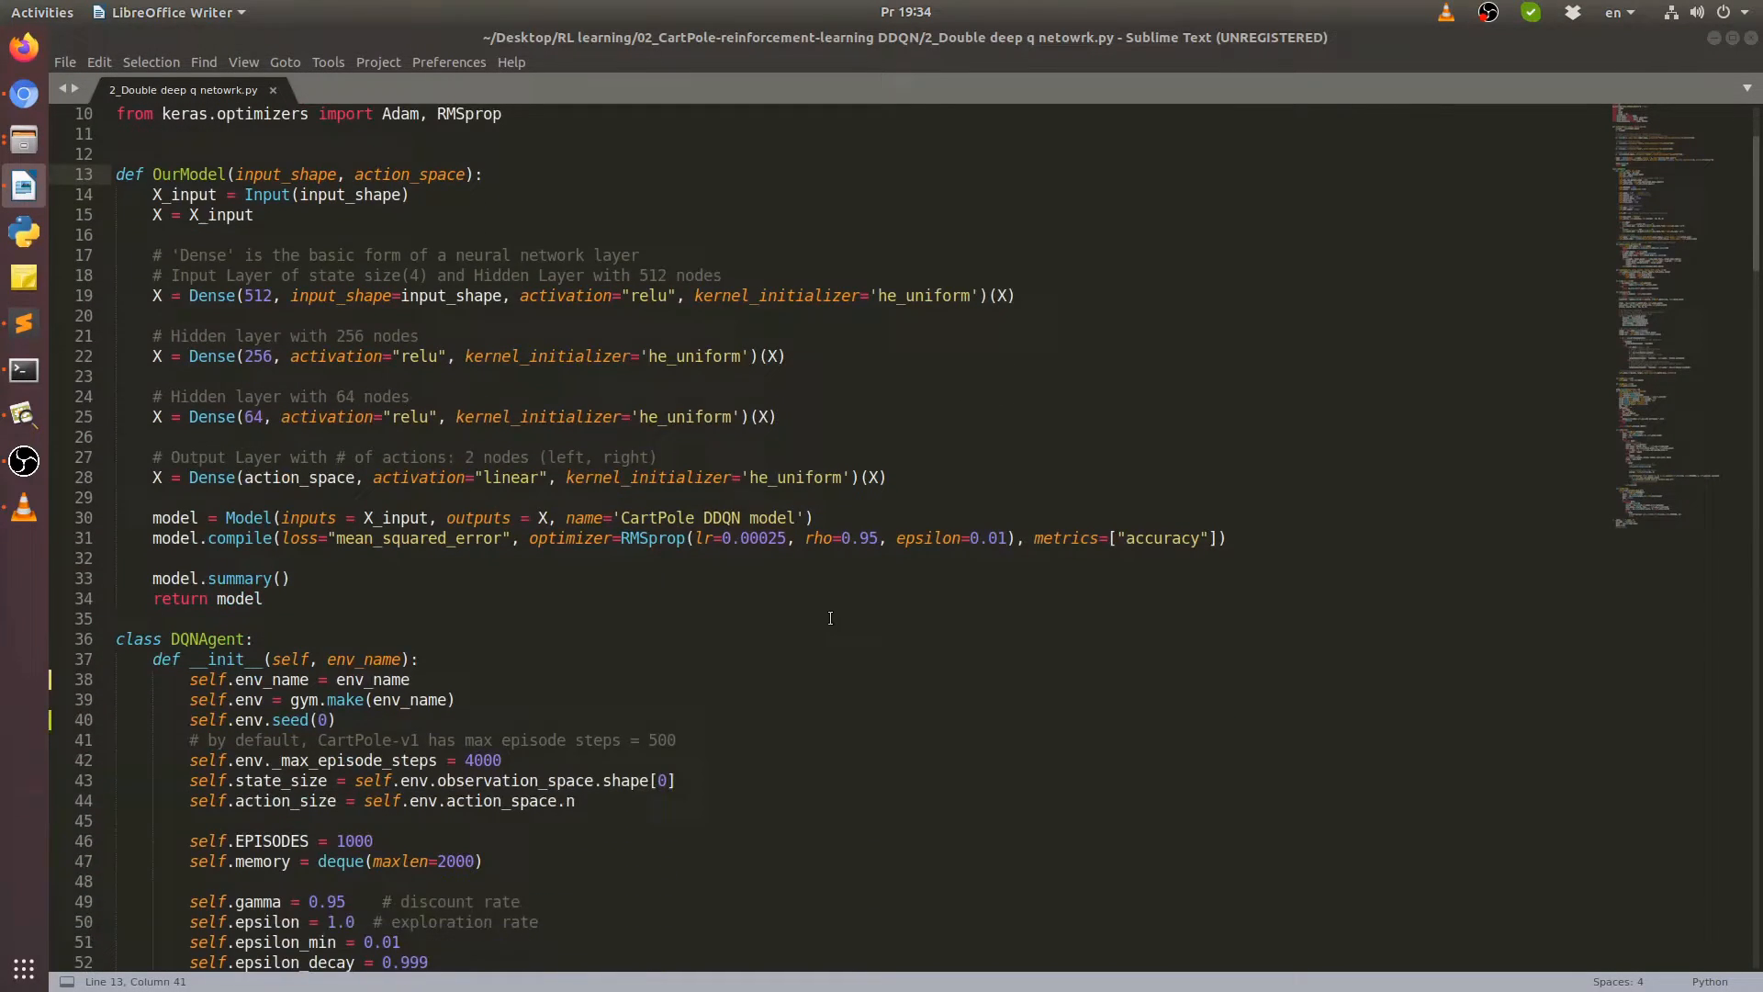
pyautogui.scroll(3)
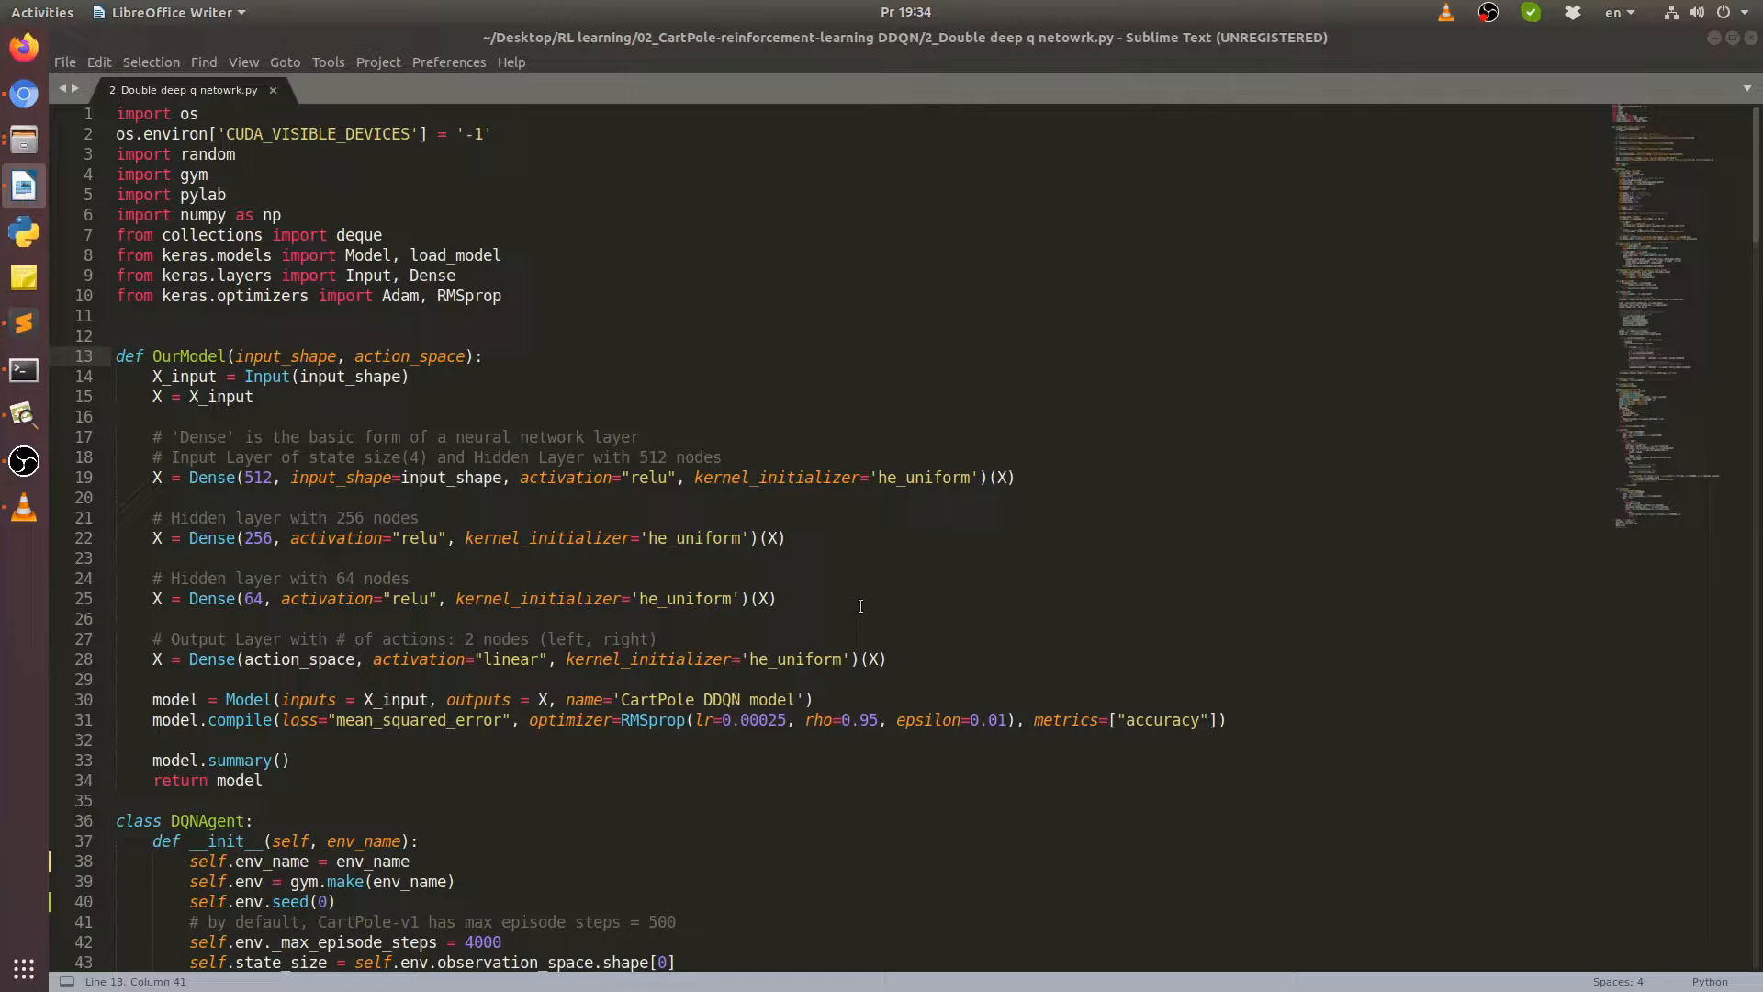
pyautogui.moveTo(861, 607)
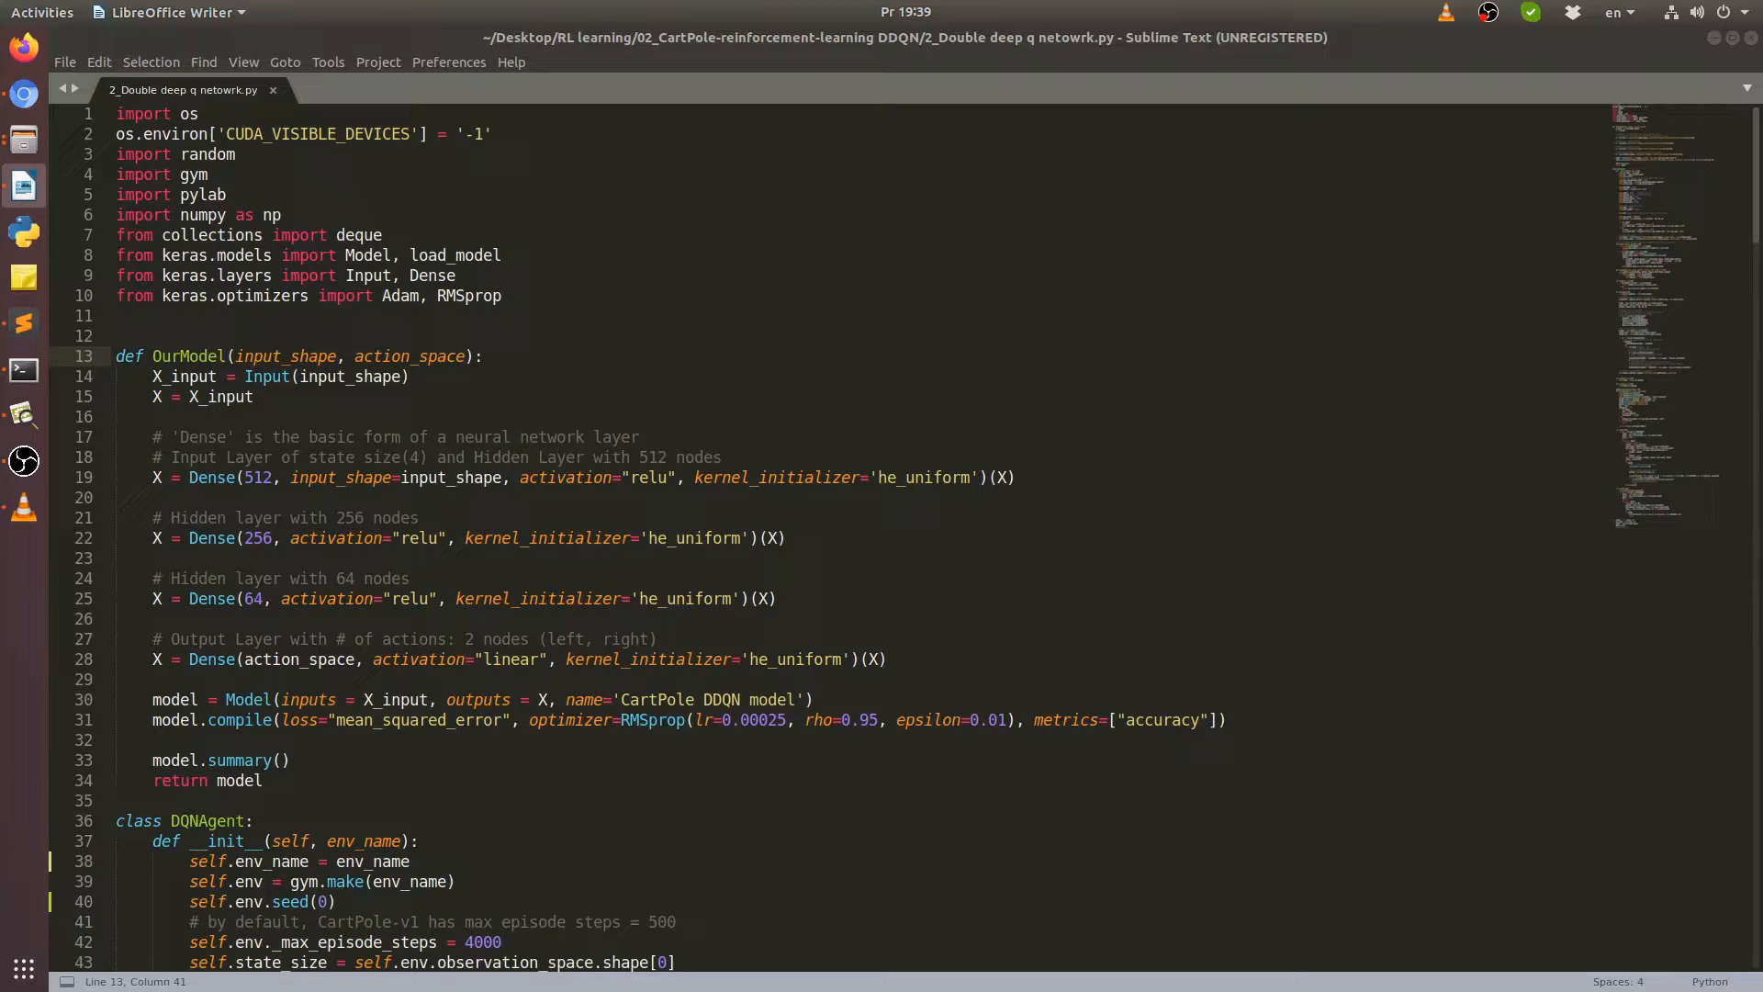
pyautogui.moveTo(560, 579)
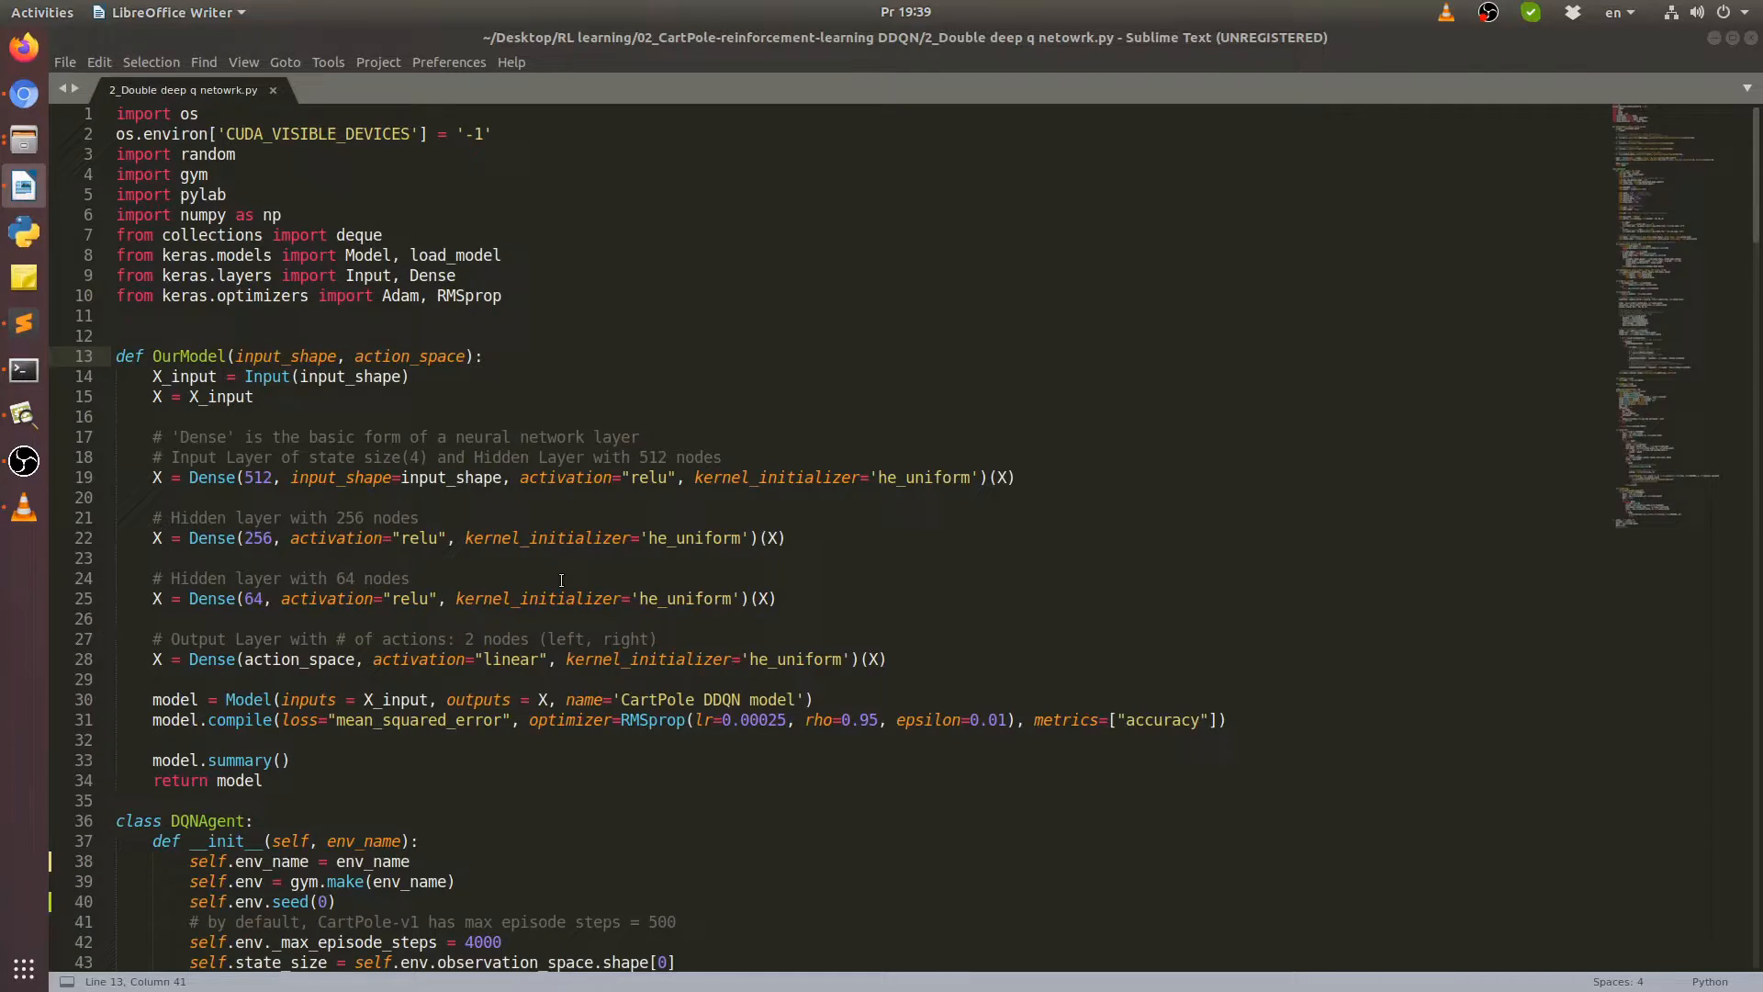
pyautogui.moveTo(626, 516)
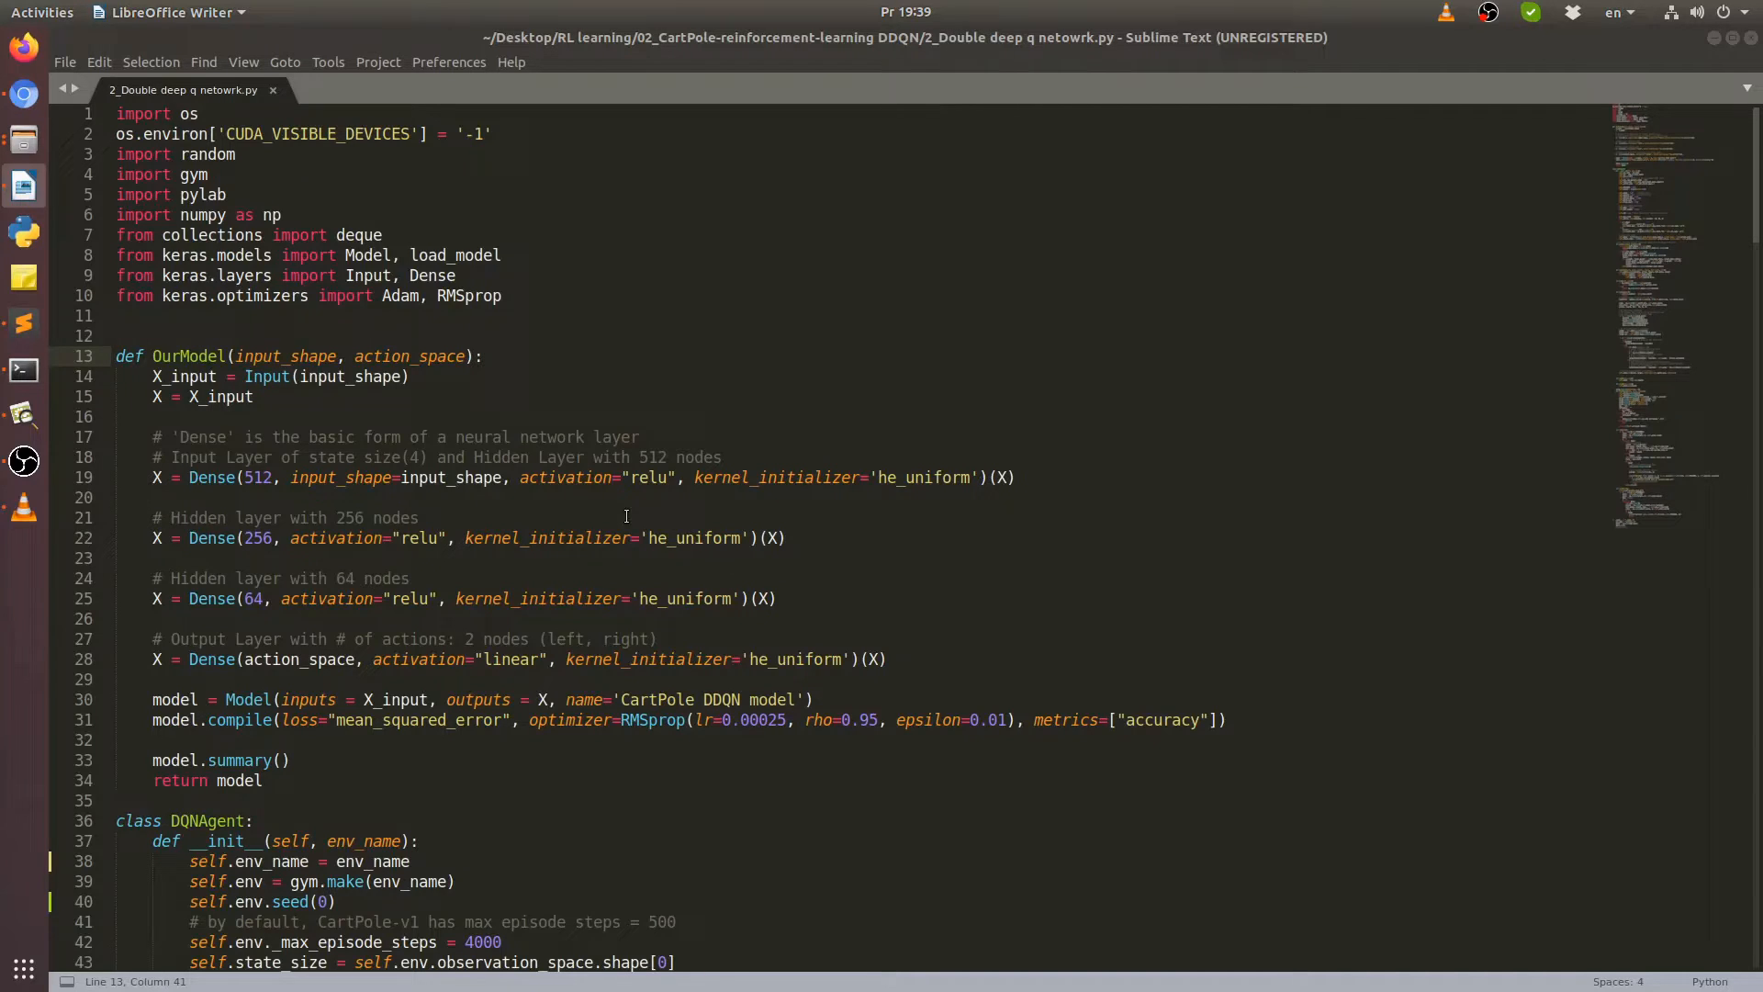
pyautogui.scroll(-3)
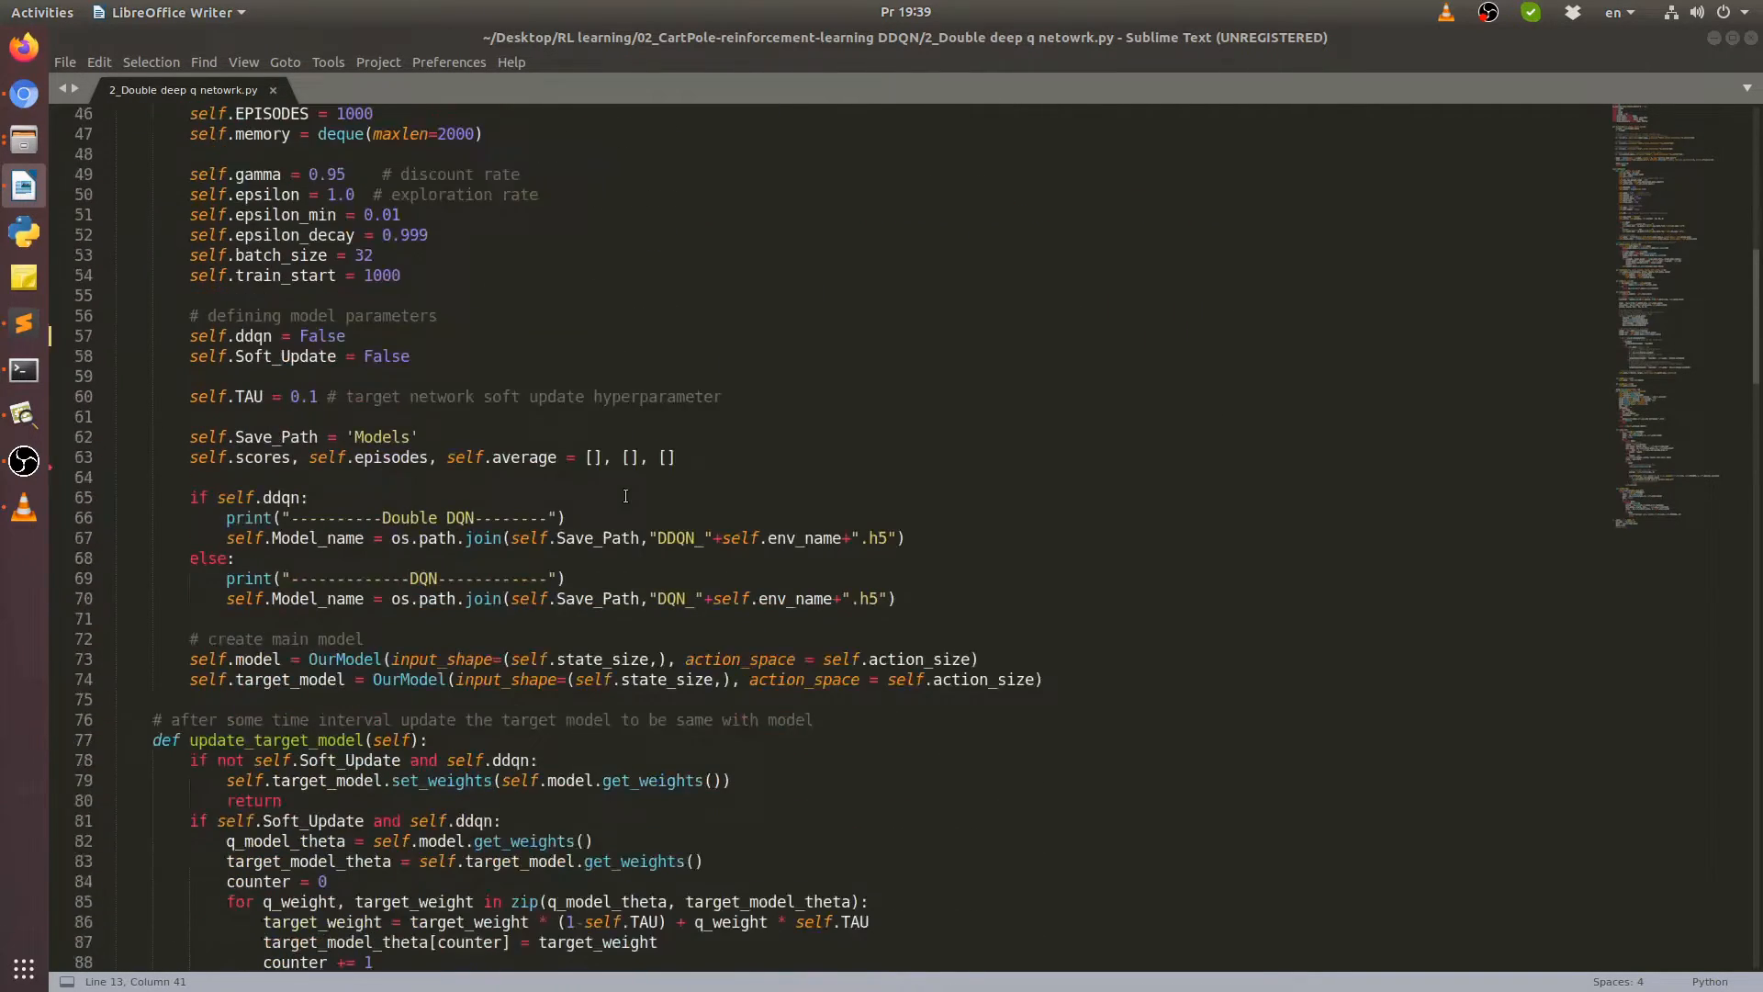
pyautogui.scroll(-3)
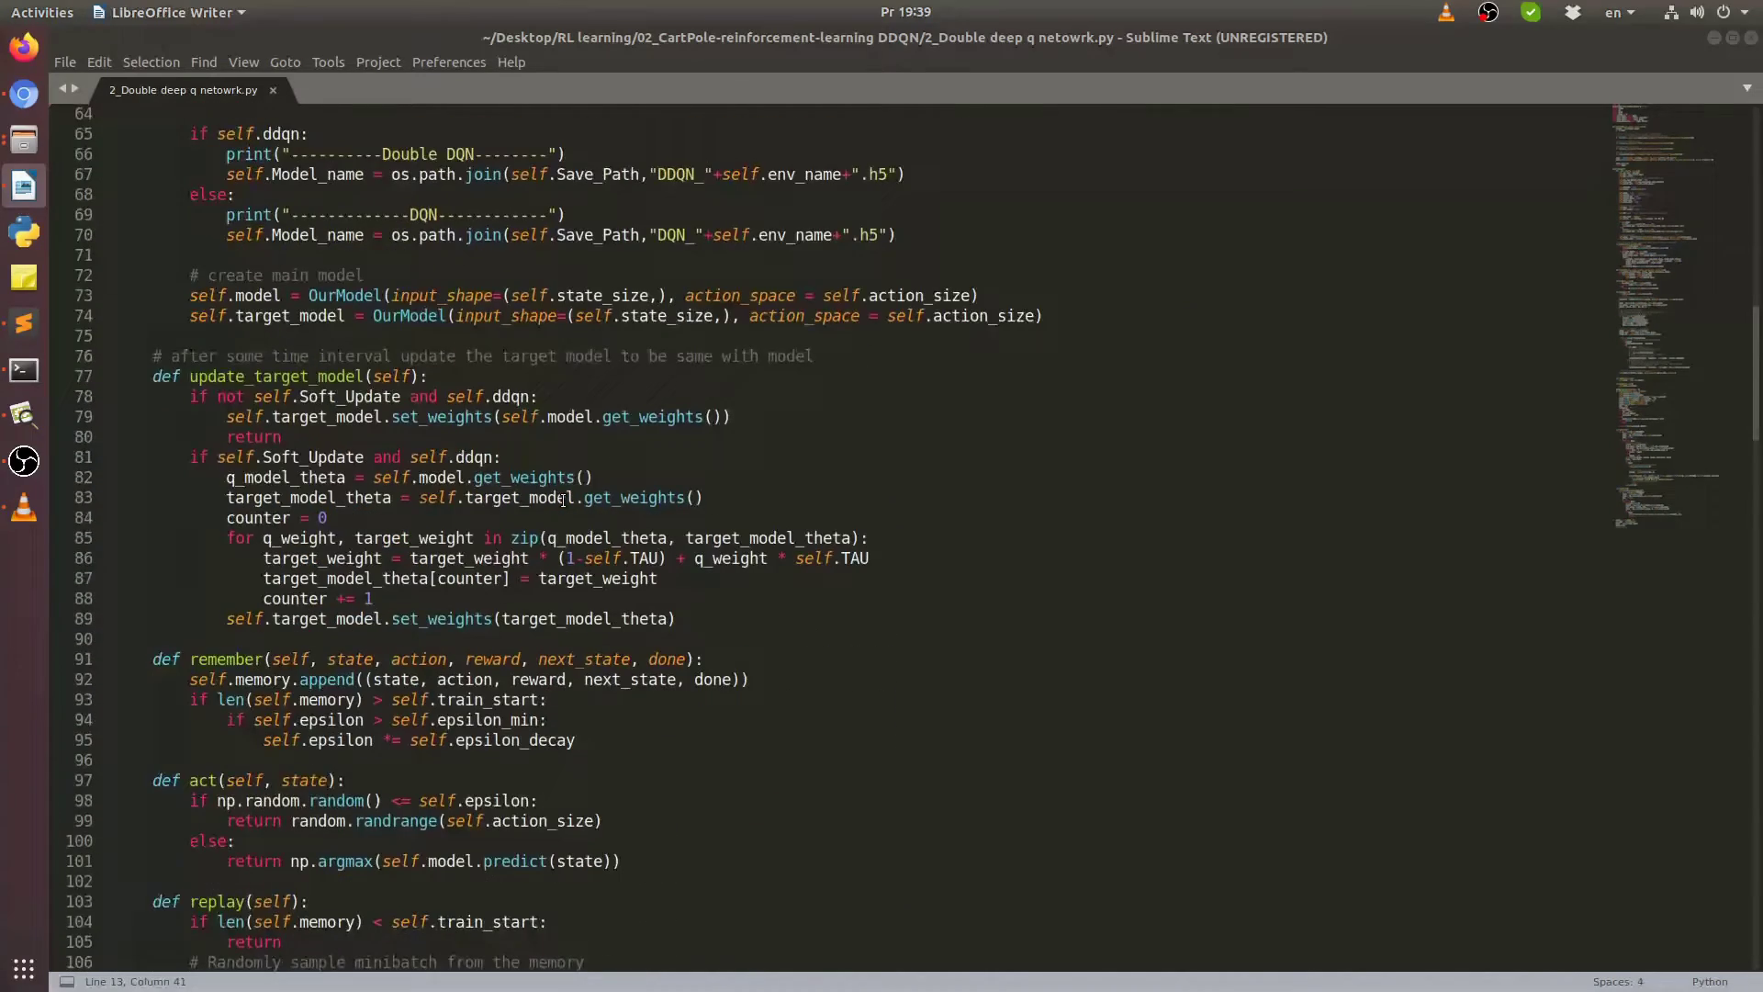
pyautogui.scroll(-3)
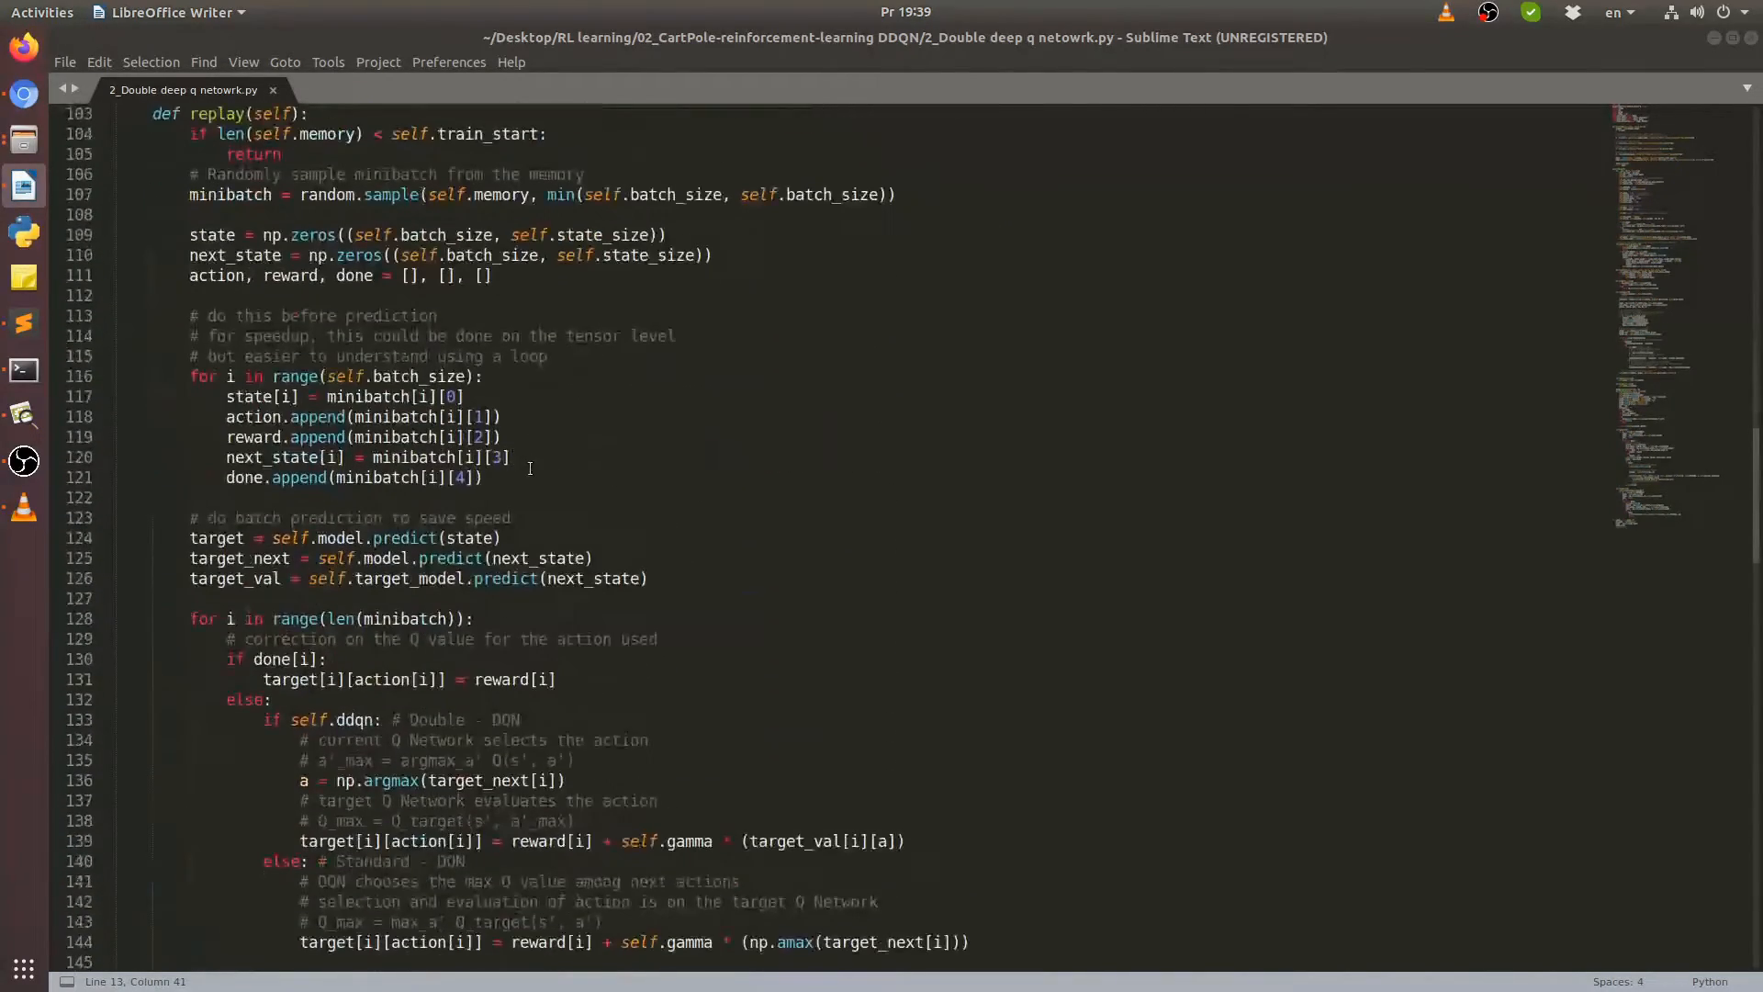
pyautogui.scroll(-3)
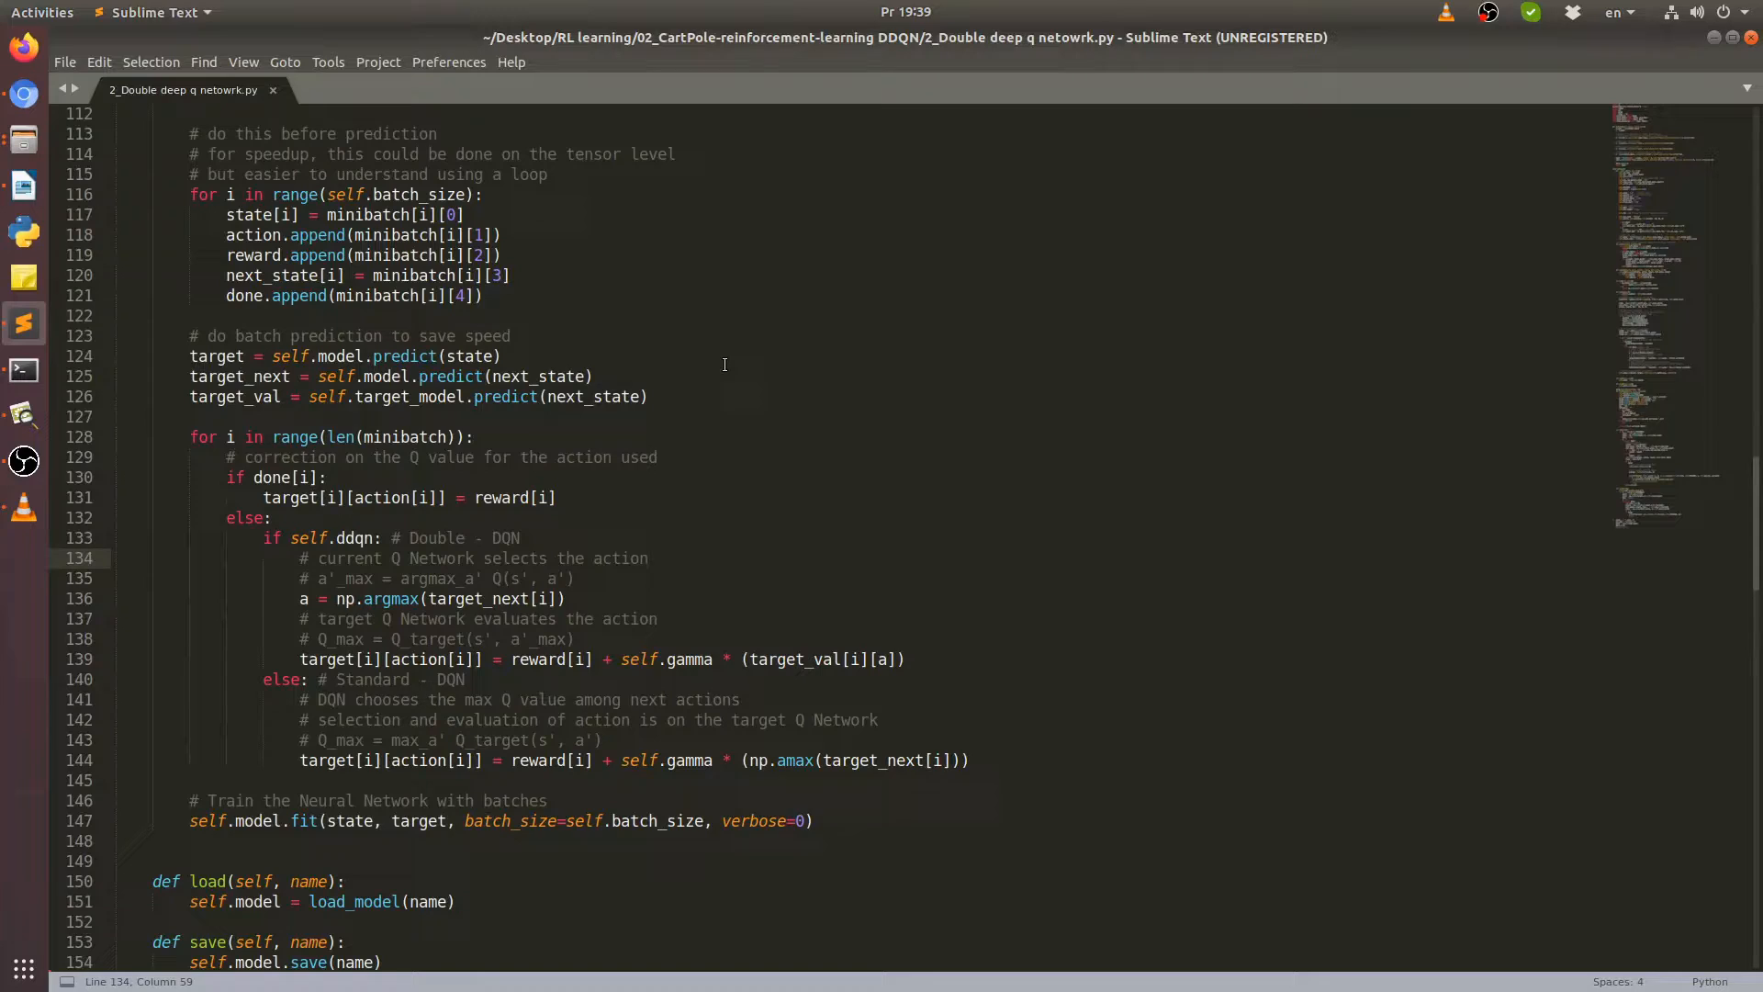
pyautogui.moveTo(866, 371)
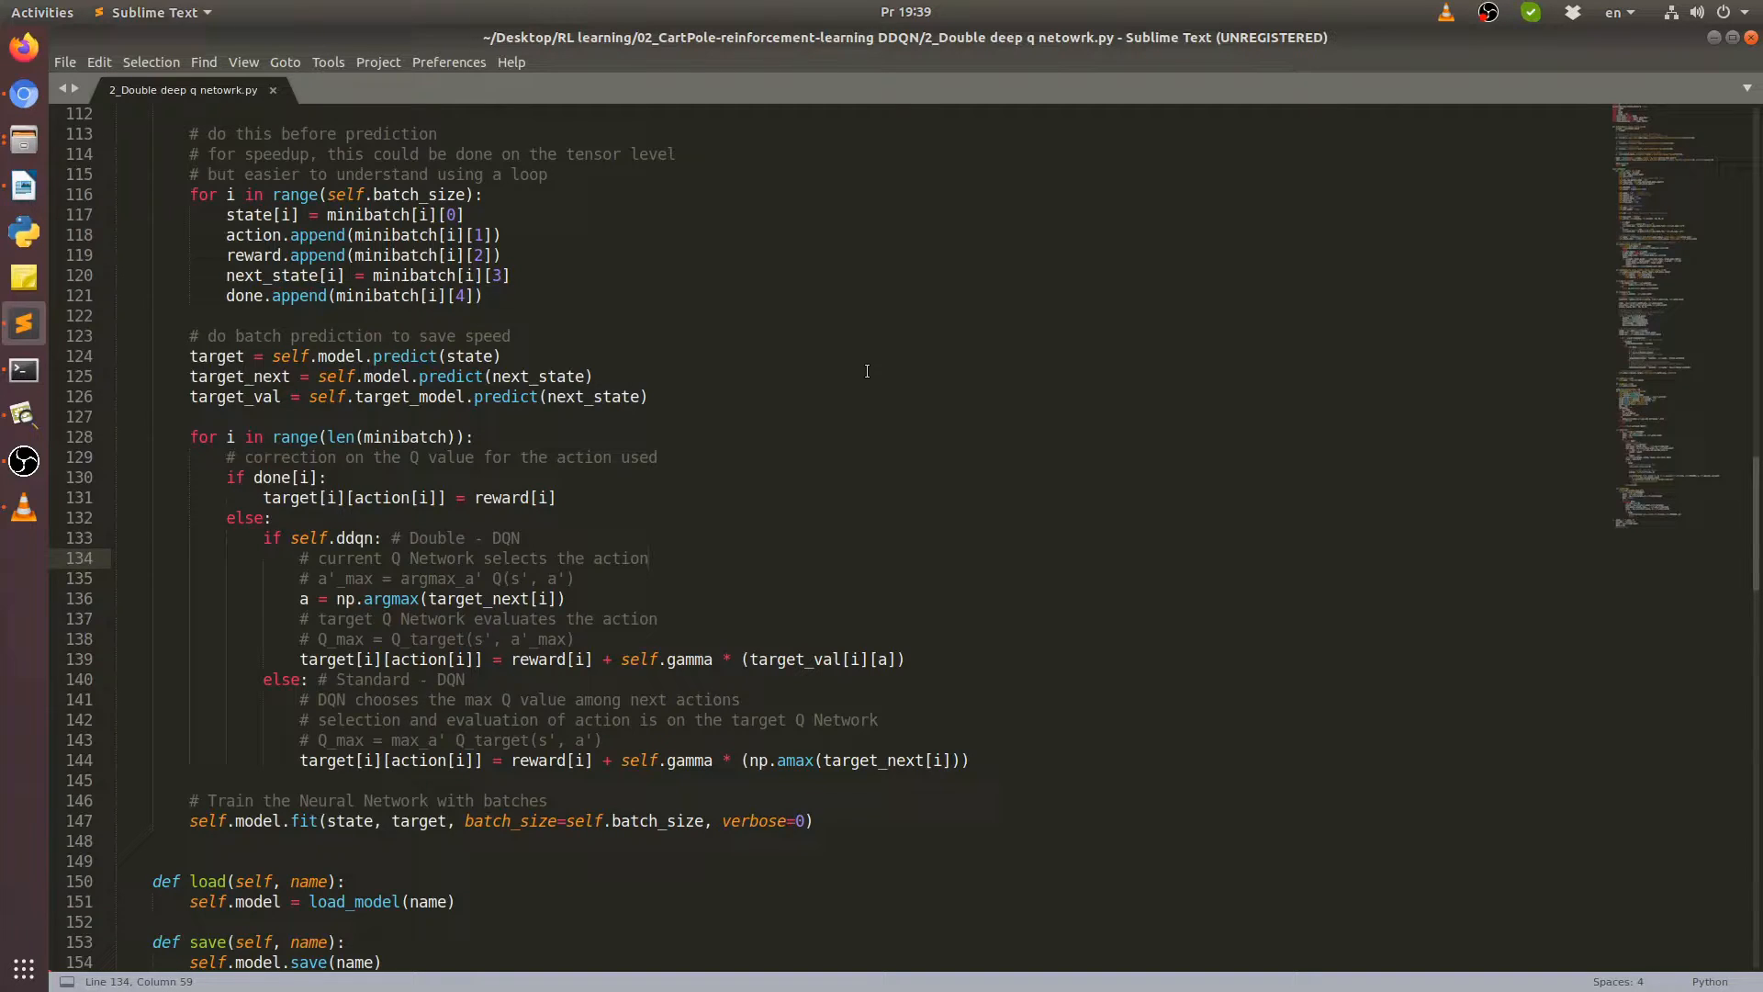
# Review replay's batch prediction and target update loop, ending at the batch-training call and load method.
pyautogui.click(647, 557)
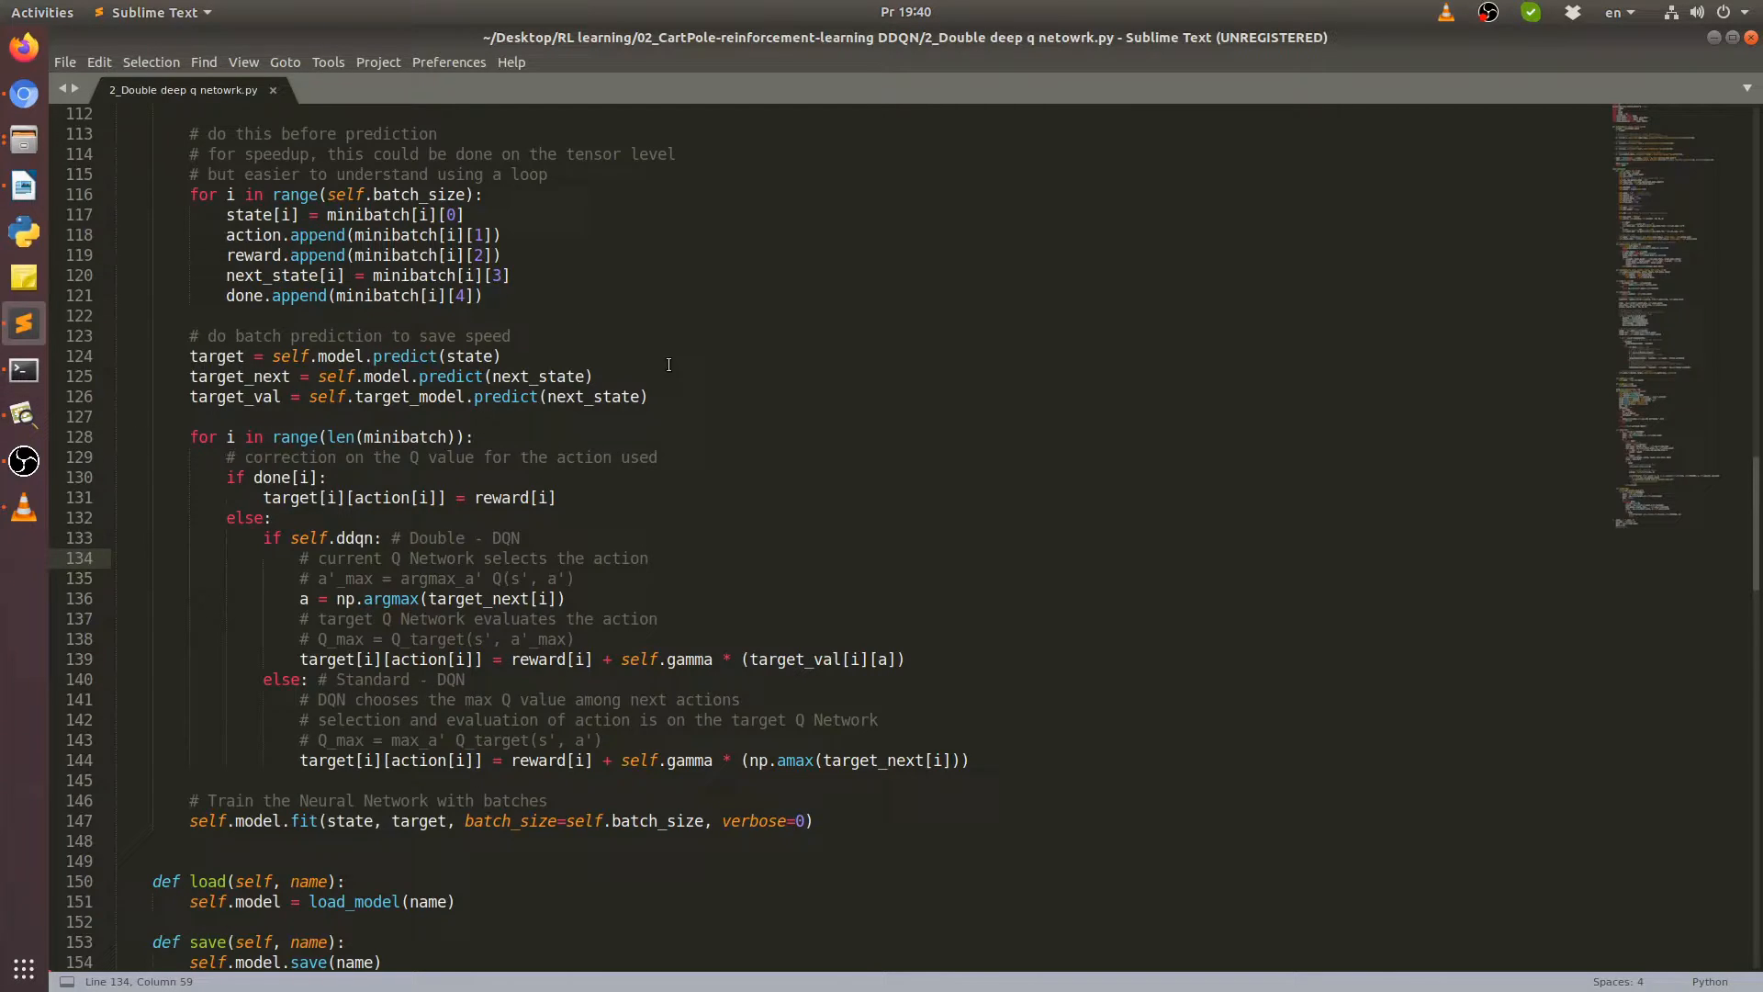
pyautogui.scroll(3)
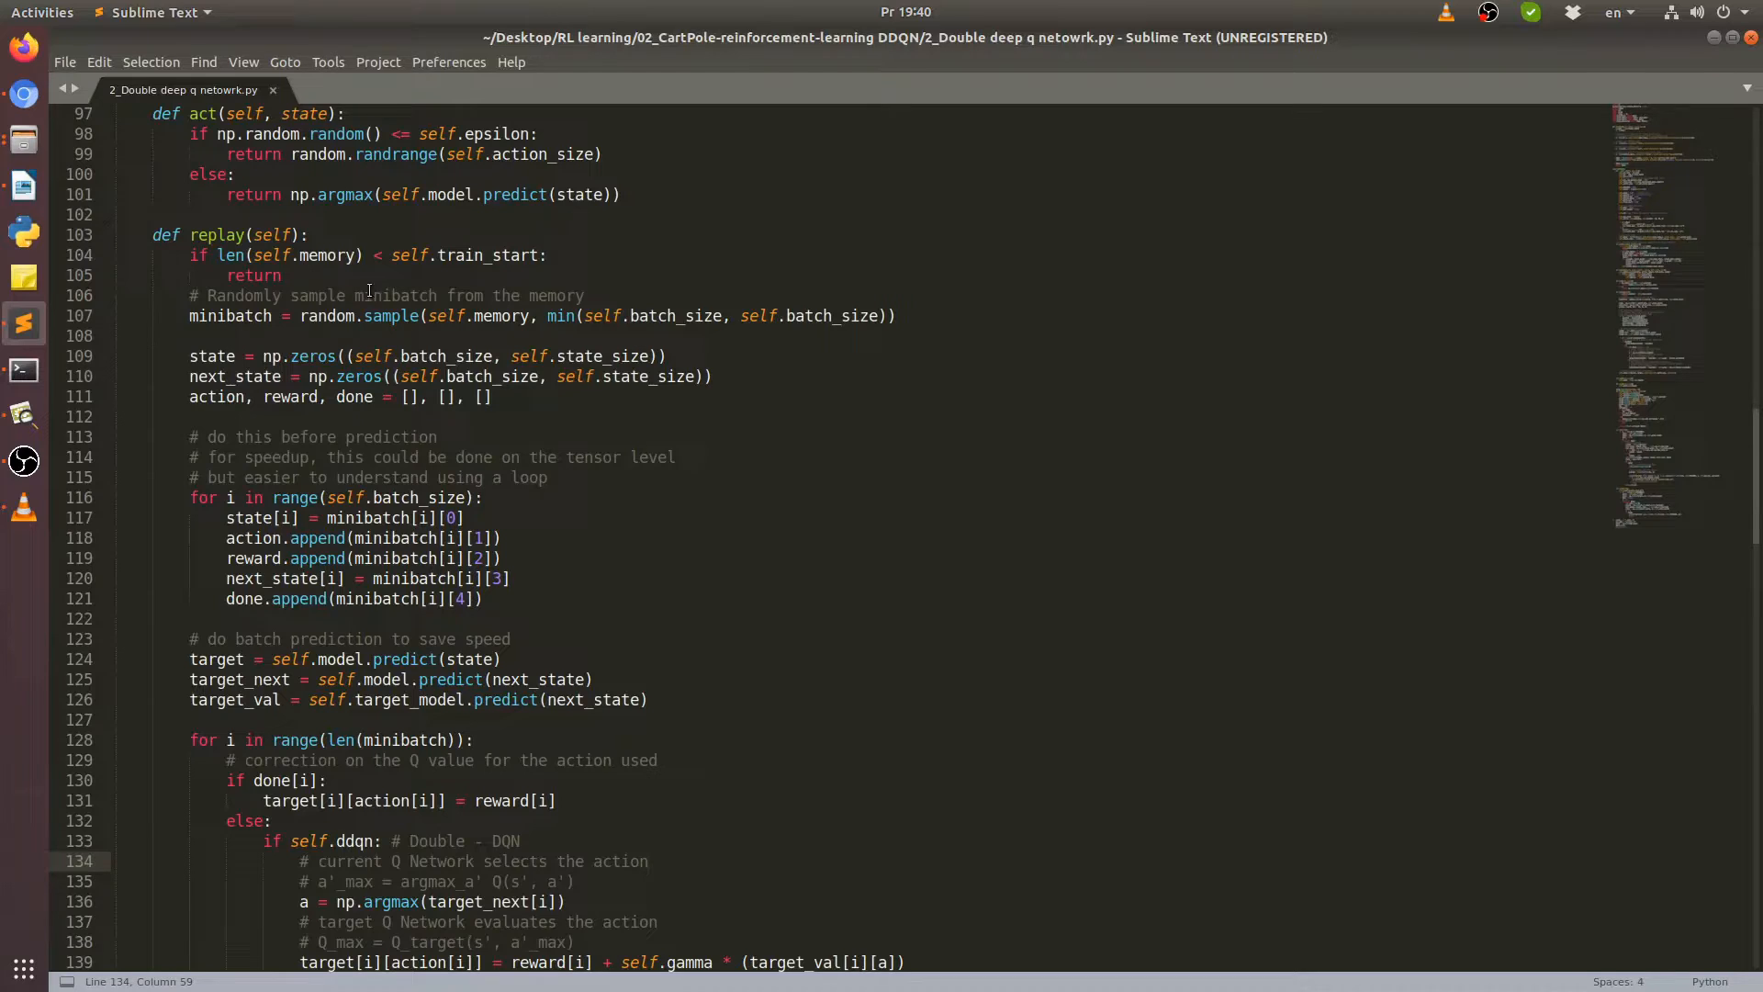
pyautogui.scroll(-3)
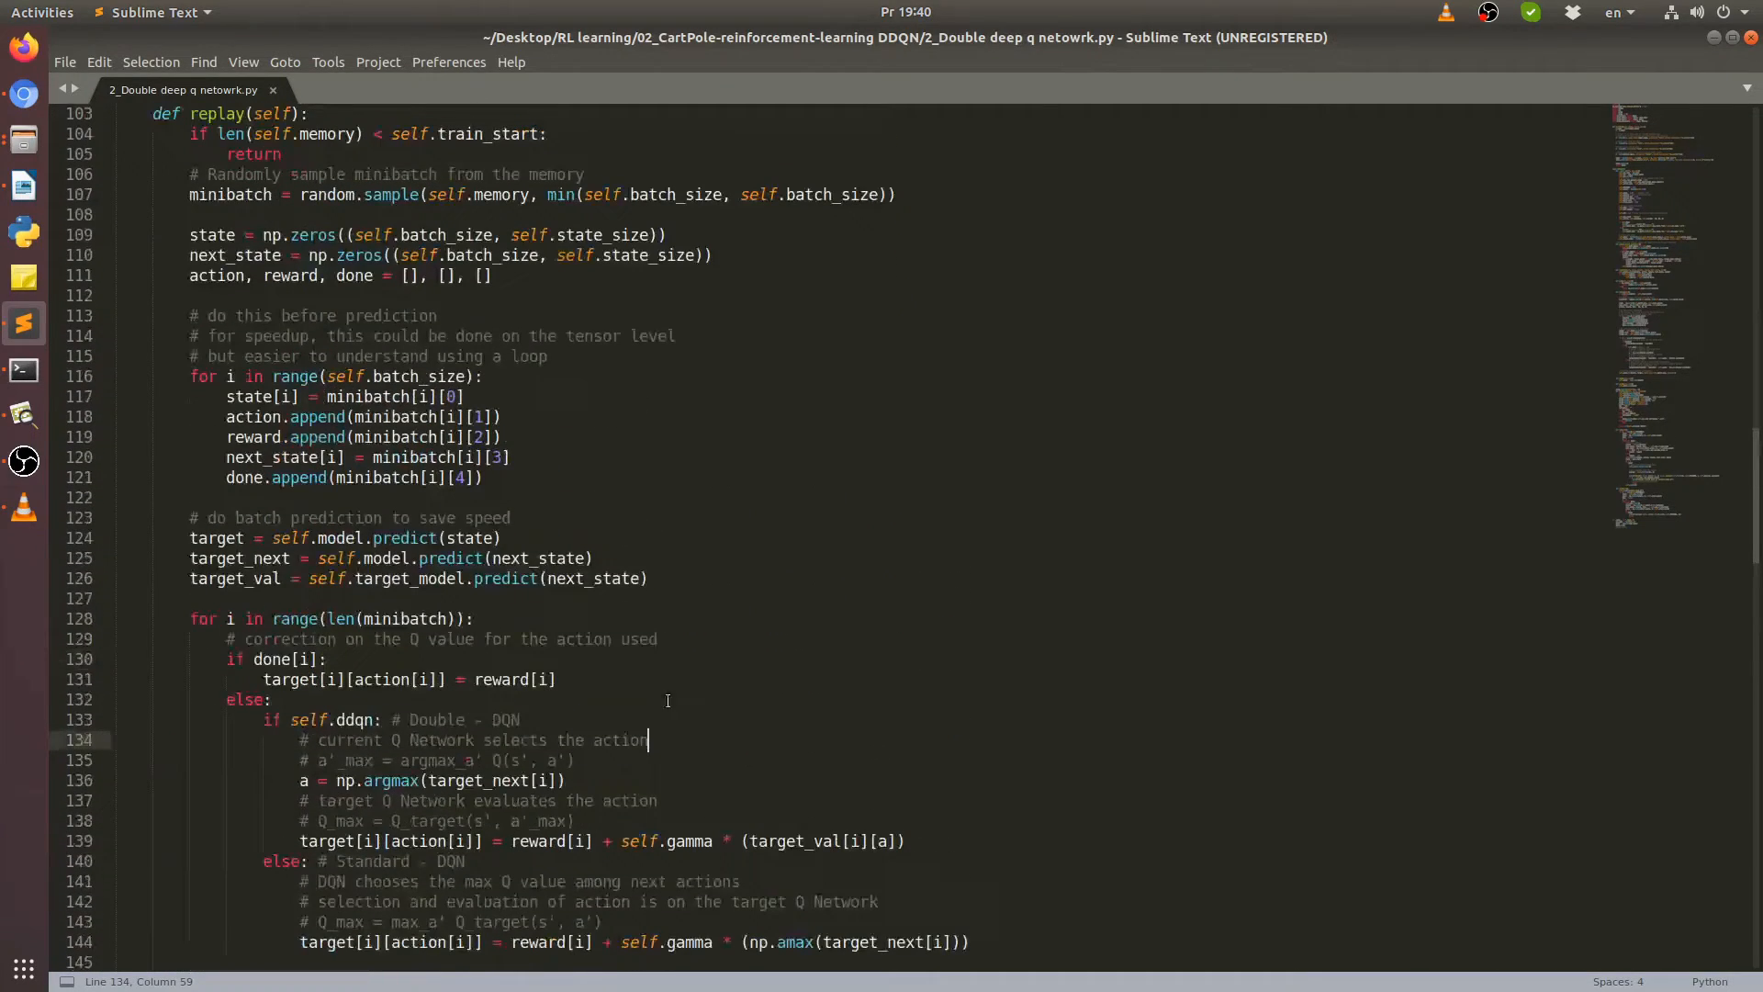
pyautogui.moveTo(712, 395)
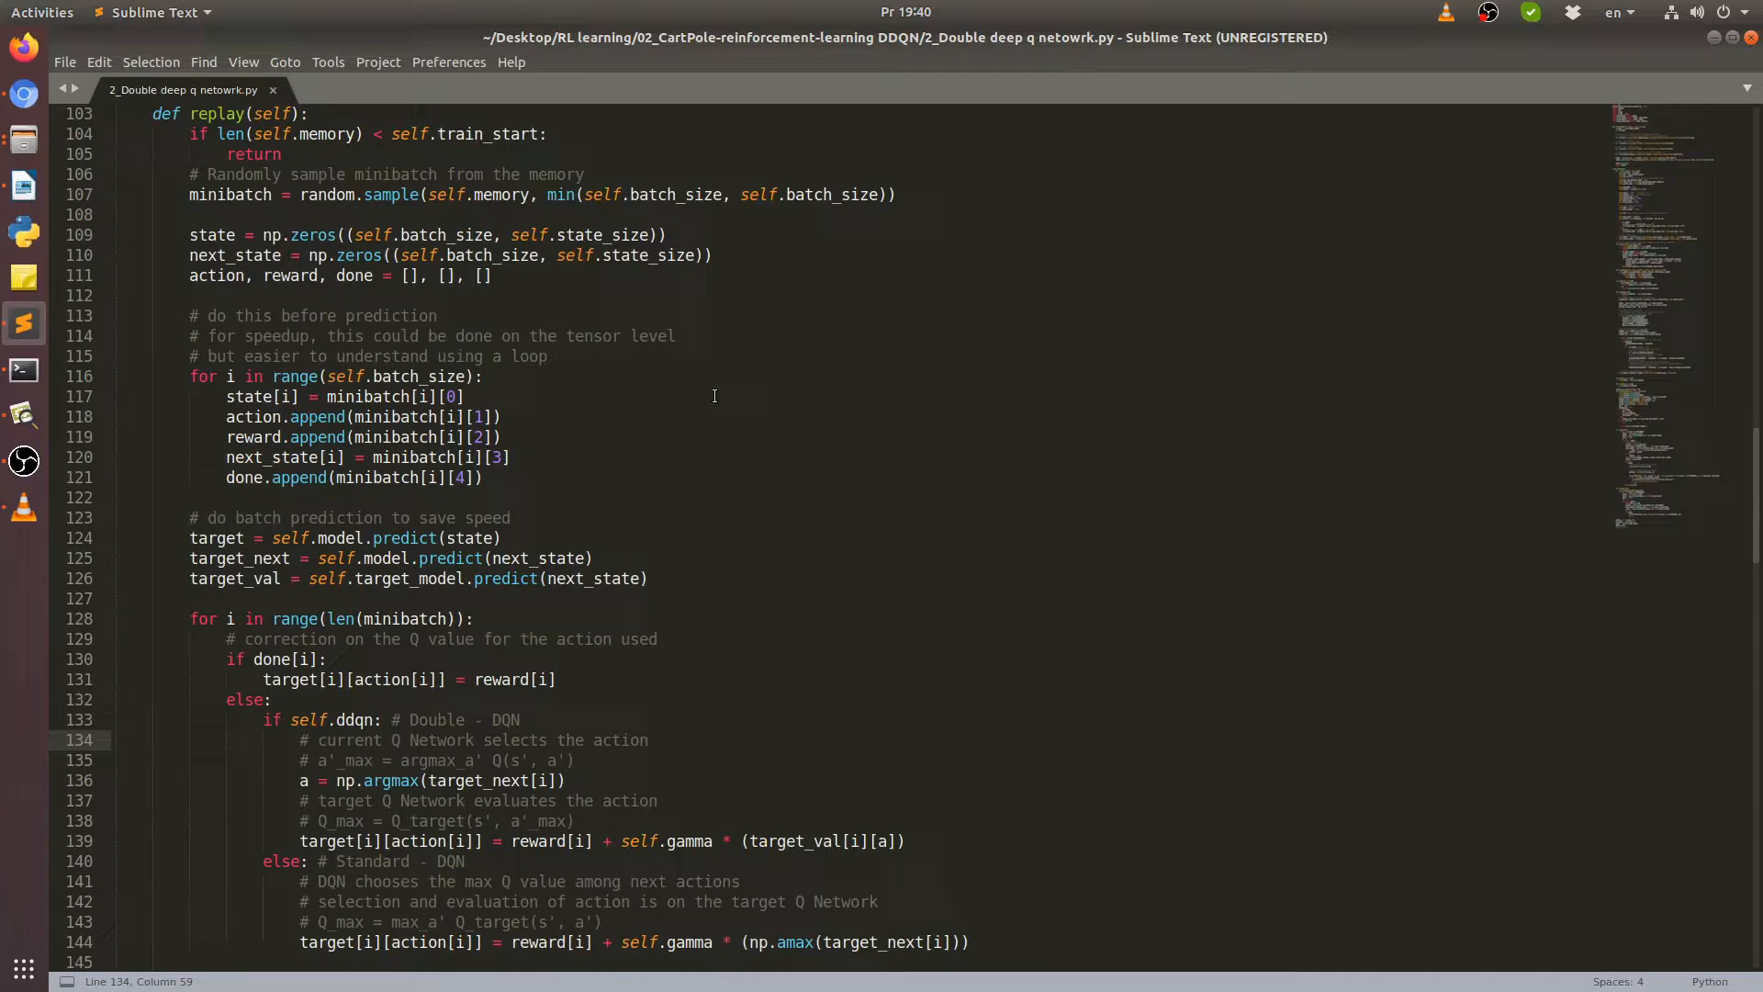
pyautogui.click(649, 740)
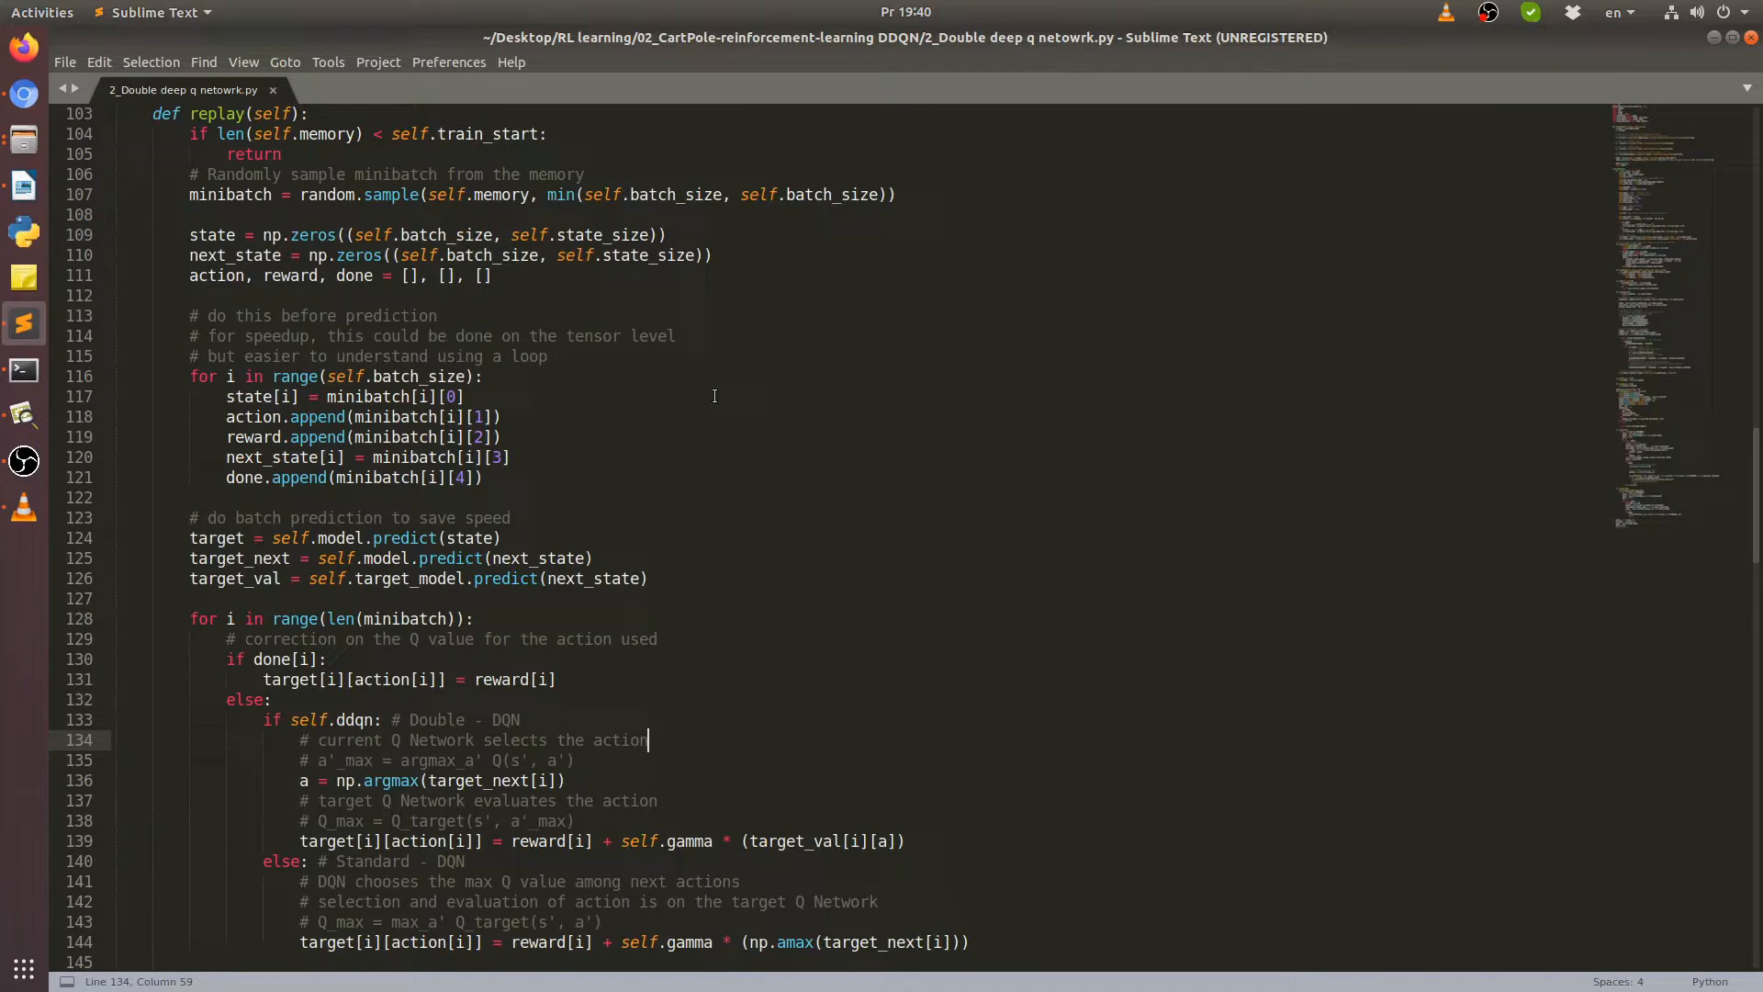
pyautogui.moveTo(641, 451)
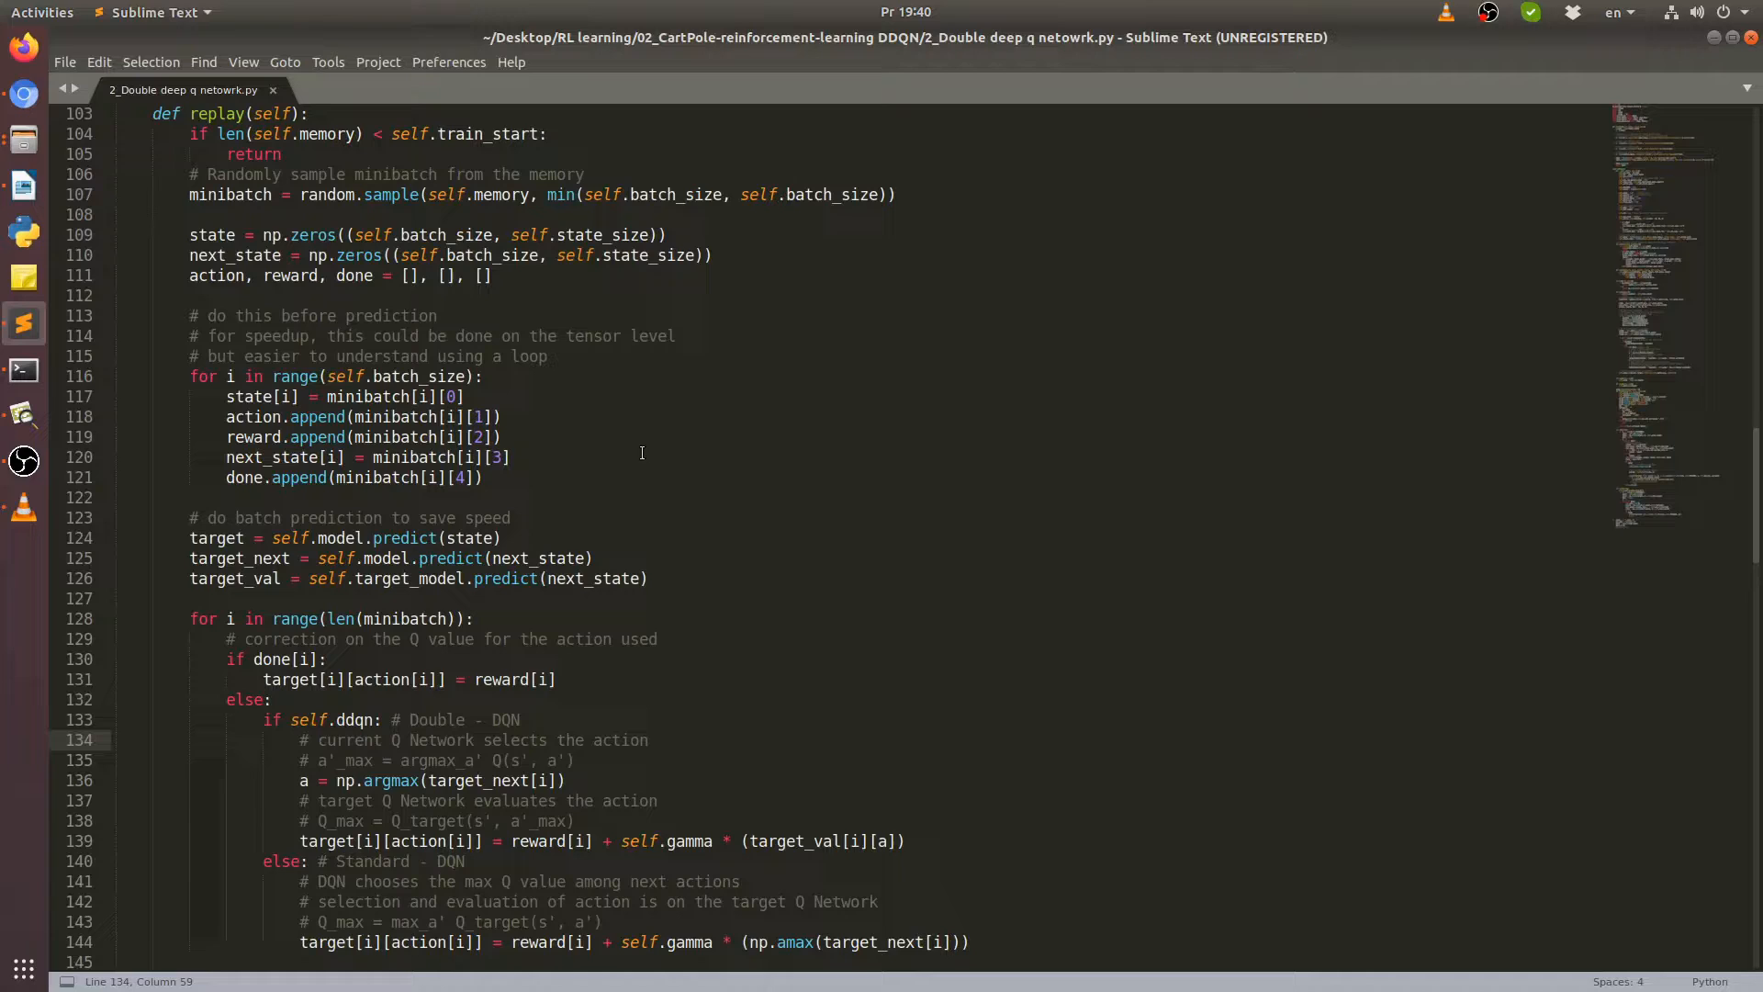
pyautogui.scroll(3)
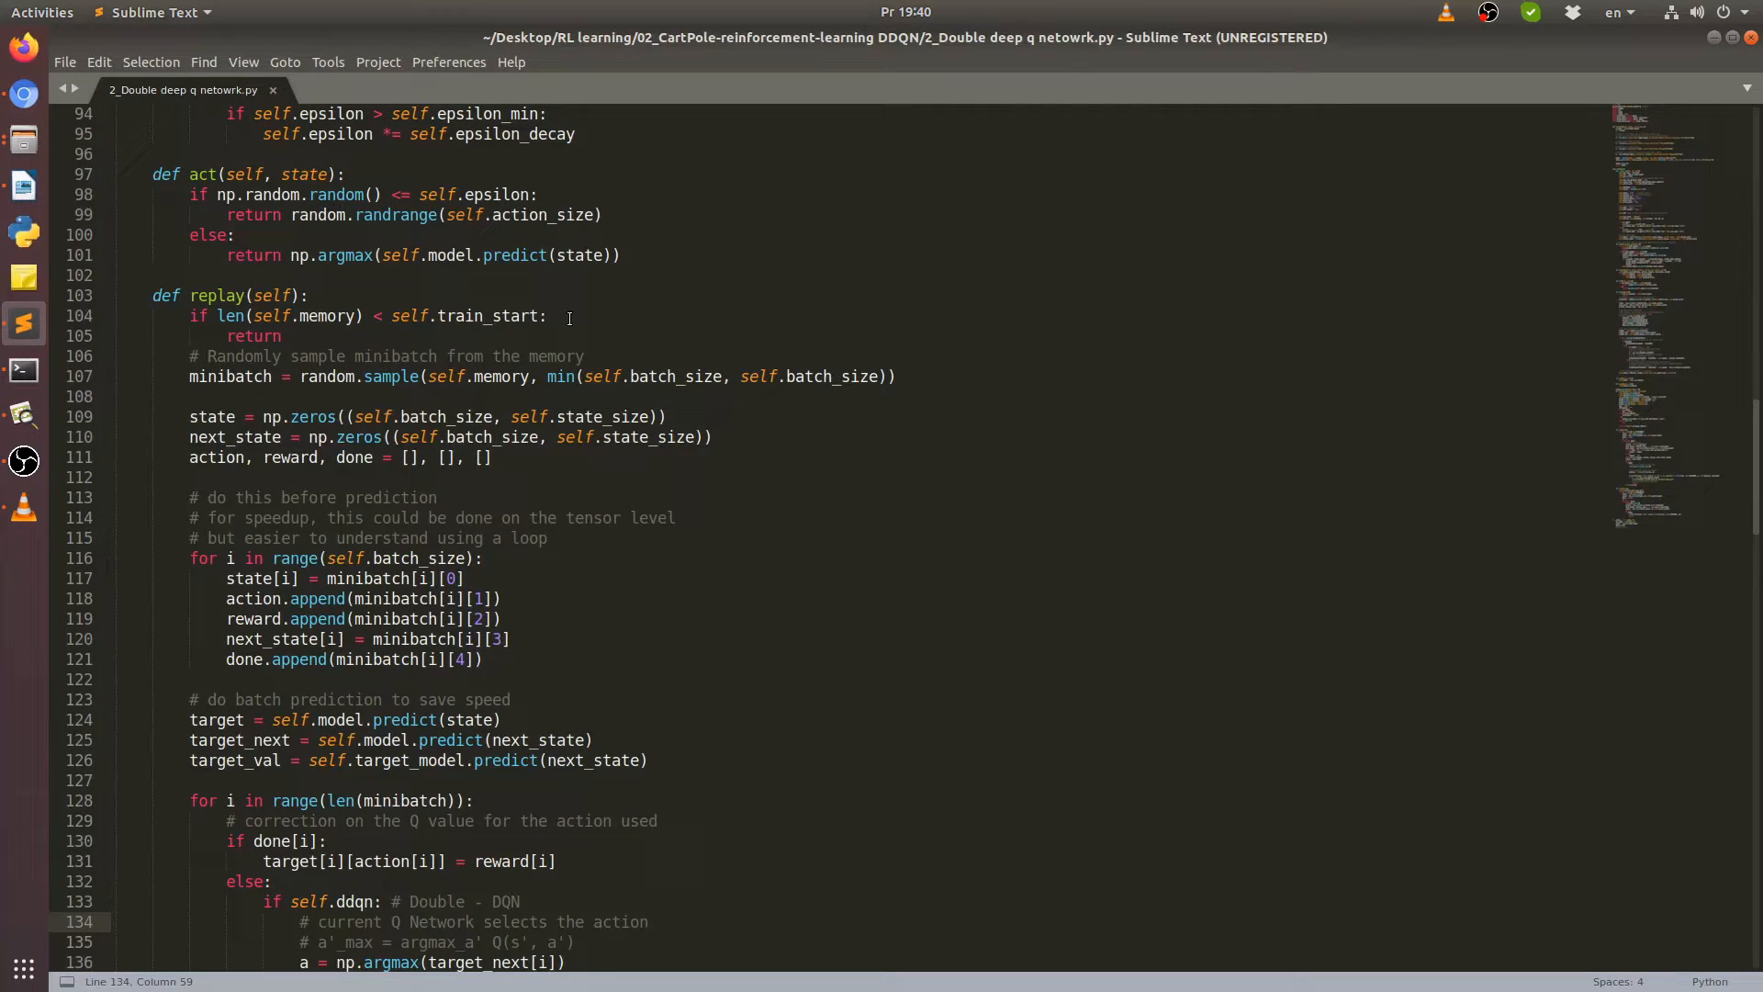
pyautogui.moveTo(360, 305)
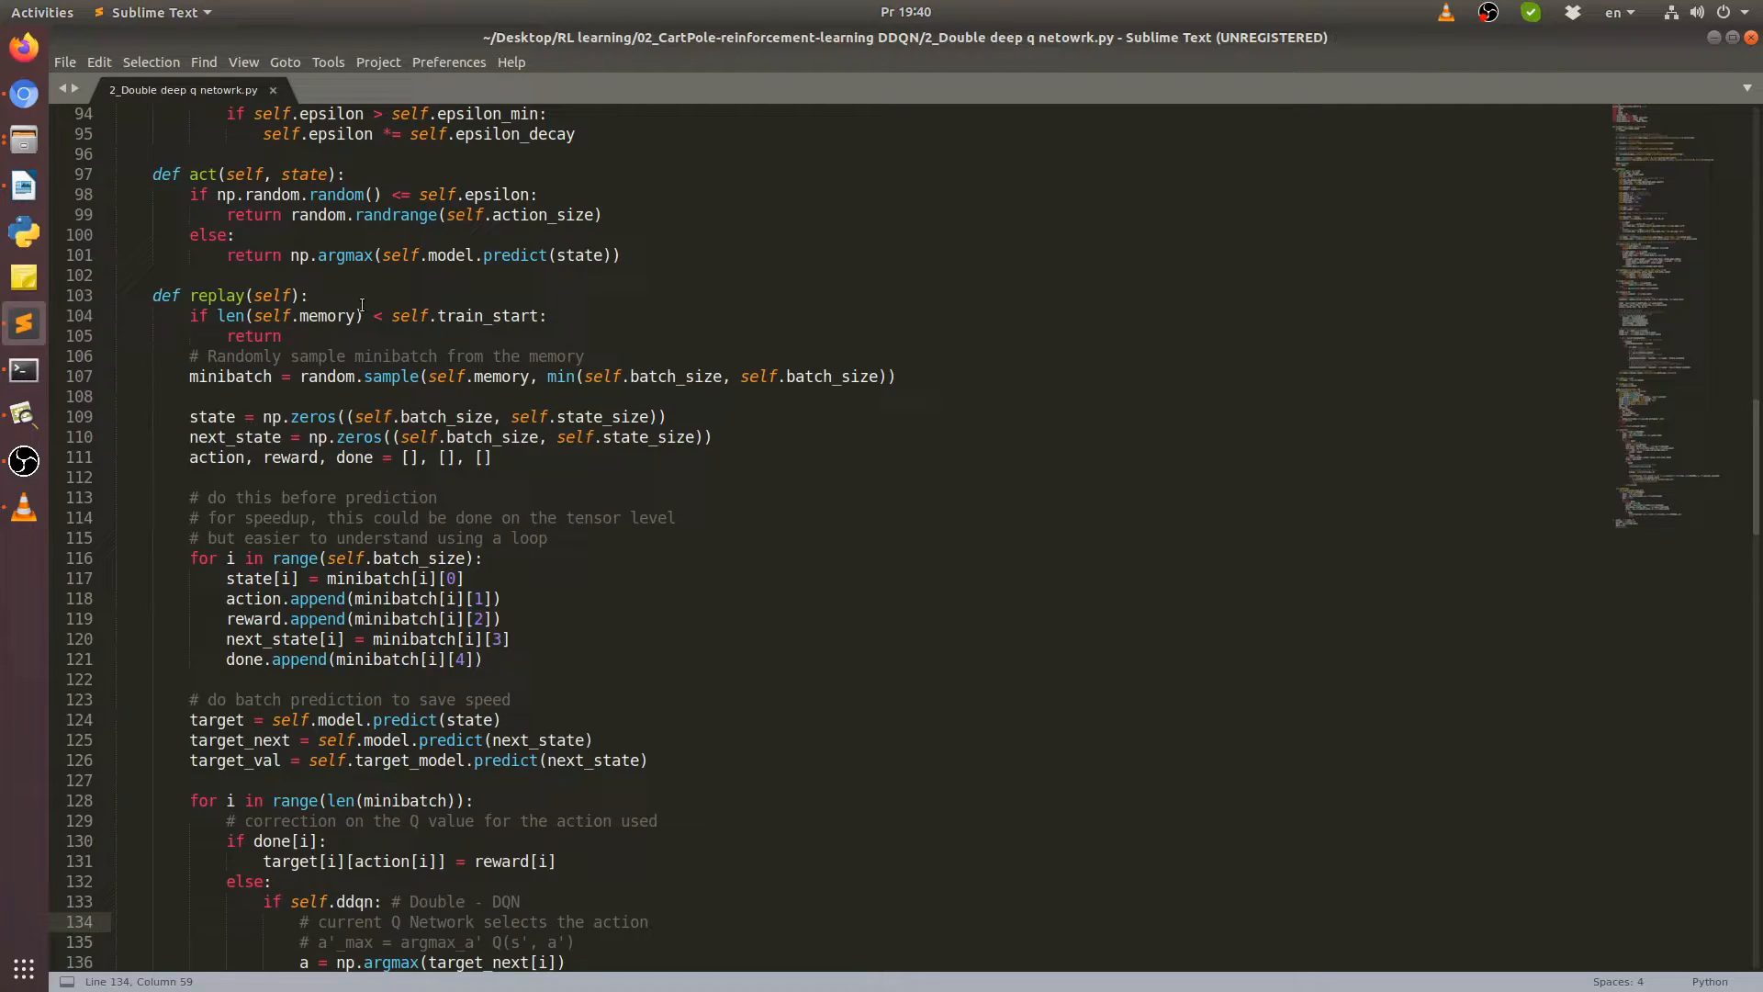
pyautogui.doubleClick(274, 316)
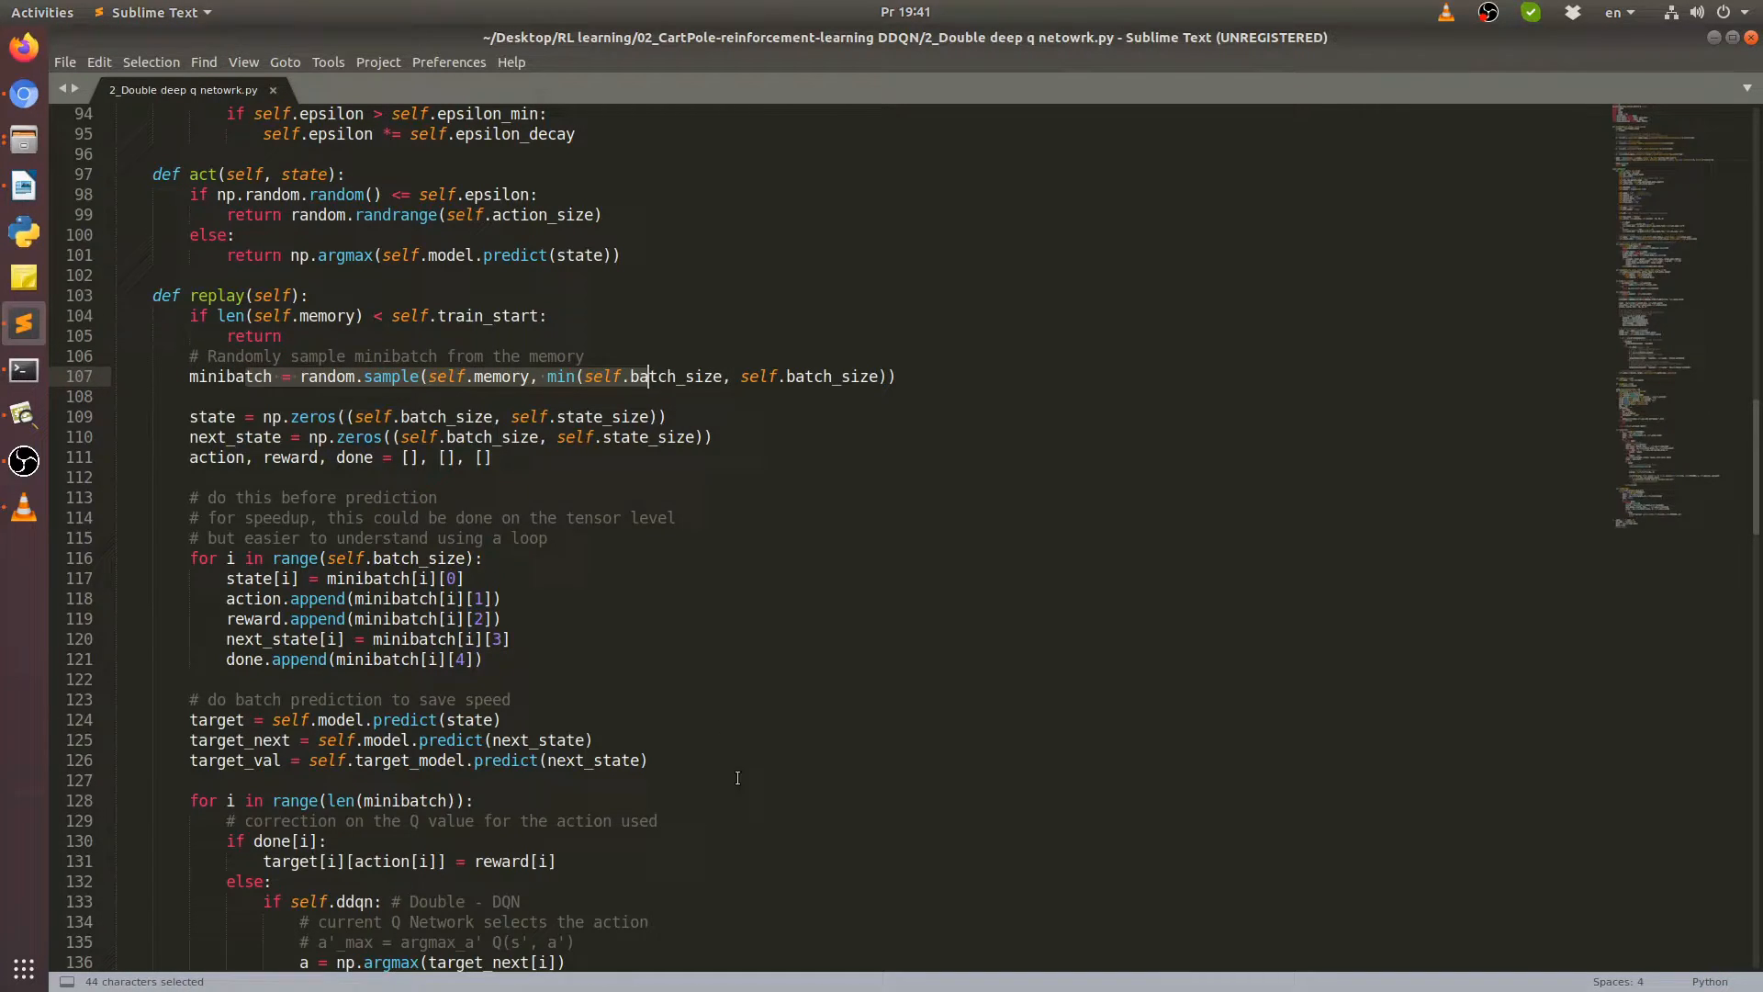
pyautogui.moveTo(816, 345)
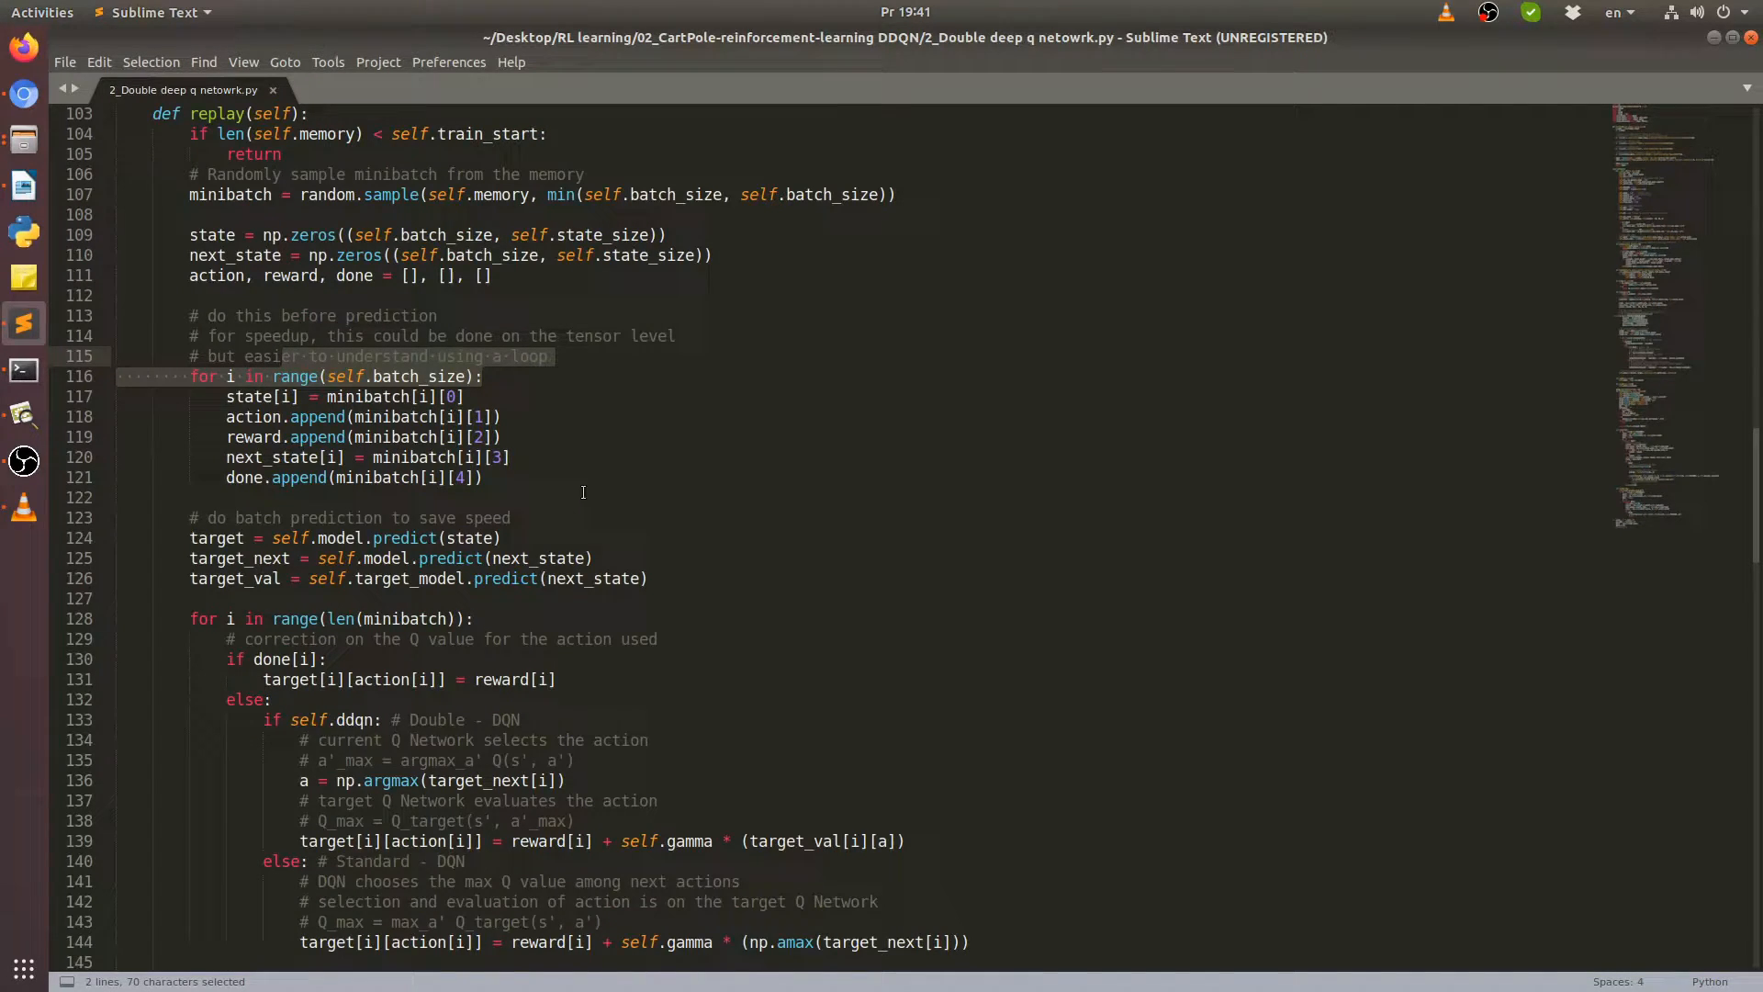
pyautogui.scroll(-3)
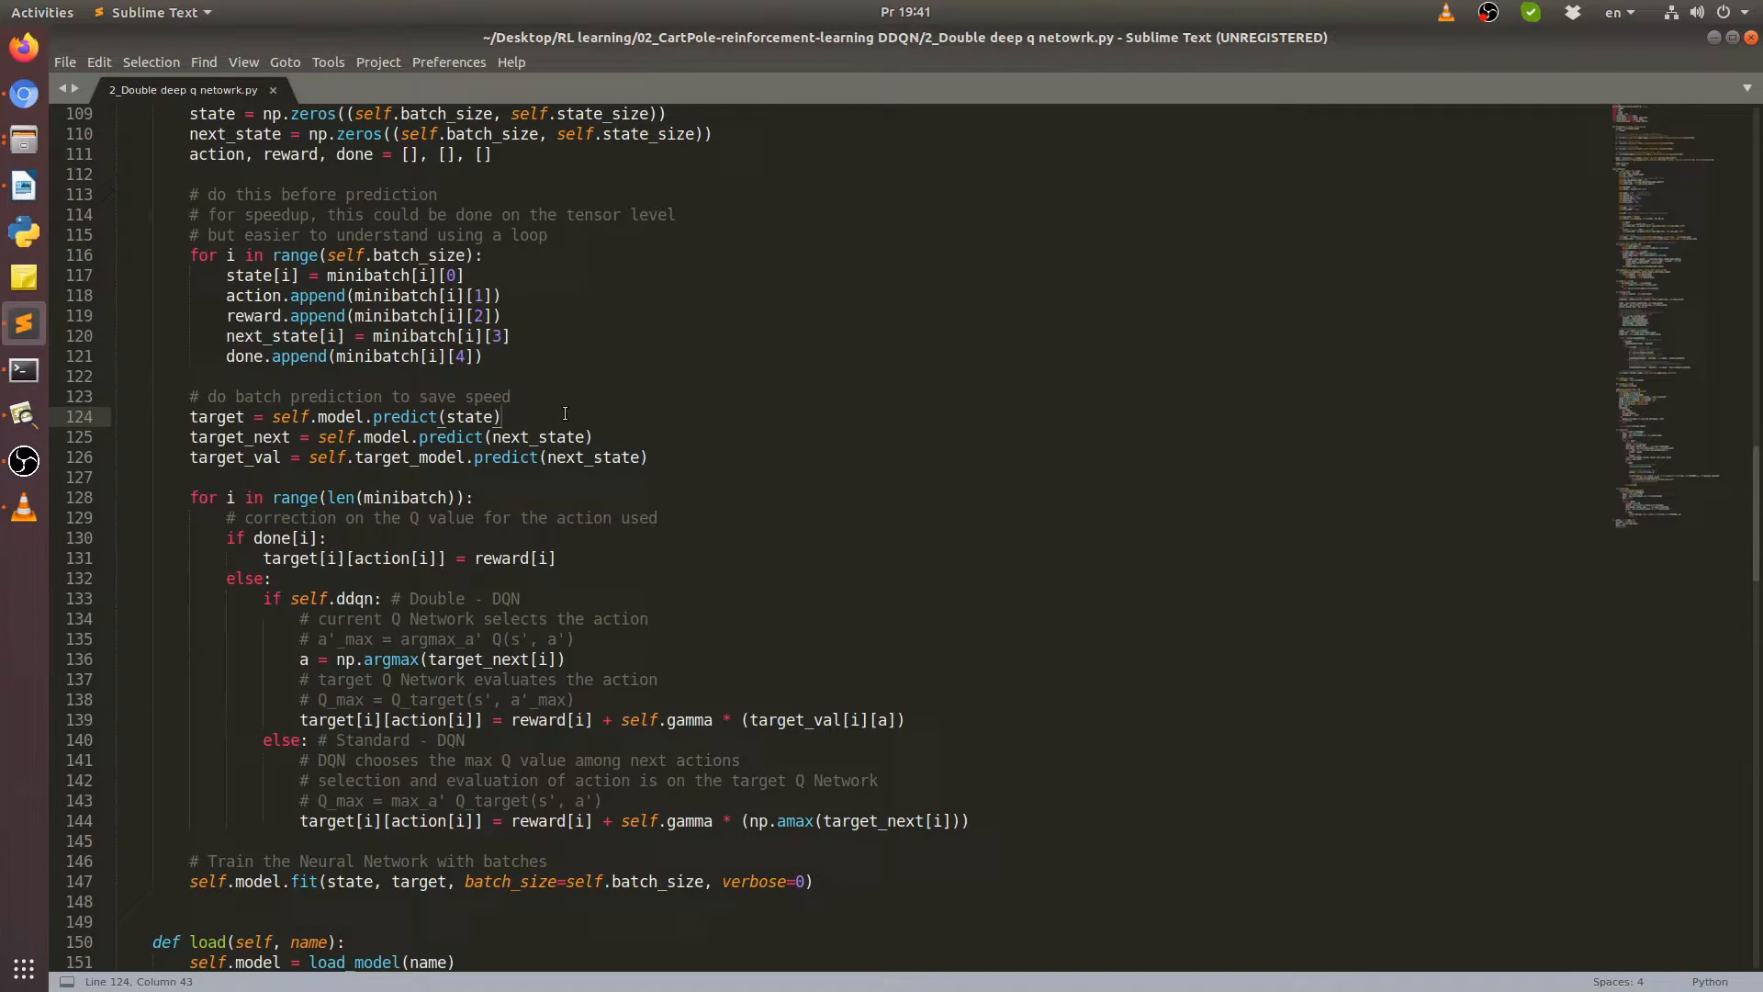
pyautogui.moveTo(624, 484)
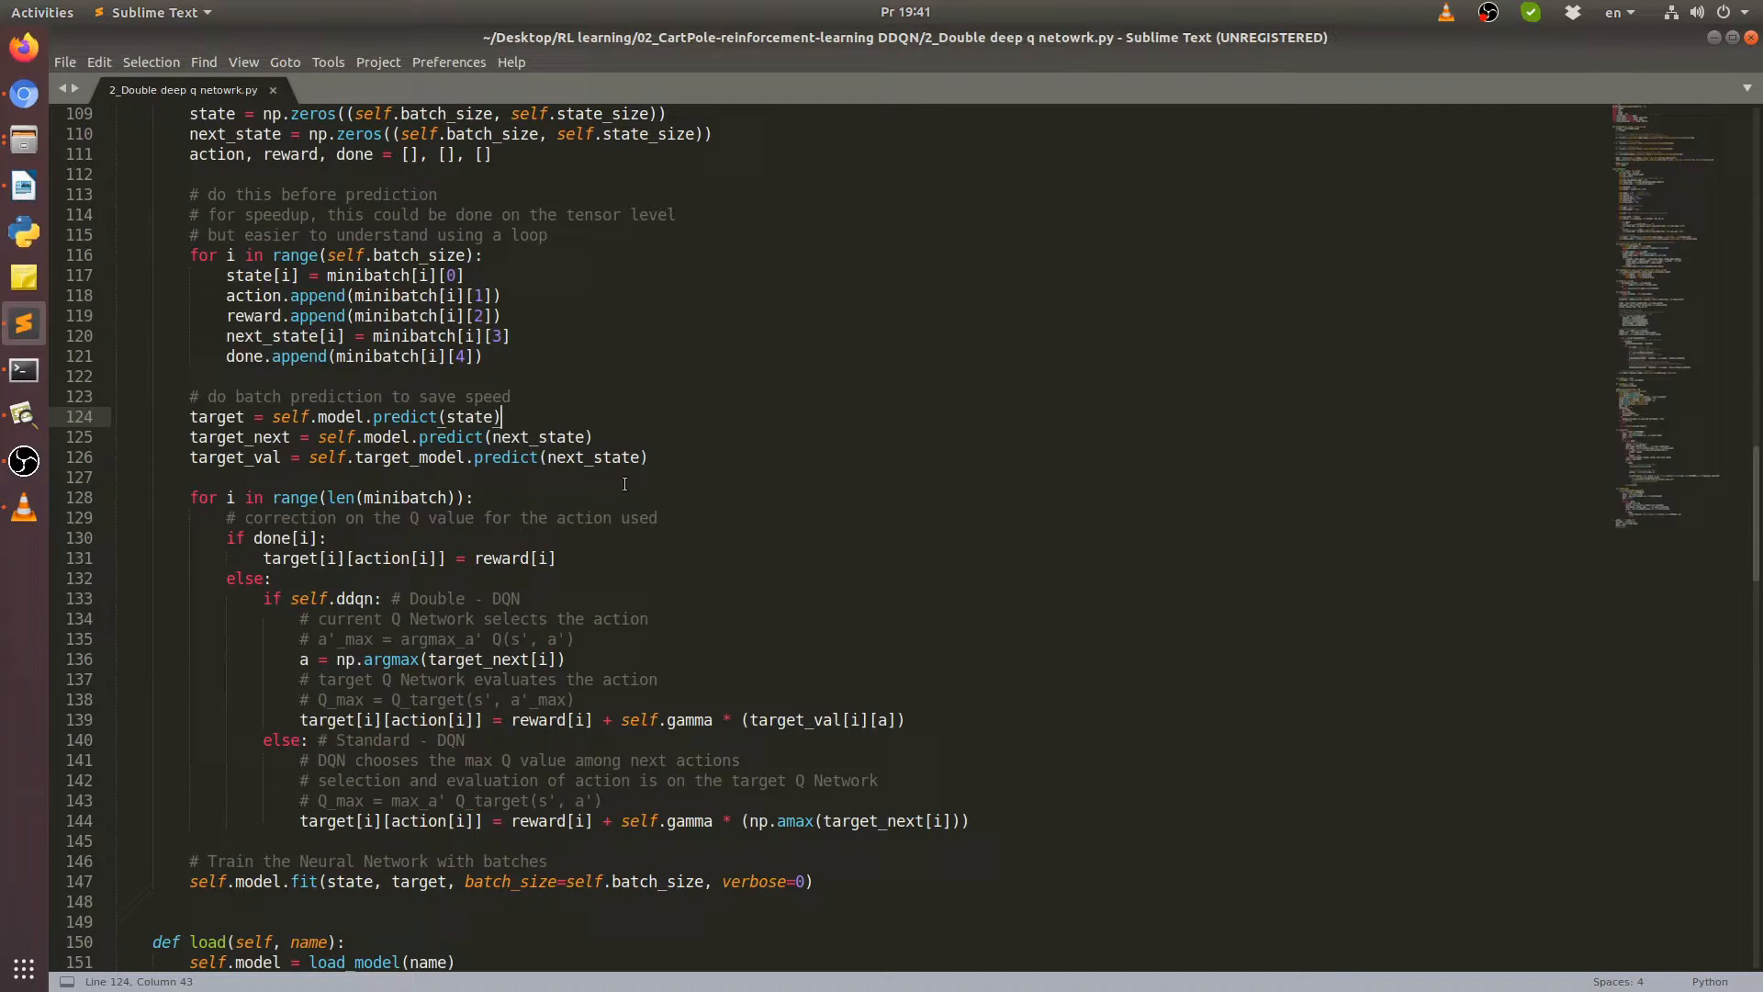
pyautogui.doubleClick(405, 416)
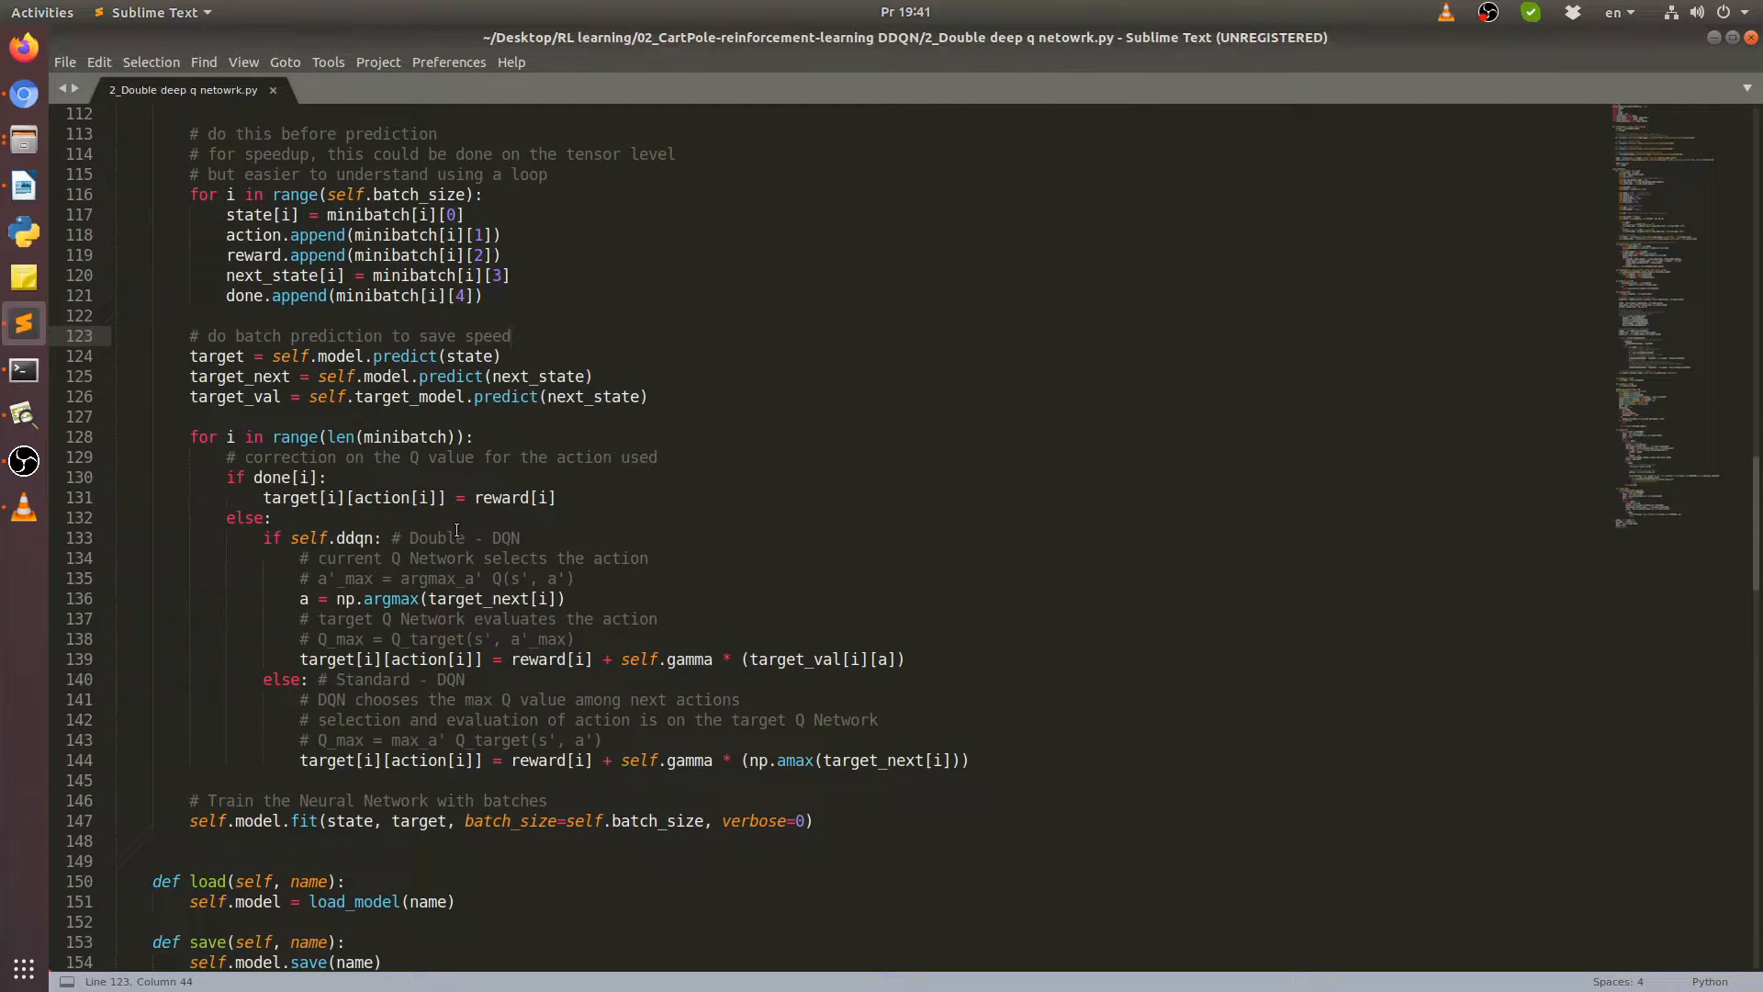
pyautogui.moveTo(580, 432)
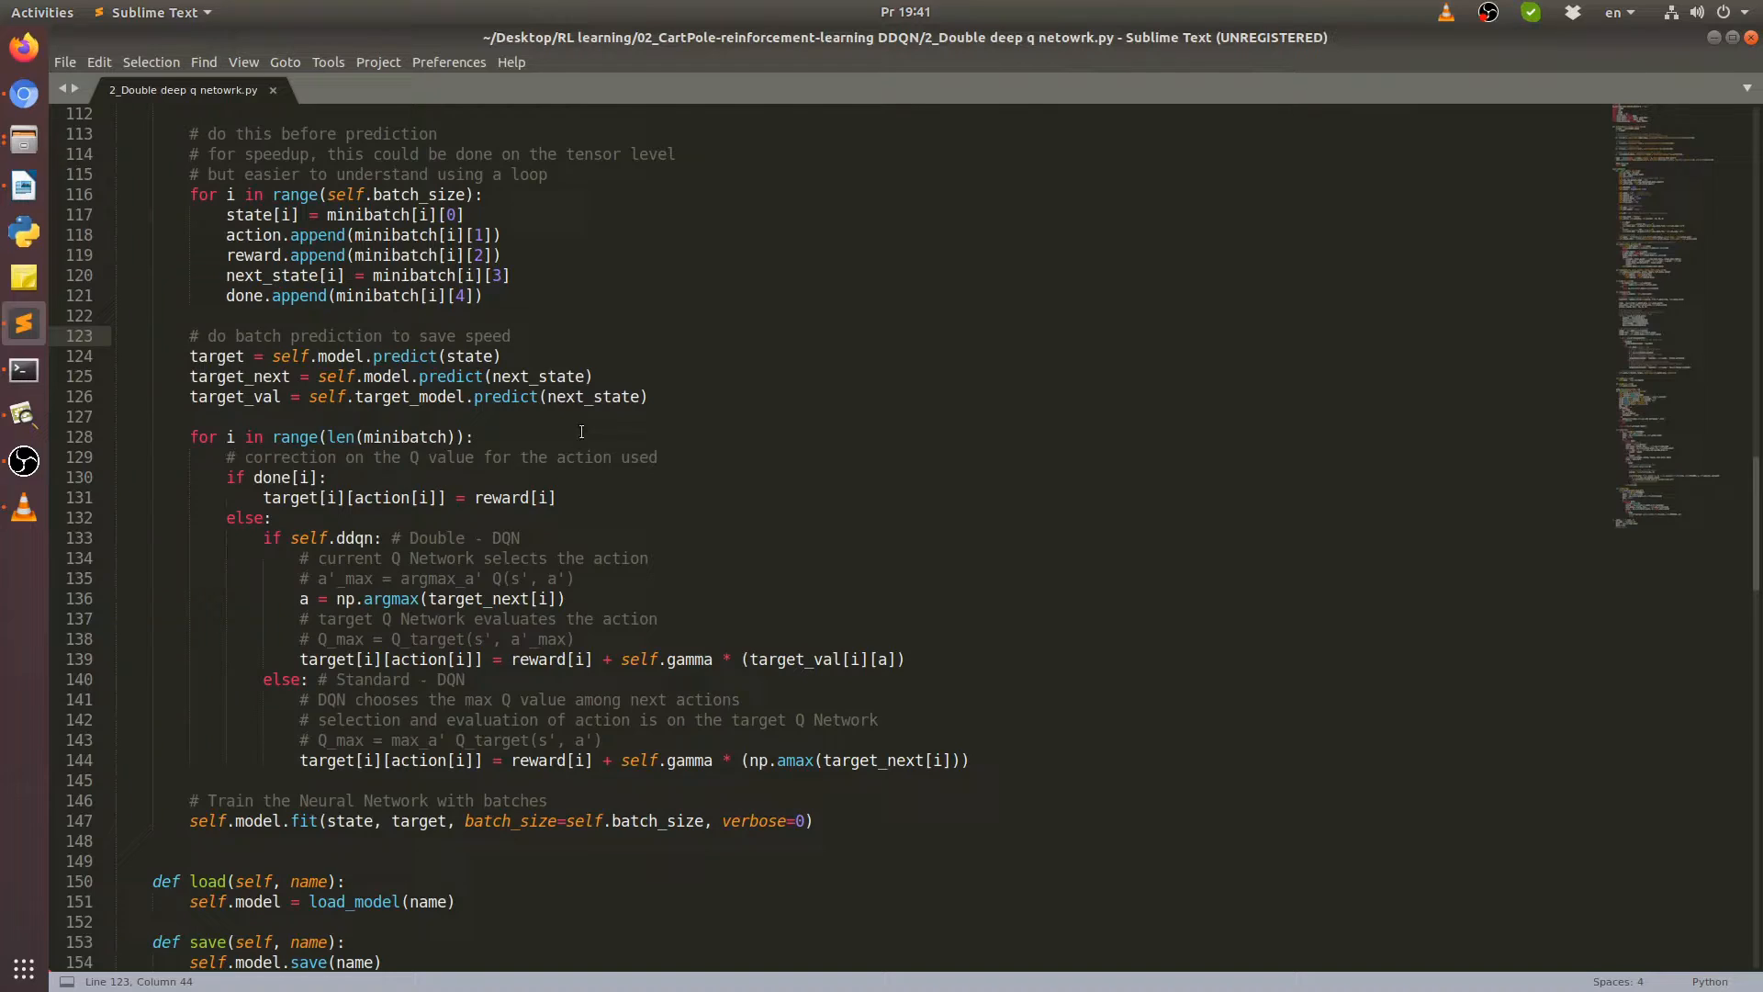
pyautogui.click(511, 335)
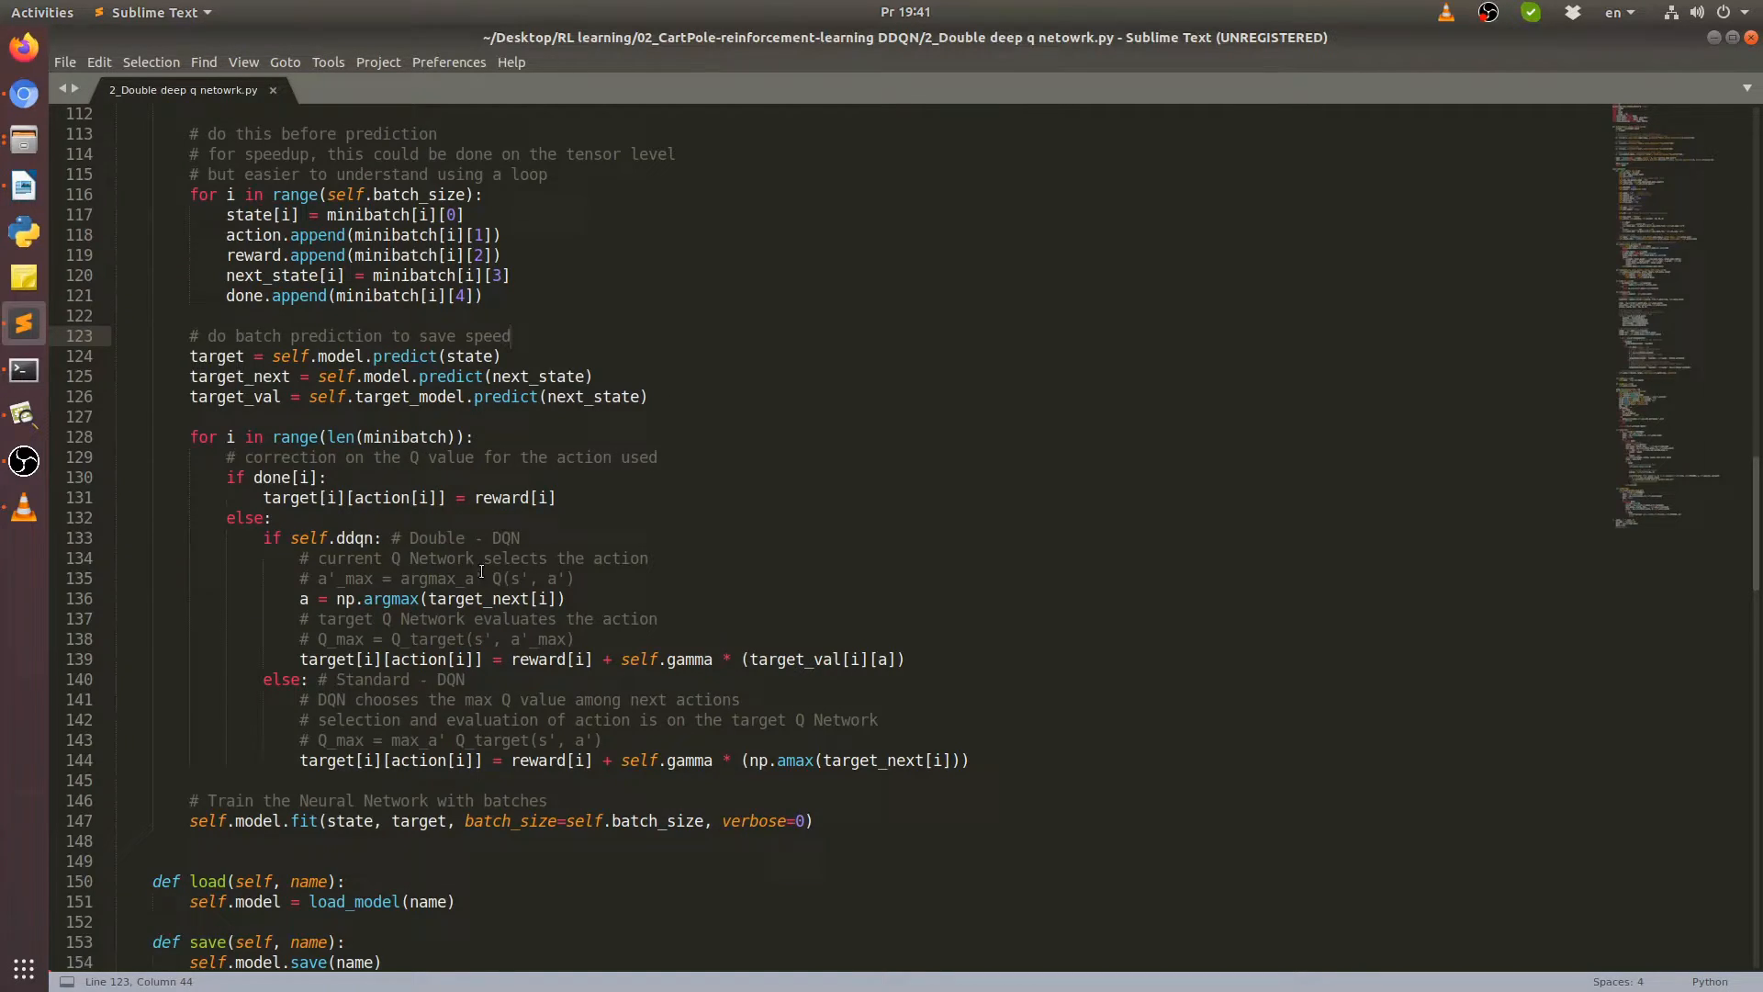
# Mark the target_val prediction line, then scroll to lines 121–163 showing load, save and PlotModel.
pyautogui.scroll(-3)
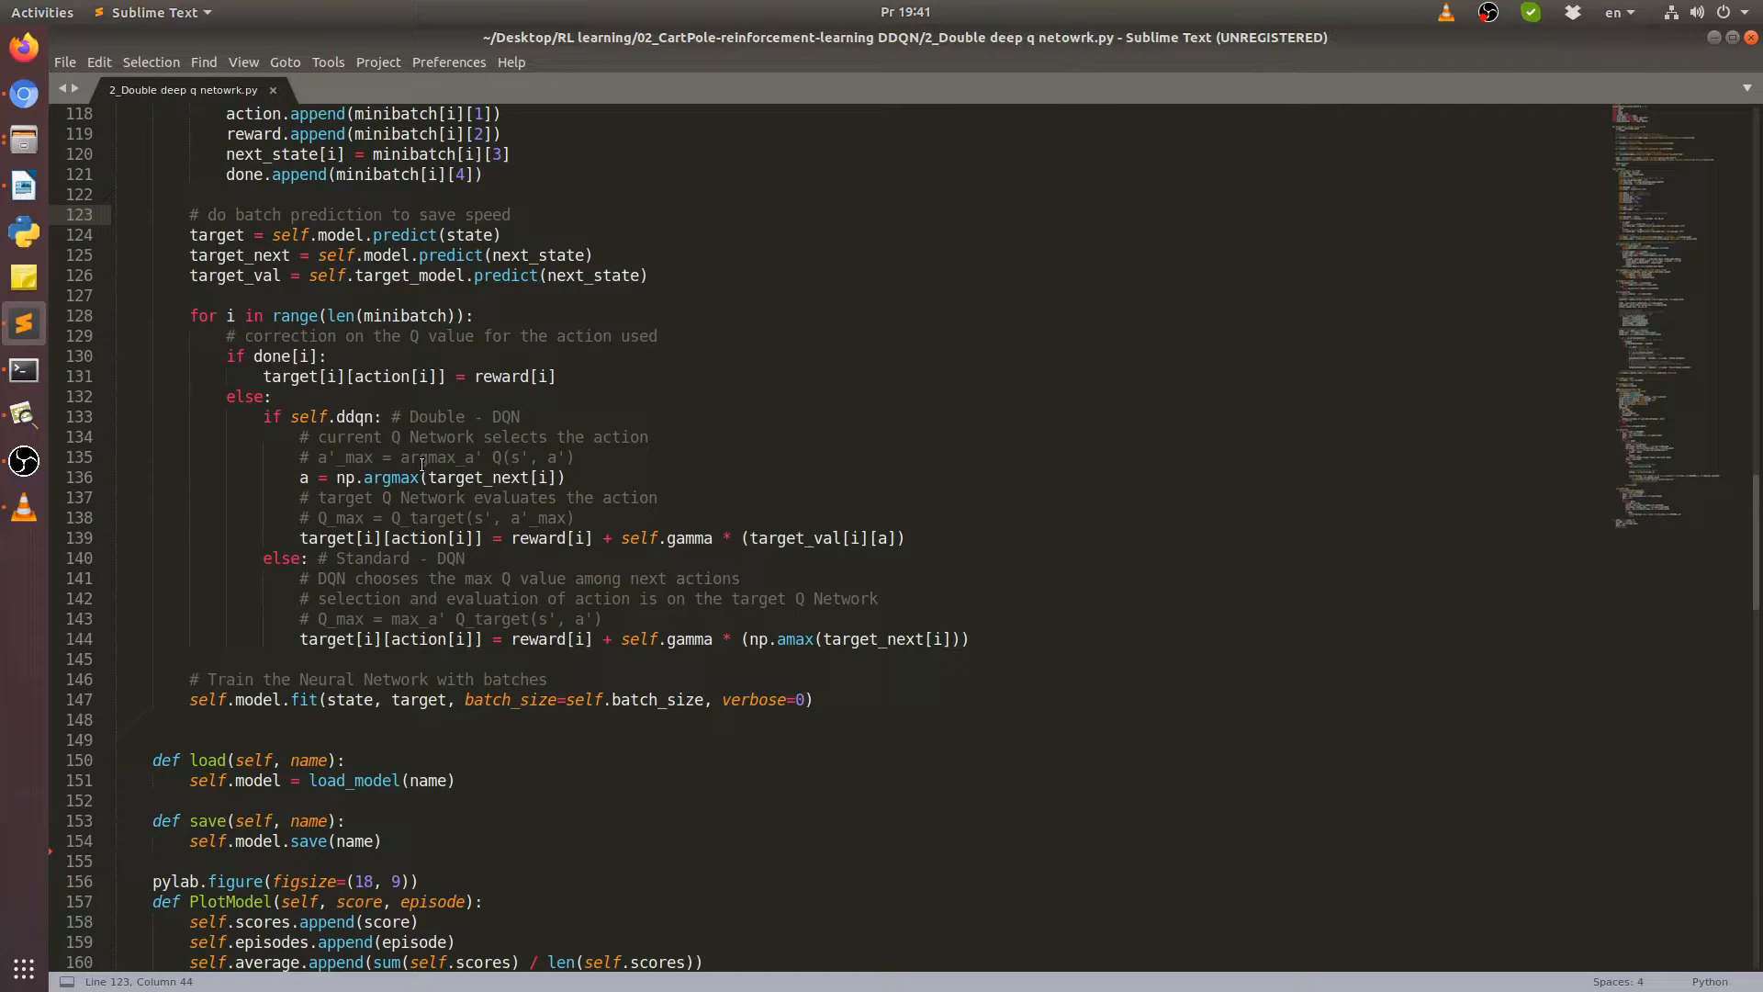
pyautogui.moveTo(559, 407)
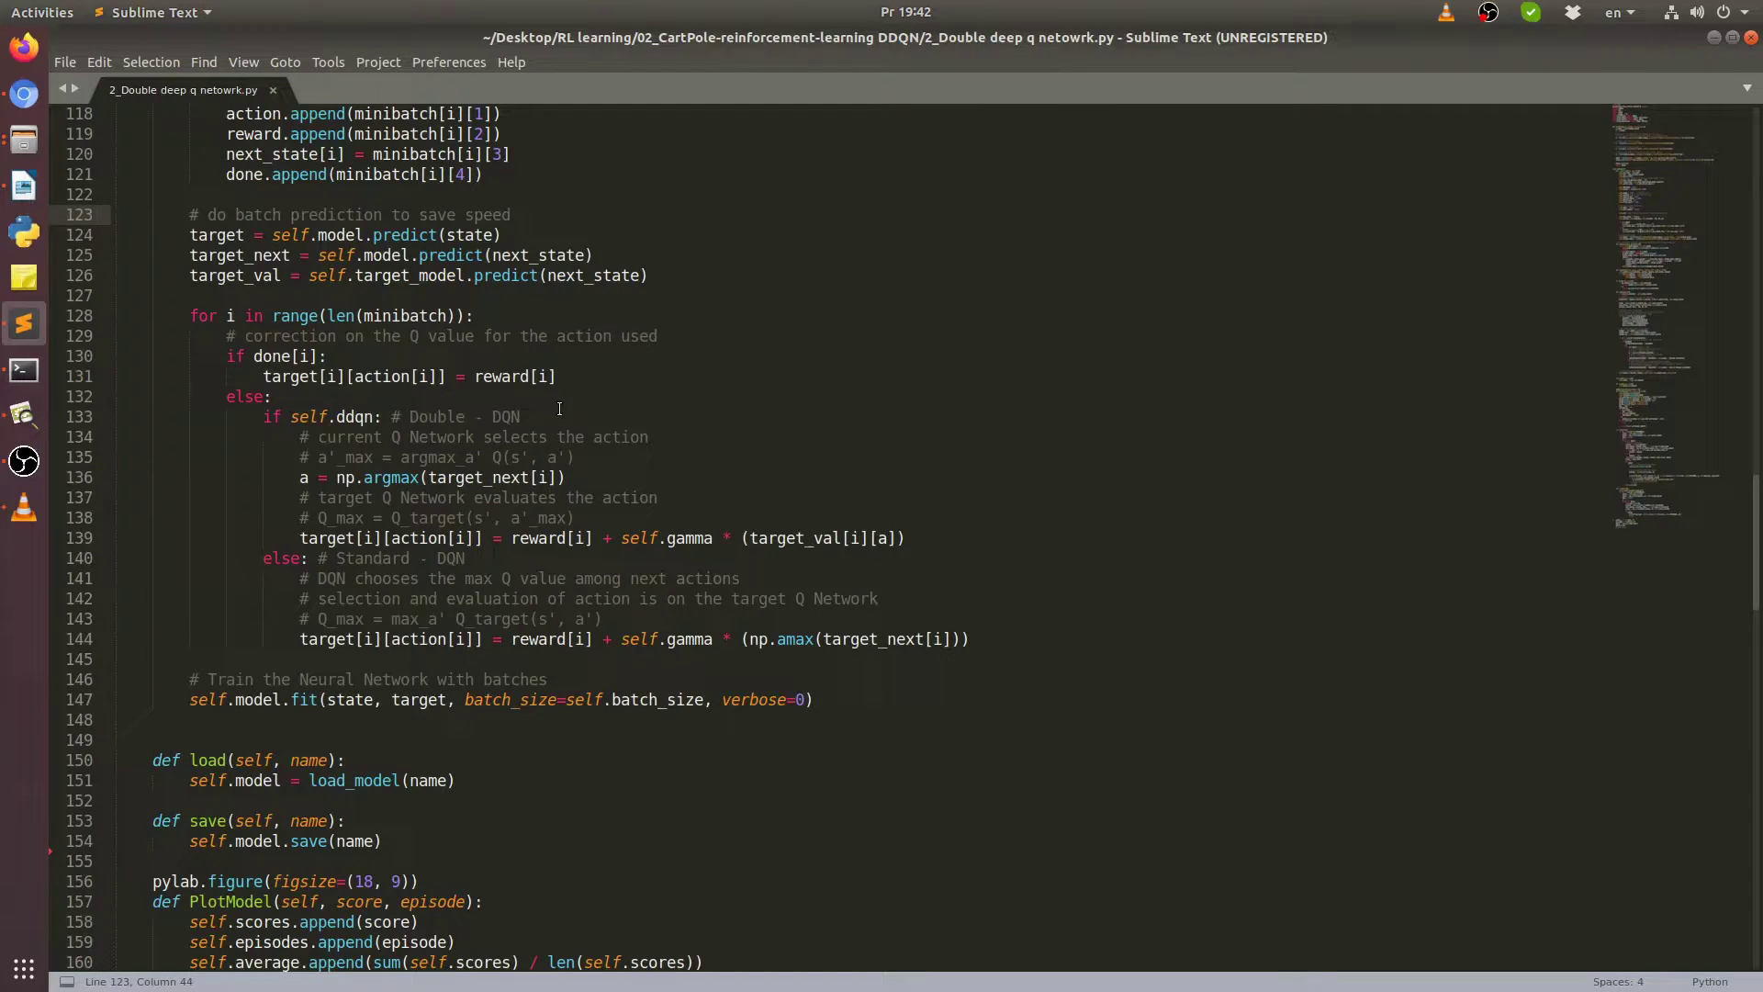
pyautogui.click(933, 537)
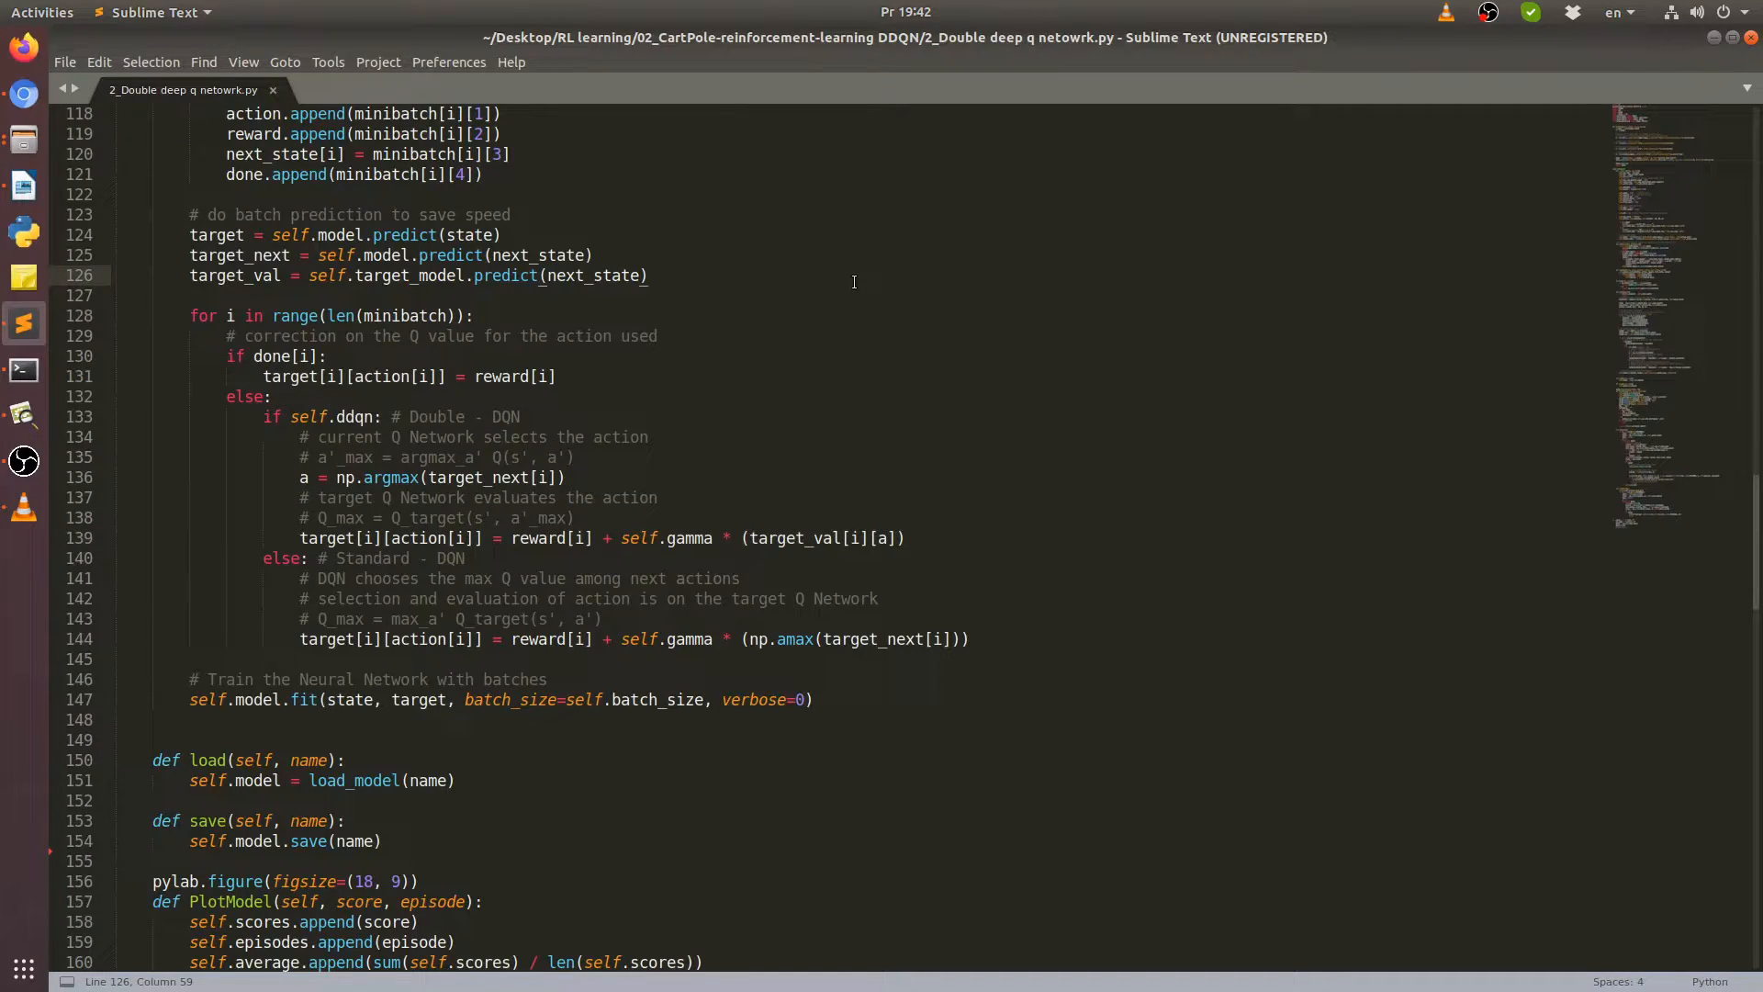
pyautogui.moveTo(821, 343)
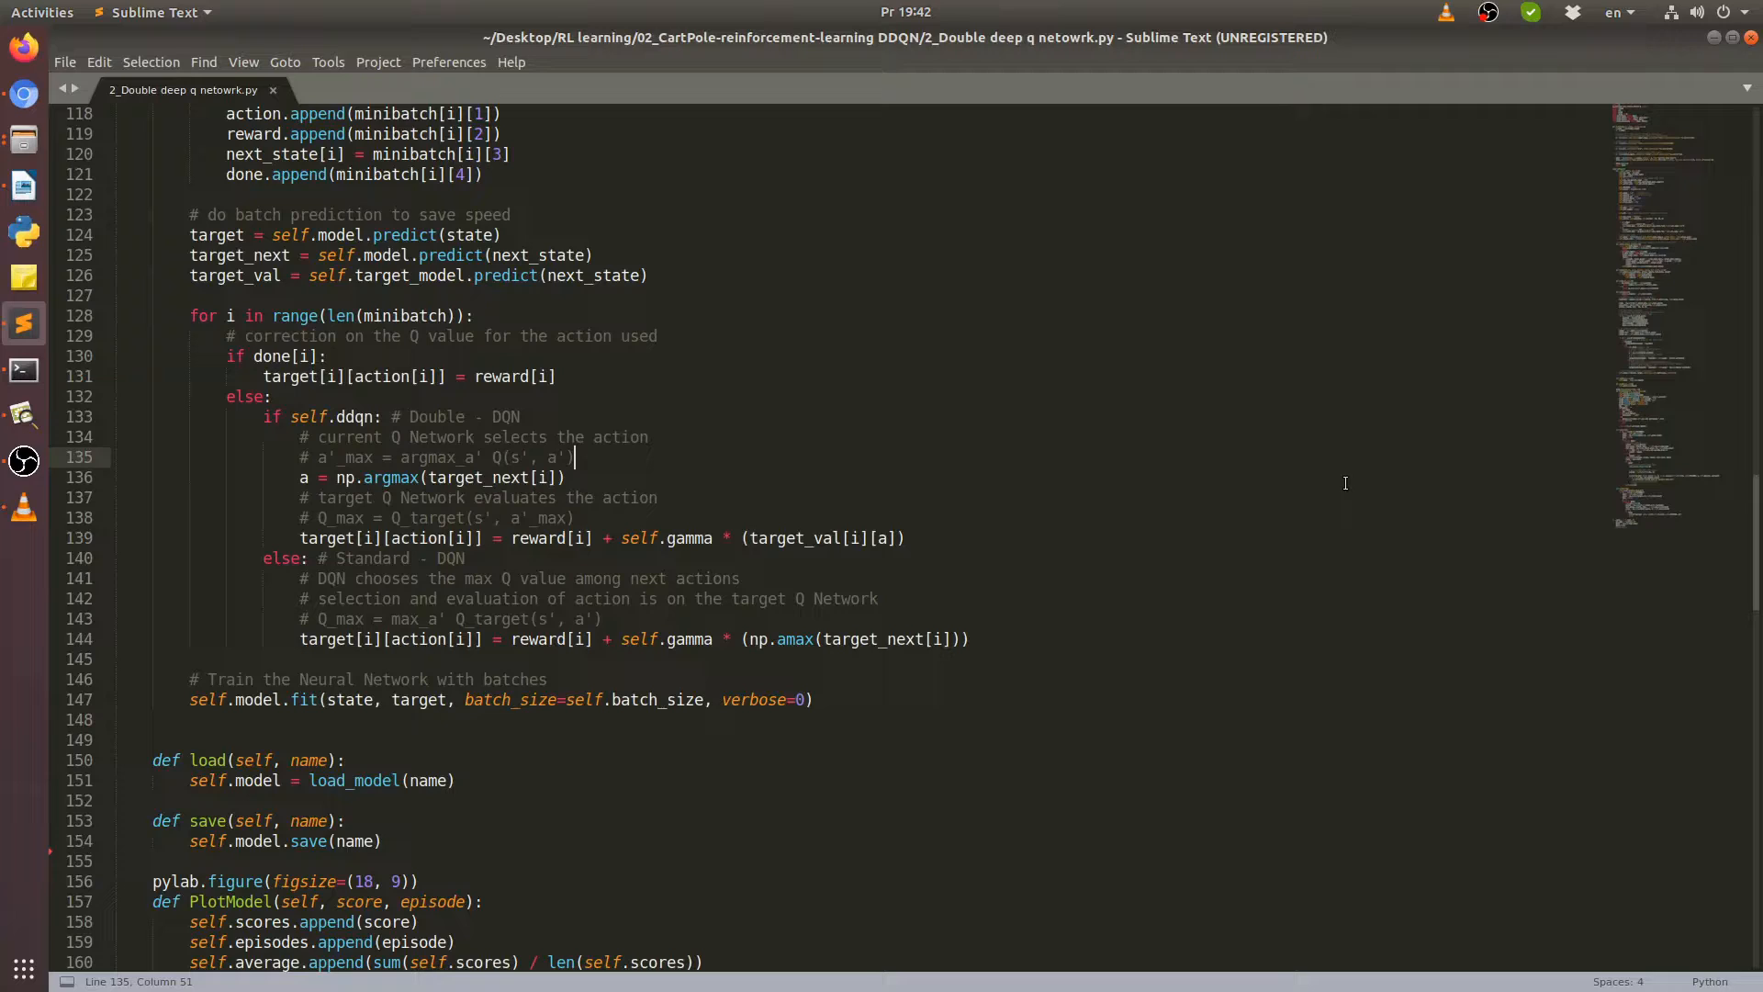
pyautogui.scroll(-3)
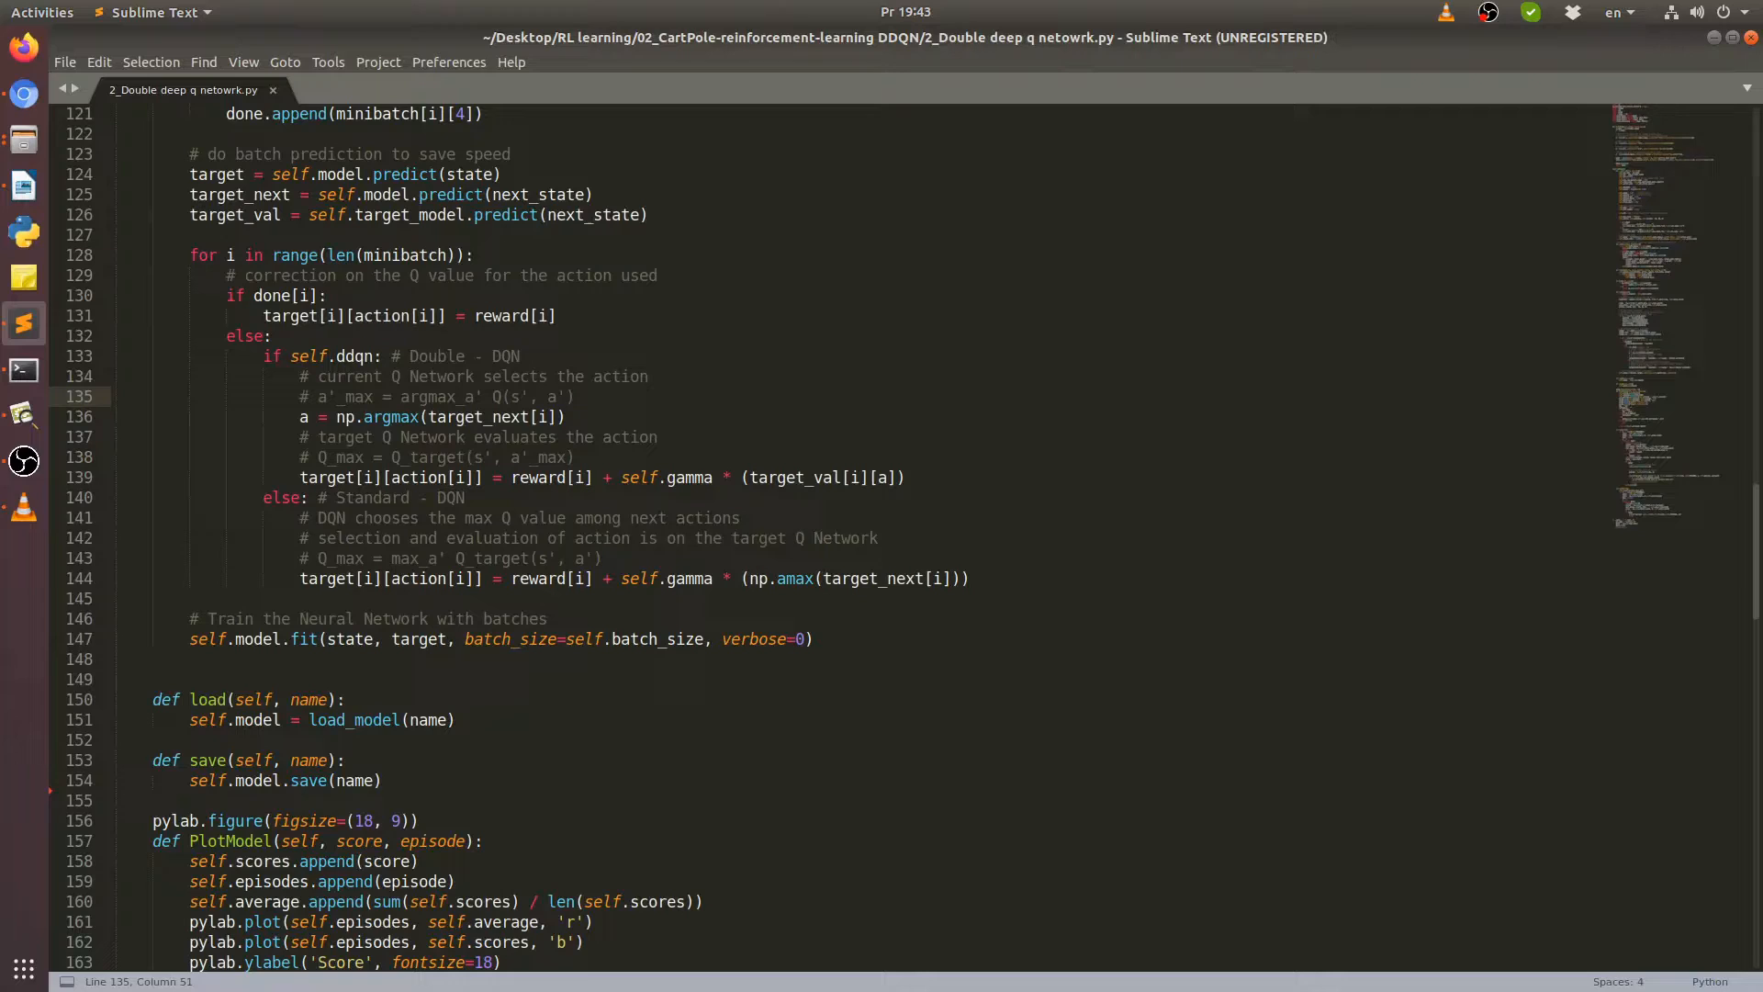
pyautogui.click(573, 397)
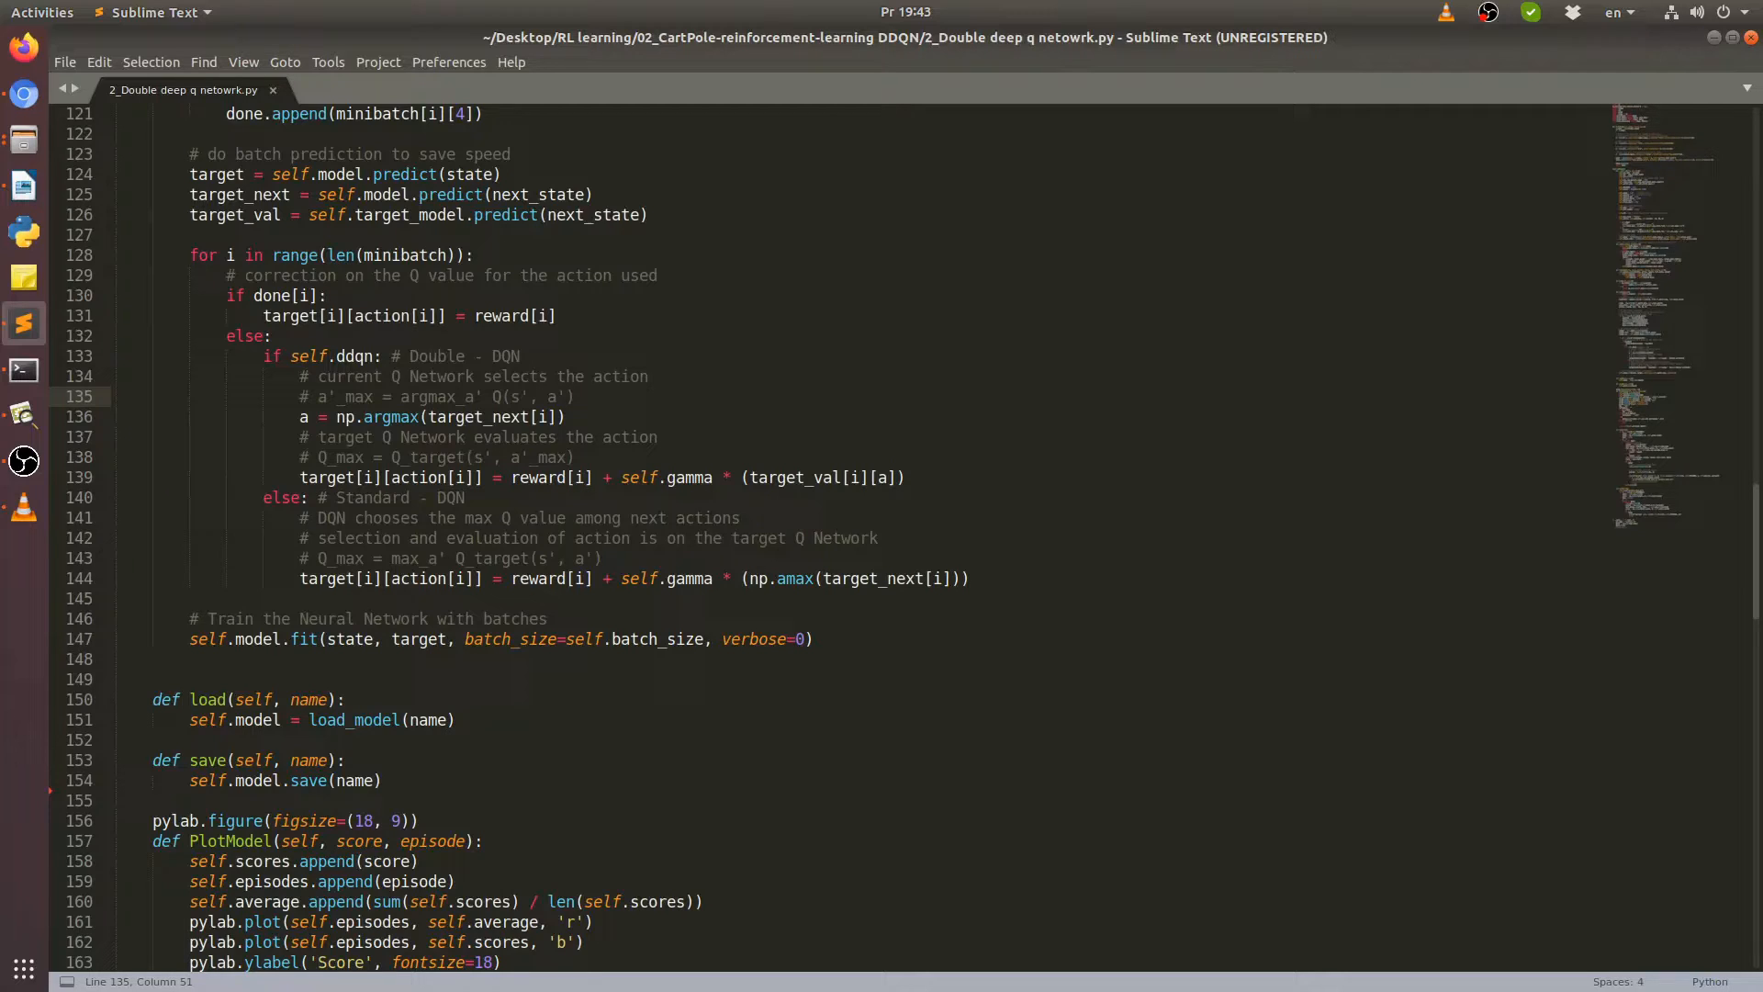
pyautogui.click(576, 396)
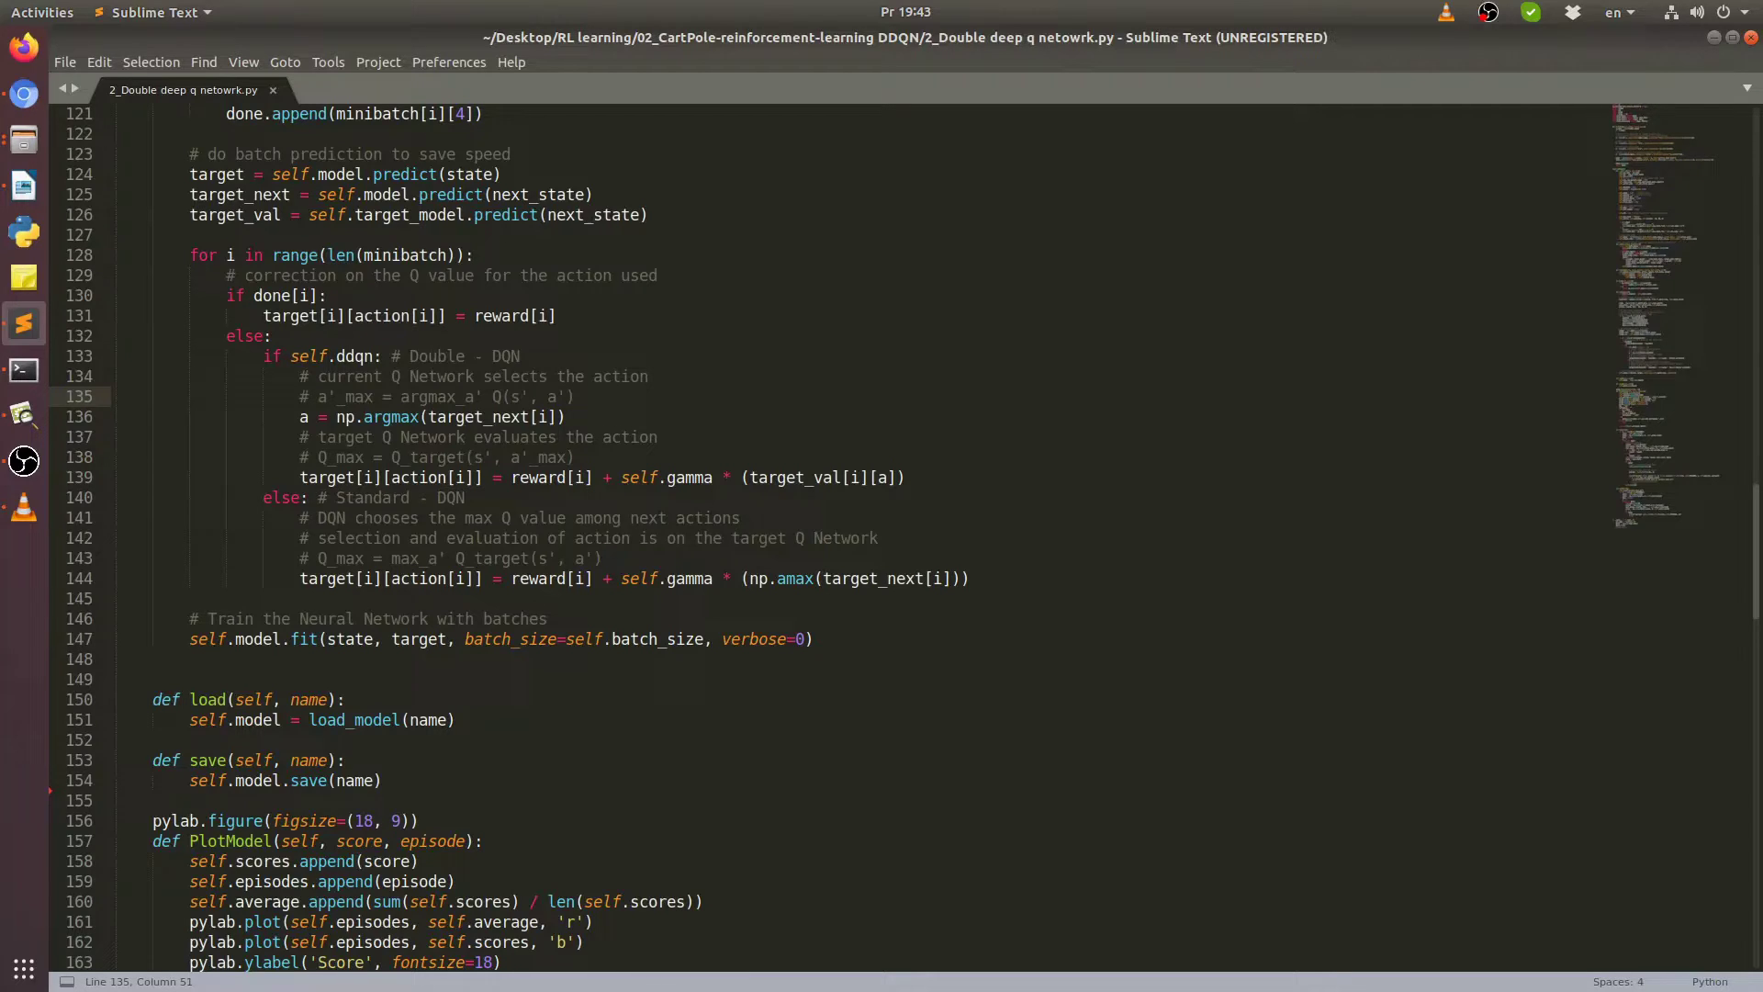
pyautogui.click(573, 396)
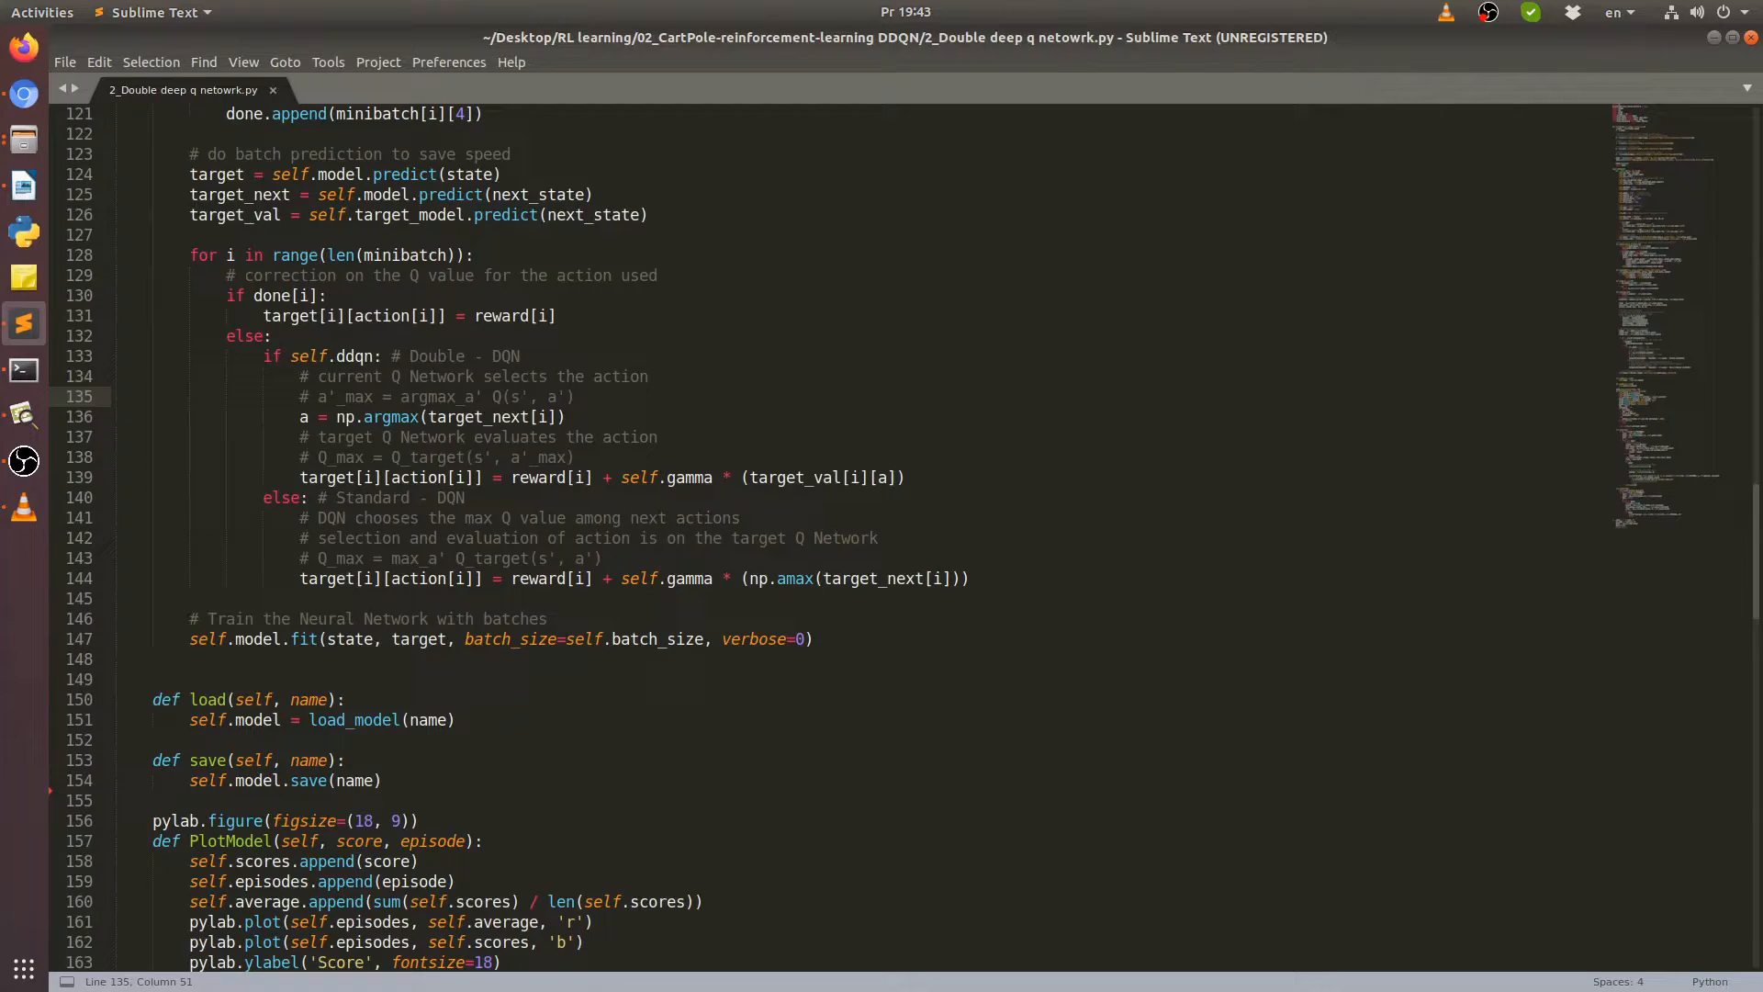
pyautogui.click(575, 396)
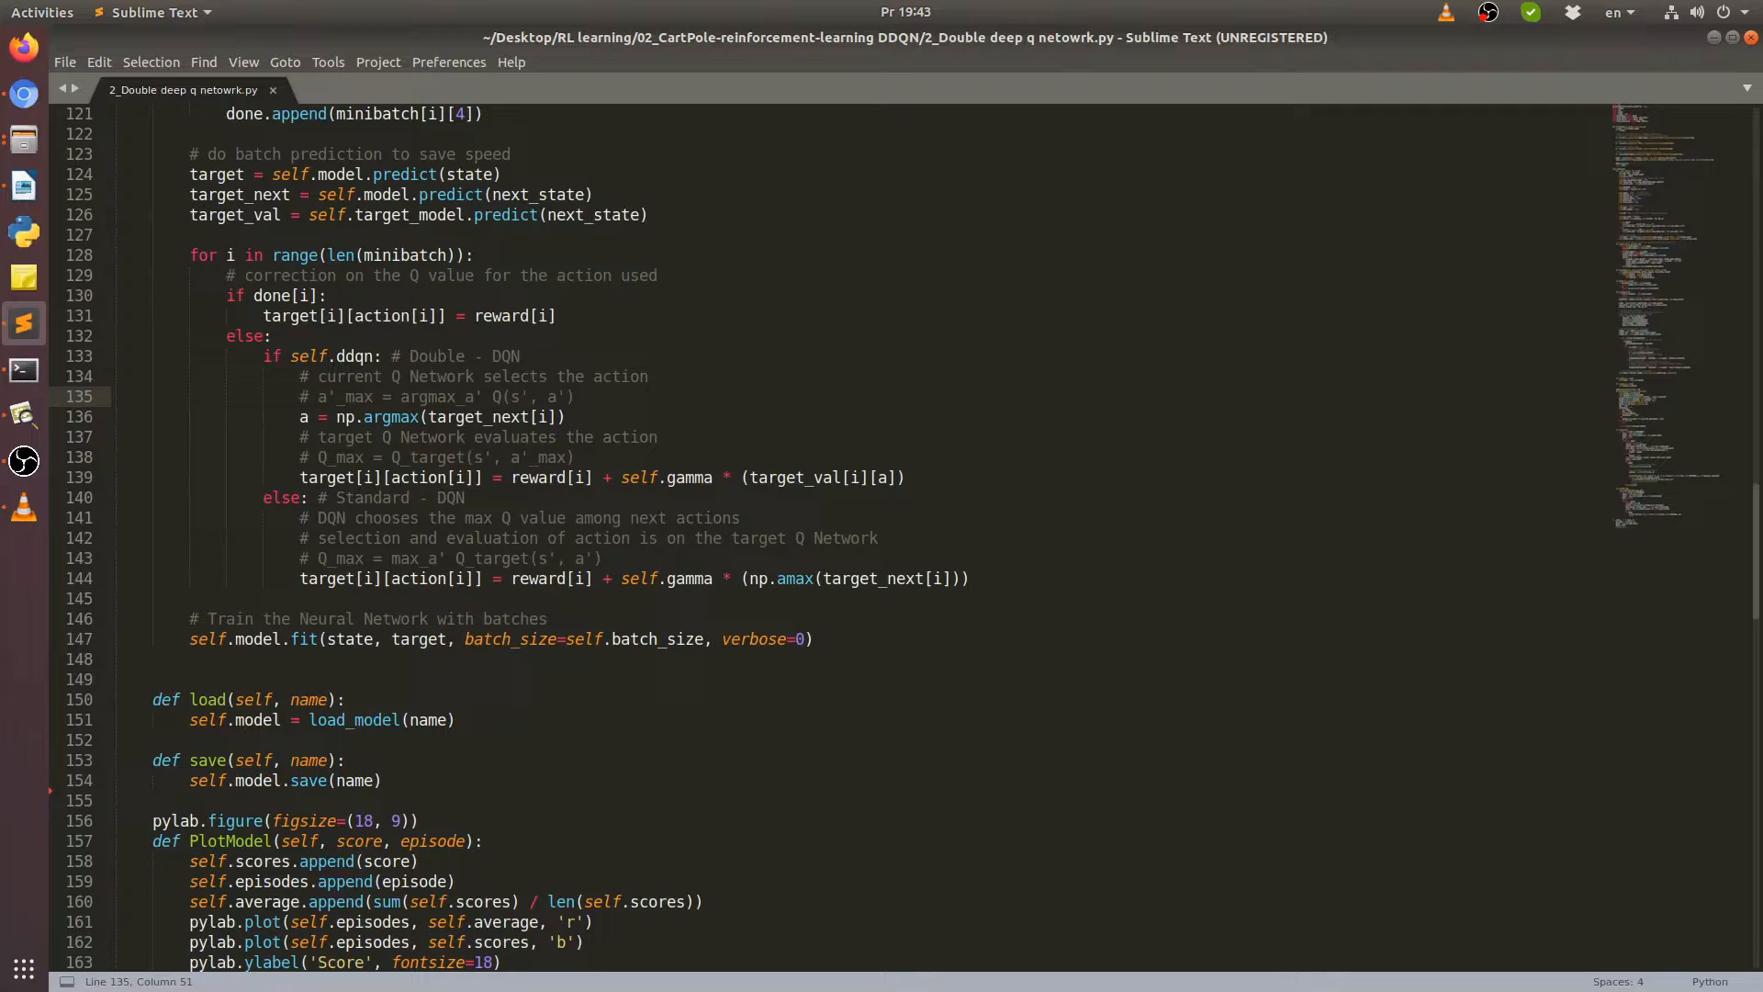
pyautogui.click(575, 396)
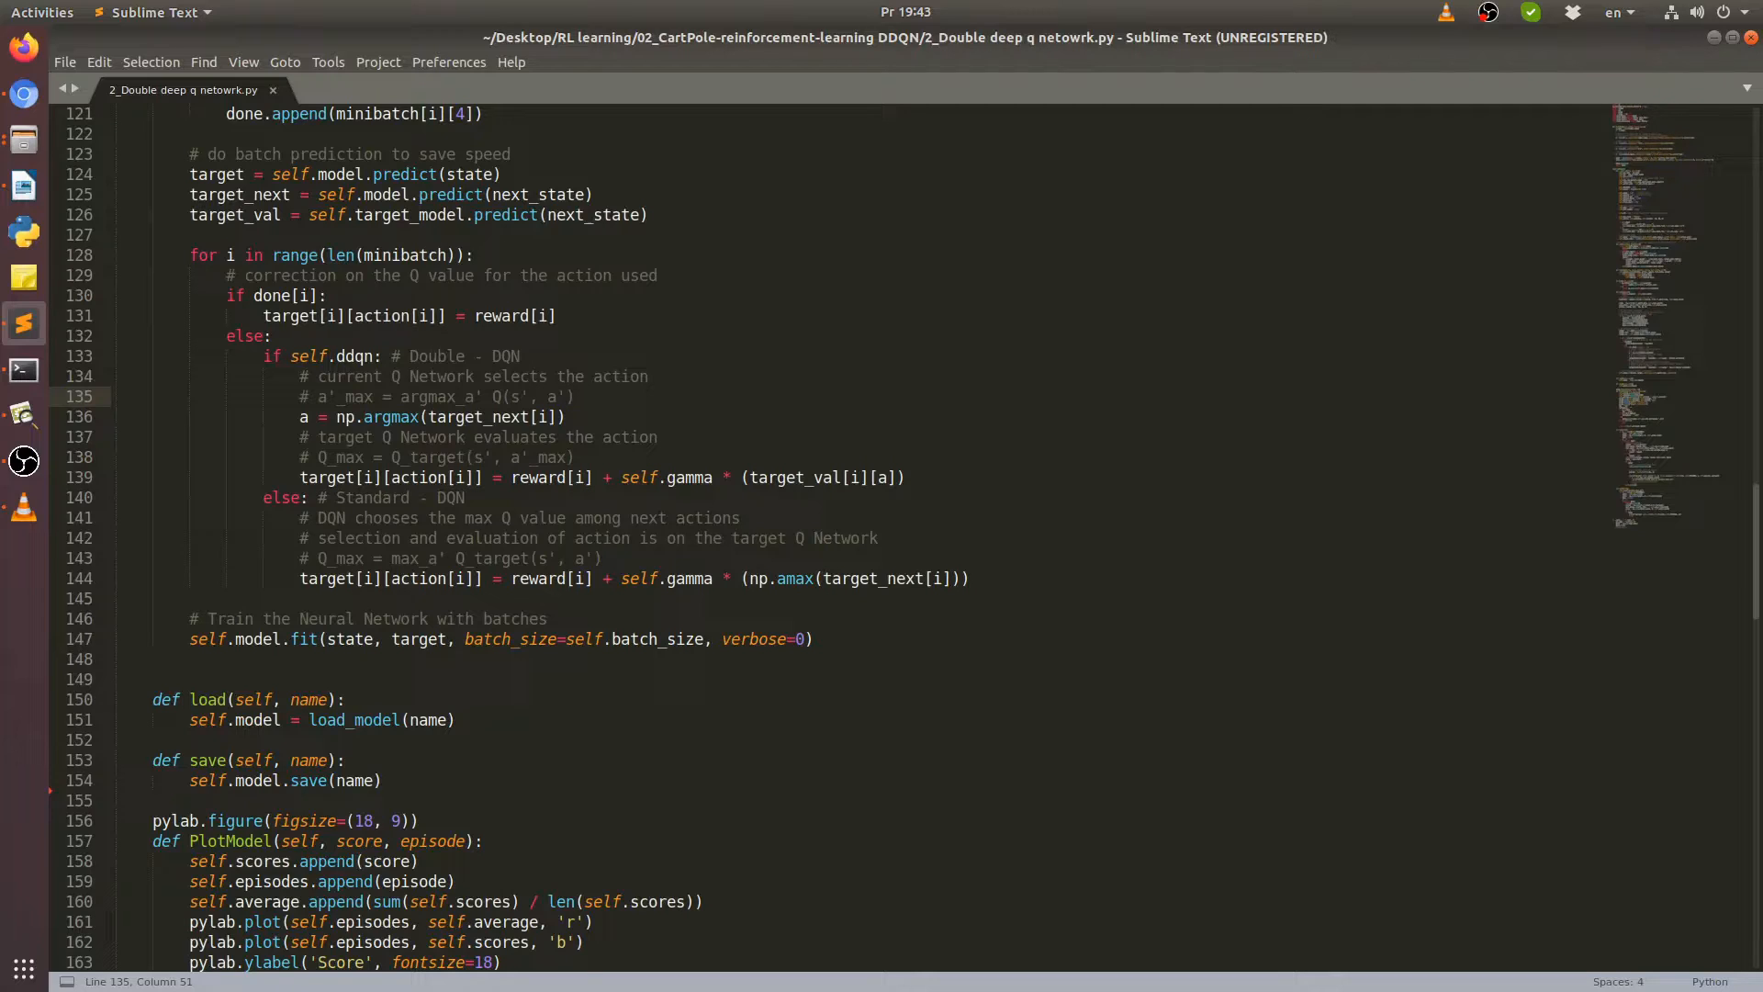
pyautogui.click(573, 396)
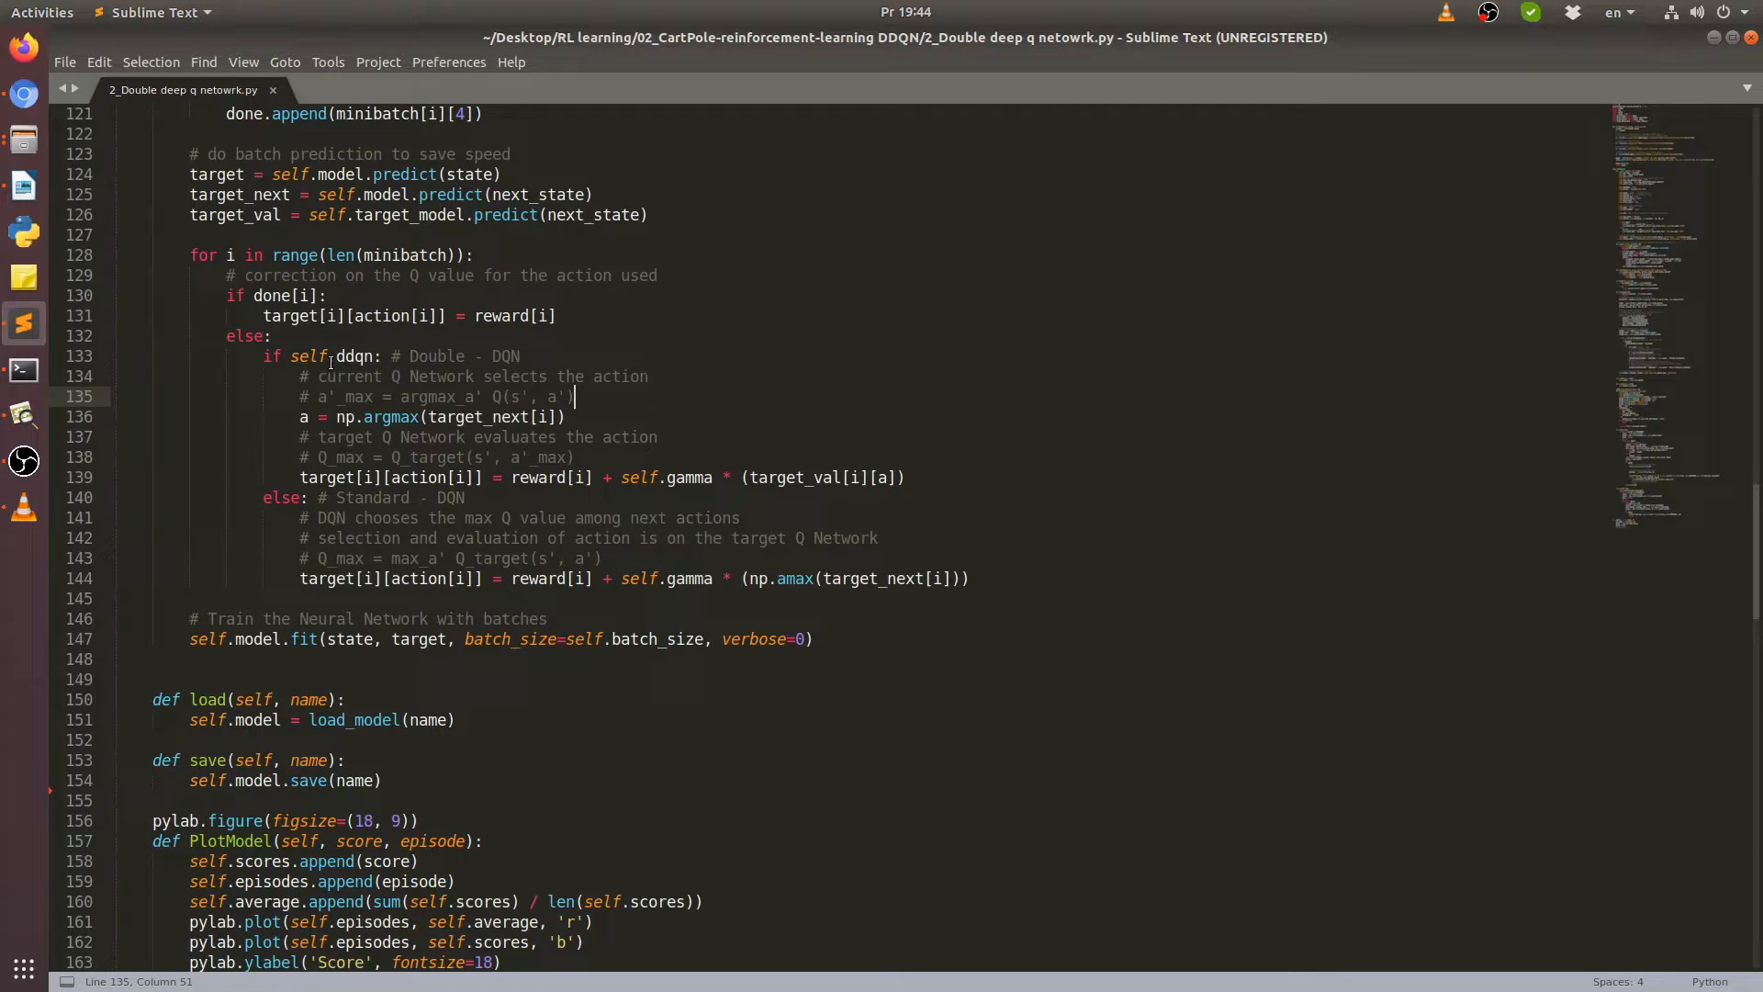
# Highlight self.ddqn on line 133 and scroll to show lines 124–166.
pyautogui.doubleClick(306, 356)
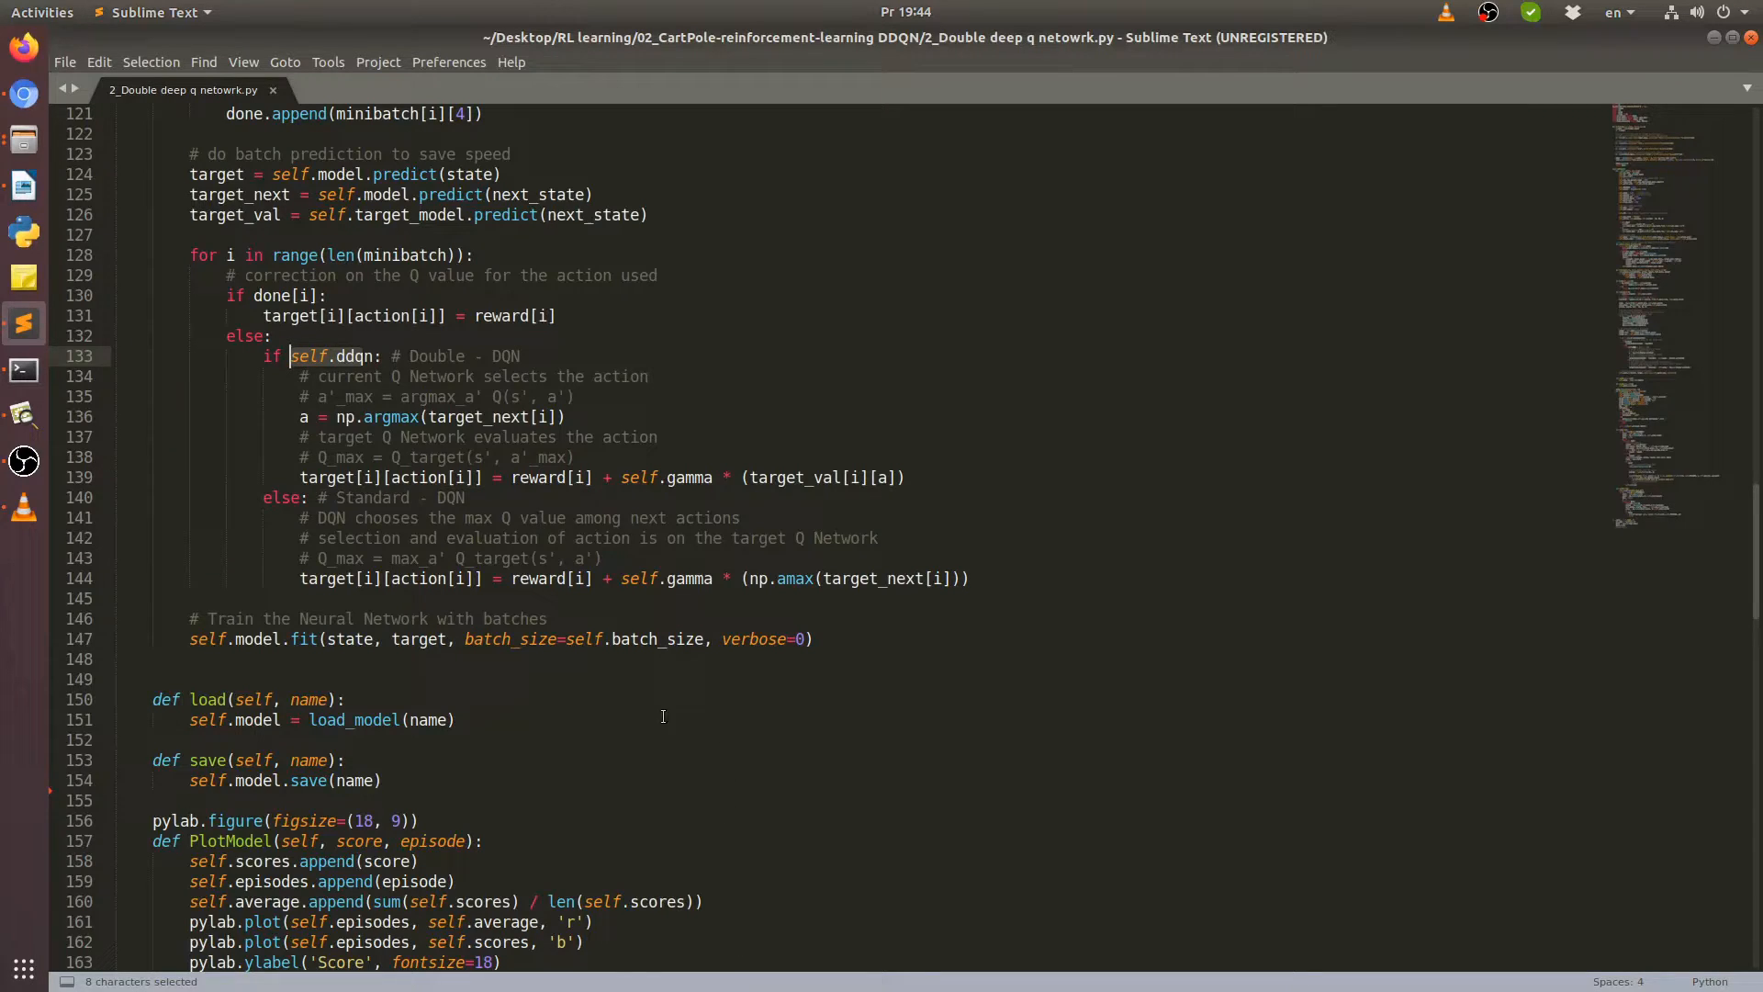
pyautogui.moveTo(480, 701)
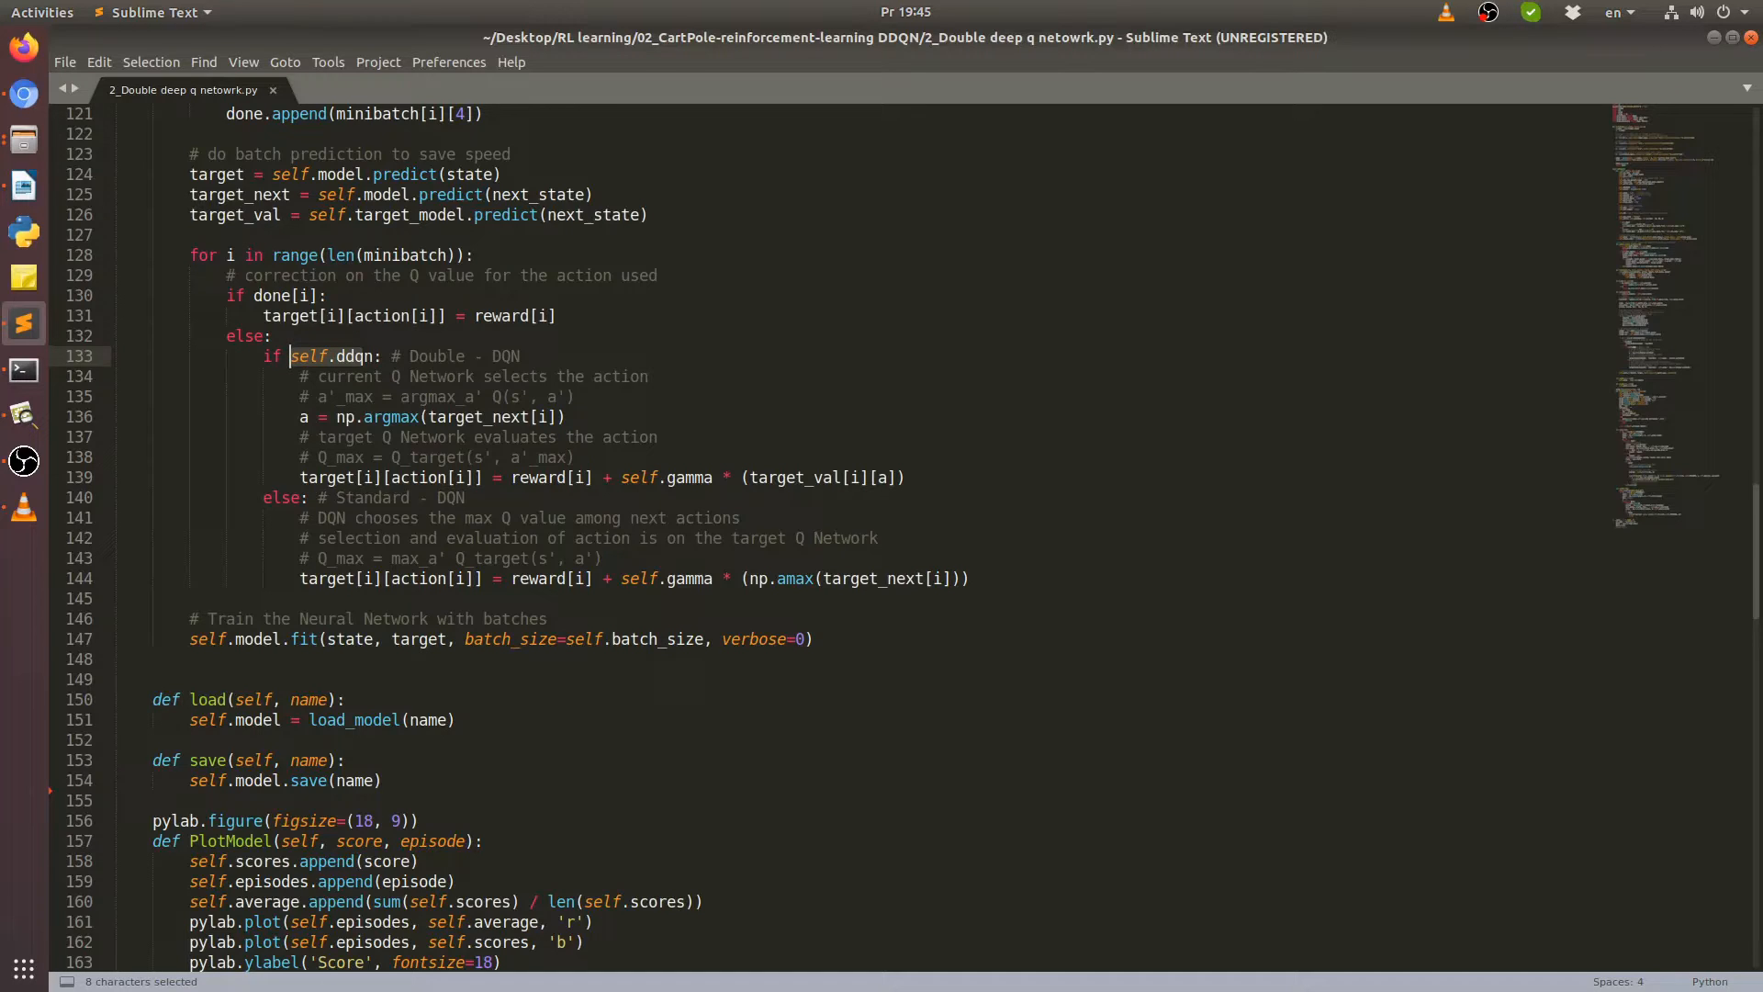
pyautogui.scroll(-3)
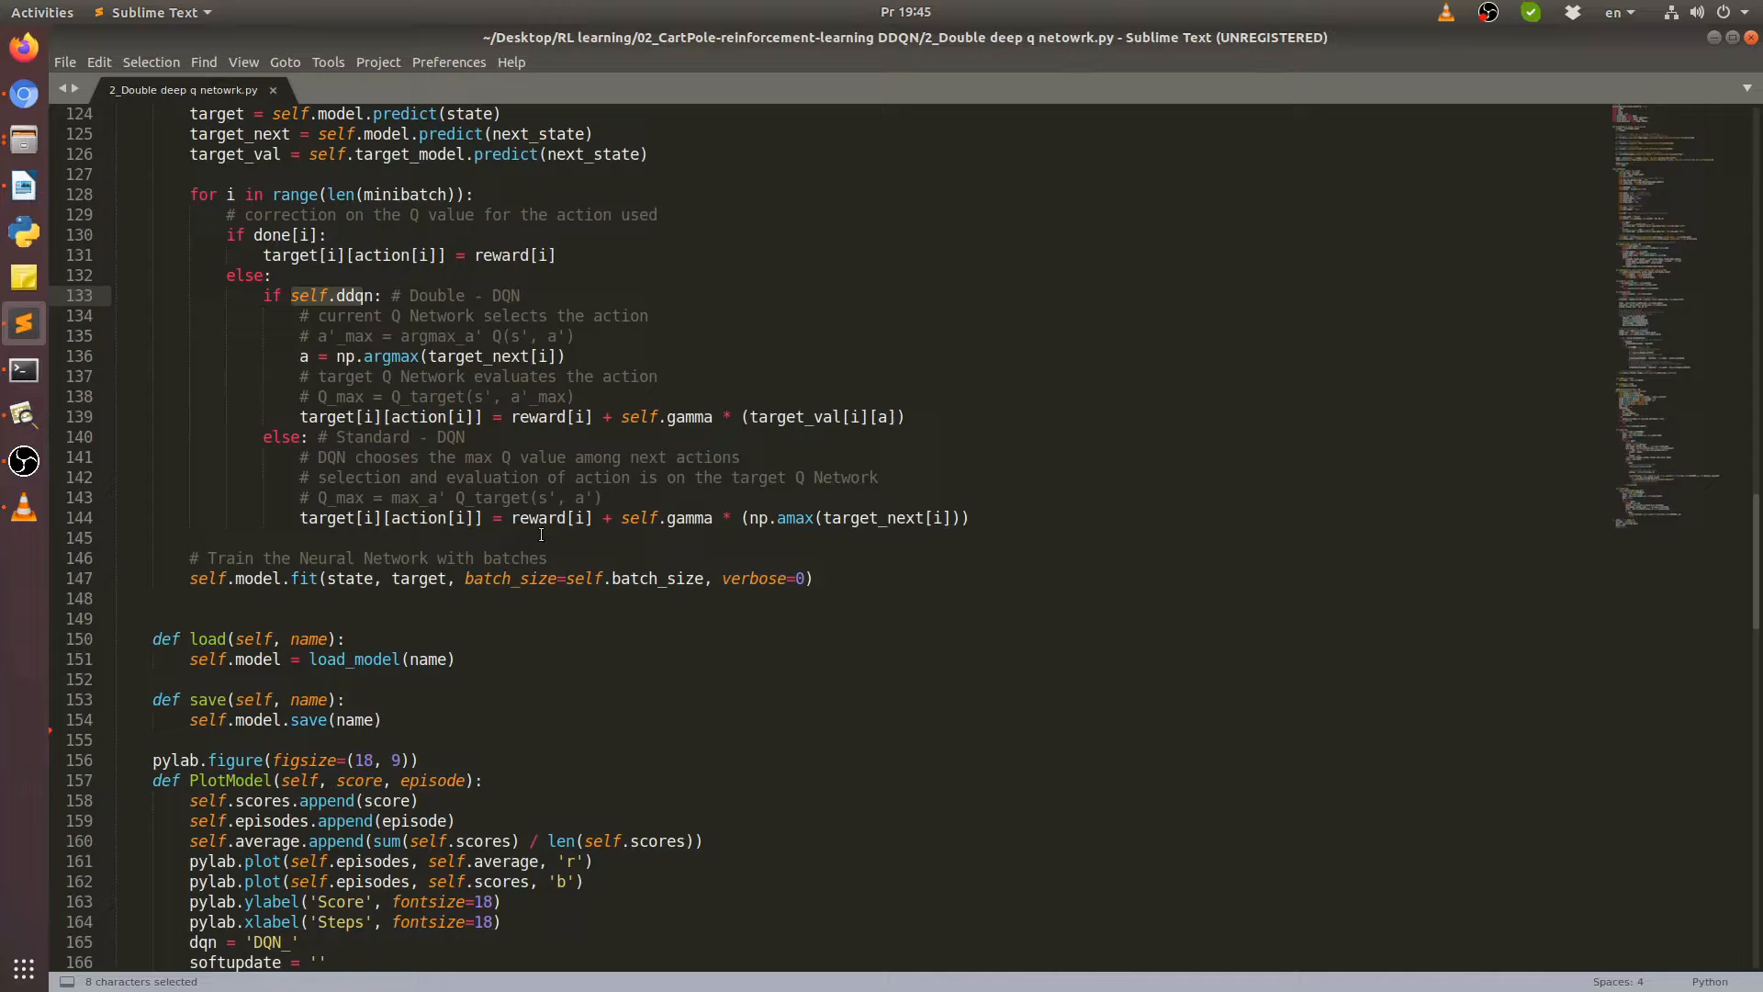
# Scroll up to the model parameters (self.ddqn, Soft_Update False) above update_target_model.
pyautogui.scroll(3)
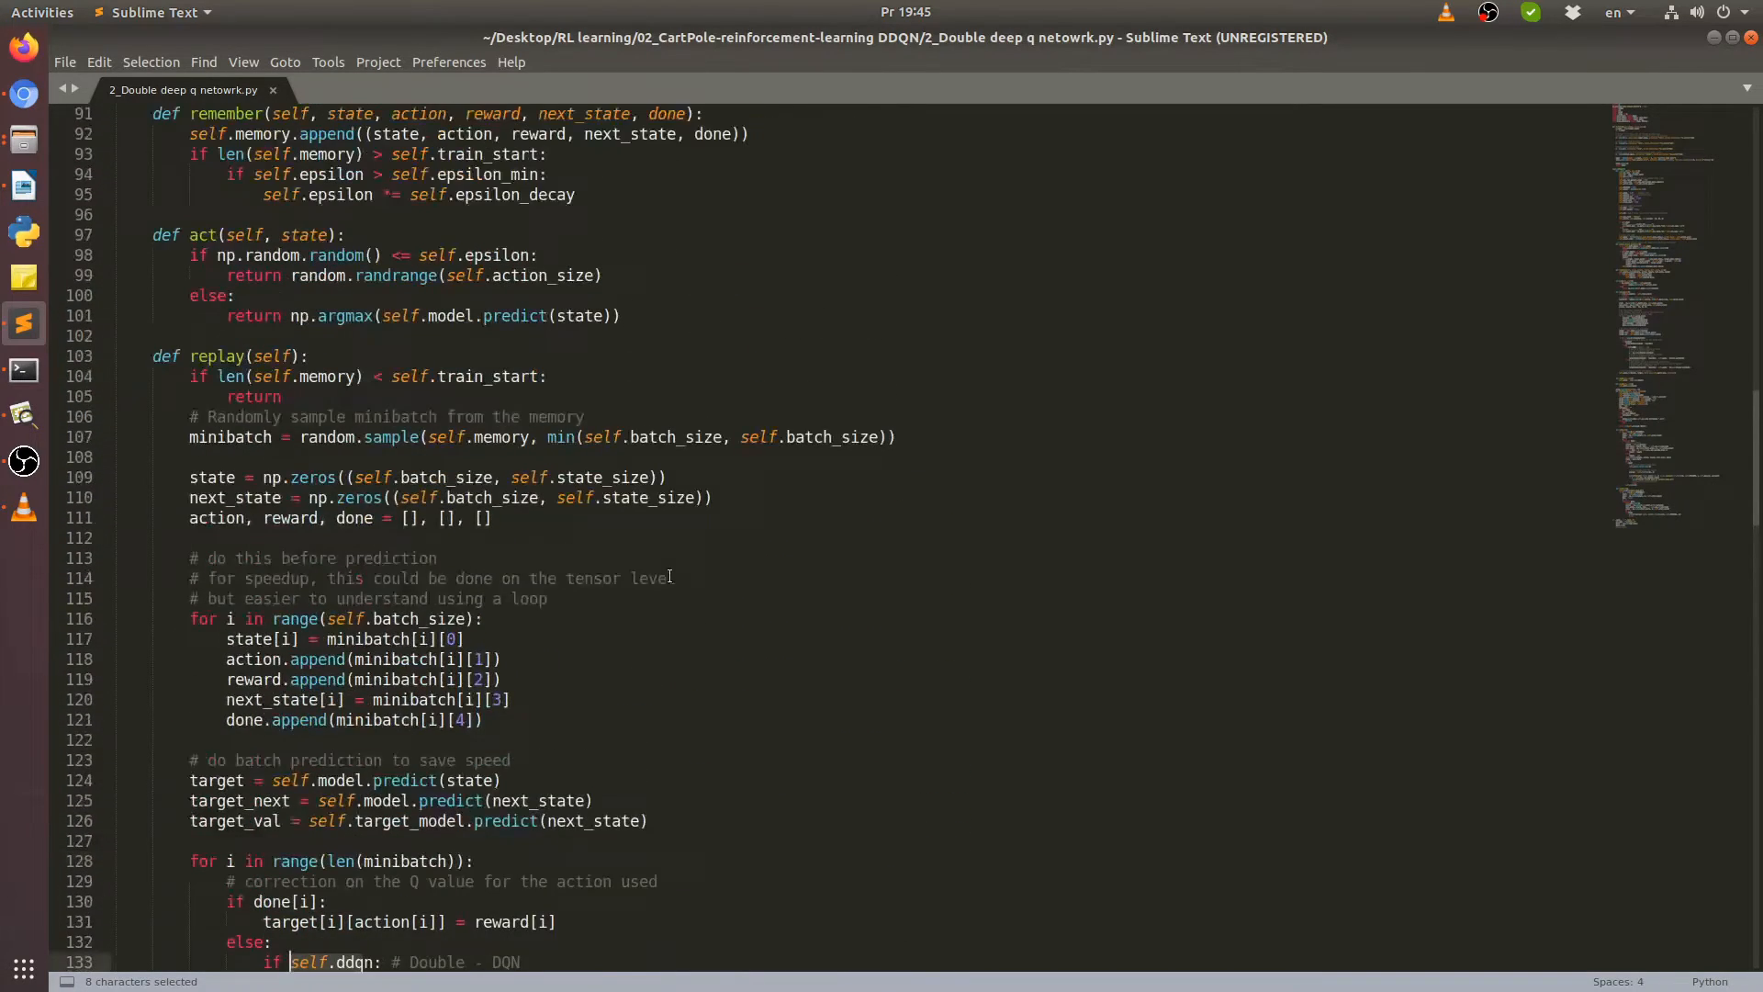
pyautogui.scroll(3)
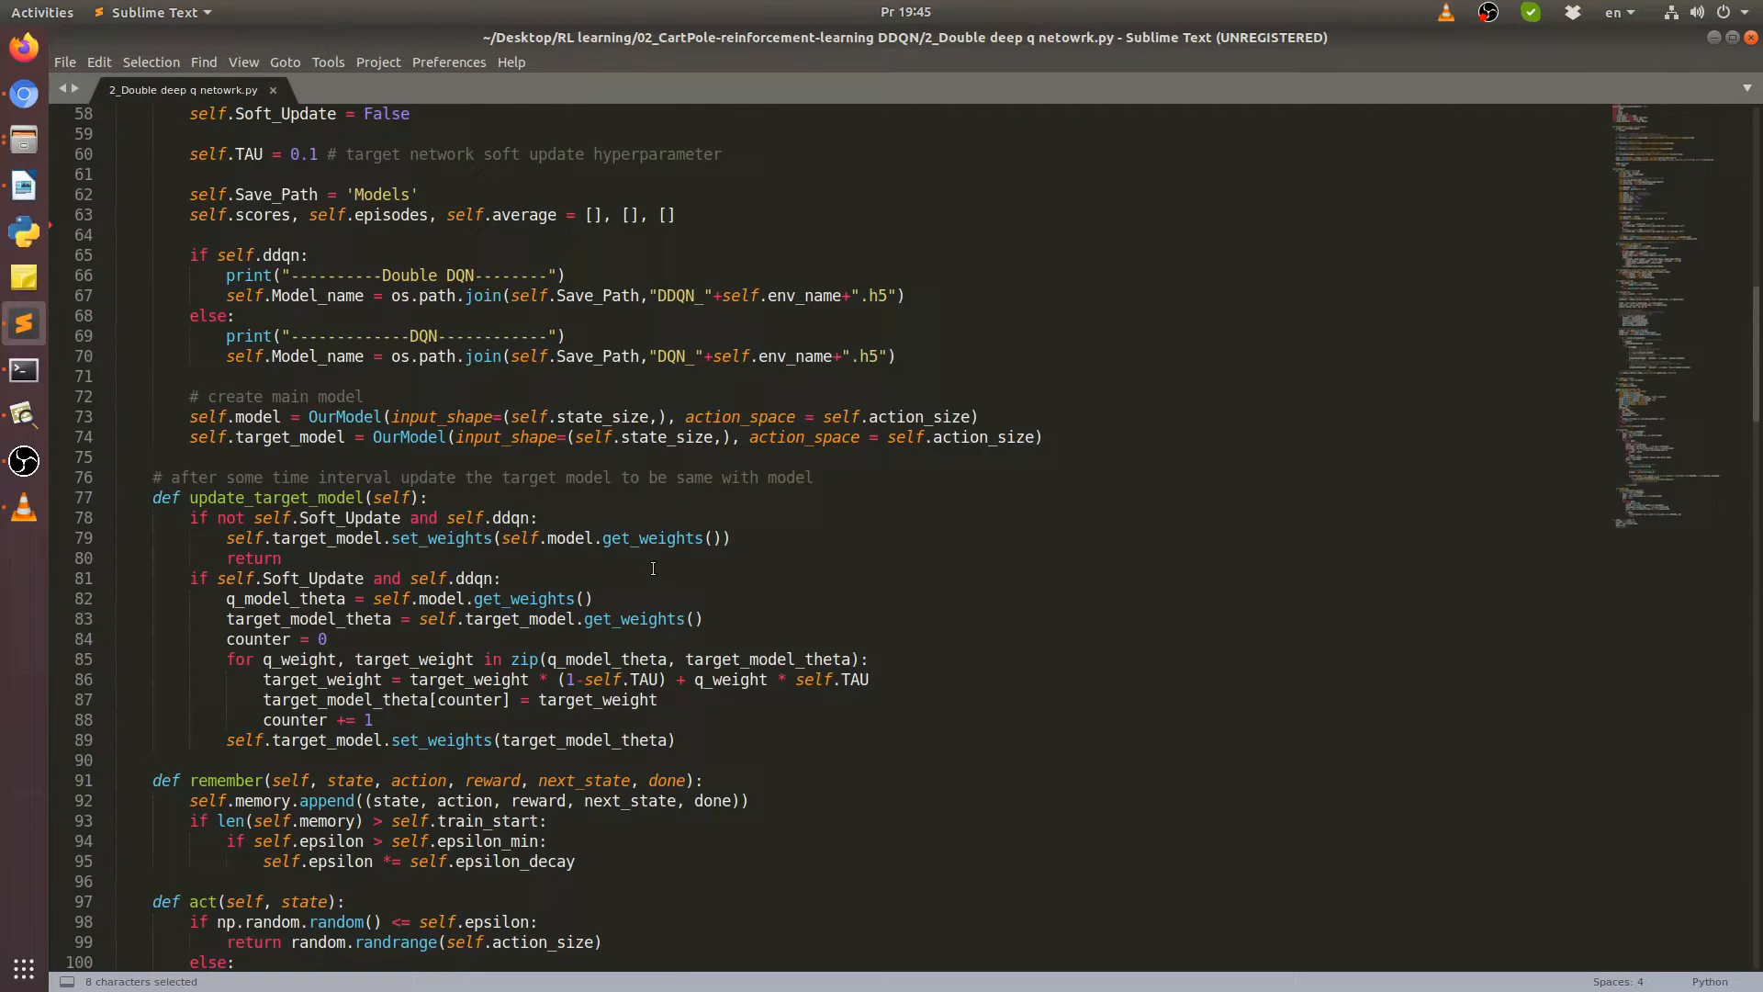
pyautogui.moveTo(773, 590)
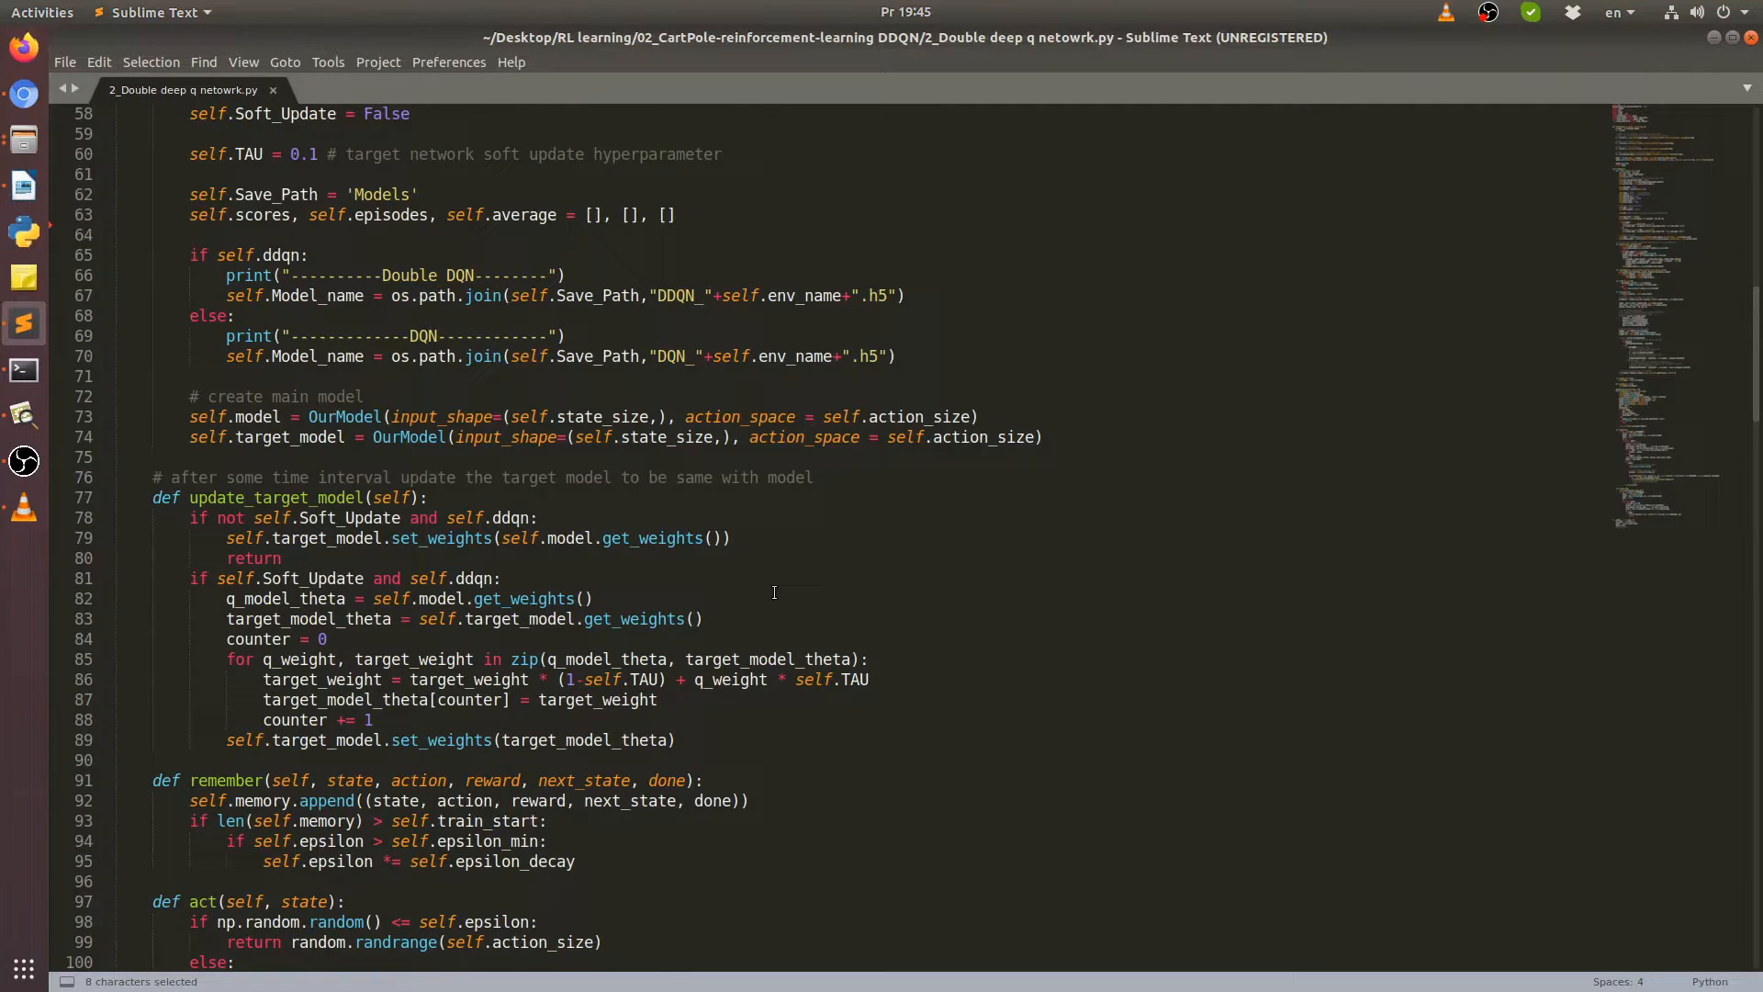
pyautogui.moveTo(484, 614)
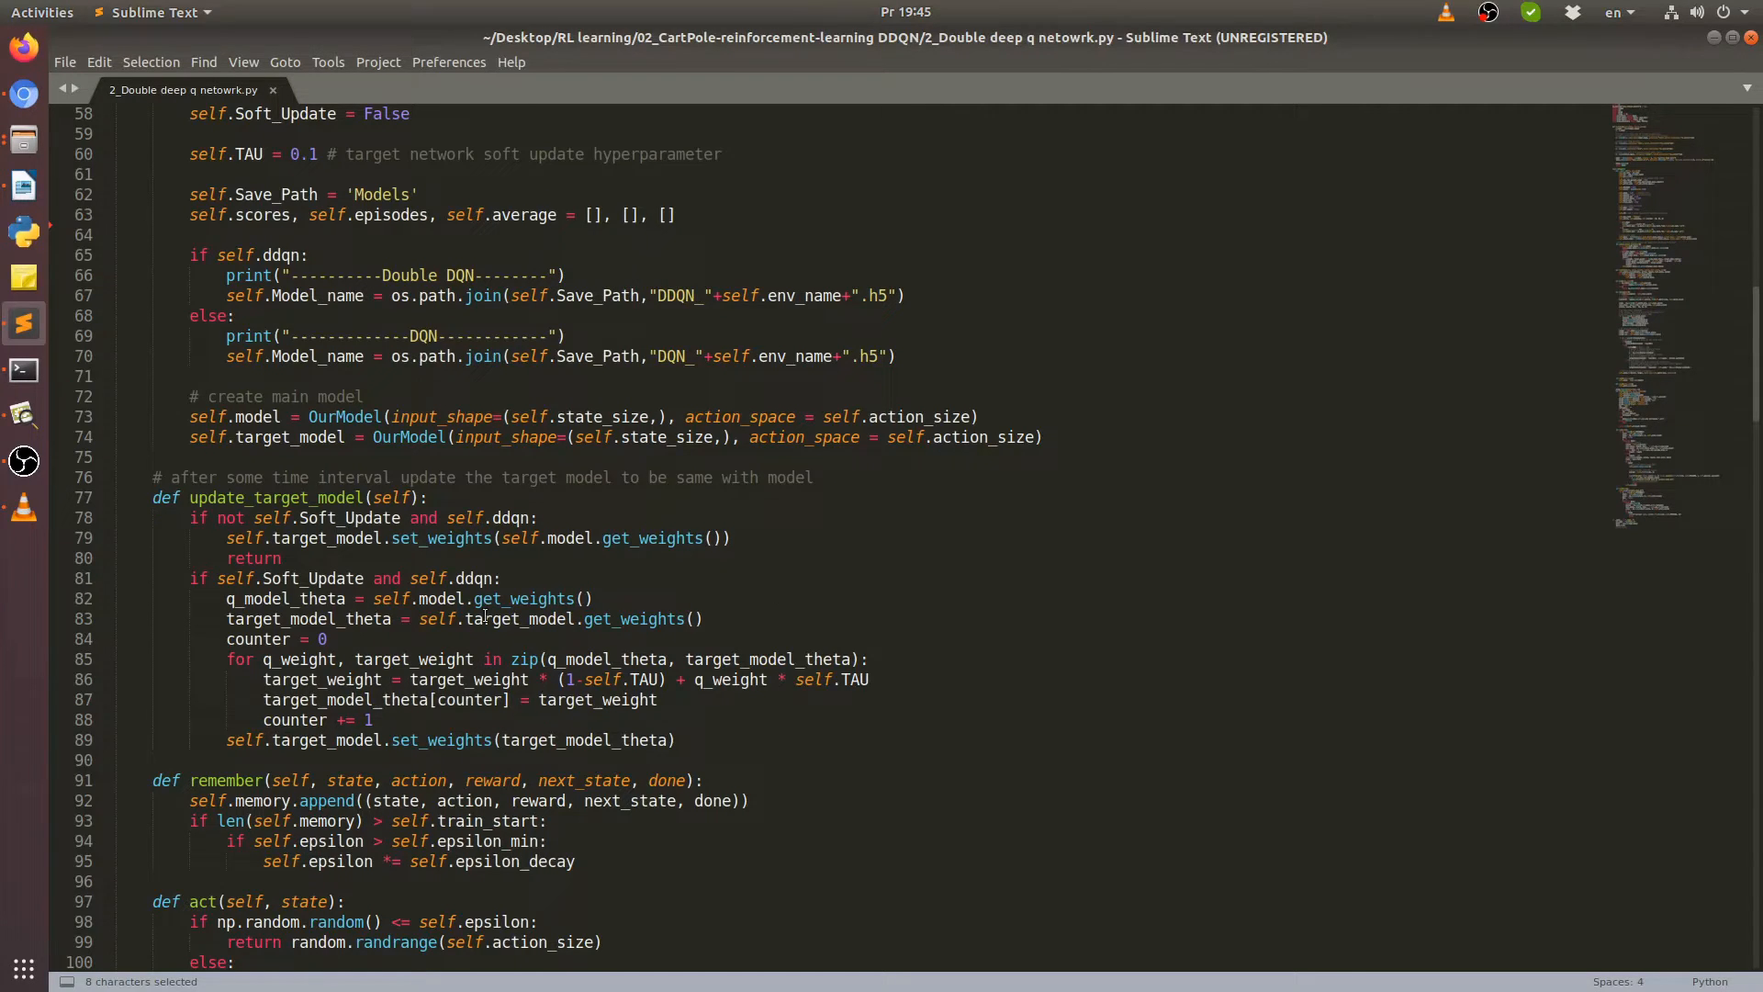
pyautogui.scroll(3)
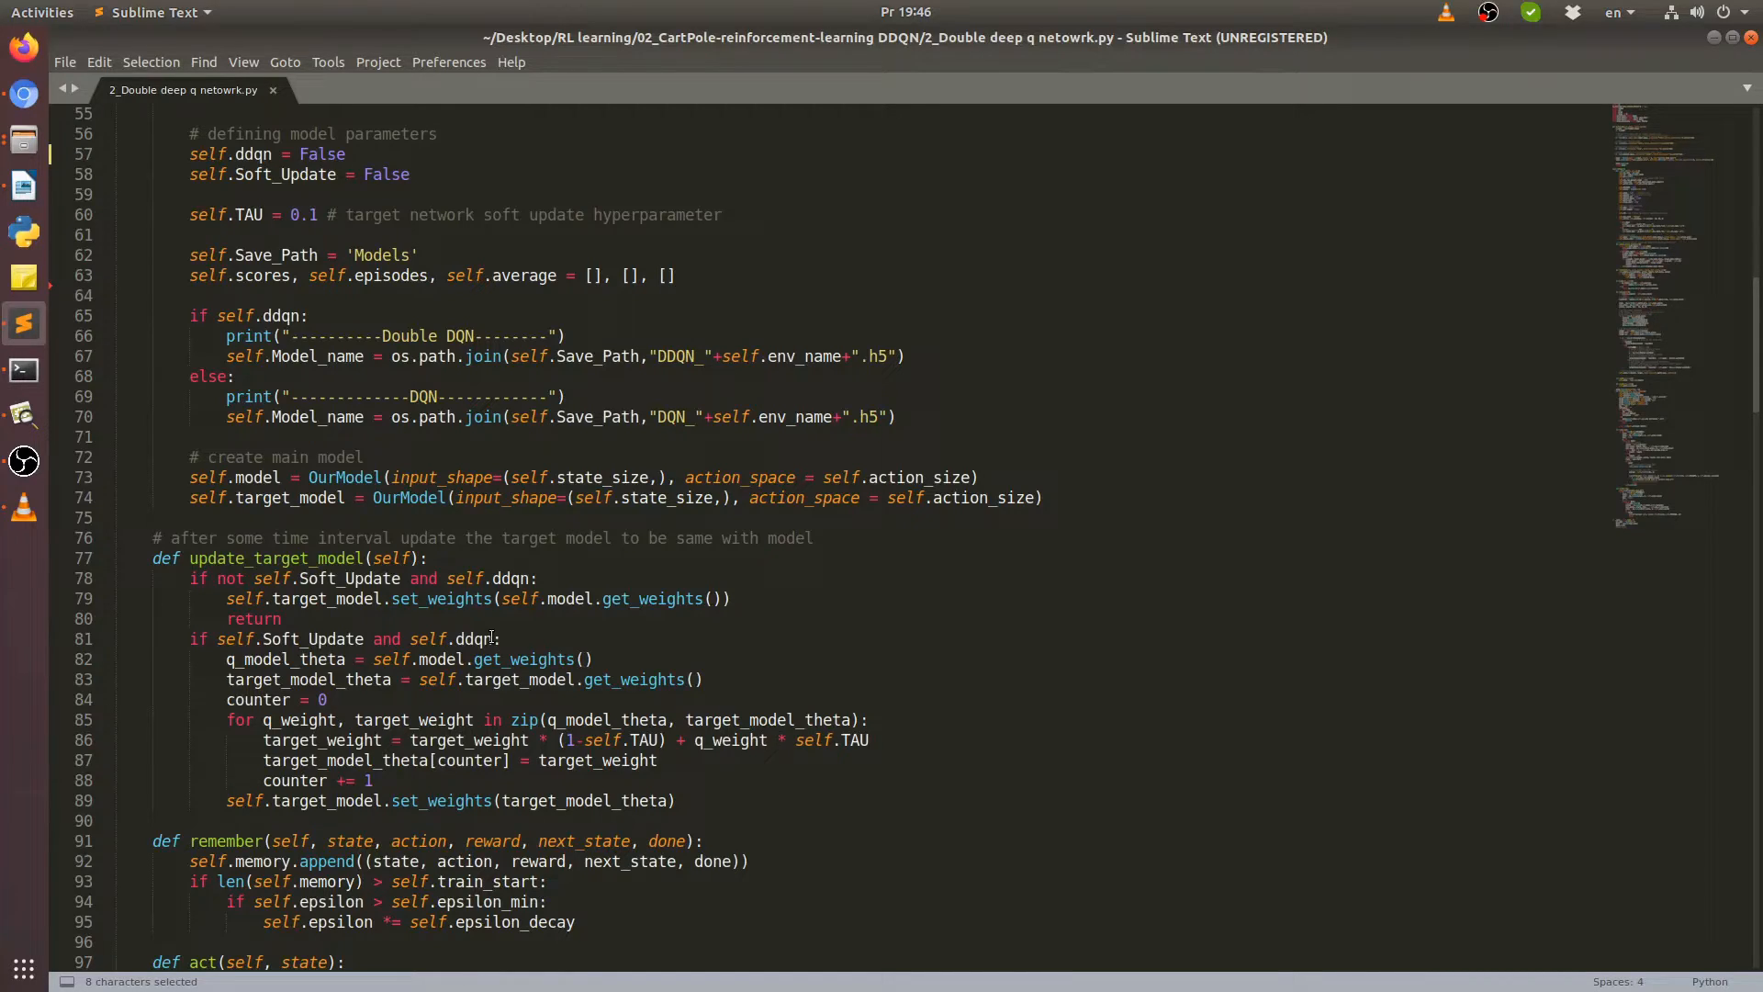
pyautogui.moveTo(495, 635)
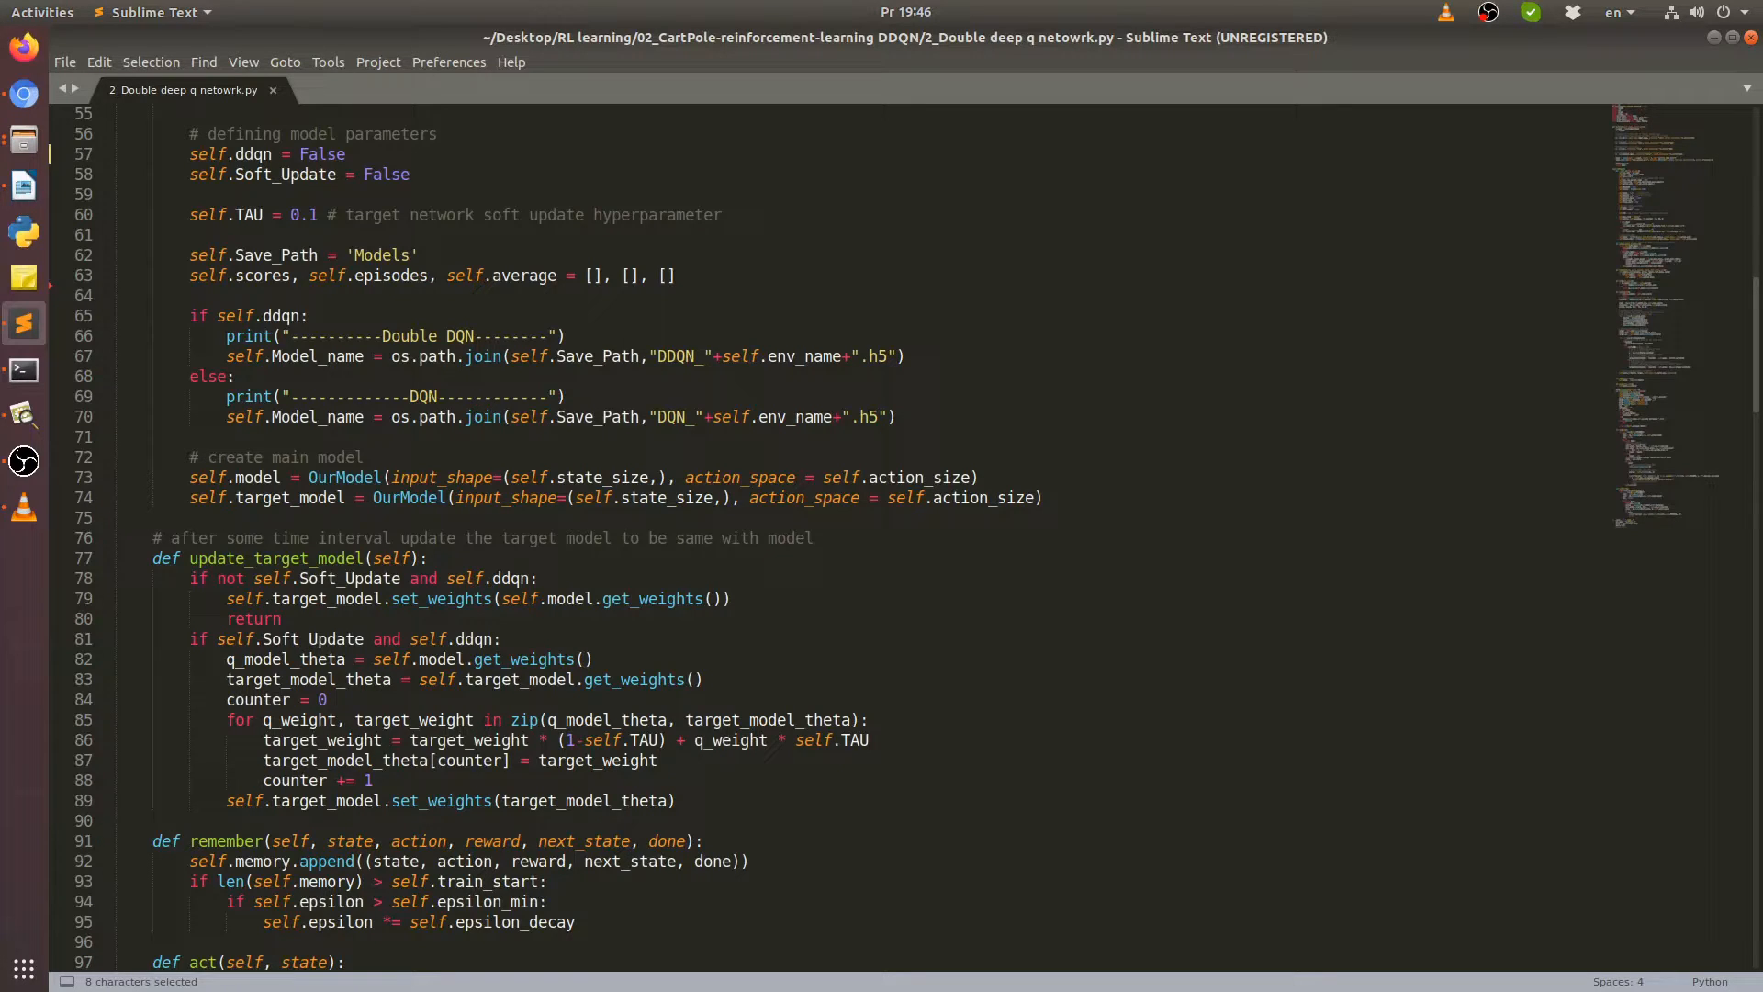
pyautogui.moveTo(811, 659)
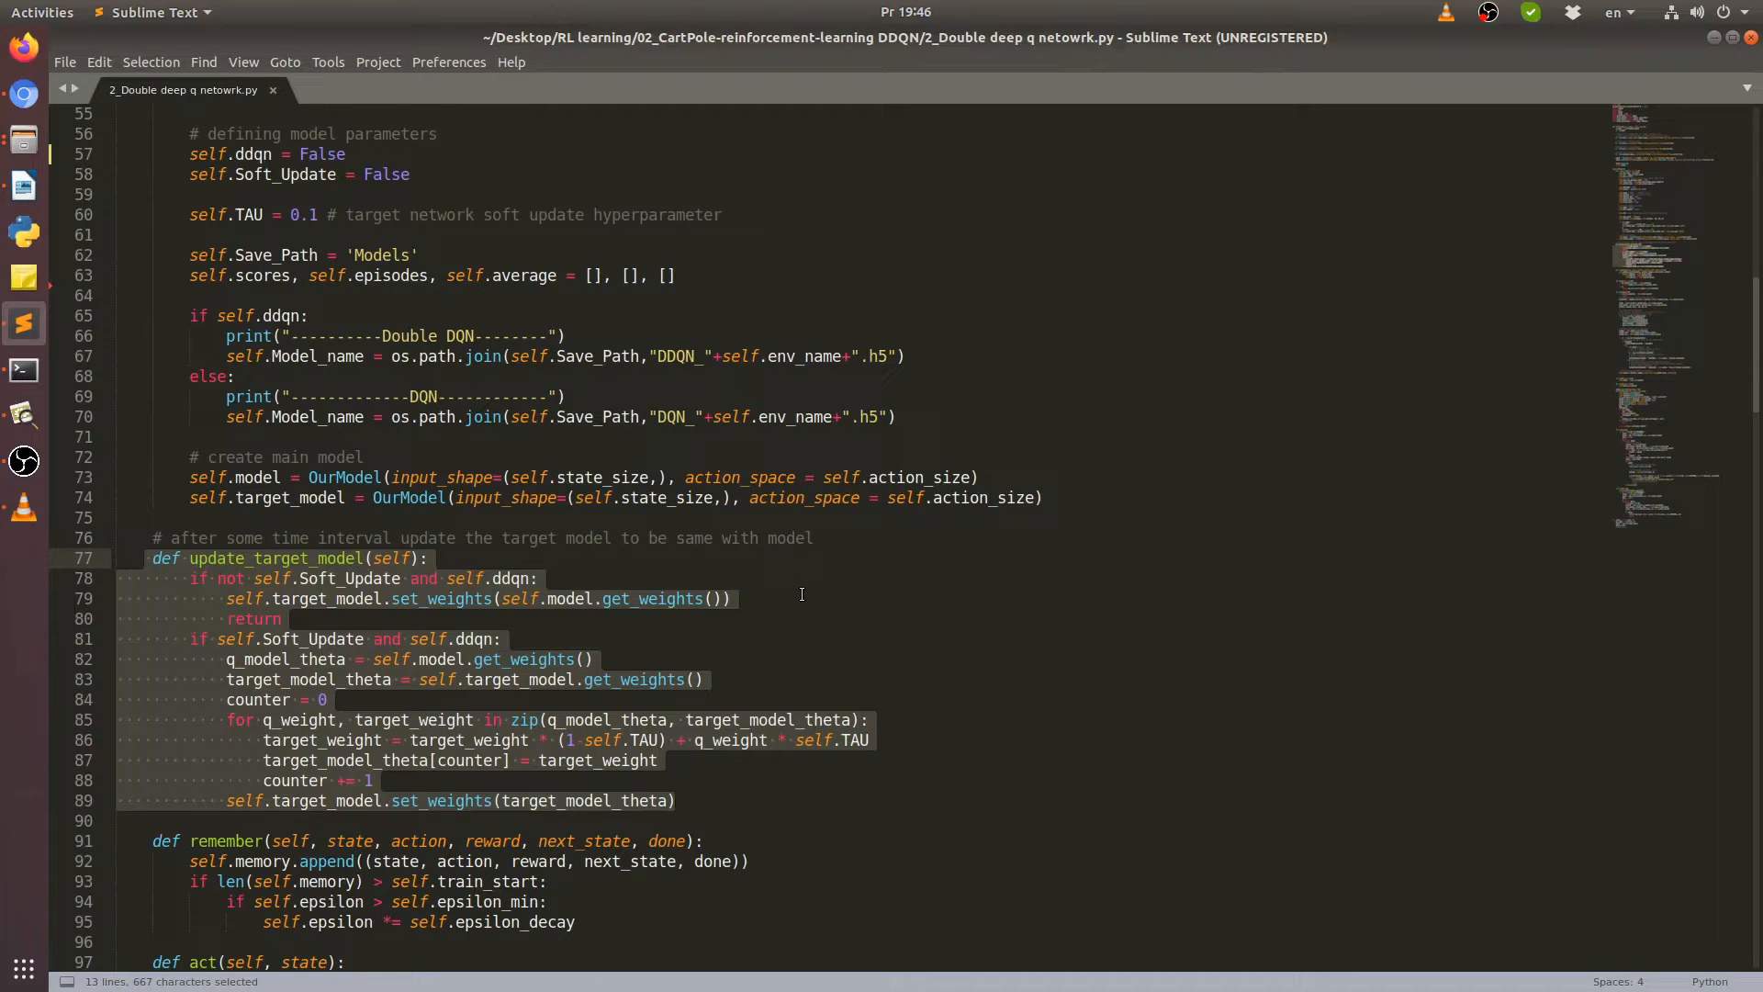
# Deselect, enlarge the font, select the line 86 TAU formula, then scroll toward act.
pyautogui.click(334, 799)
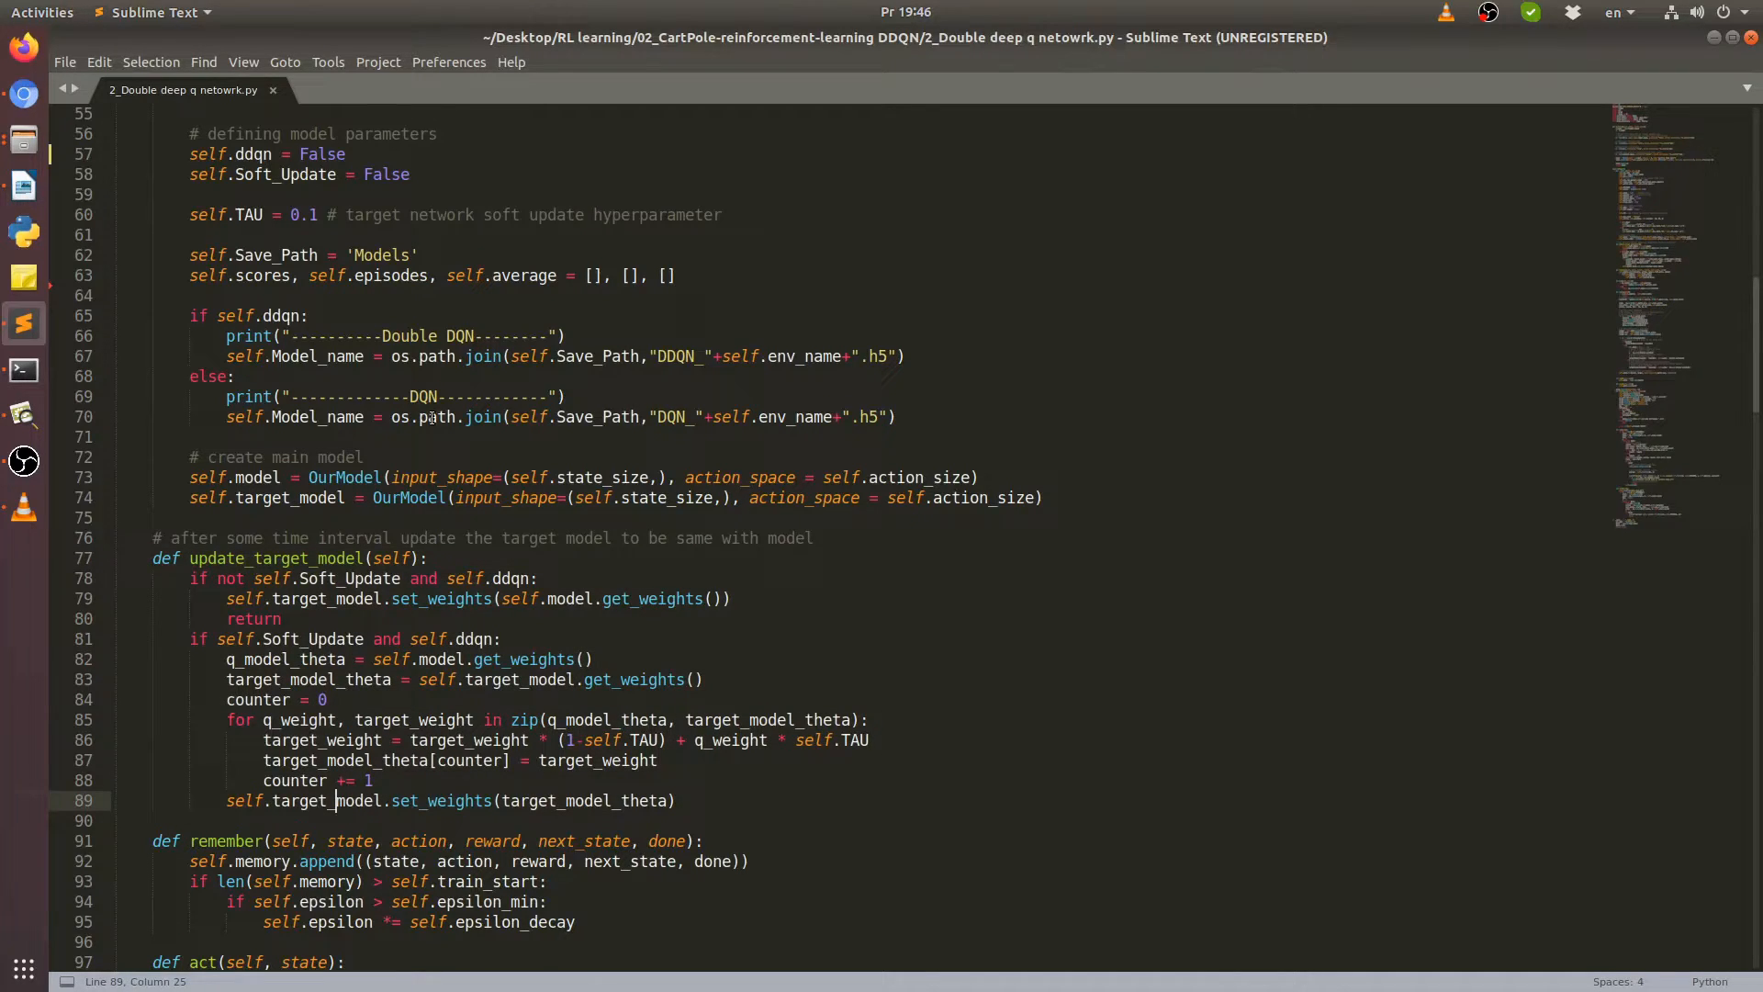
pyautogui.scroll(3)
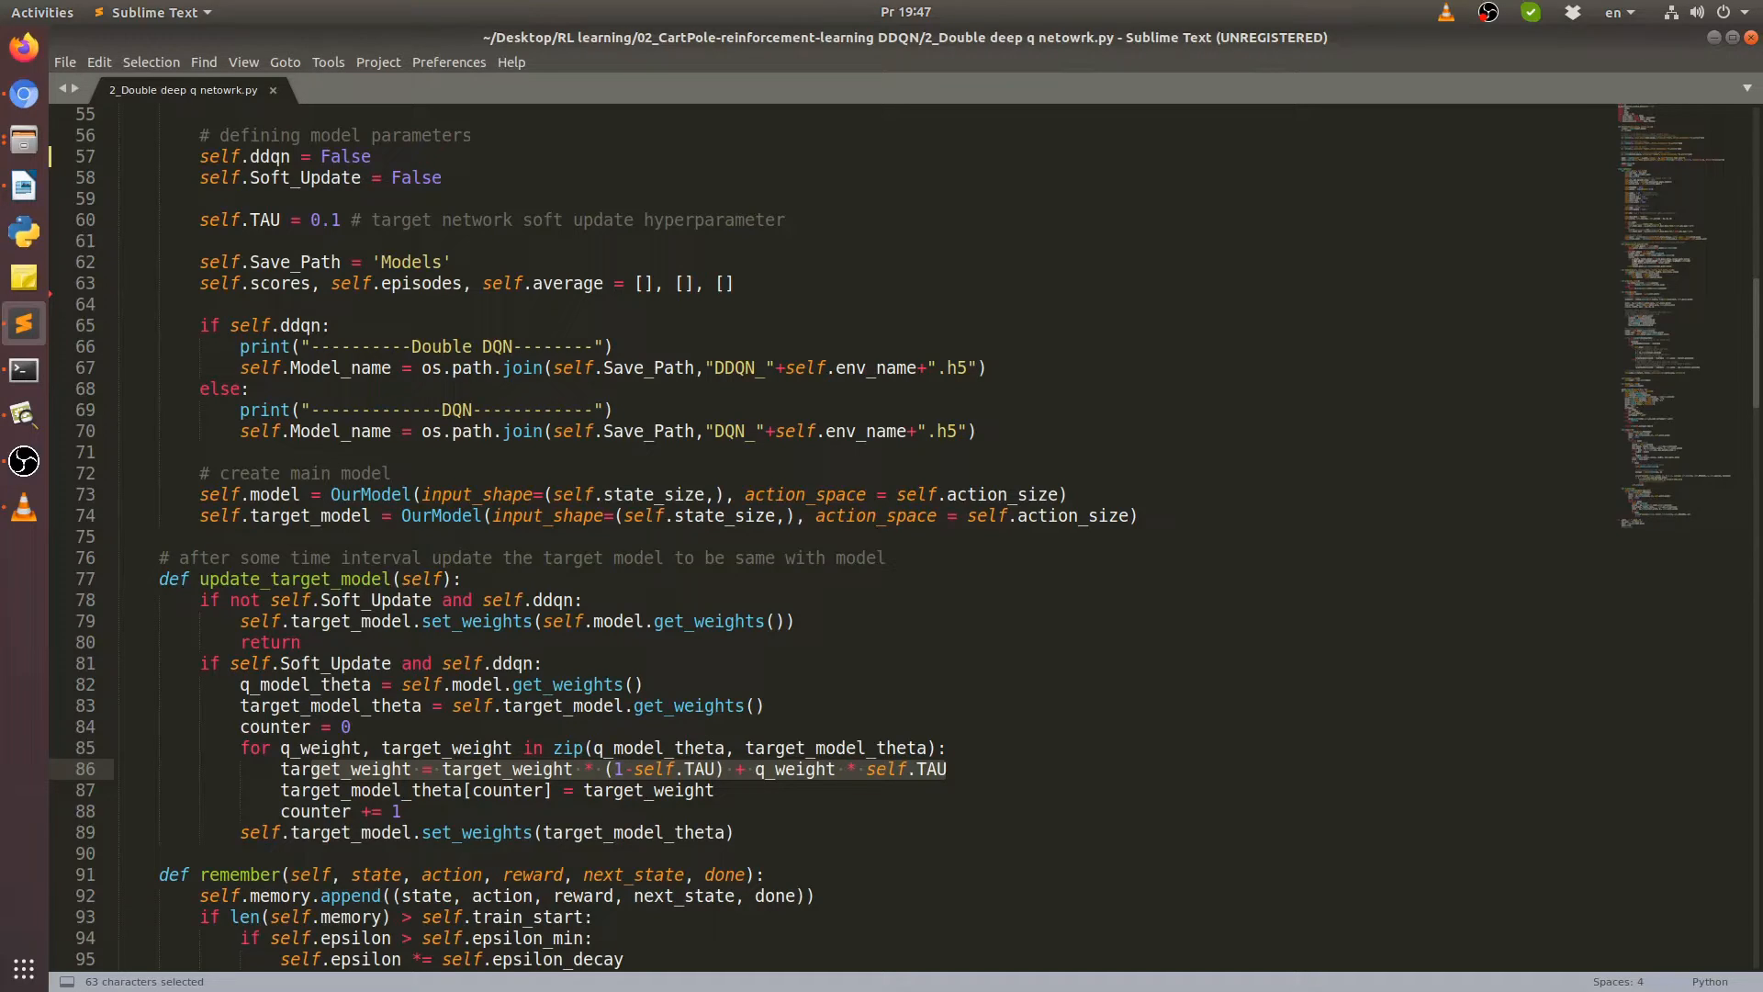
pyautogui.click(950, 769)
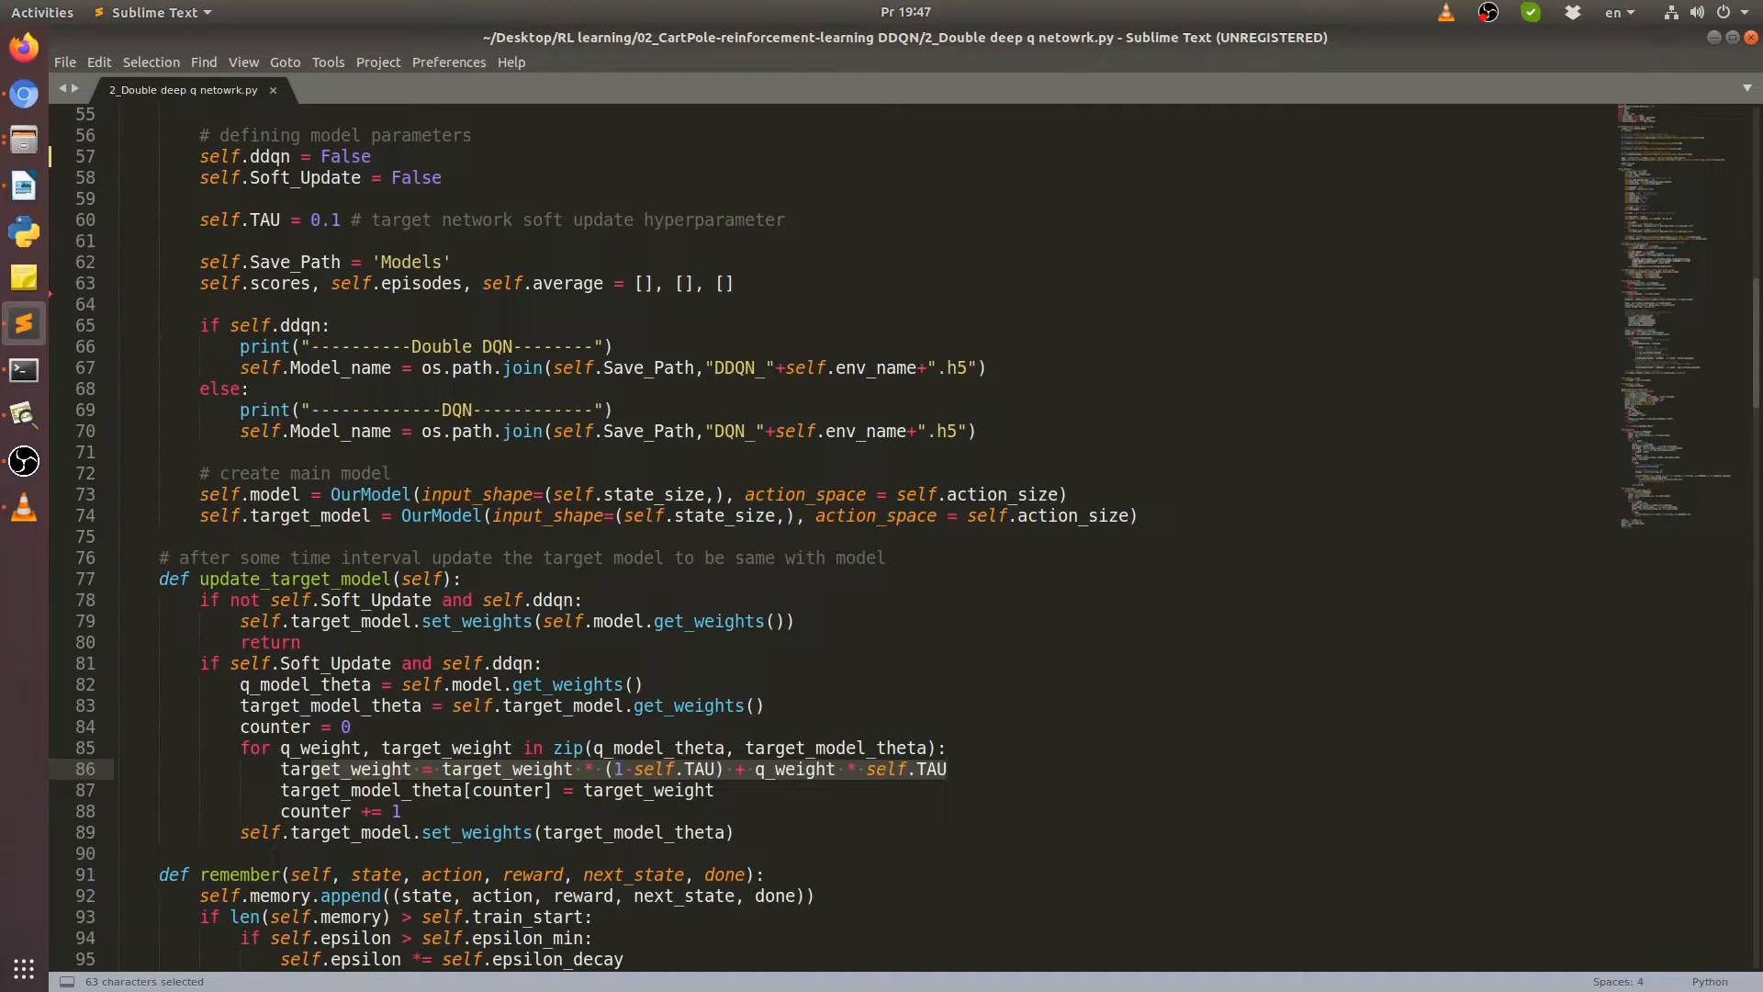
pyautogui.click(948, 769)
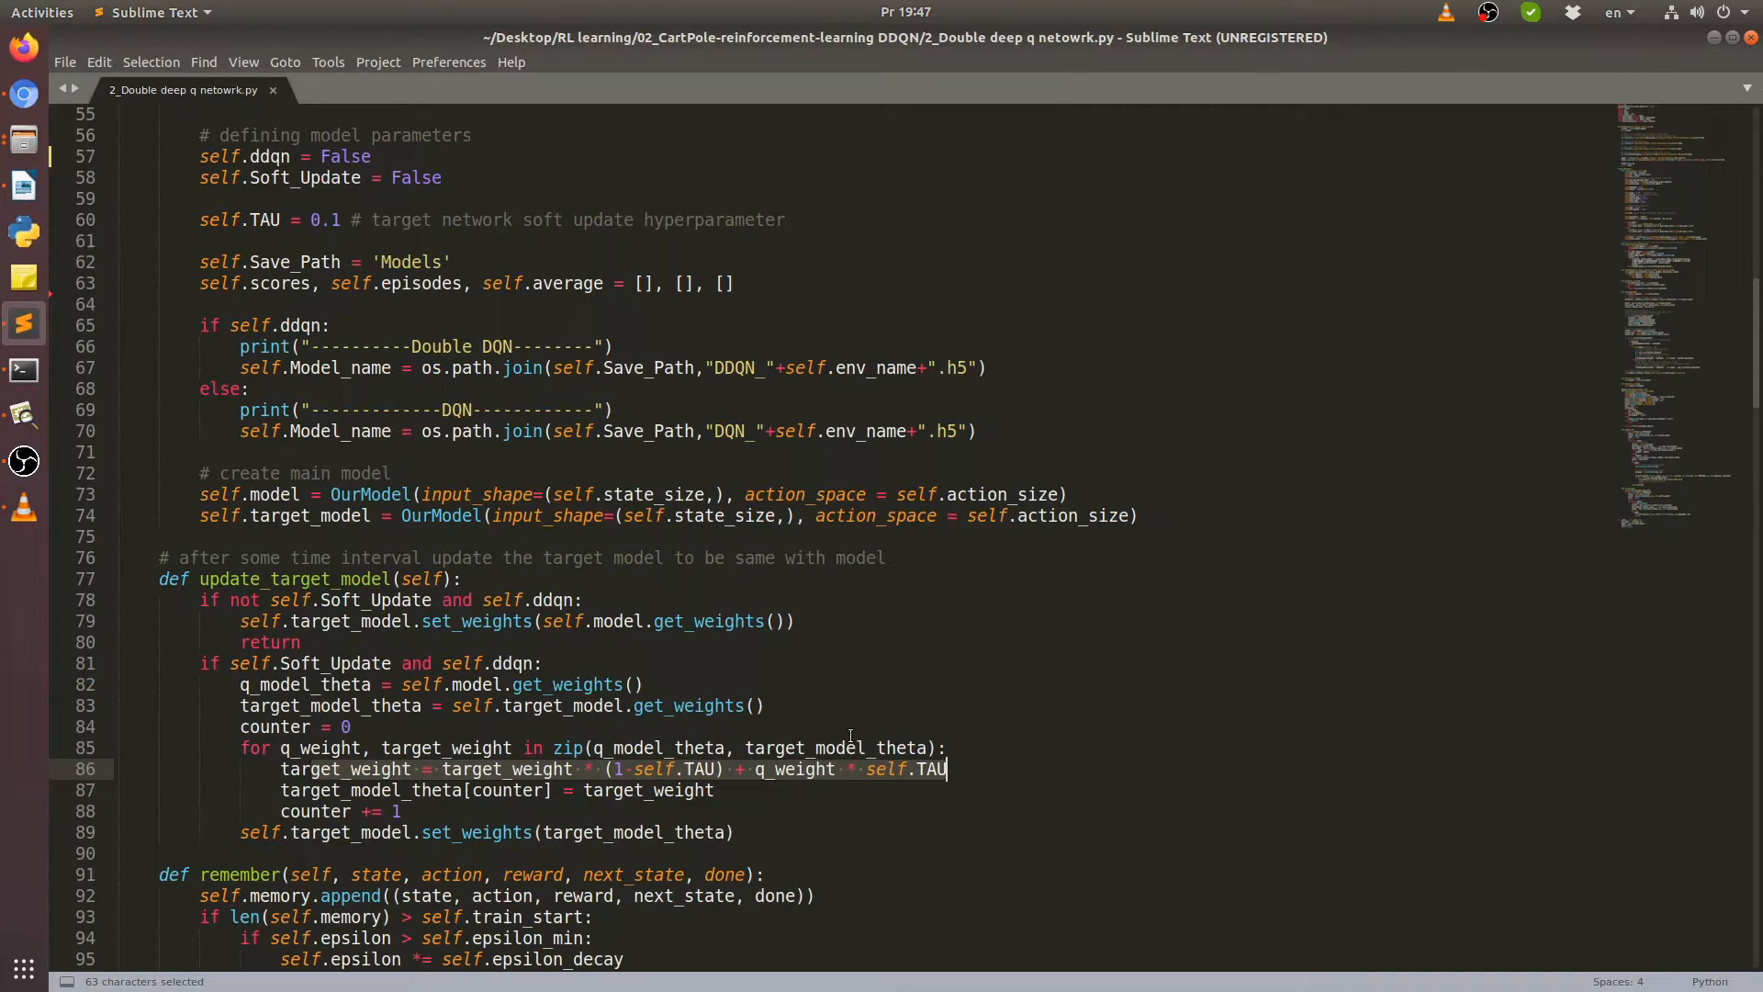
pyautogui.scroll(-3)
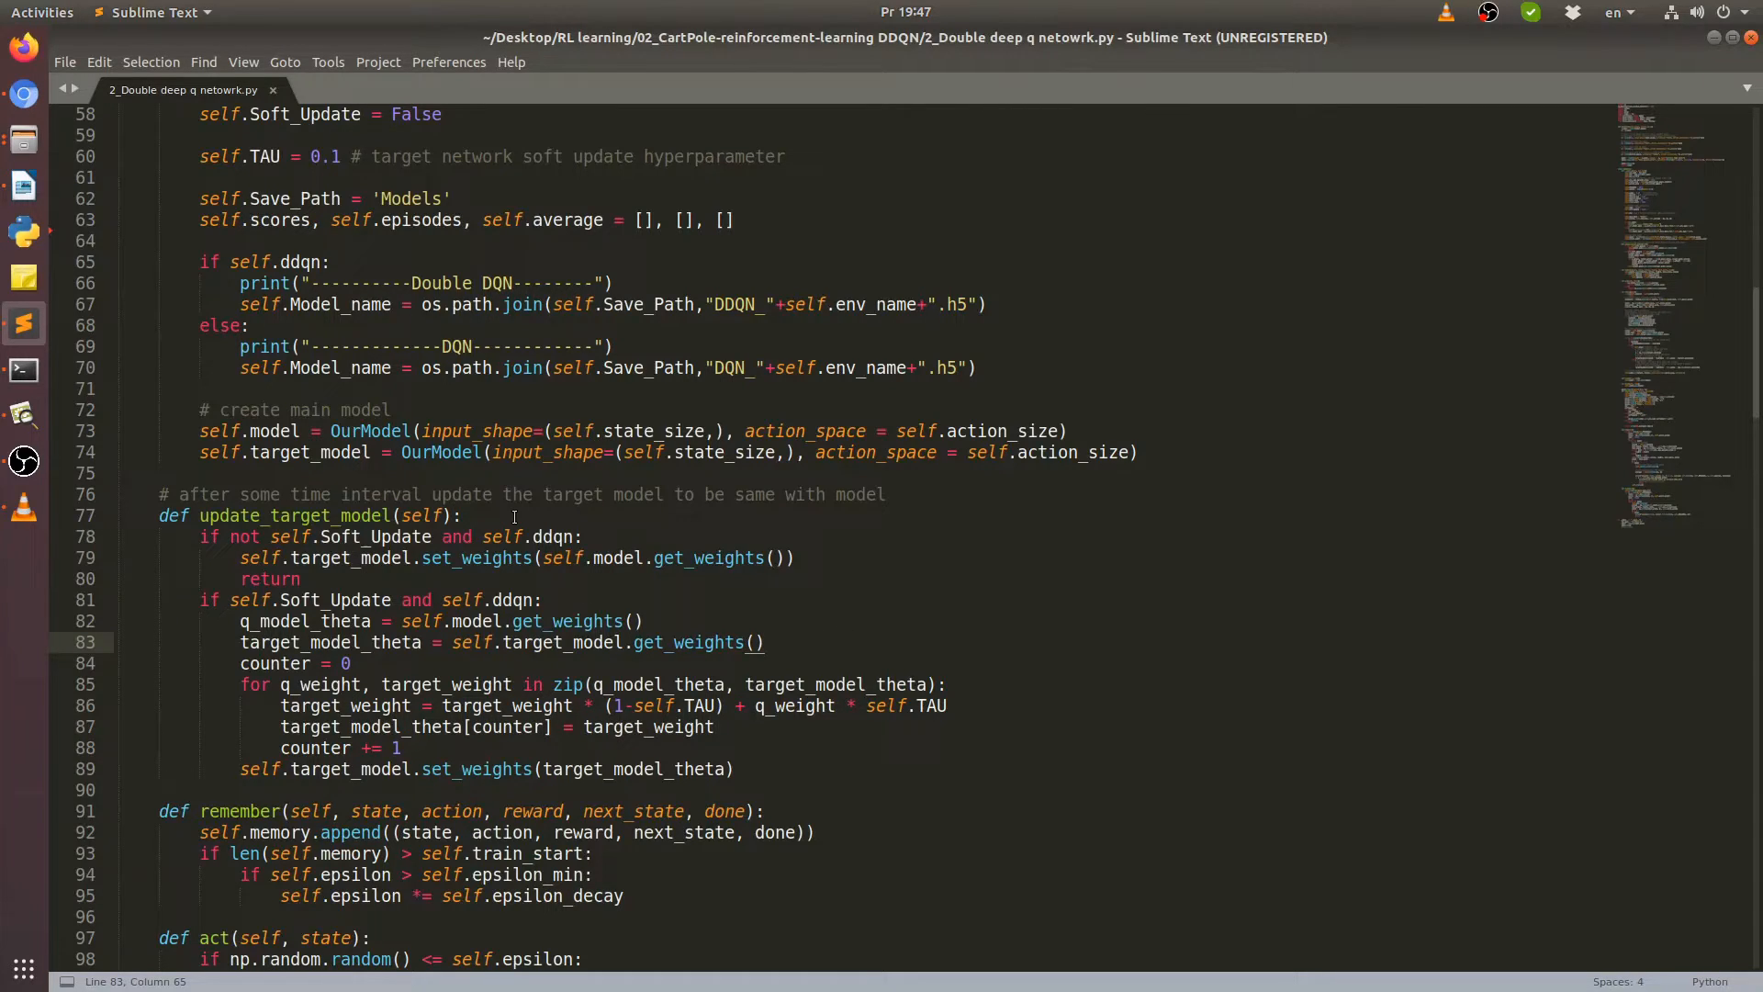
pyautogui.click(765, 642)
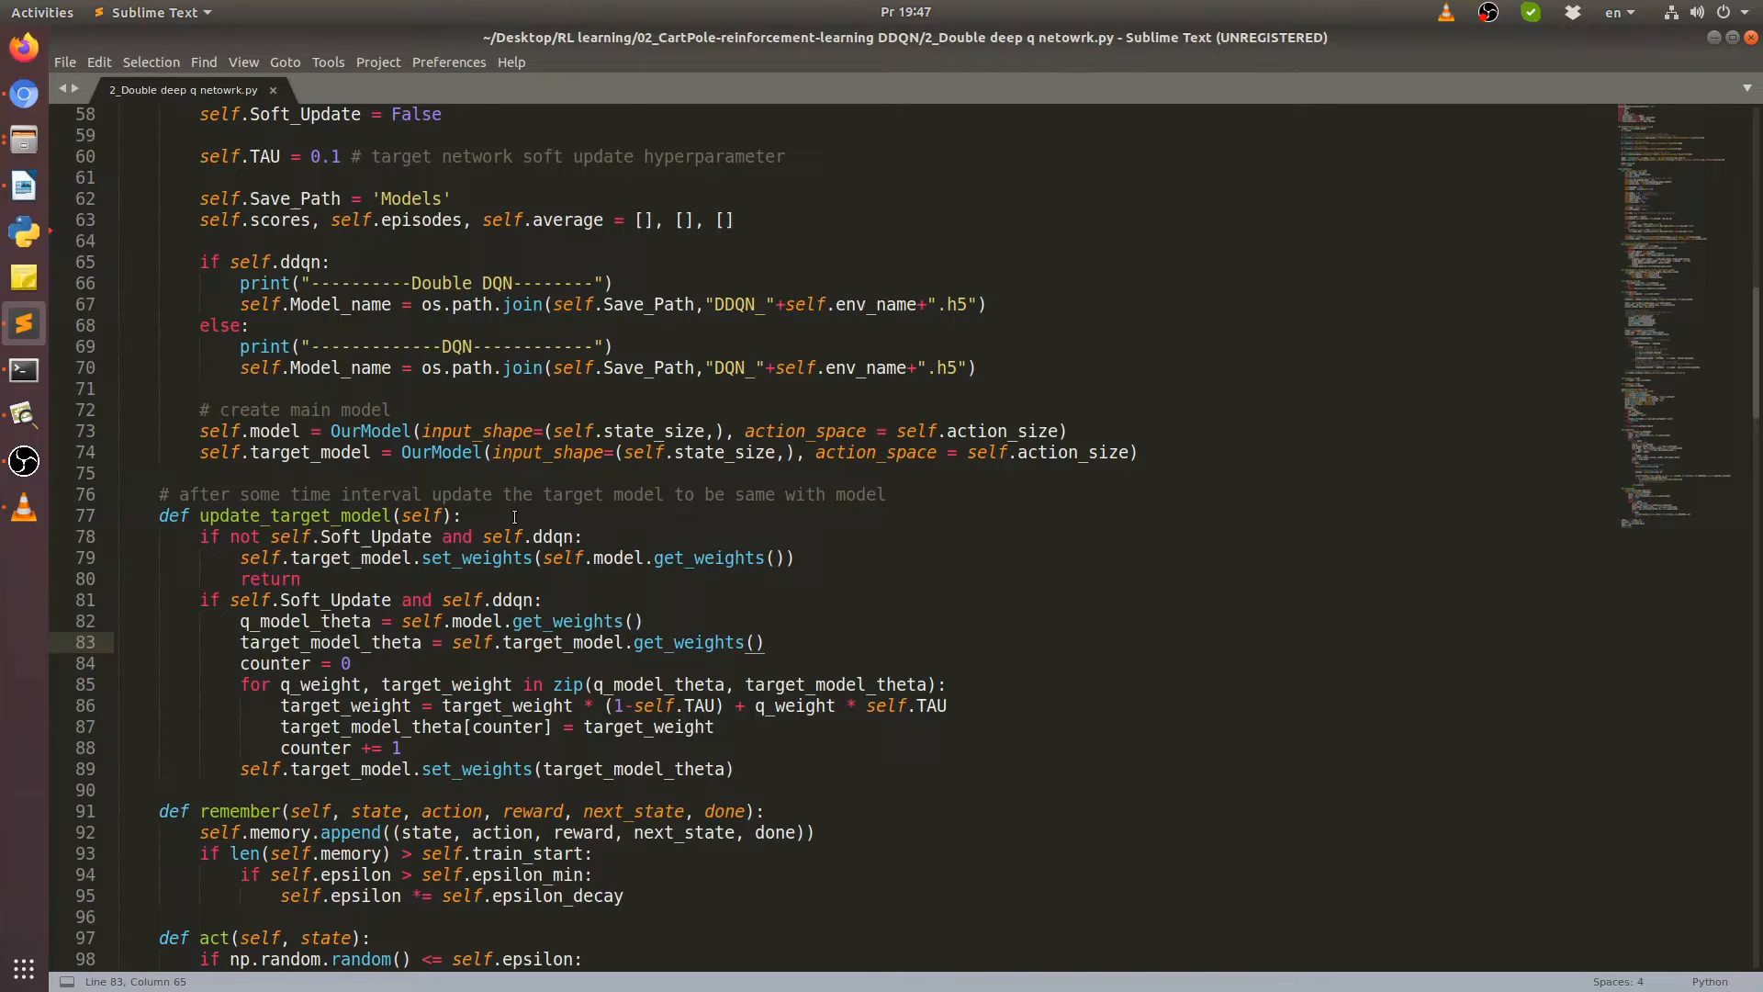
pyautogui.click(765, 641)
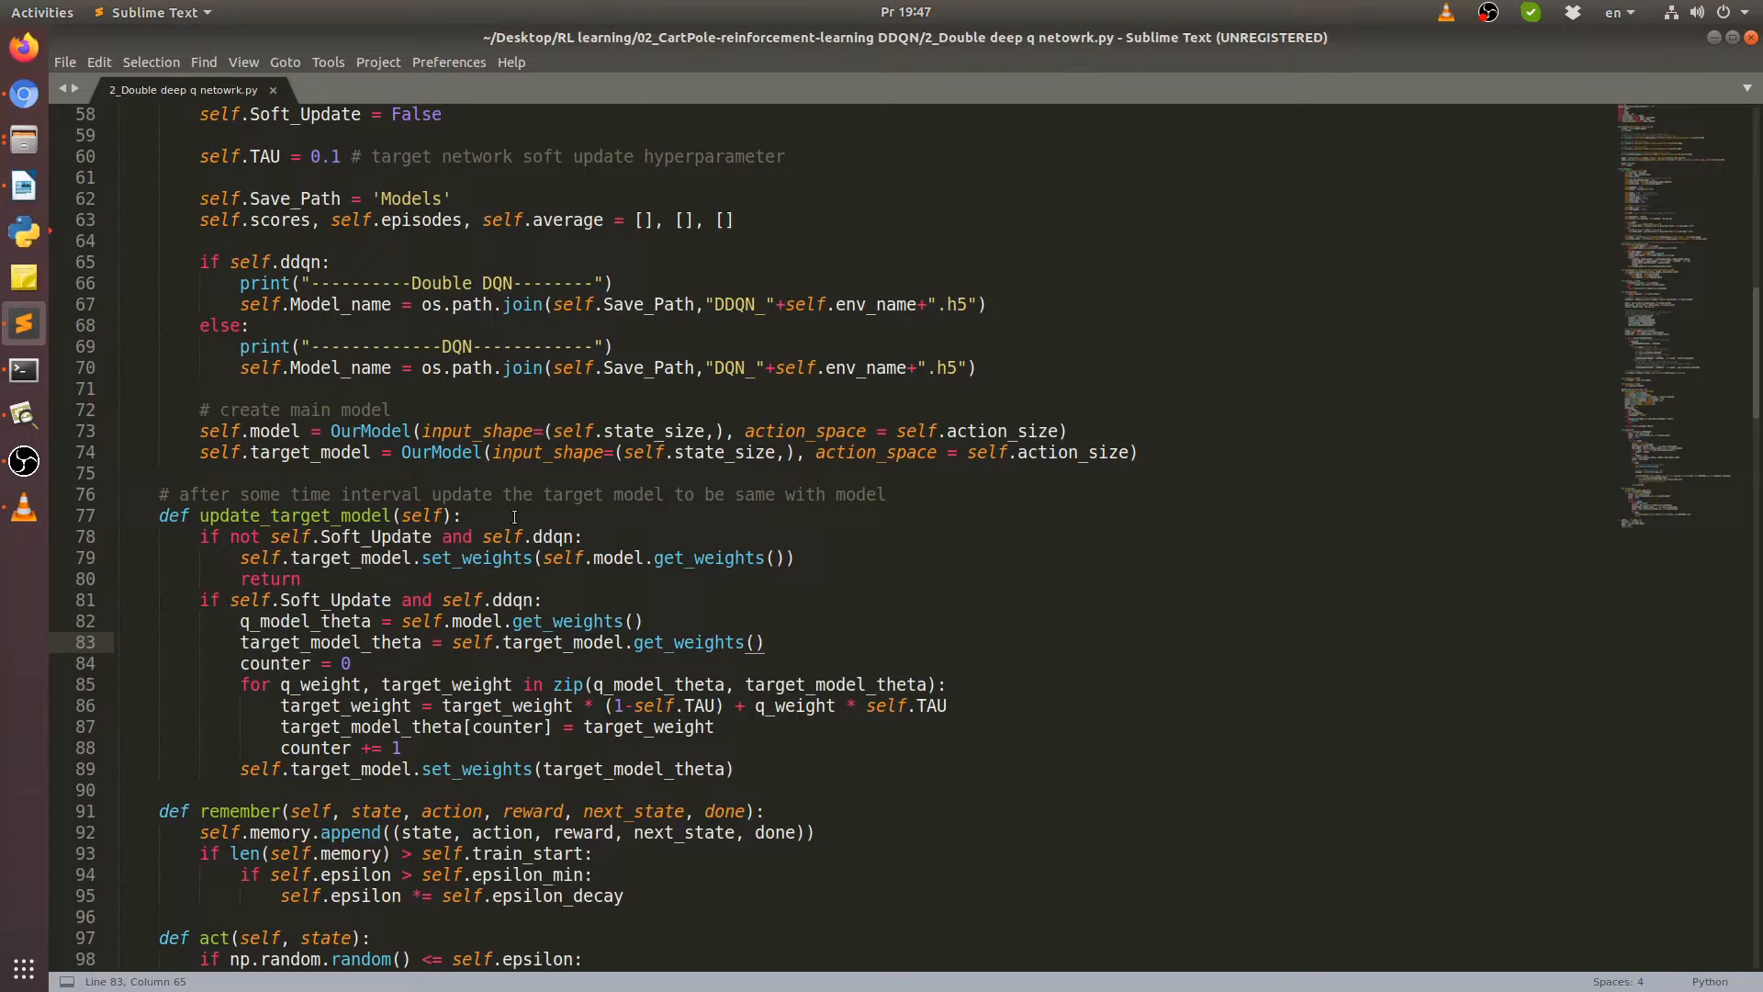
pyautogui.click(765, 641)
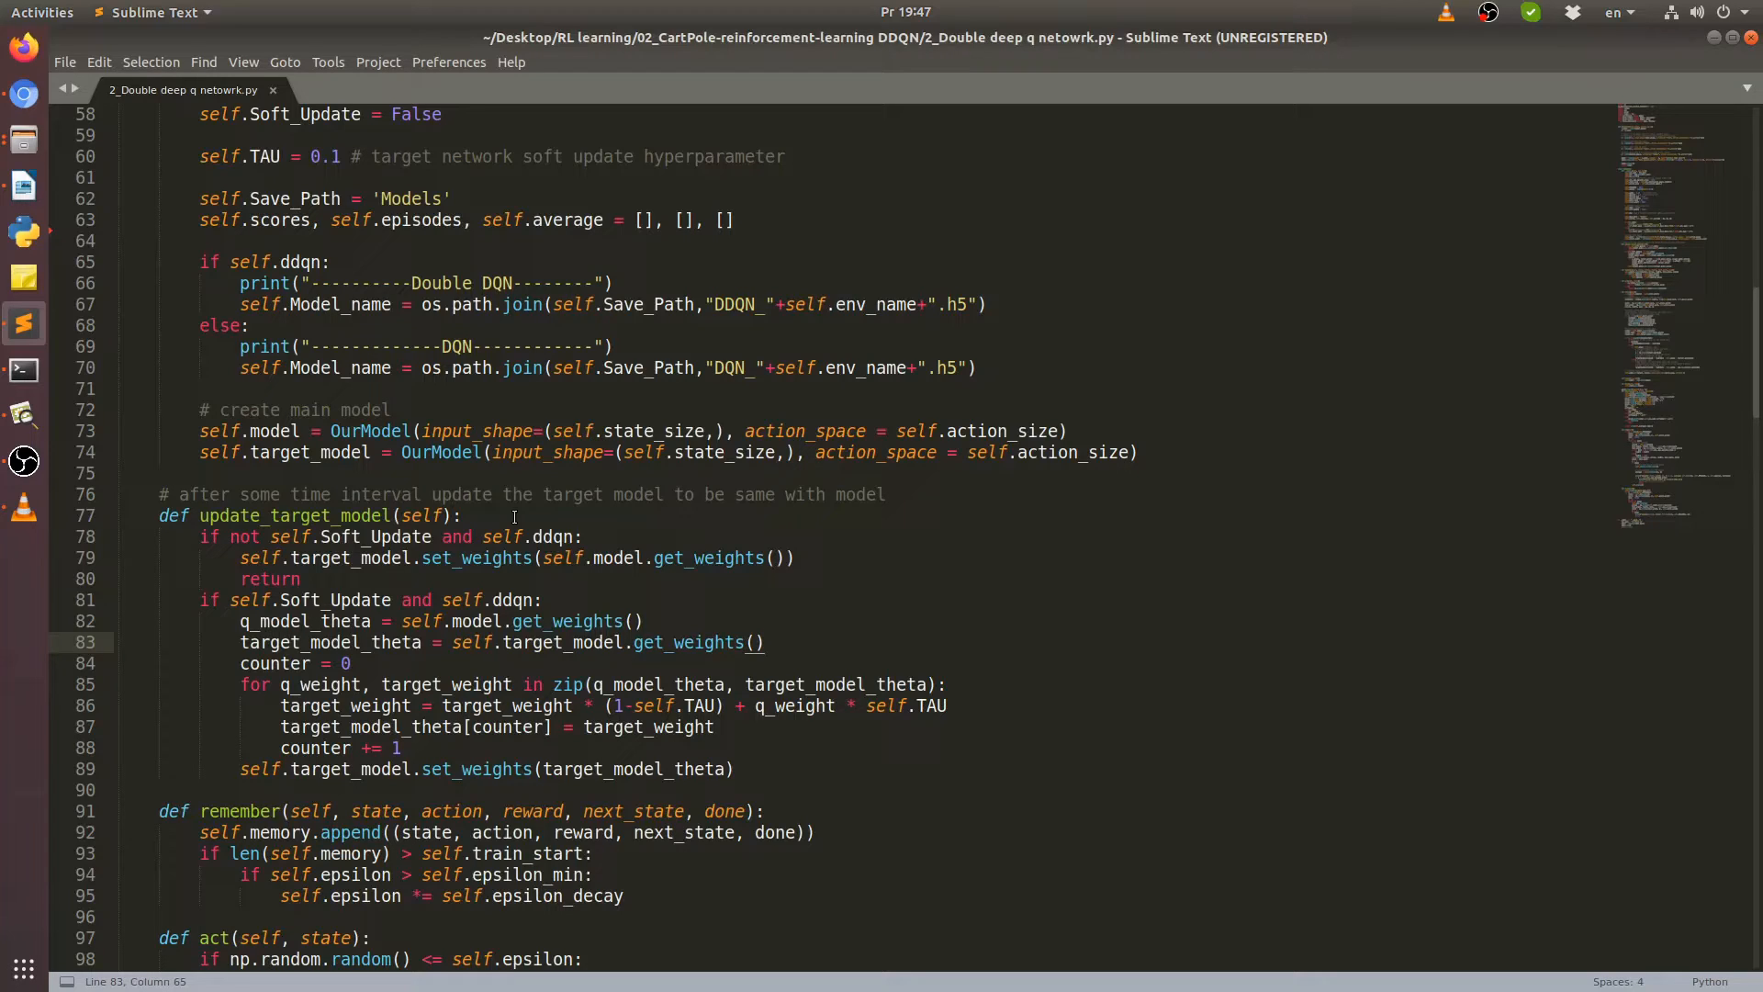
pyautogui.click(765, 641)
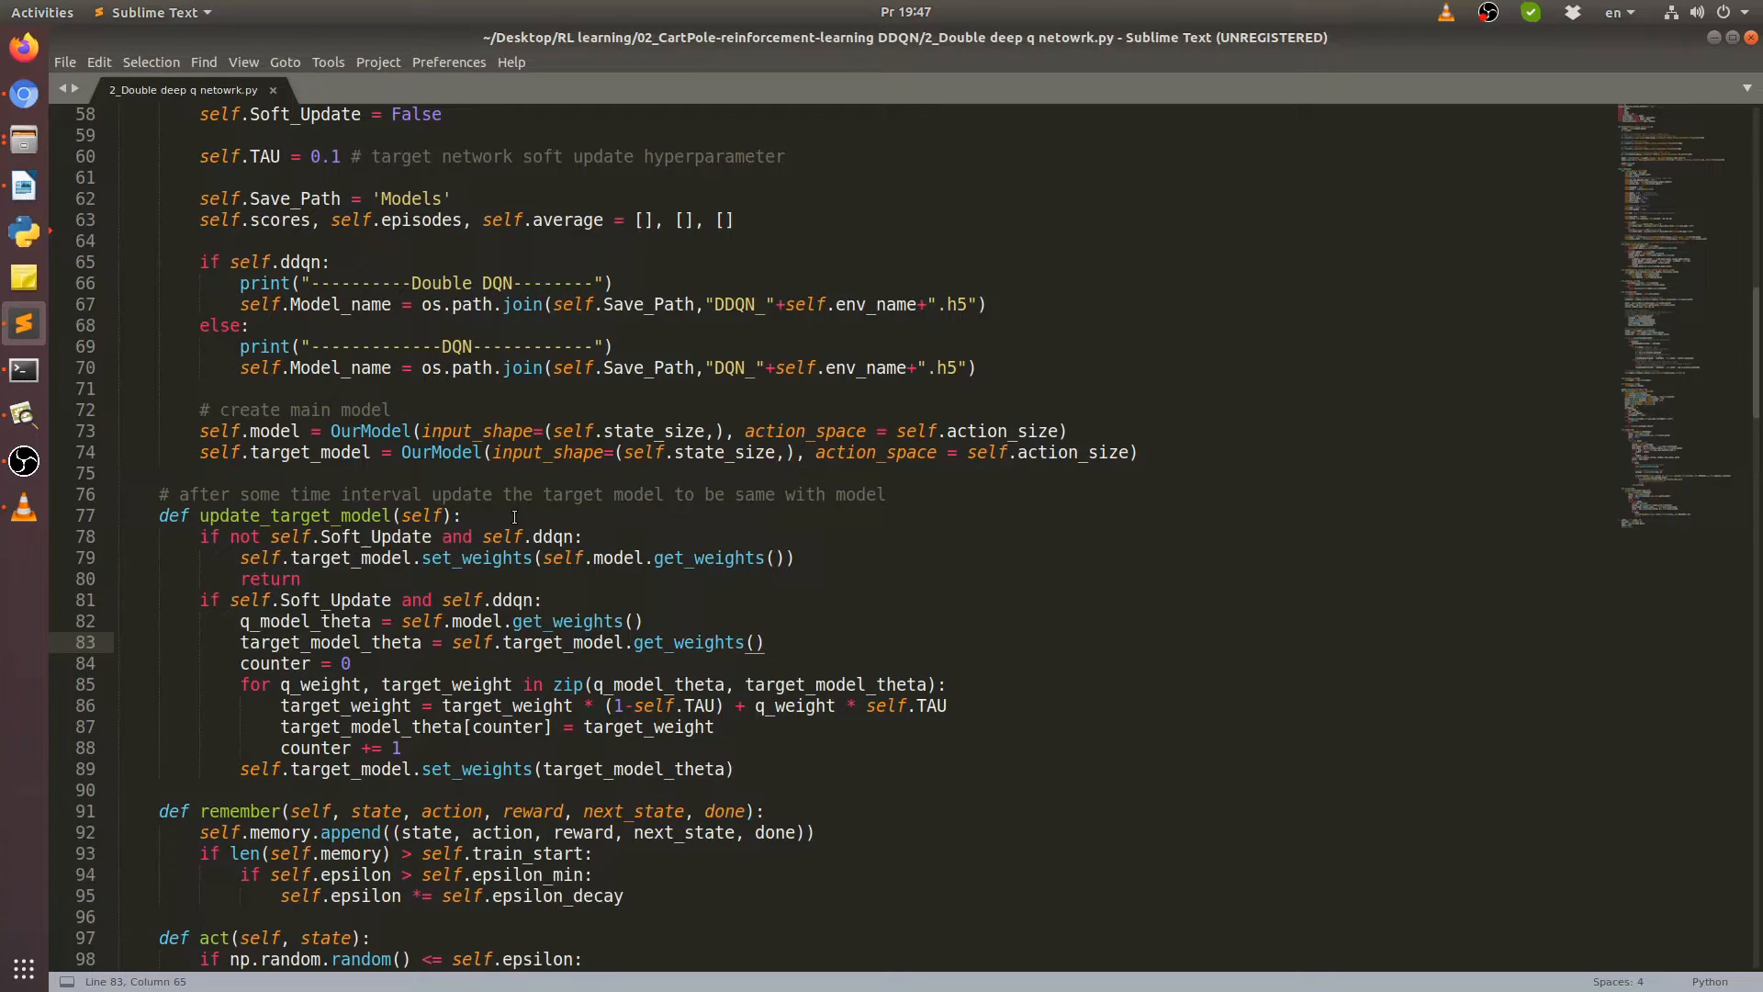
pyautogui.click(762, 642)
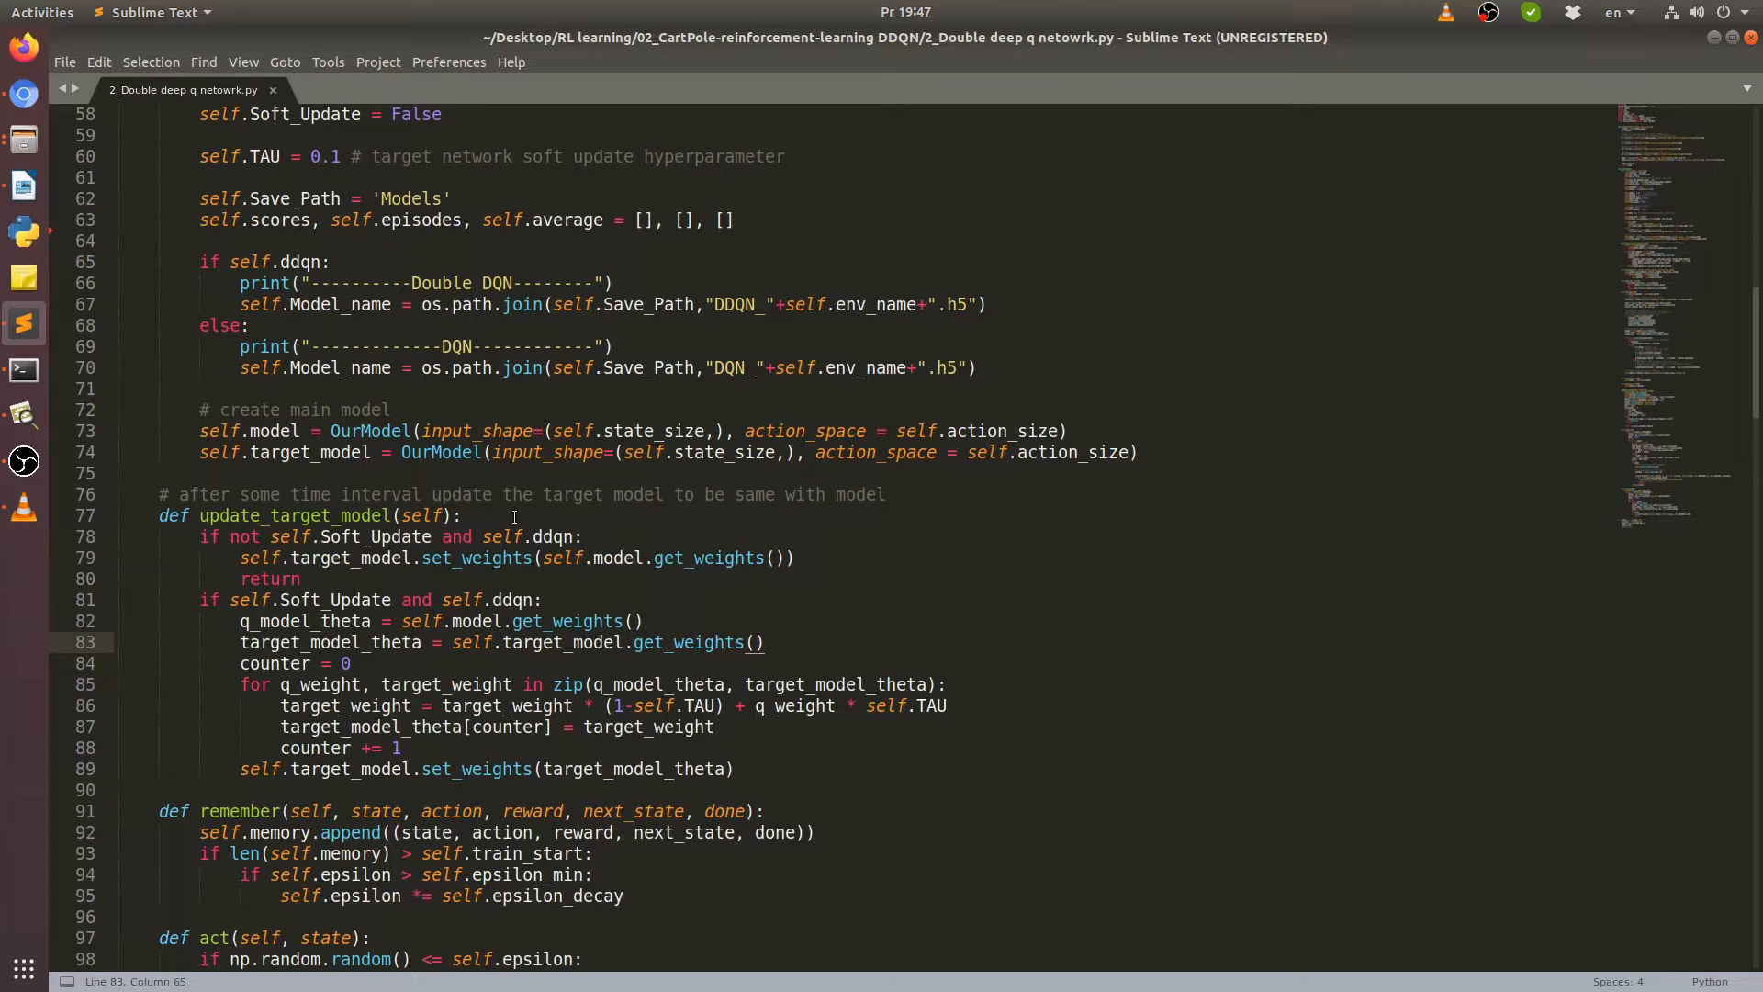
pyautogui.click(762, 642)
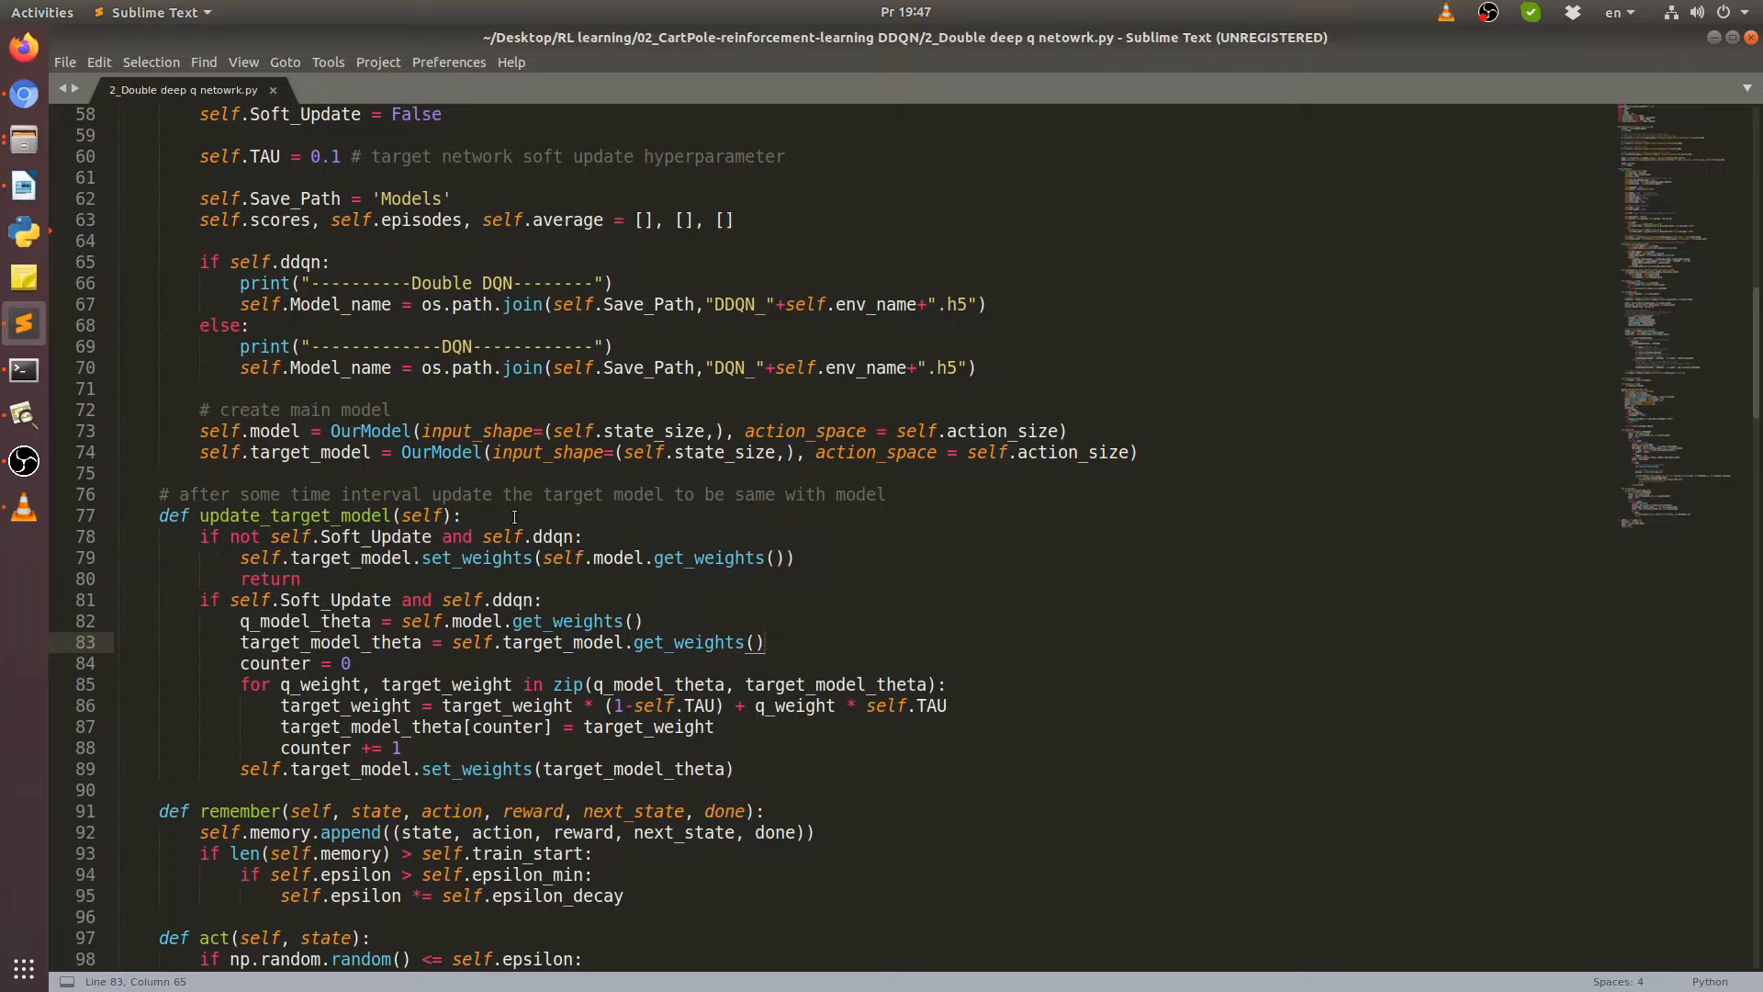
# Scroll down to PlotModel, mark the average-score line, and continue to run's episode loop.
pyautogui.scroll(-3)
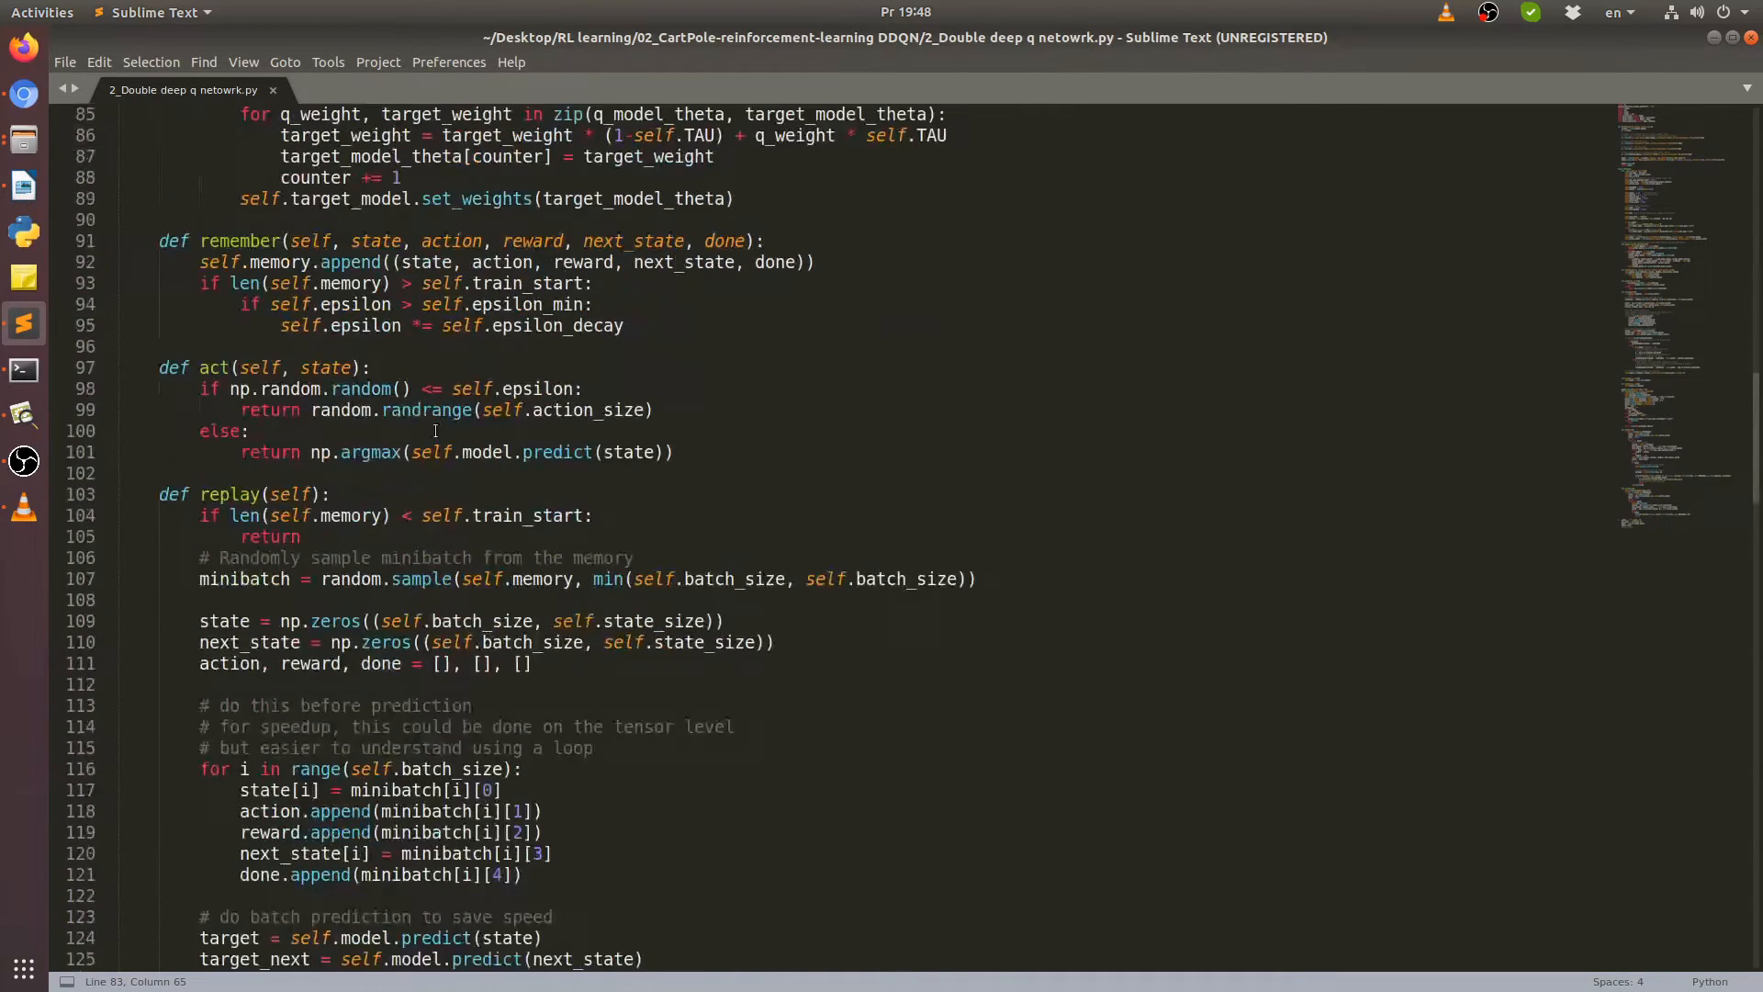
pyautogui.scroll(-3)
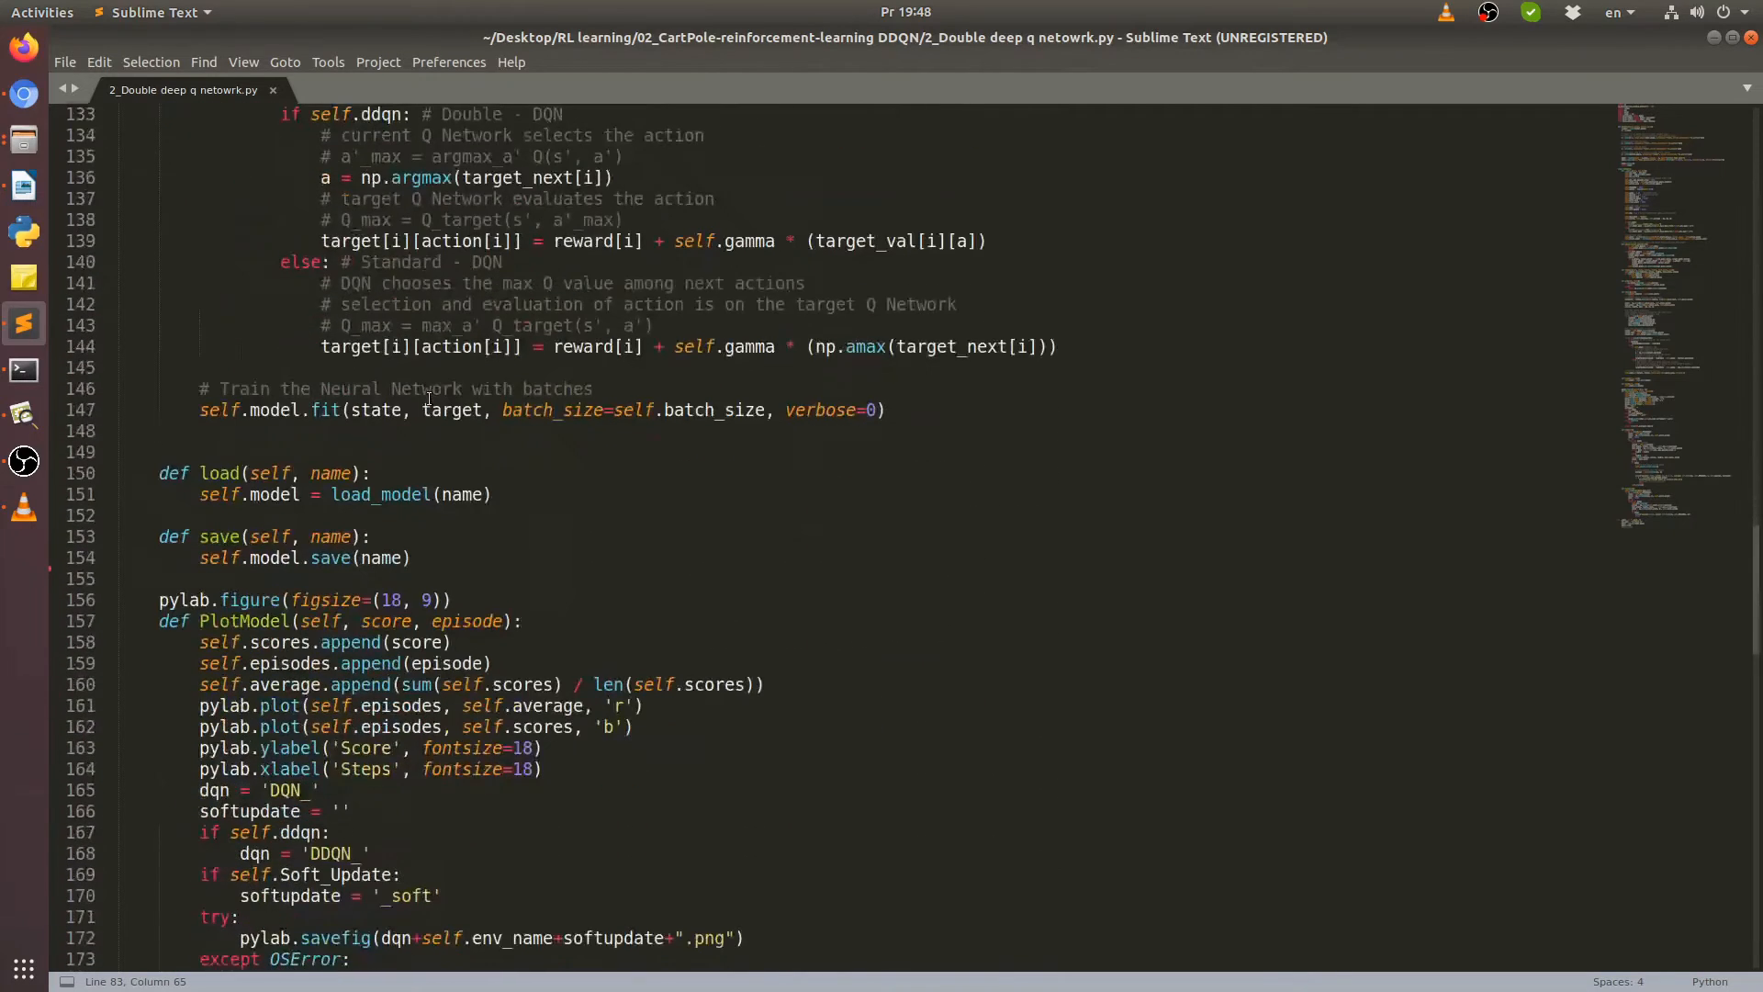
pyautogui.scroll(-3)
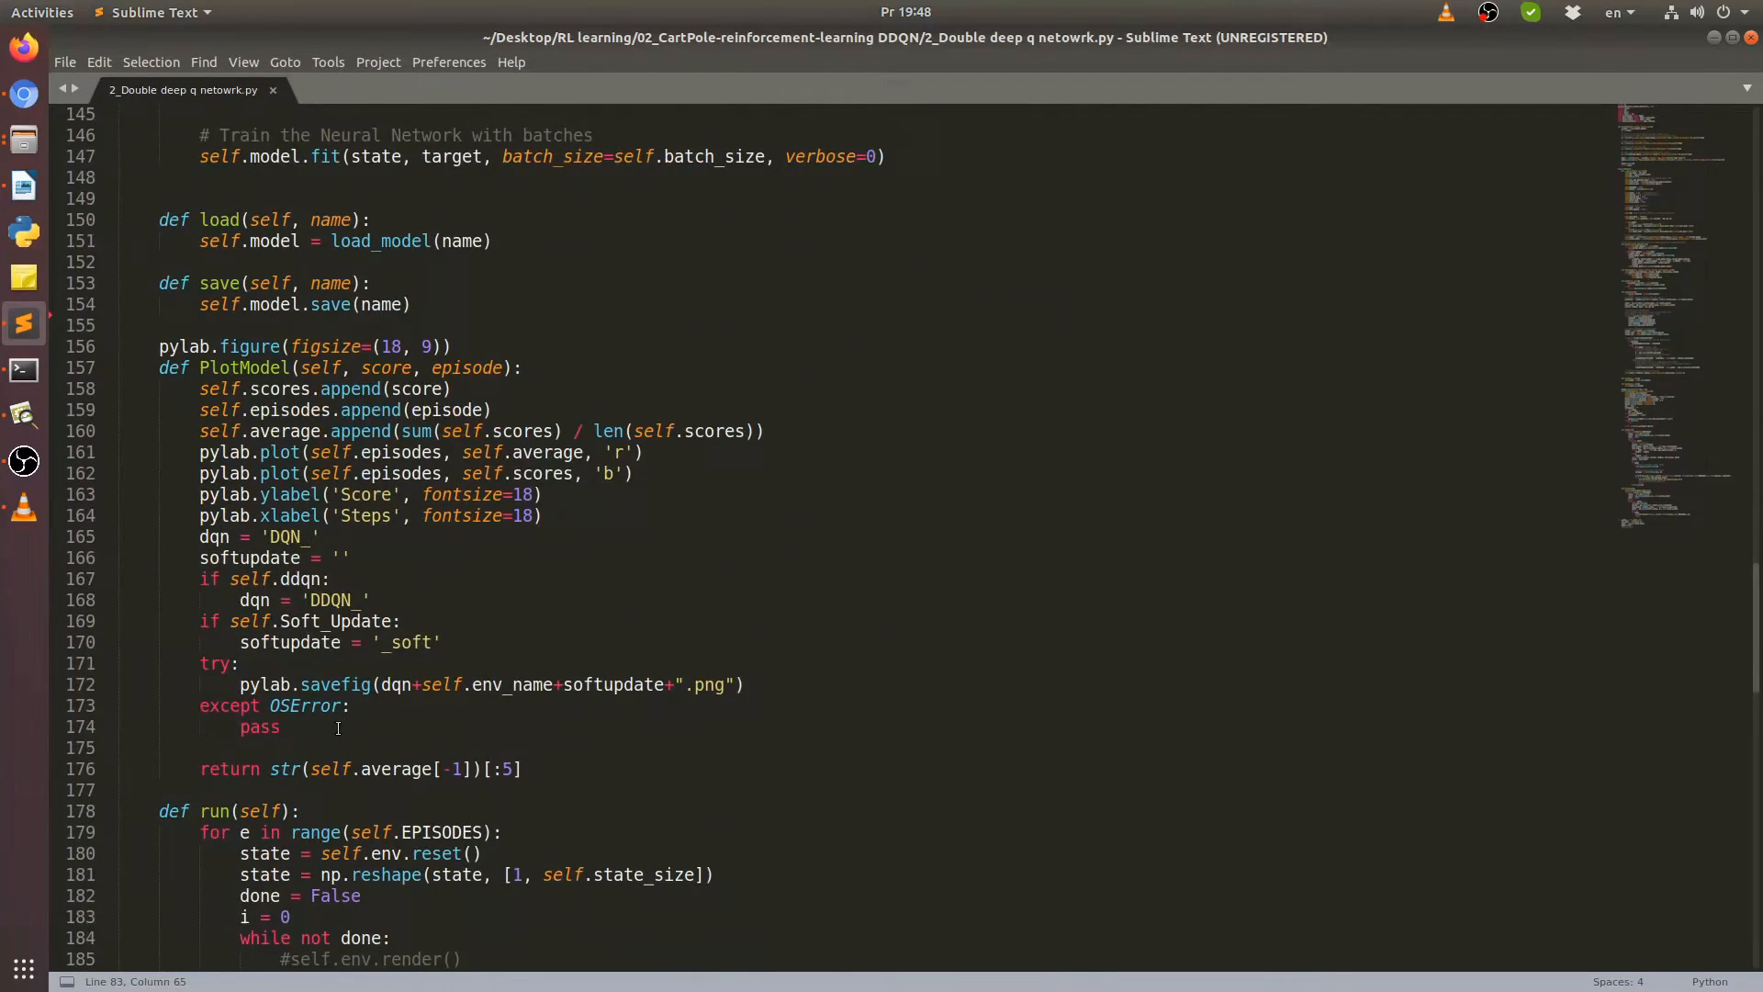
pyautogui.click(739, 438)
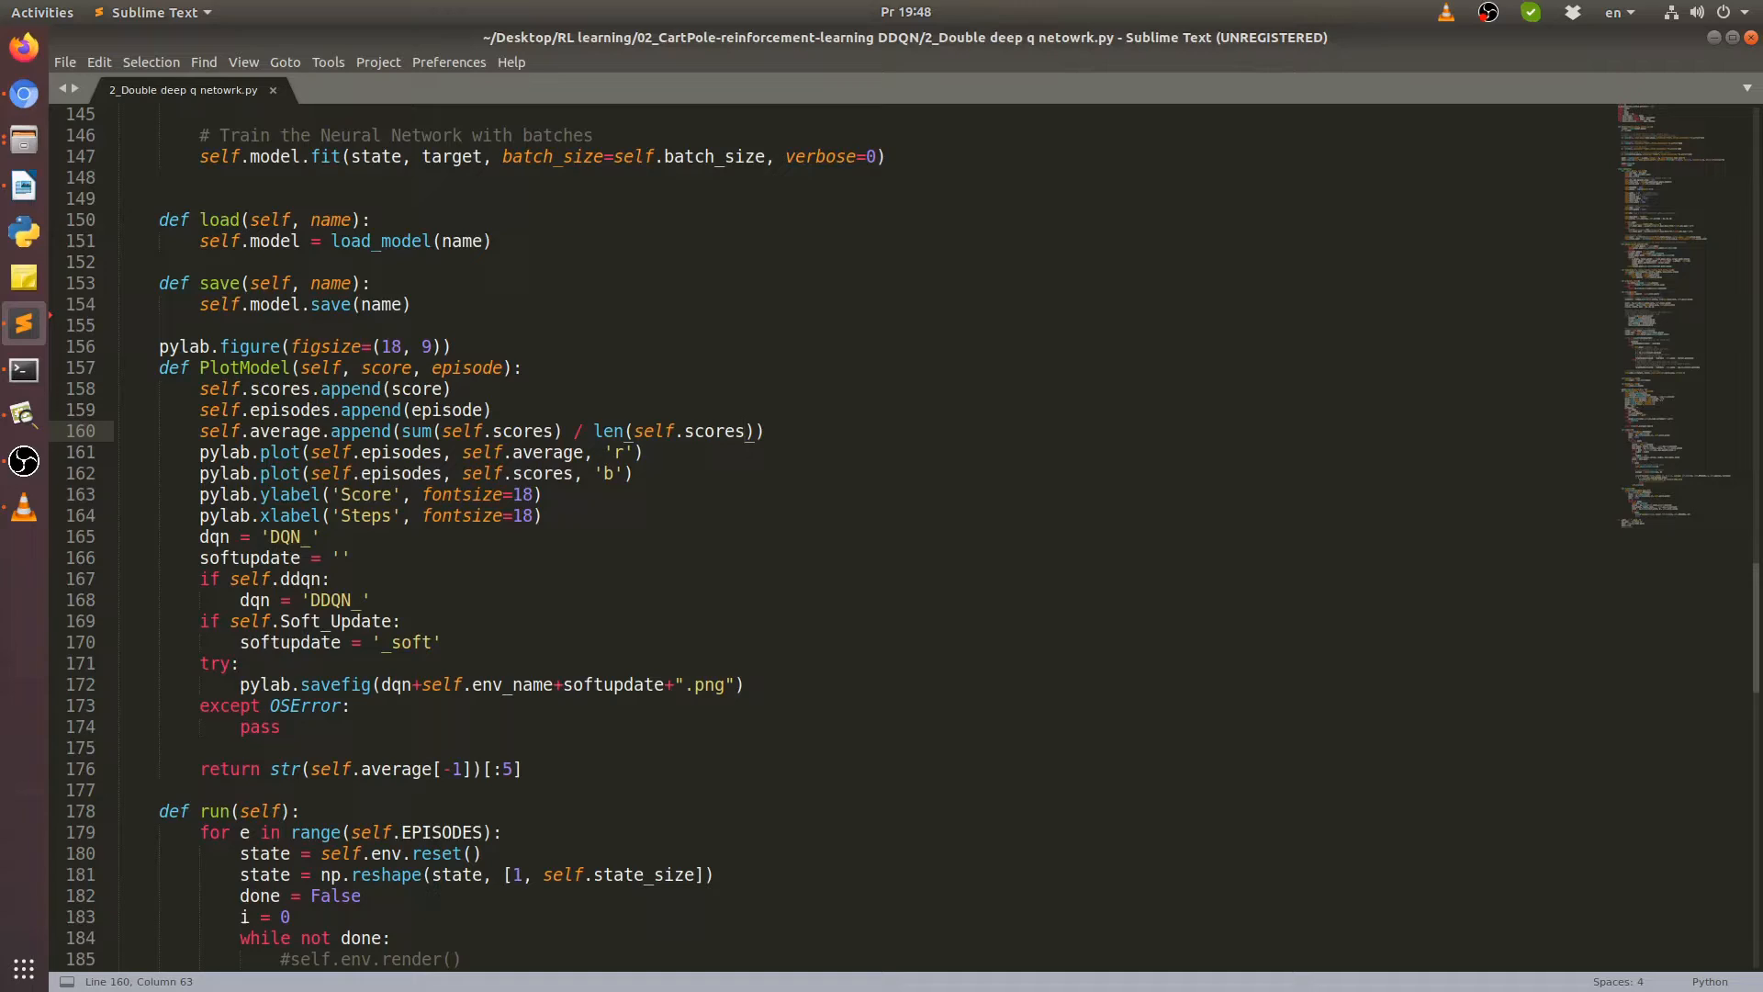
pyautogui.moveTo(746, 431)
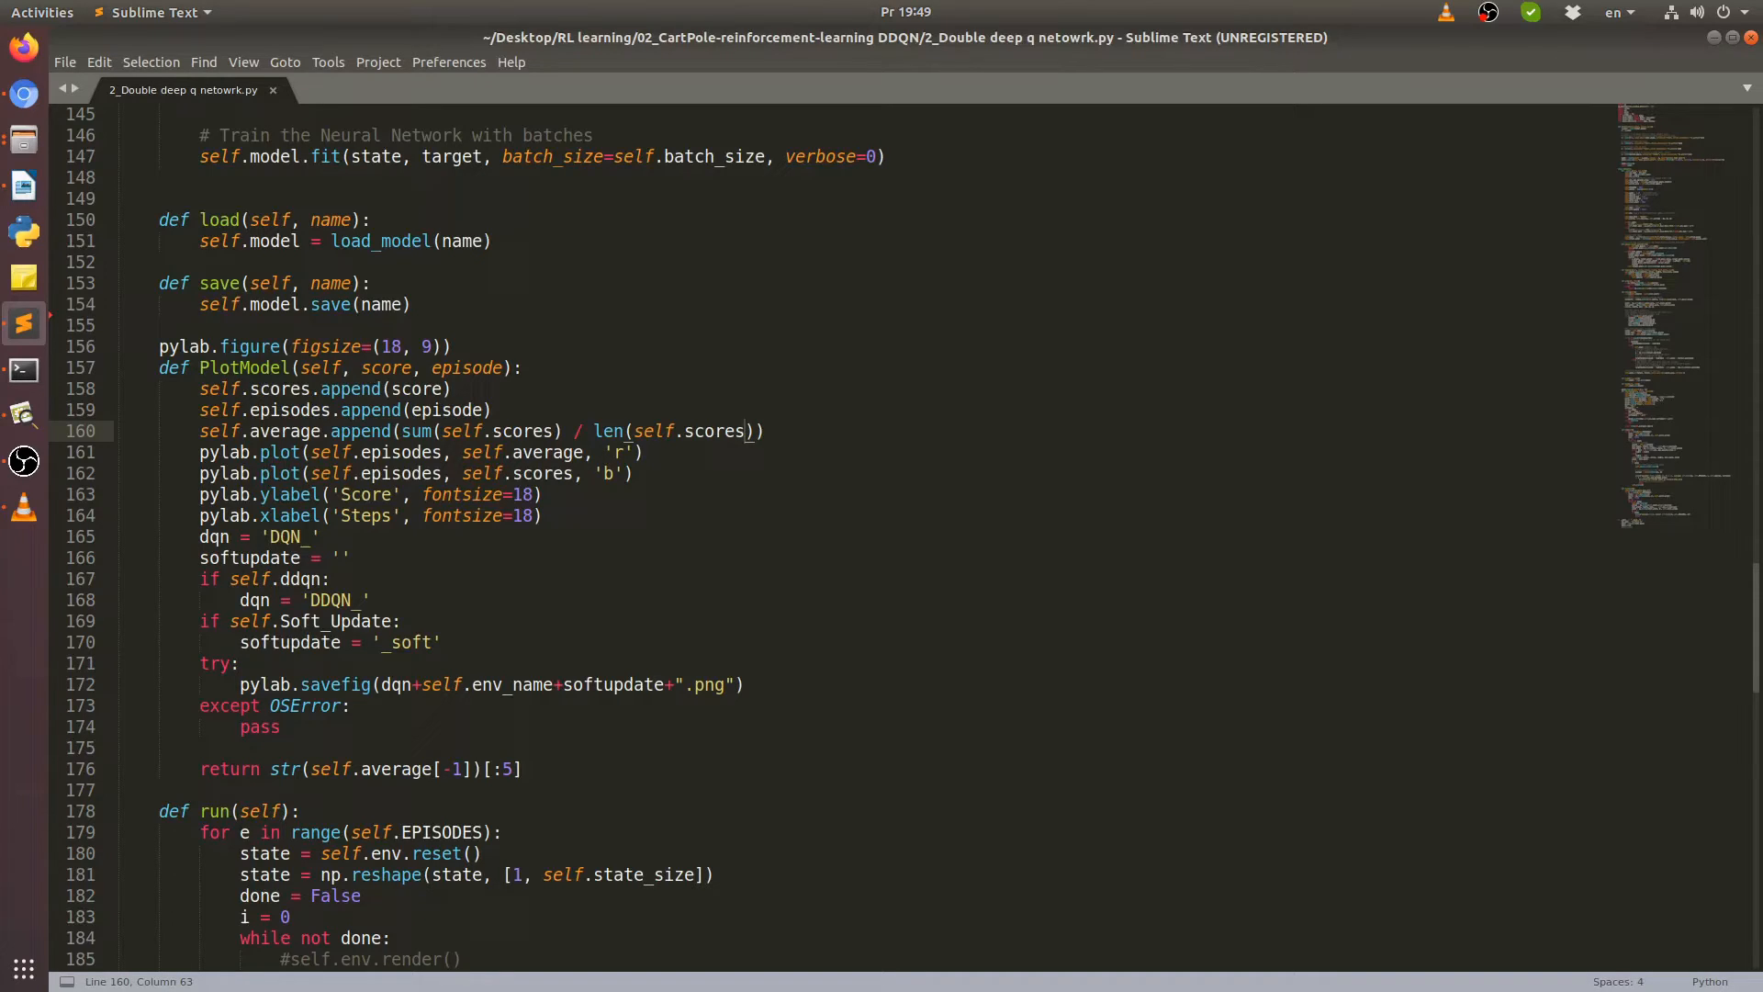
pyautogui.scroll(-3)
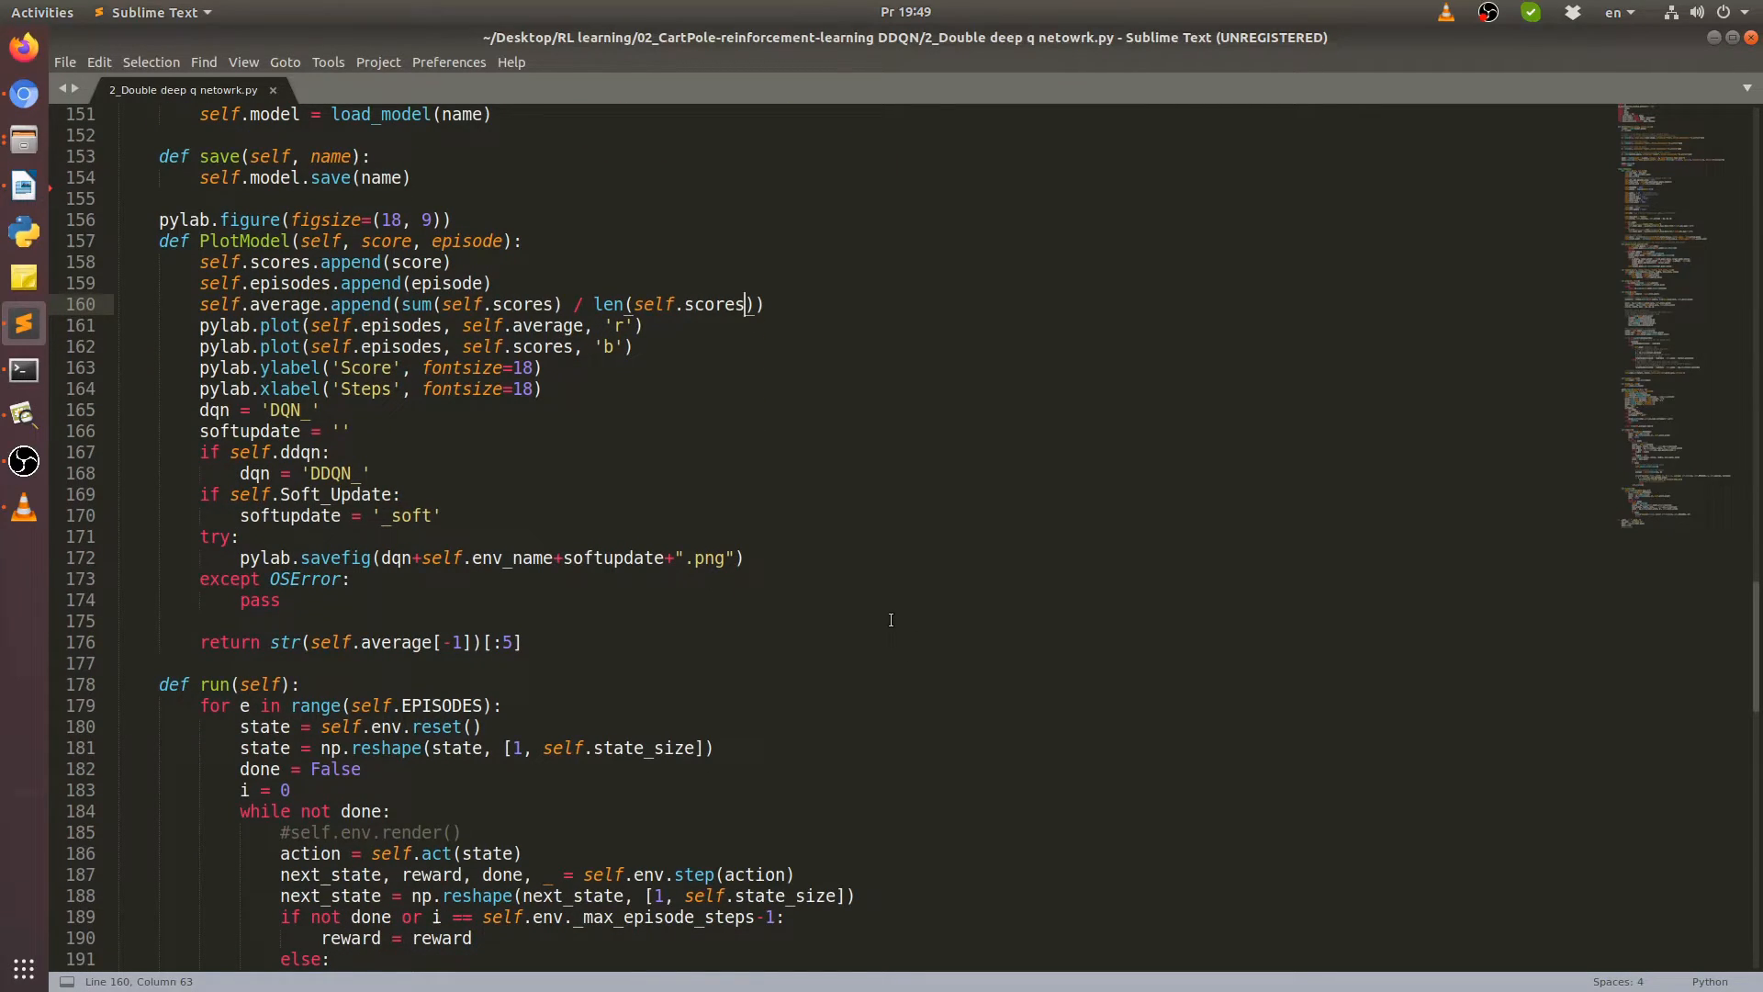
pyautogui.moveTo(781, 572)
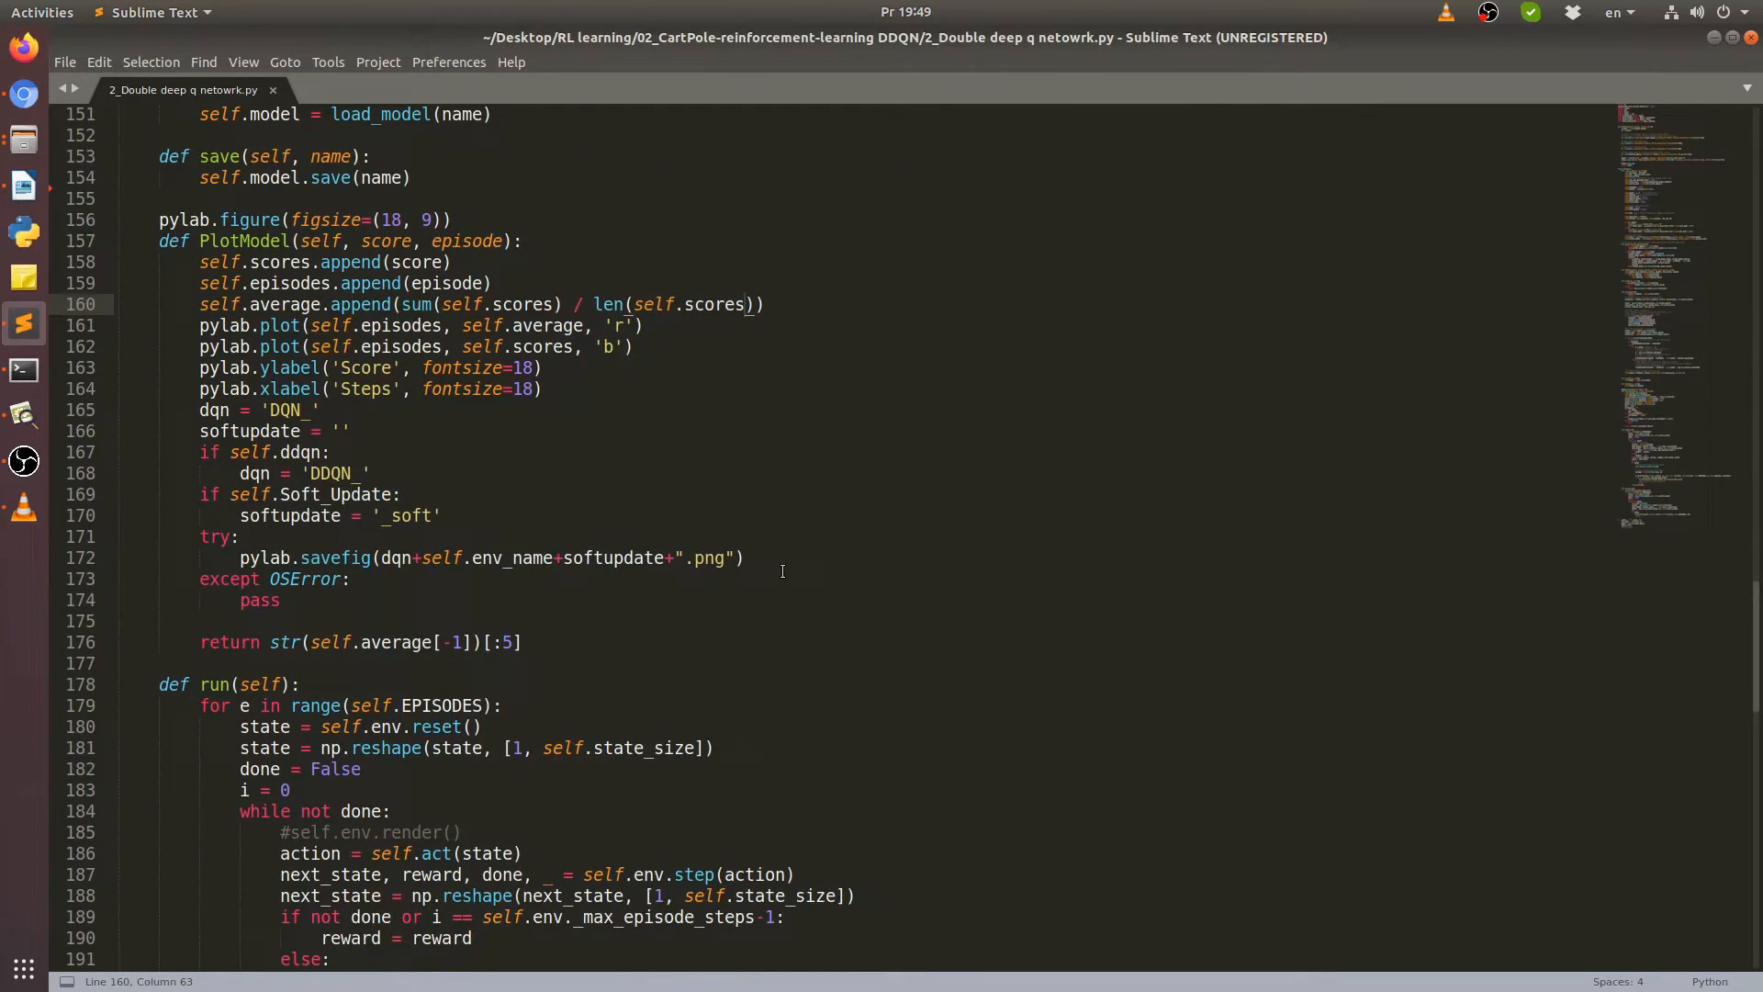
pyautogui.click(350, 580)
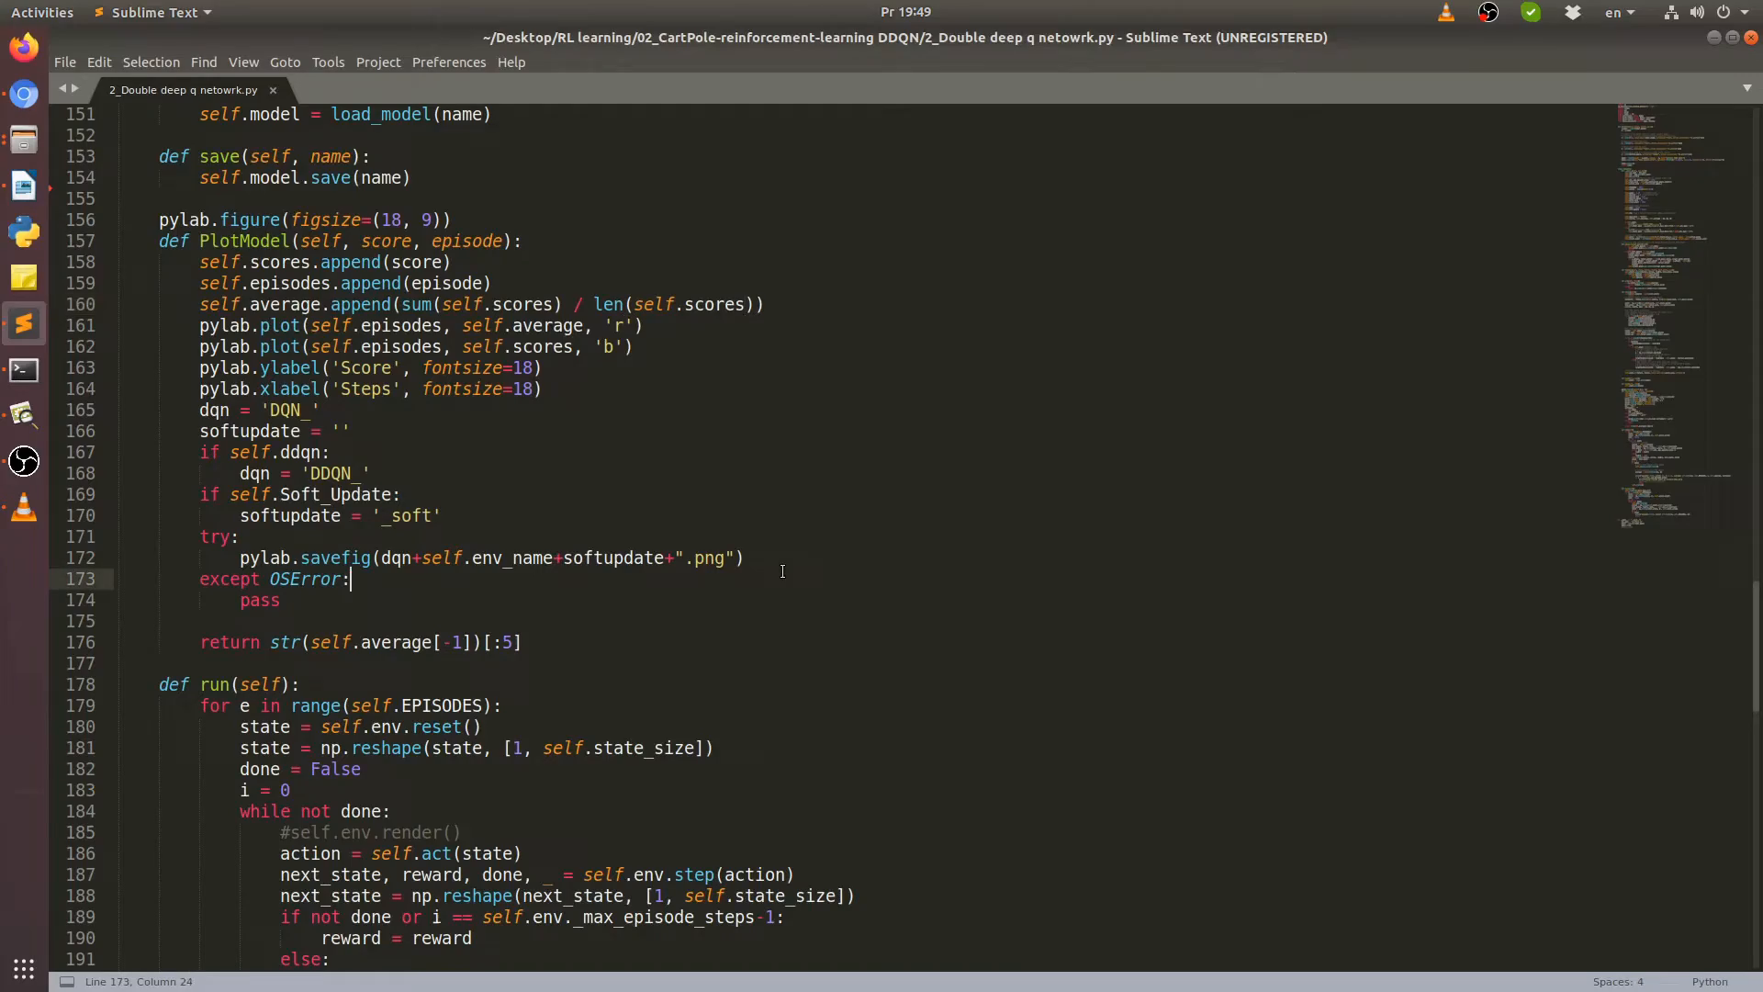
pyautogui.scroll(3)
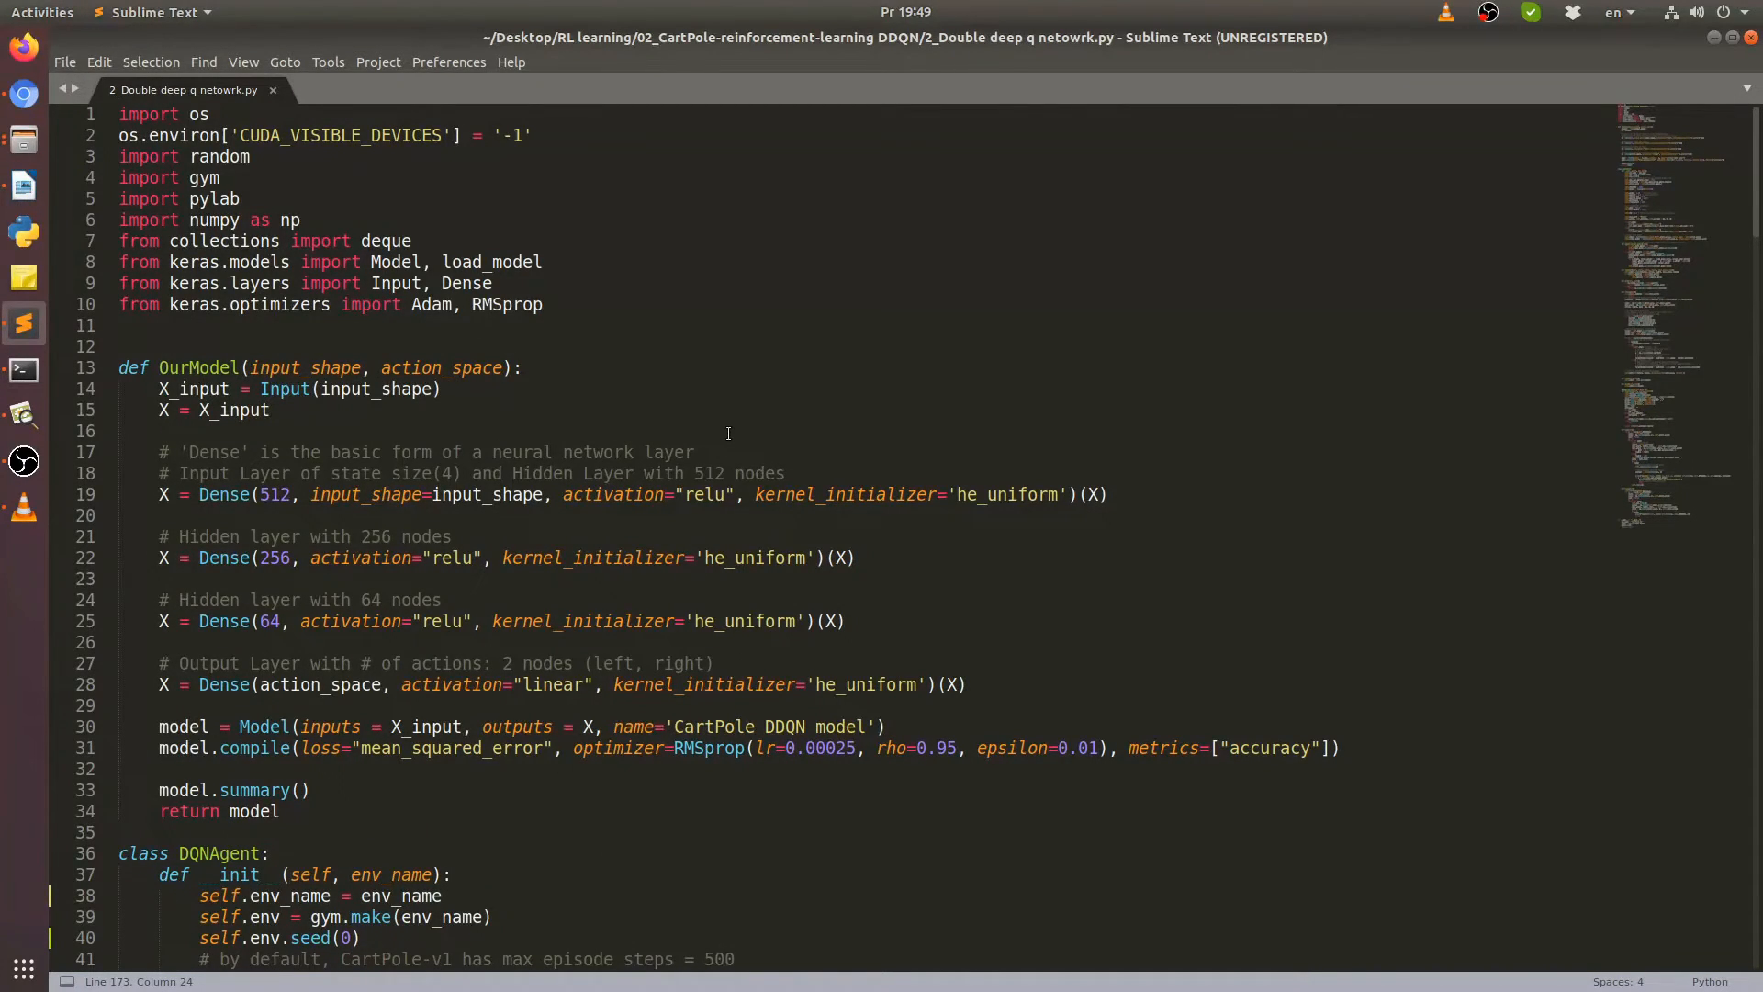
pyautogui.moveTo(655, 507)
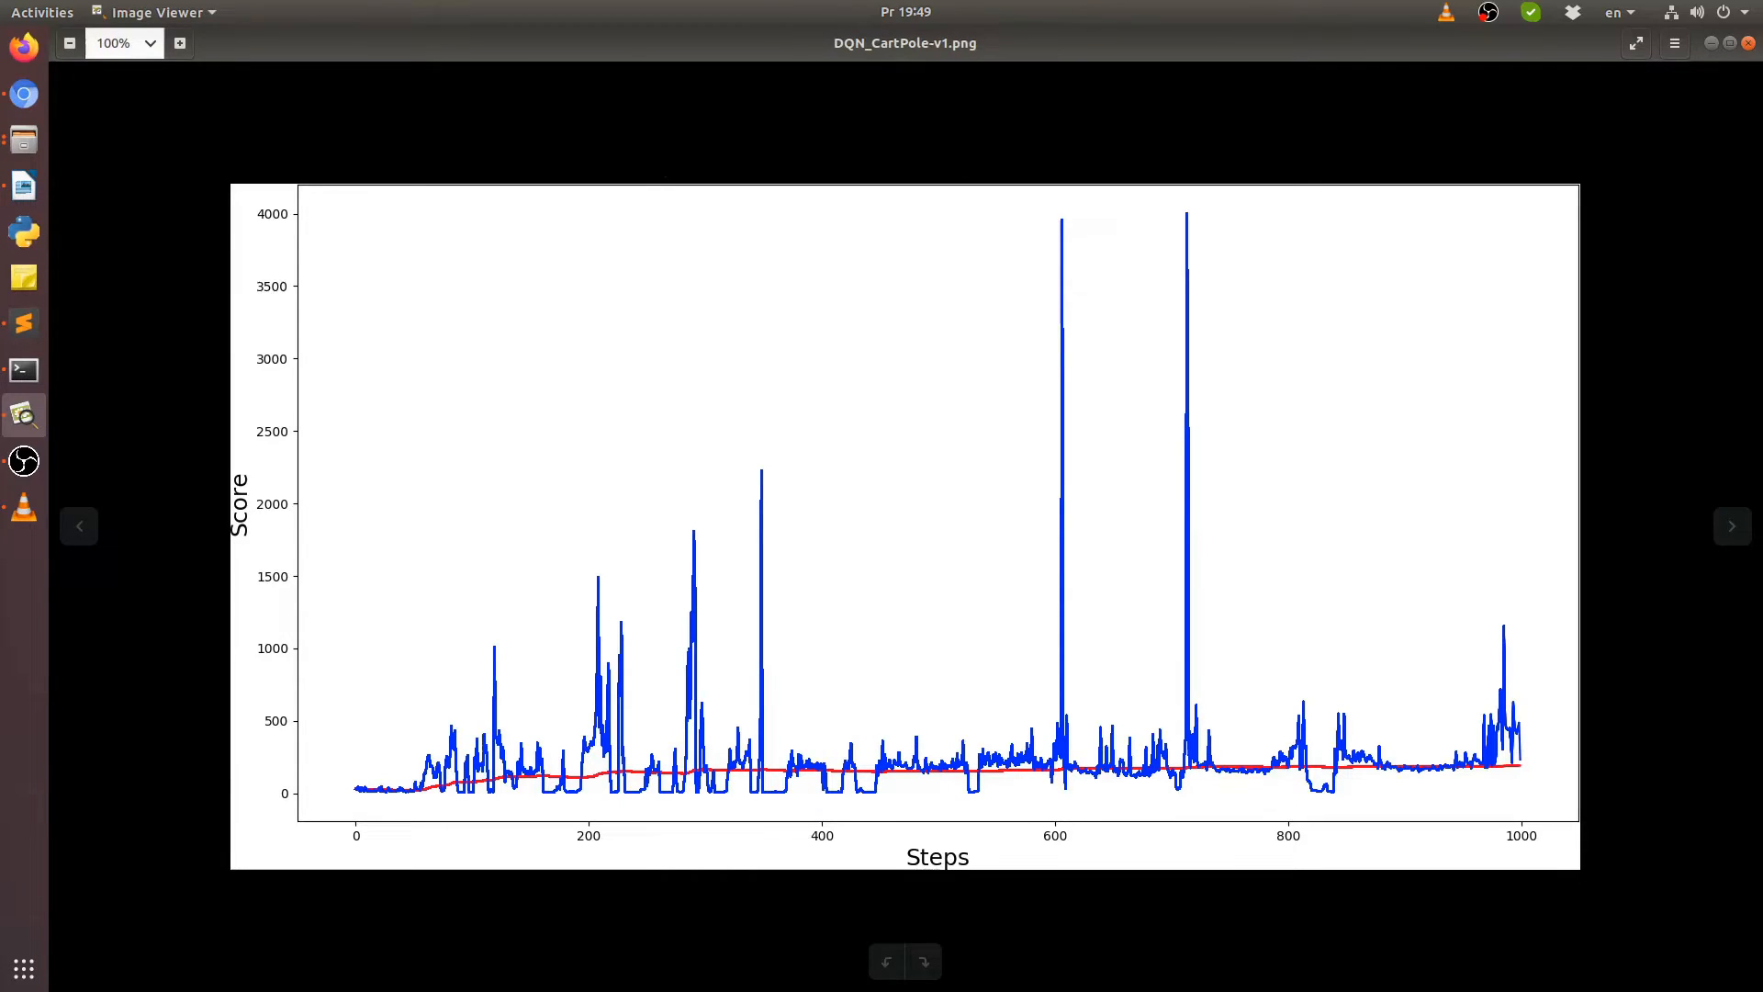
pyautogui.moveTo(222, 690)
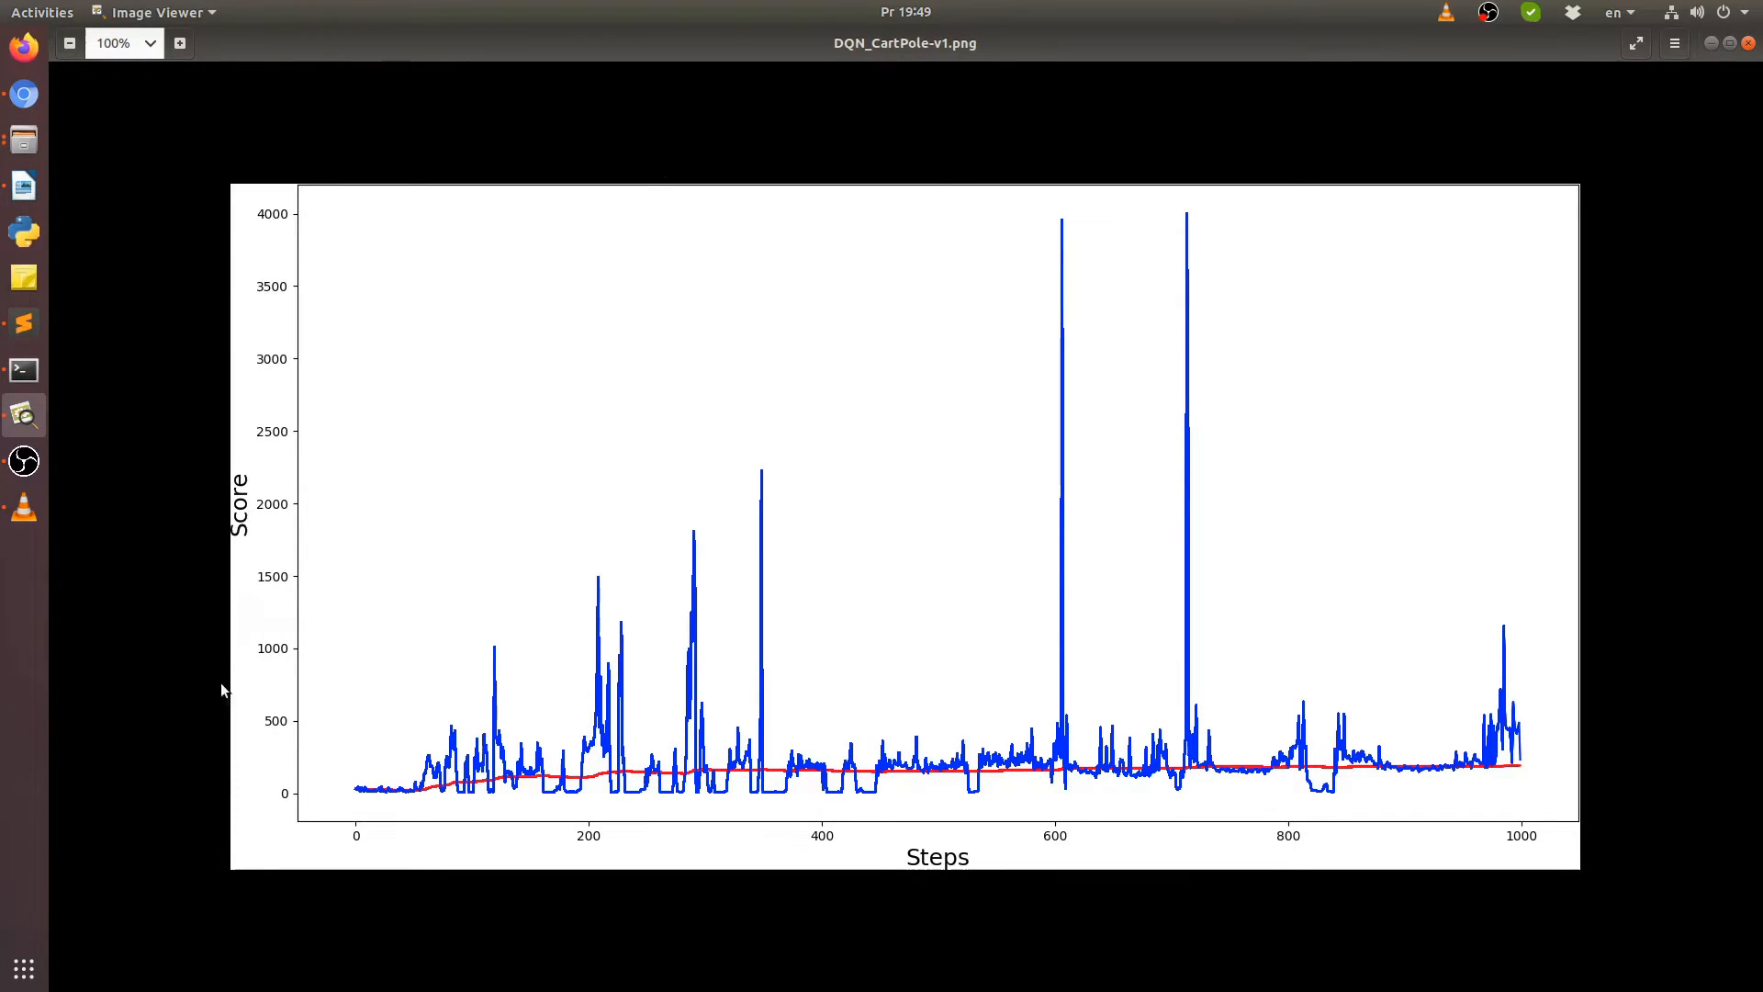
pyautogui.moveTo(630, 632)
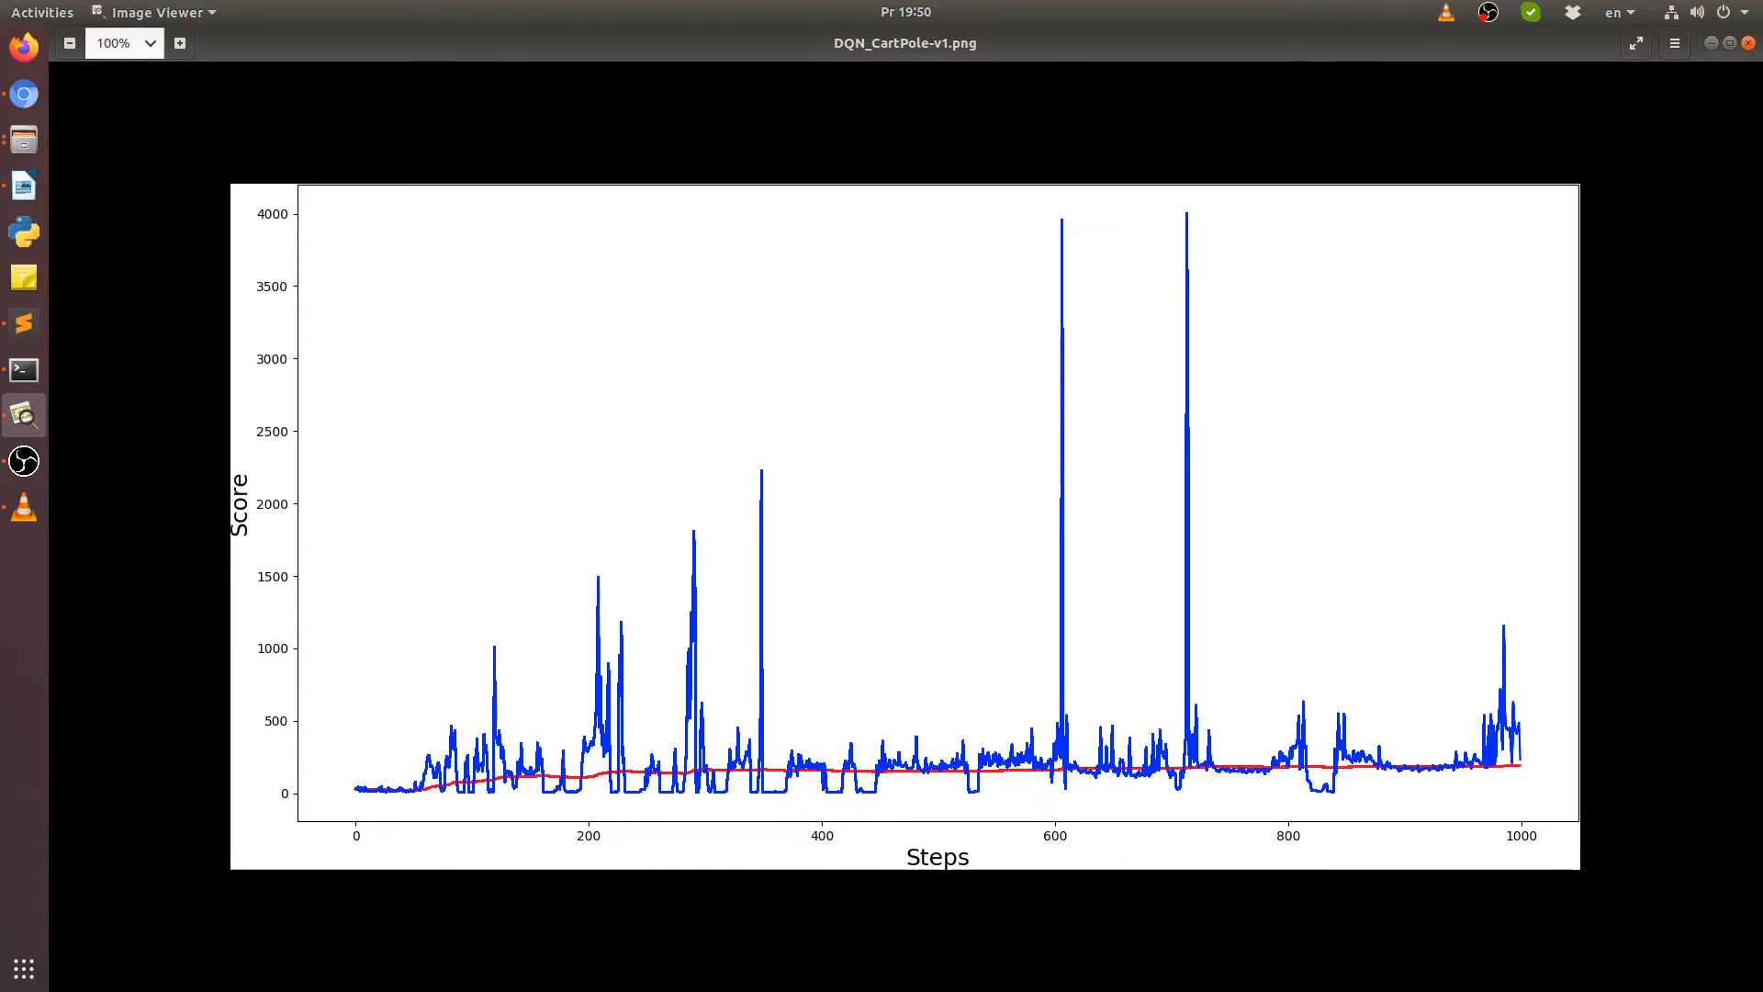
# Advance from the DQN CartPole plot to DDQN_CartPole-v1.png.
pyautogui.click(1731, 525)
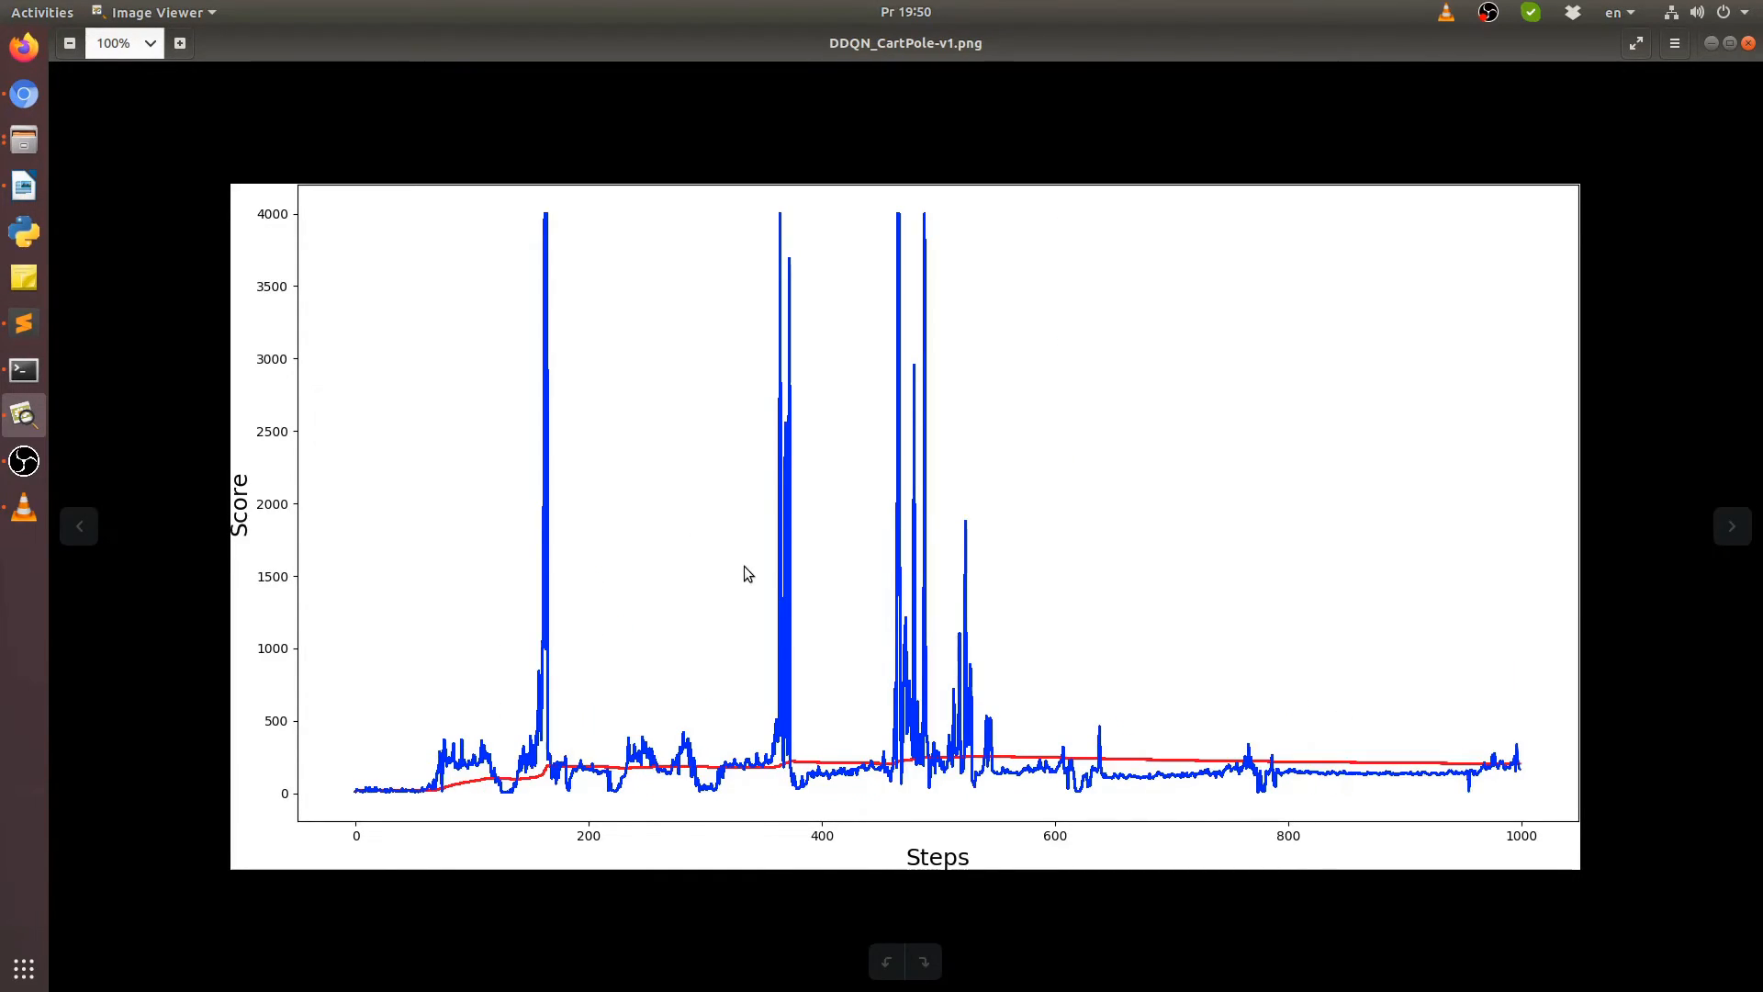
pyautogui.moveTo(1191, 236)
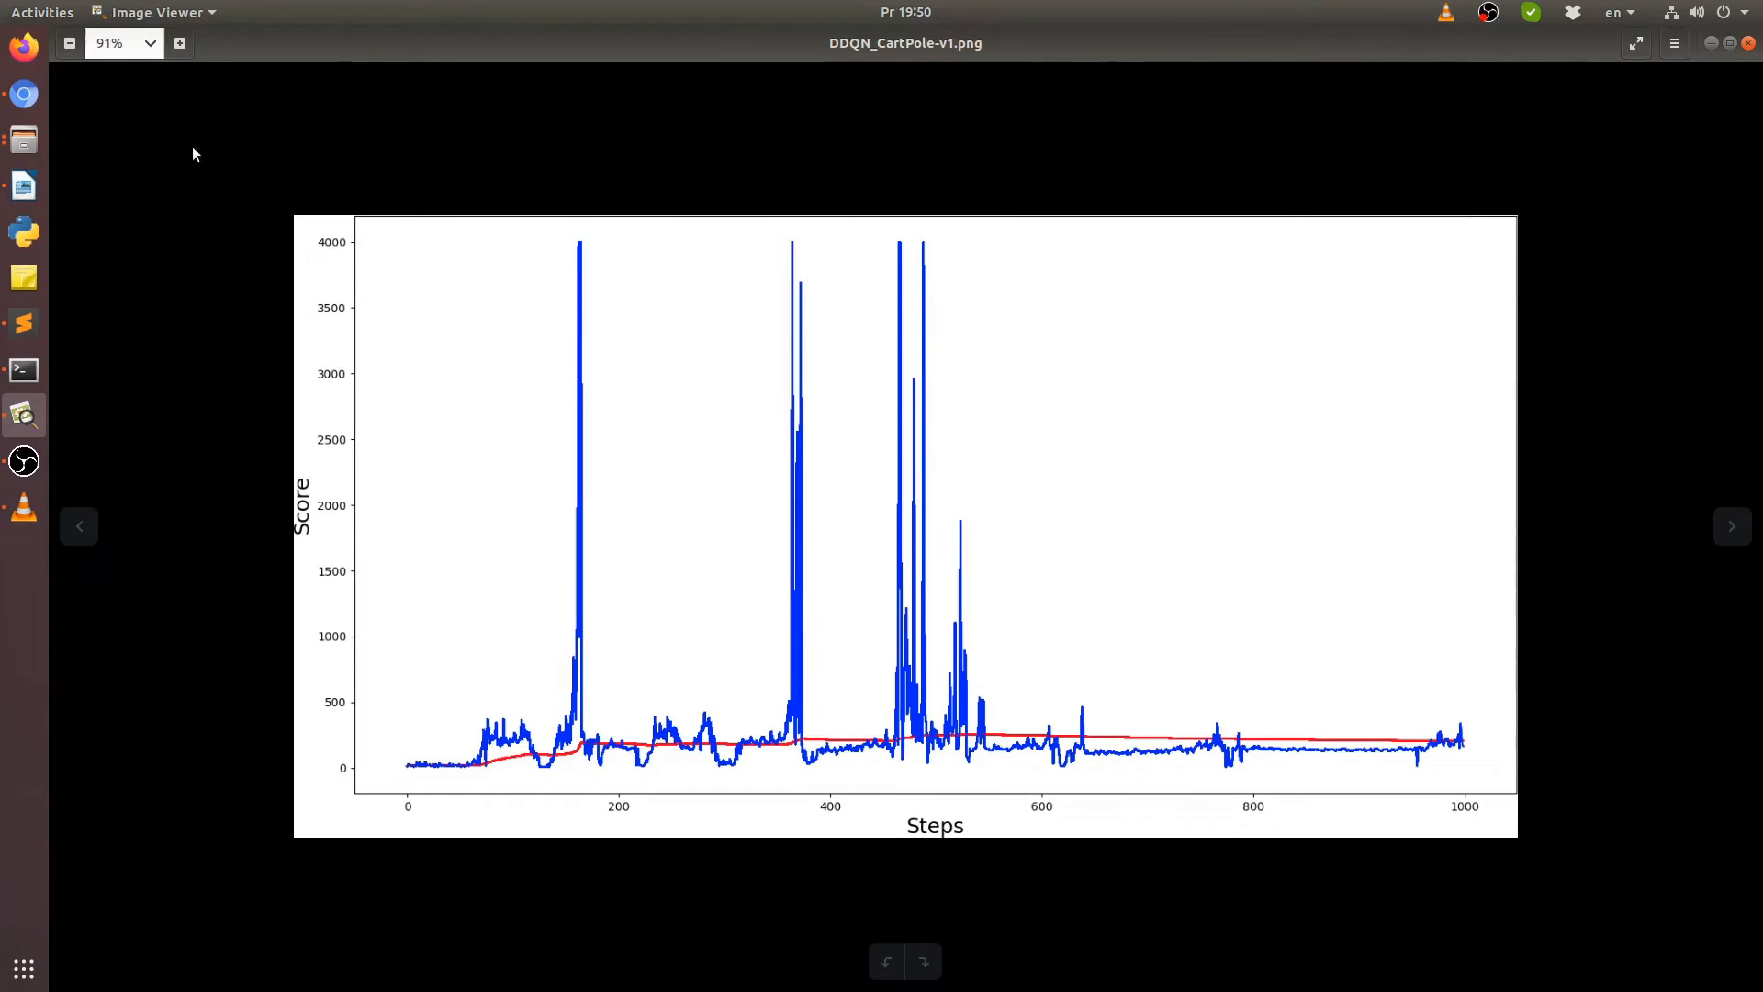
pyautogui.click(1730, 525)
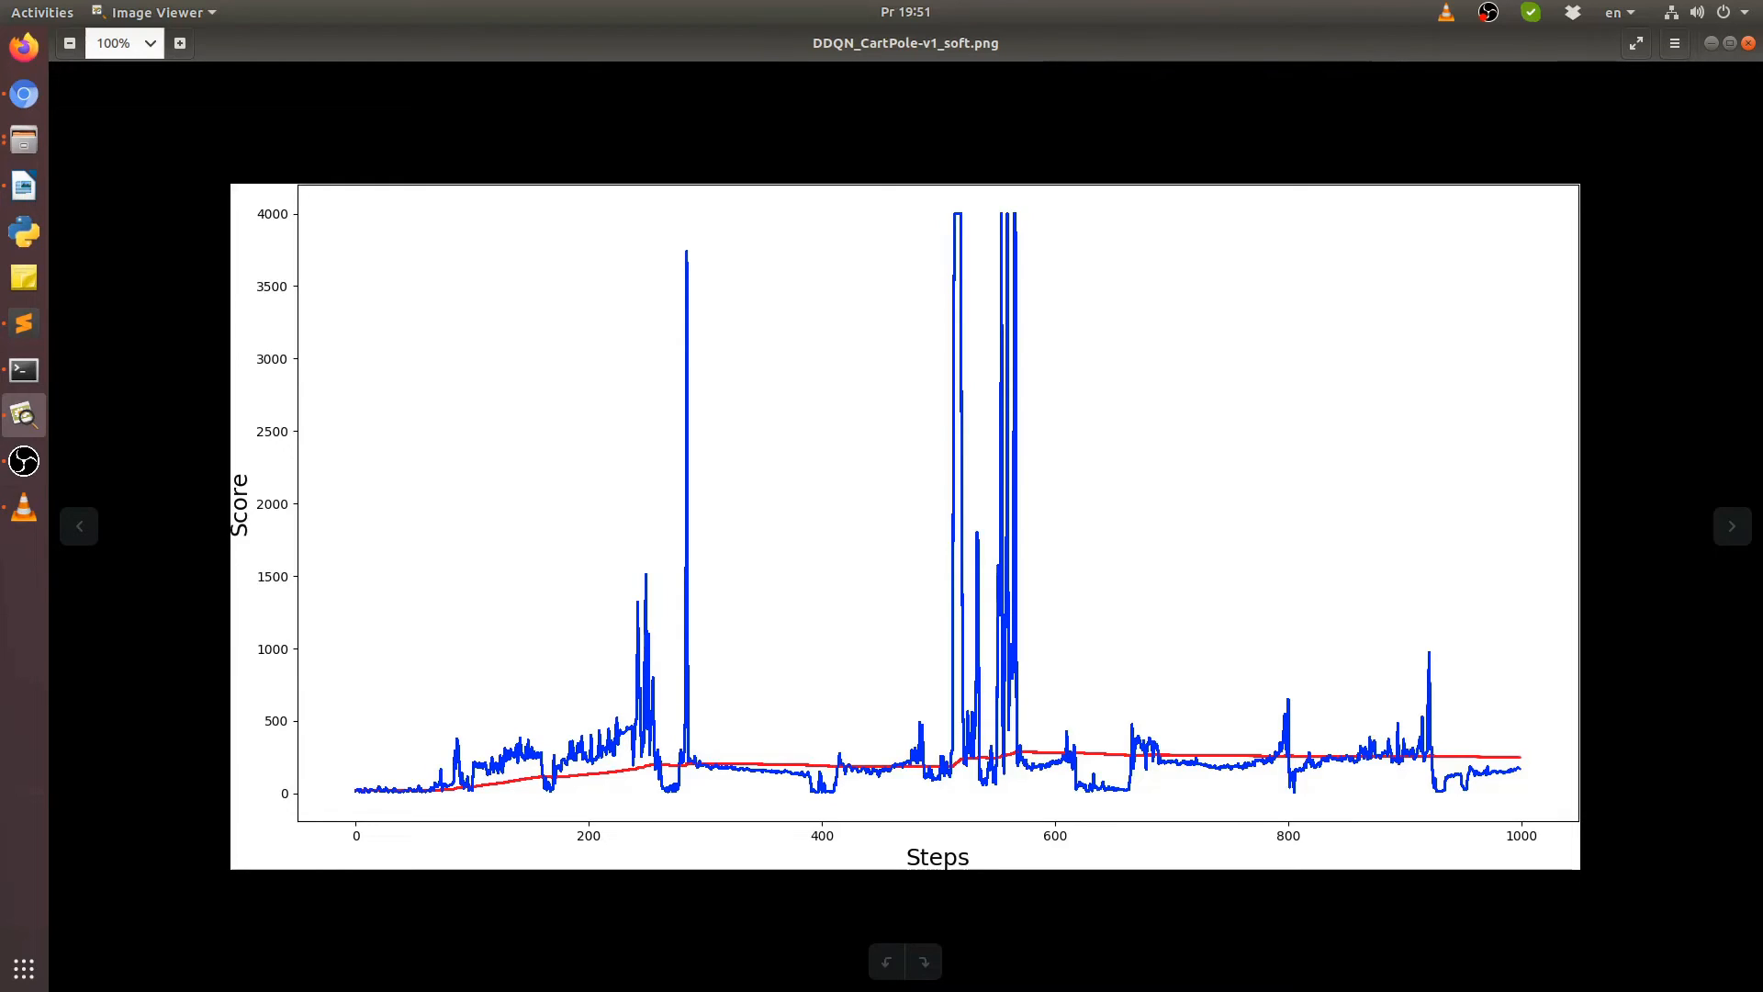
pyautogui.moveTo(635, 841)
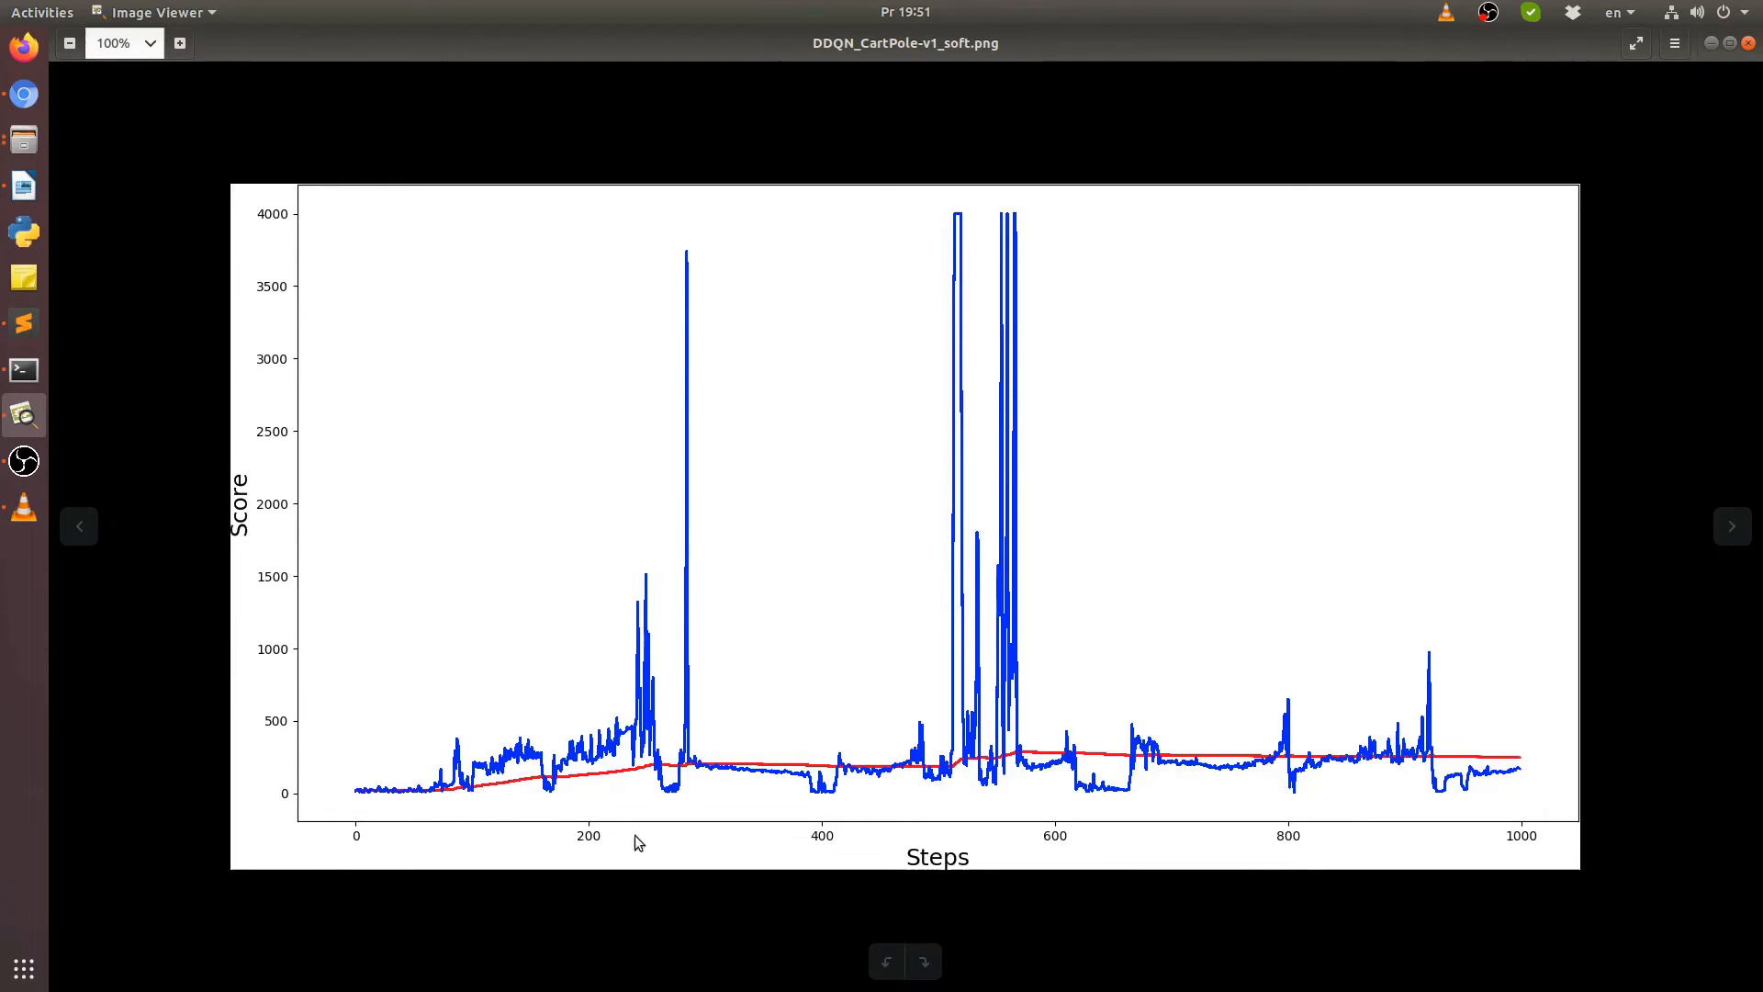
pyautogui.moveTo(1017, 429)
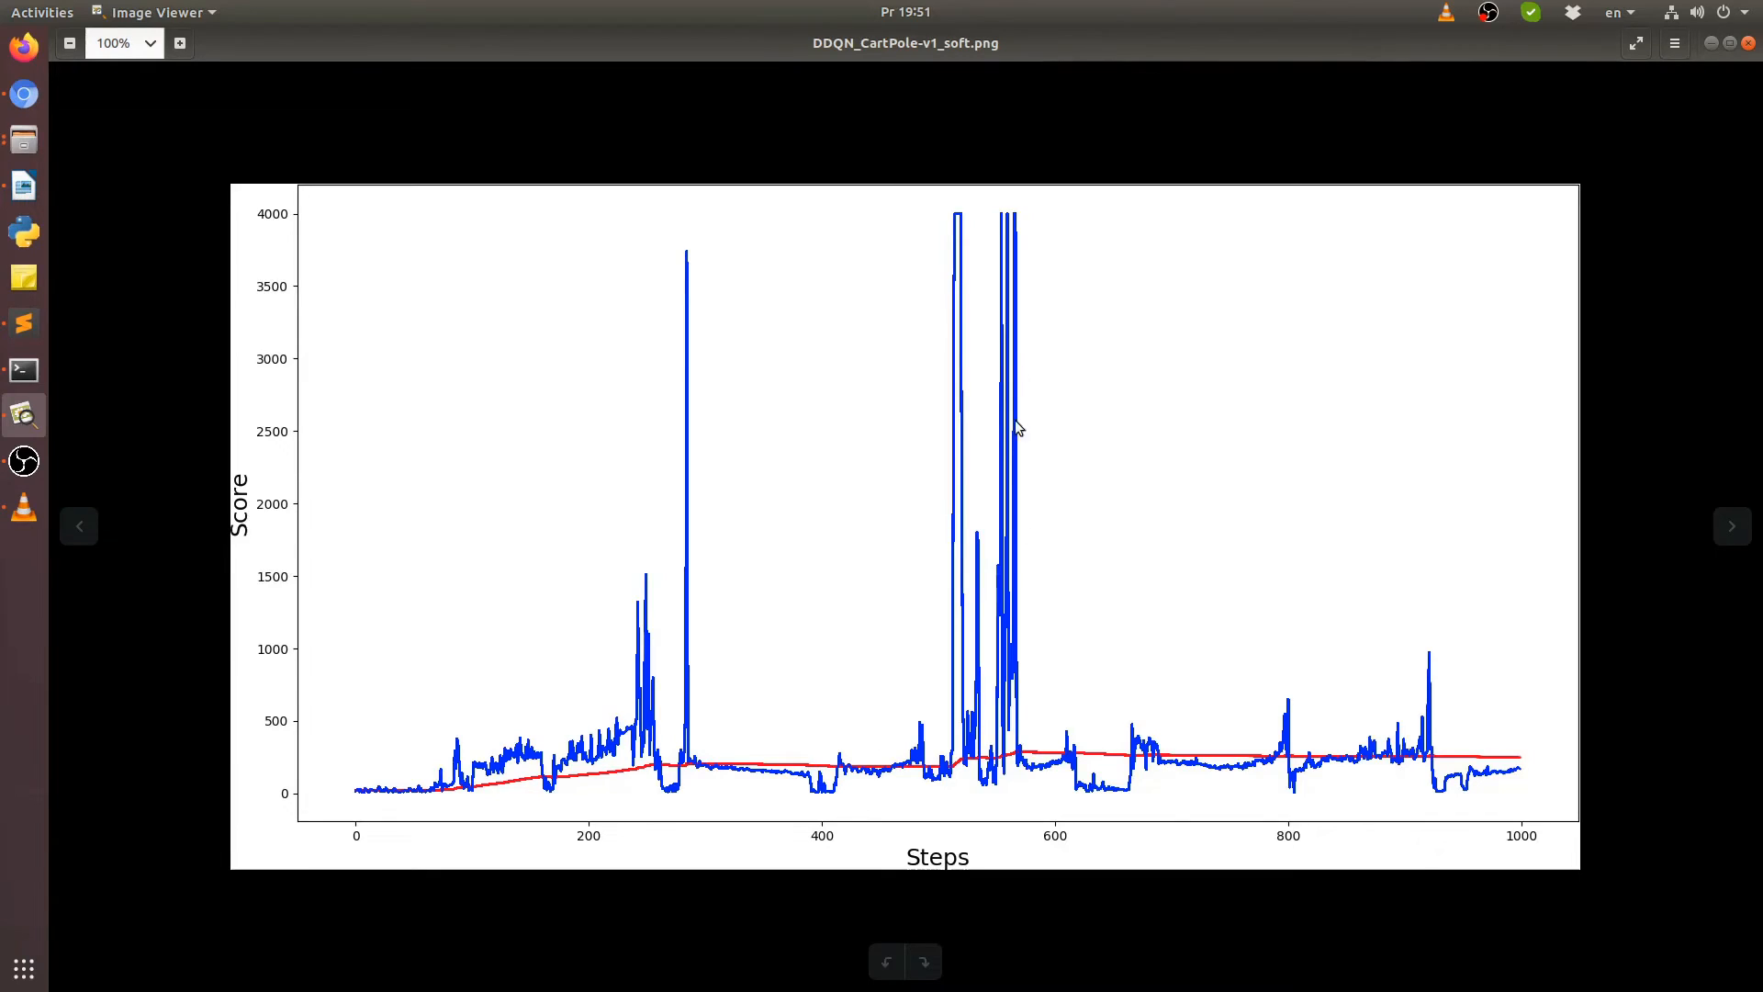
pyautogui.moveTo(996, 837)
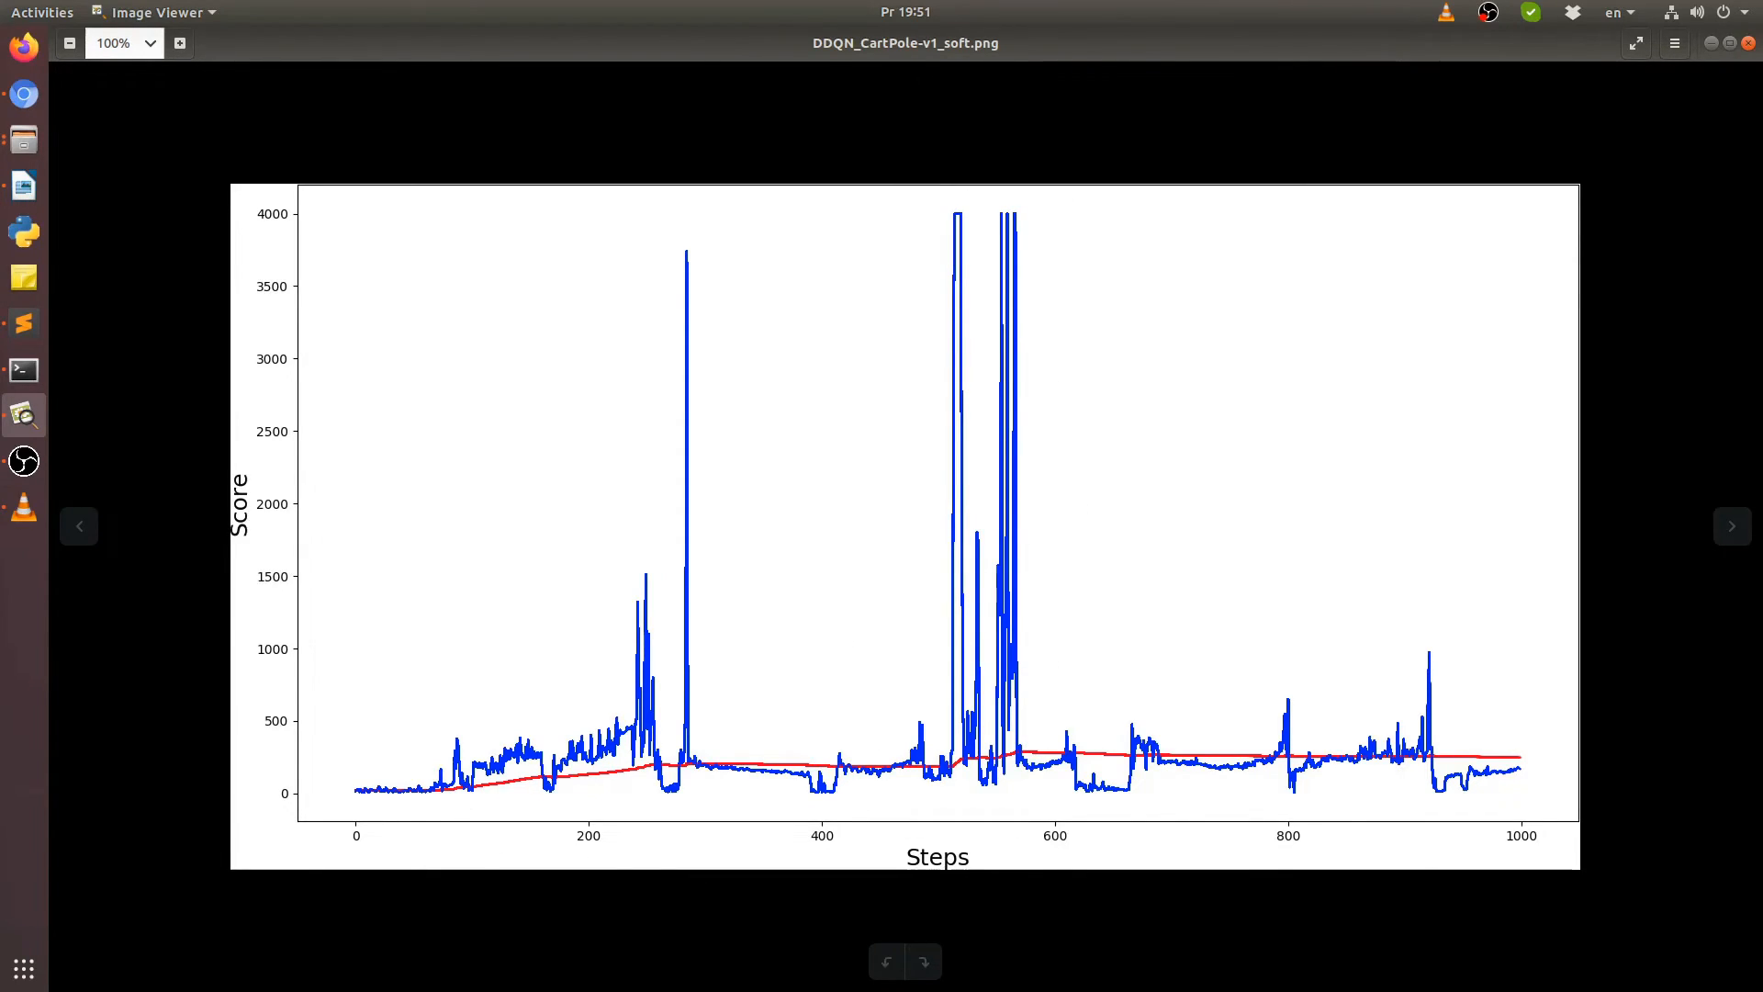
pyautogui.moveTo(330, 671)
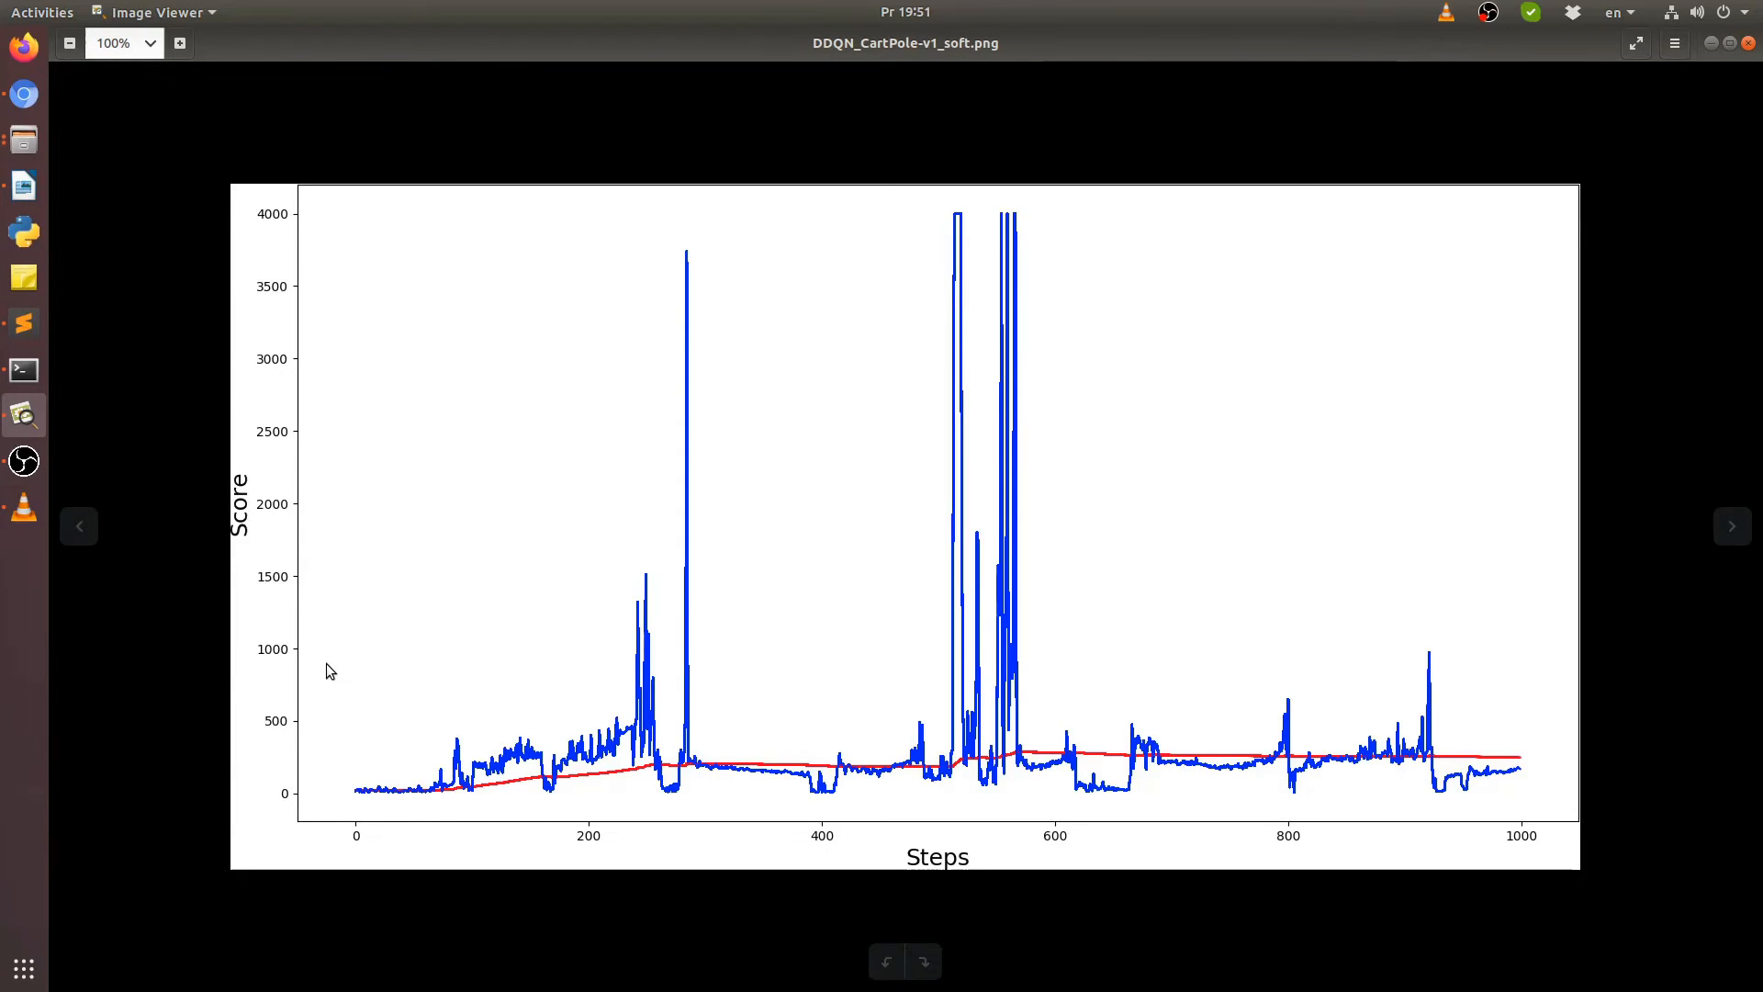
pyautogui.moveTo(1296, 264)
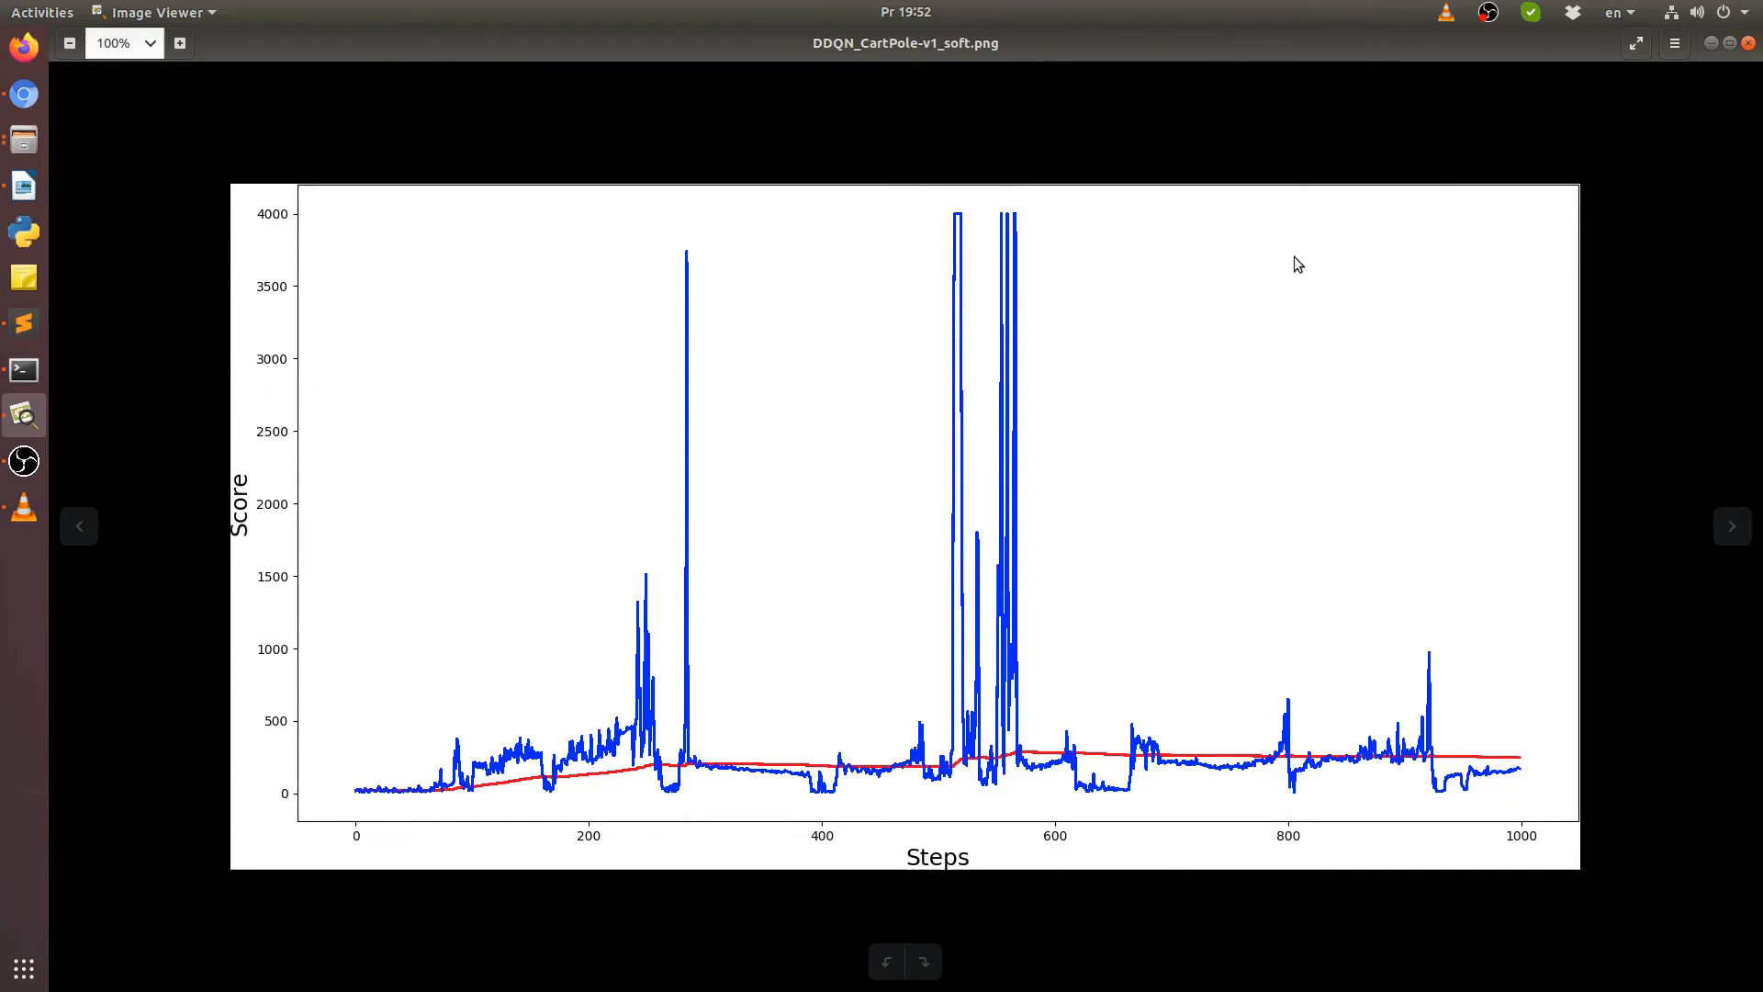
pyautogui.moveTo(686, 230)
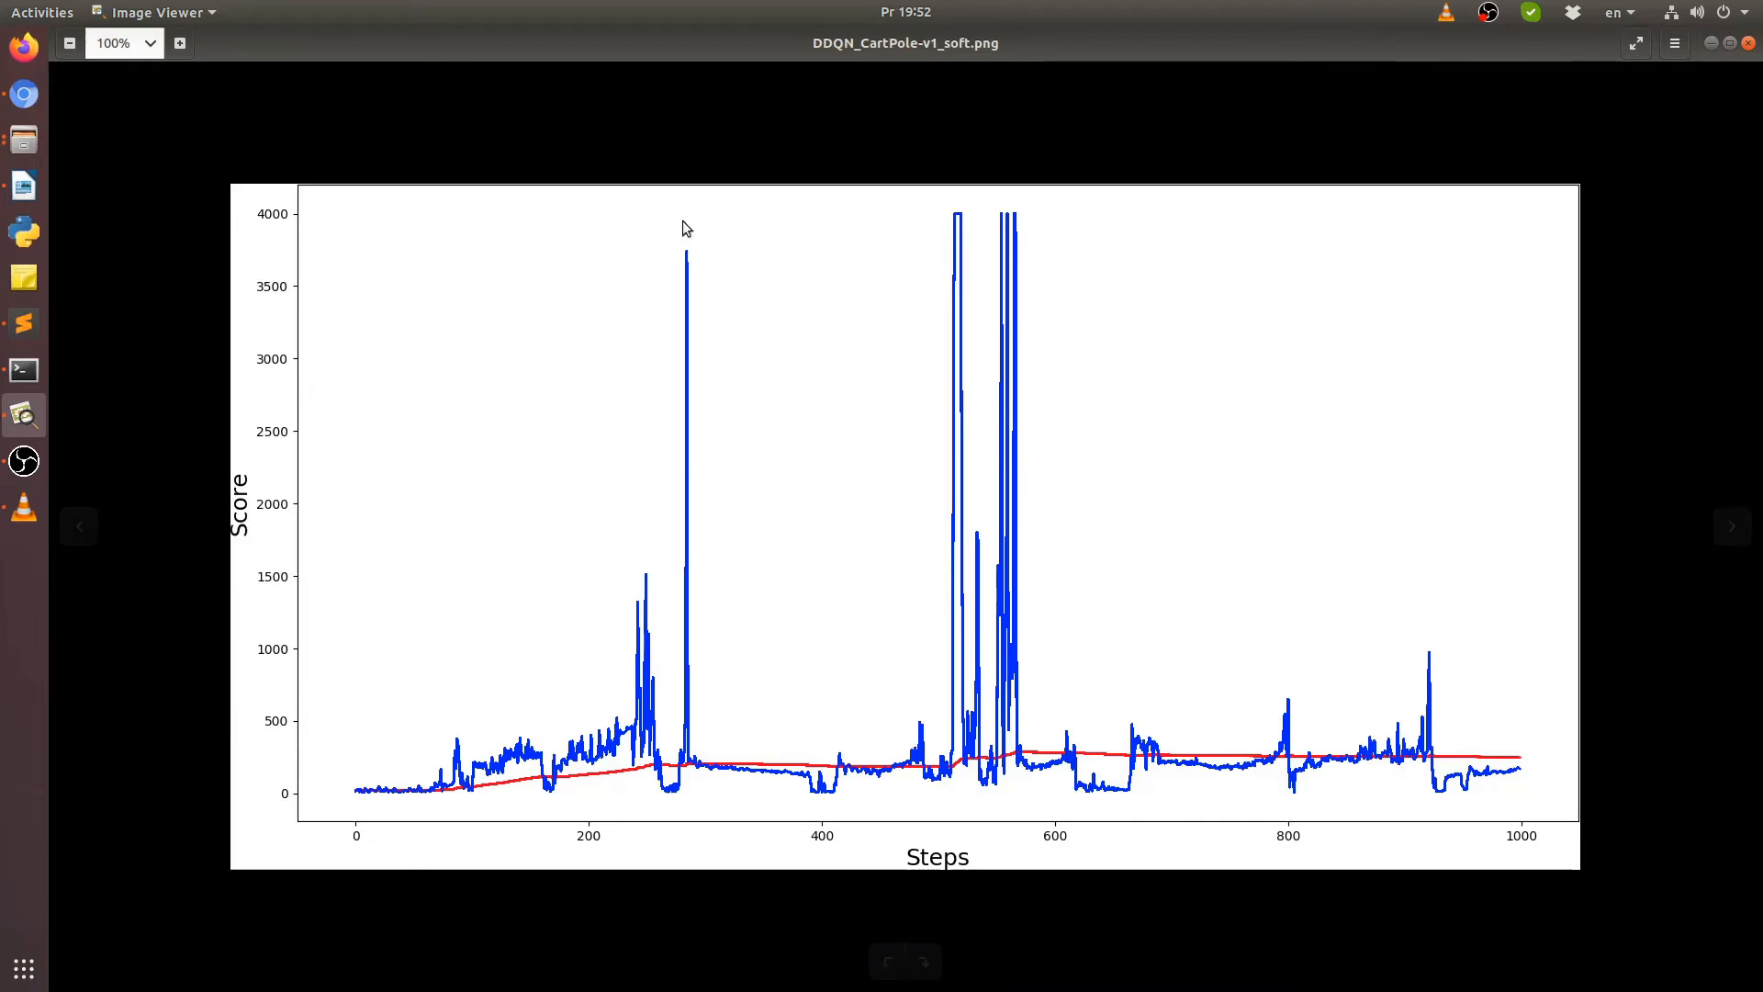
pyautogui.moveTo(851, 352)
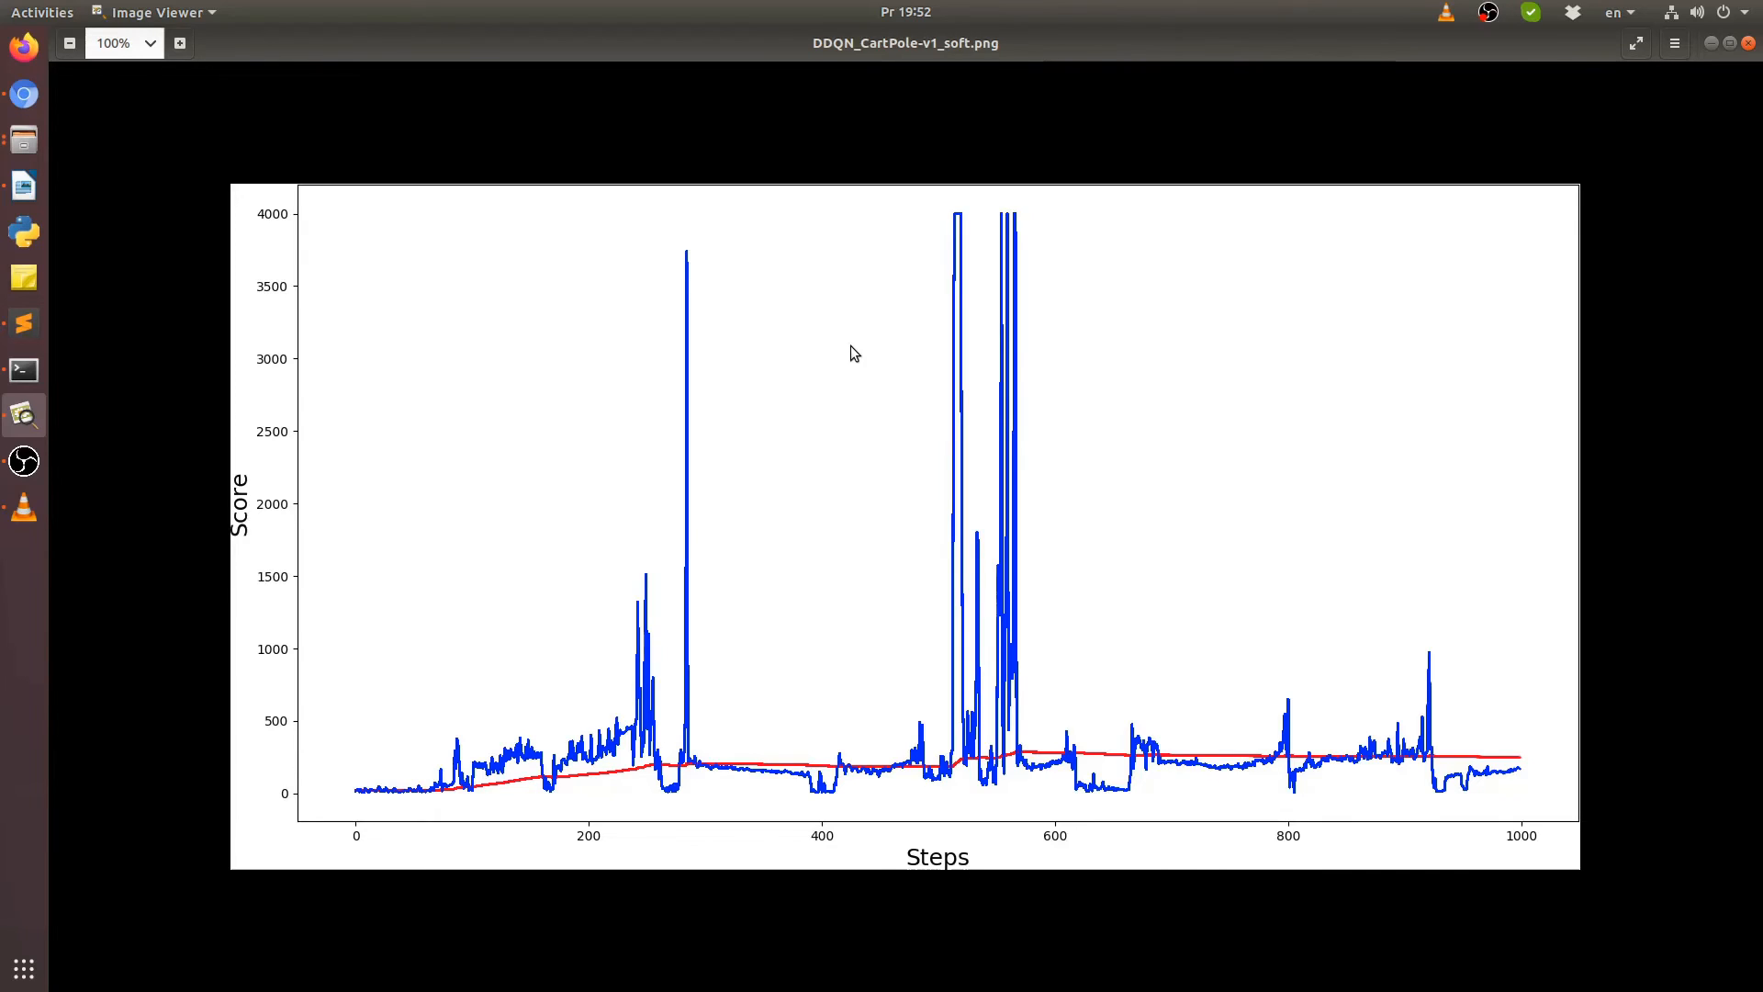
pyautogui.moveTo(507, 214)
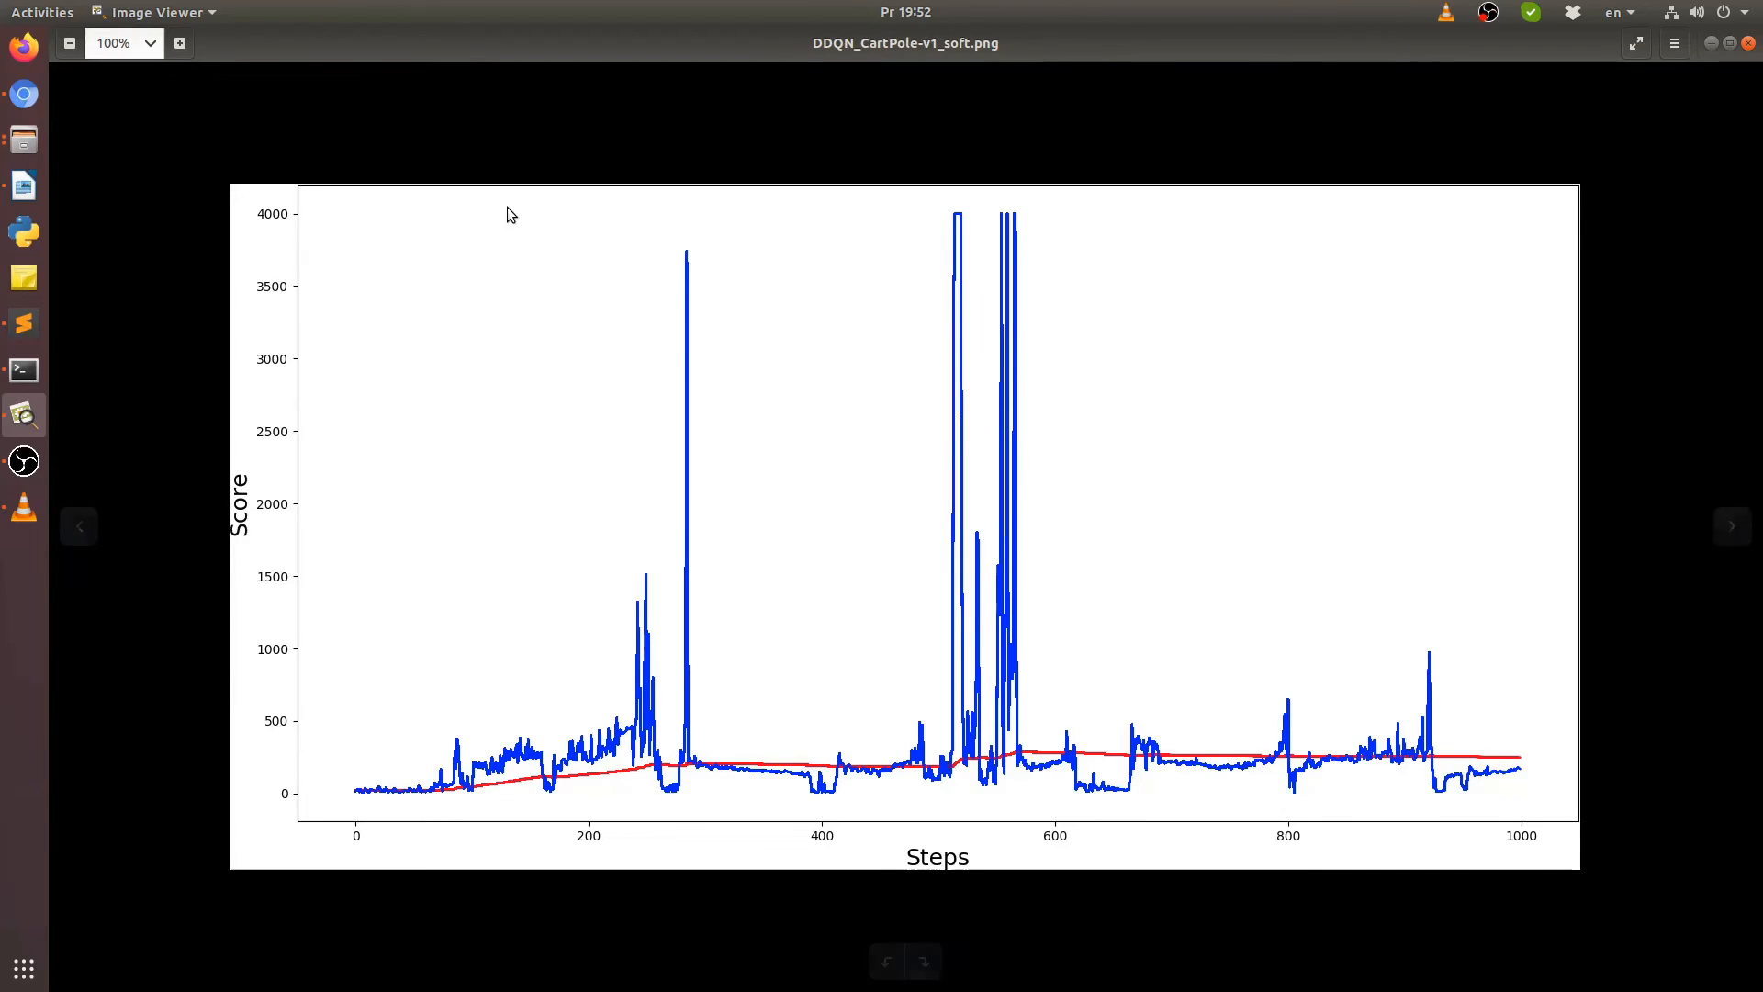
pyautogui.moveTo(705, 595)
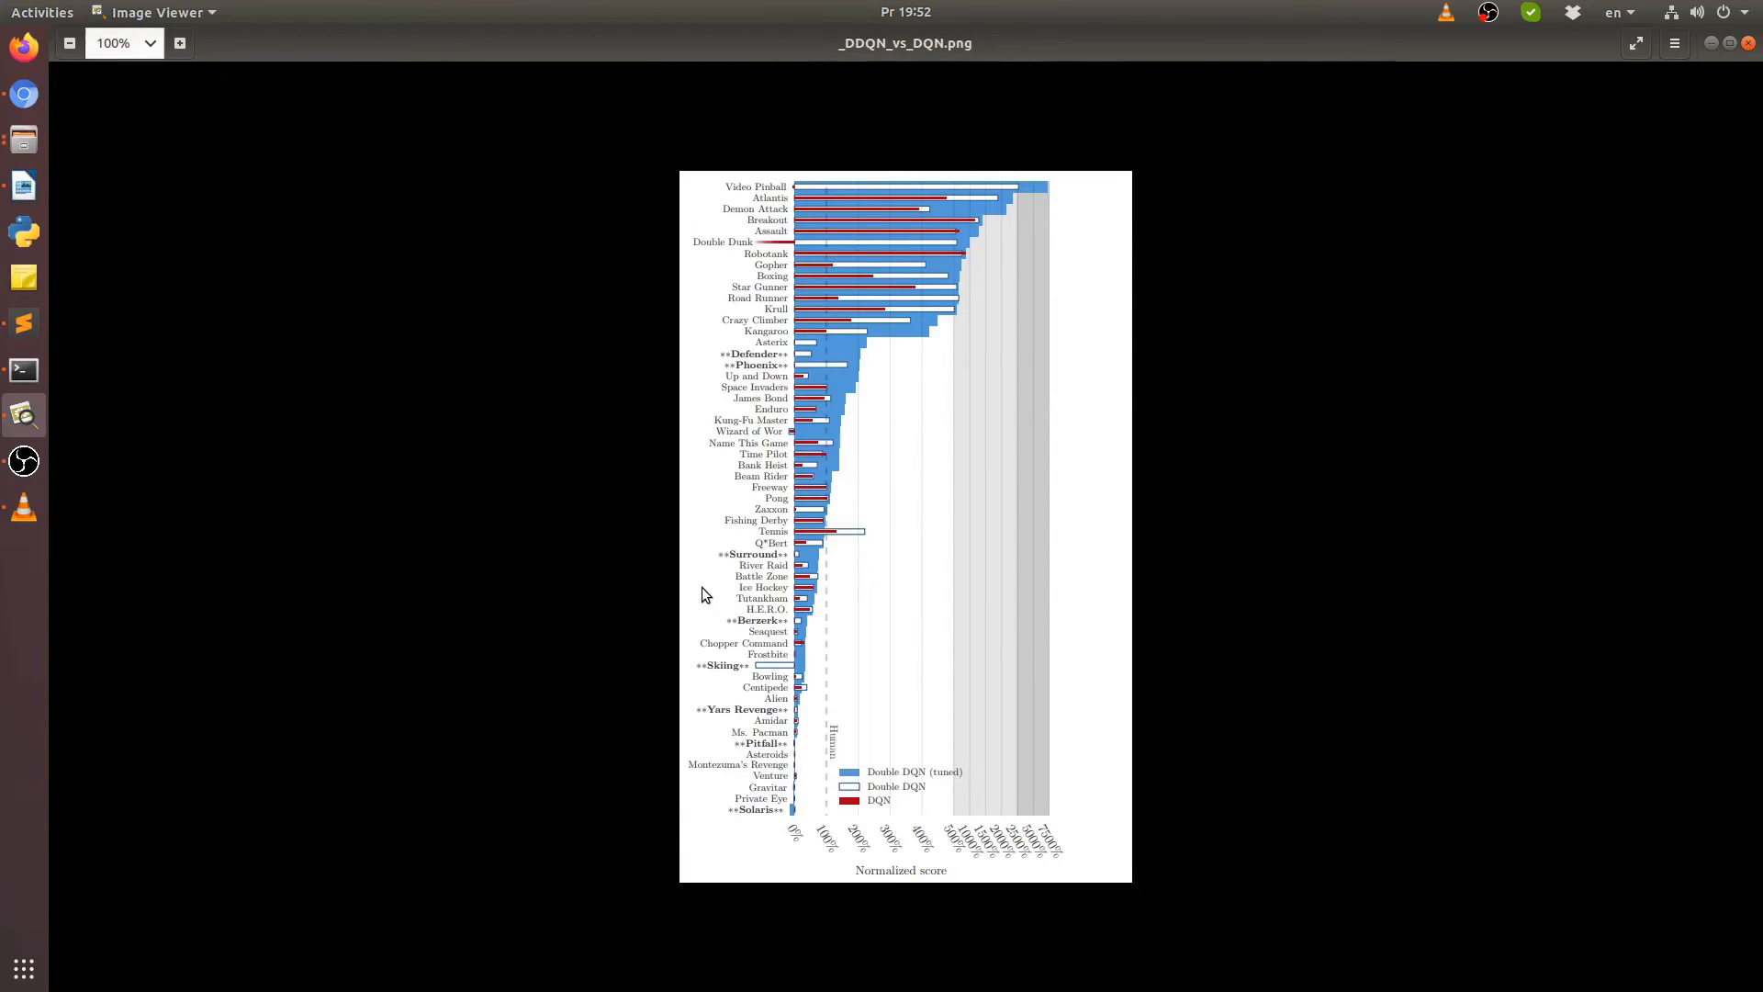
pyautogui.moveTo(859, 326)
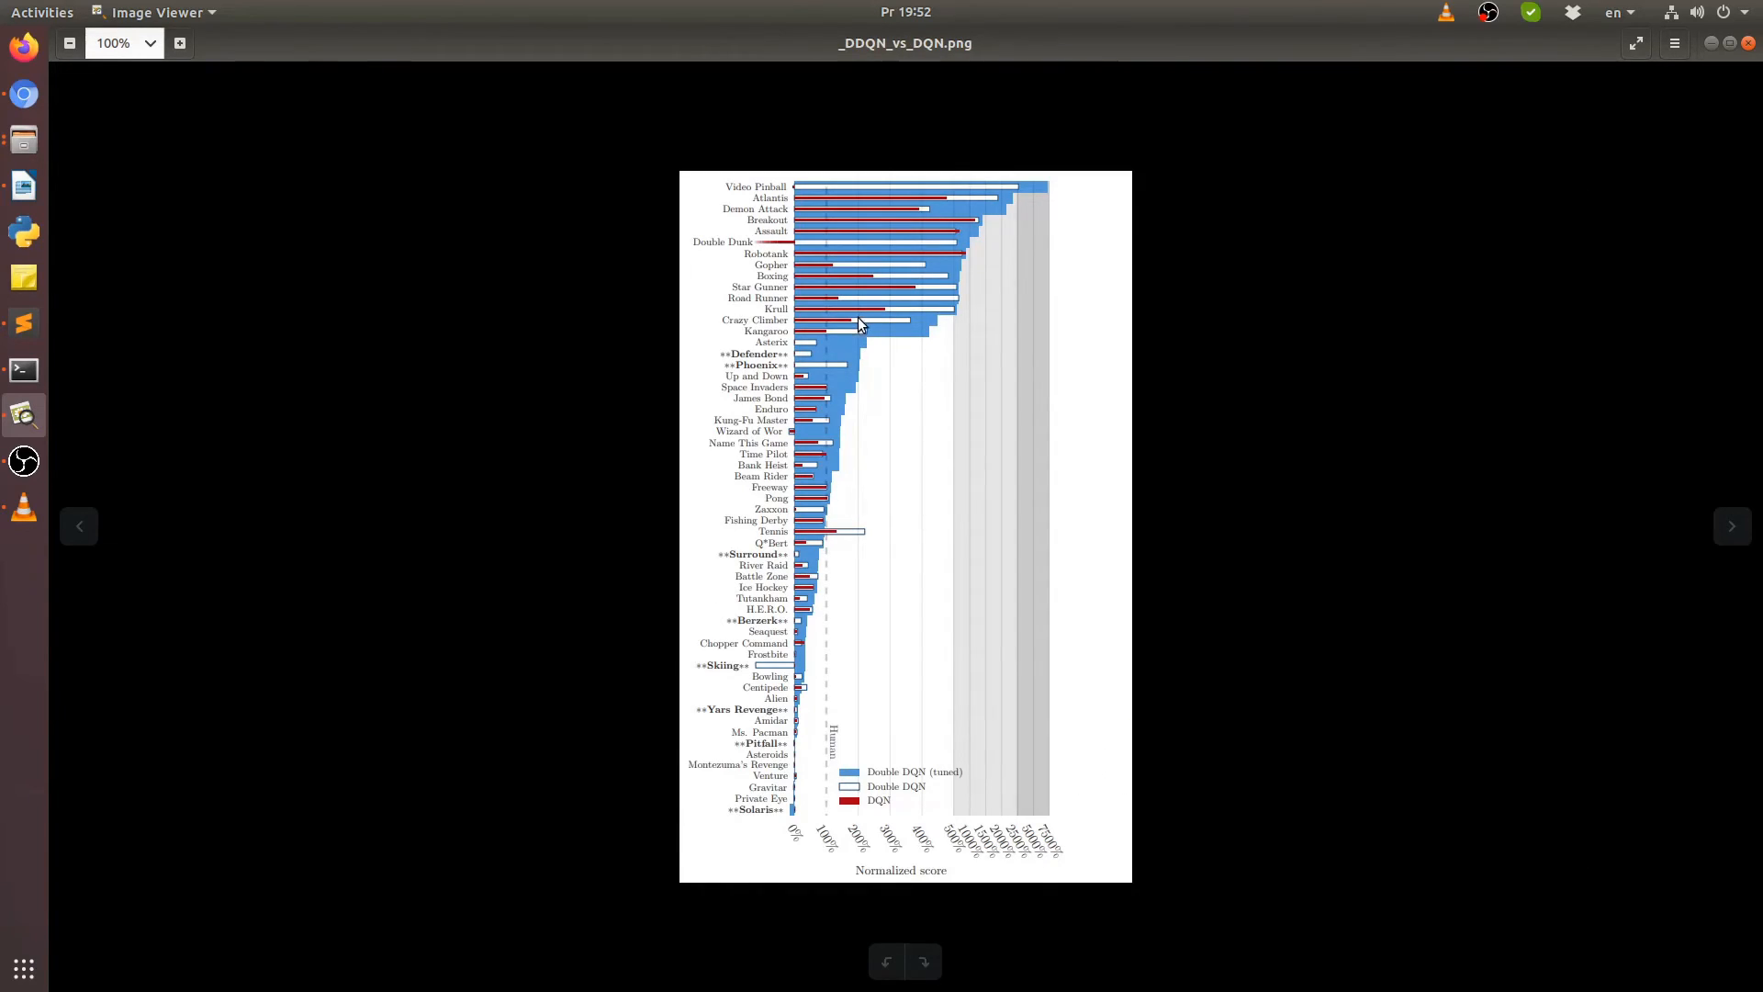
pyautogui.moveTo(220, 153)
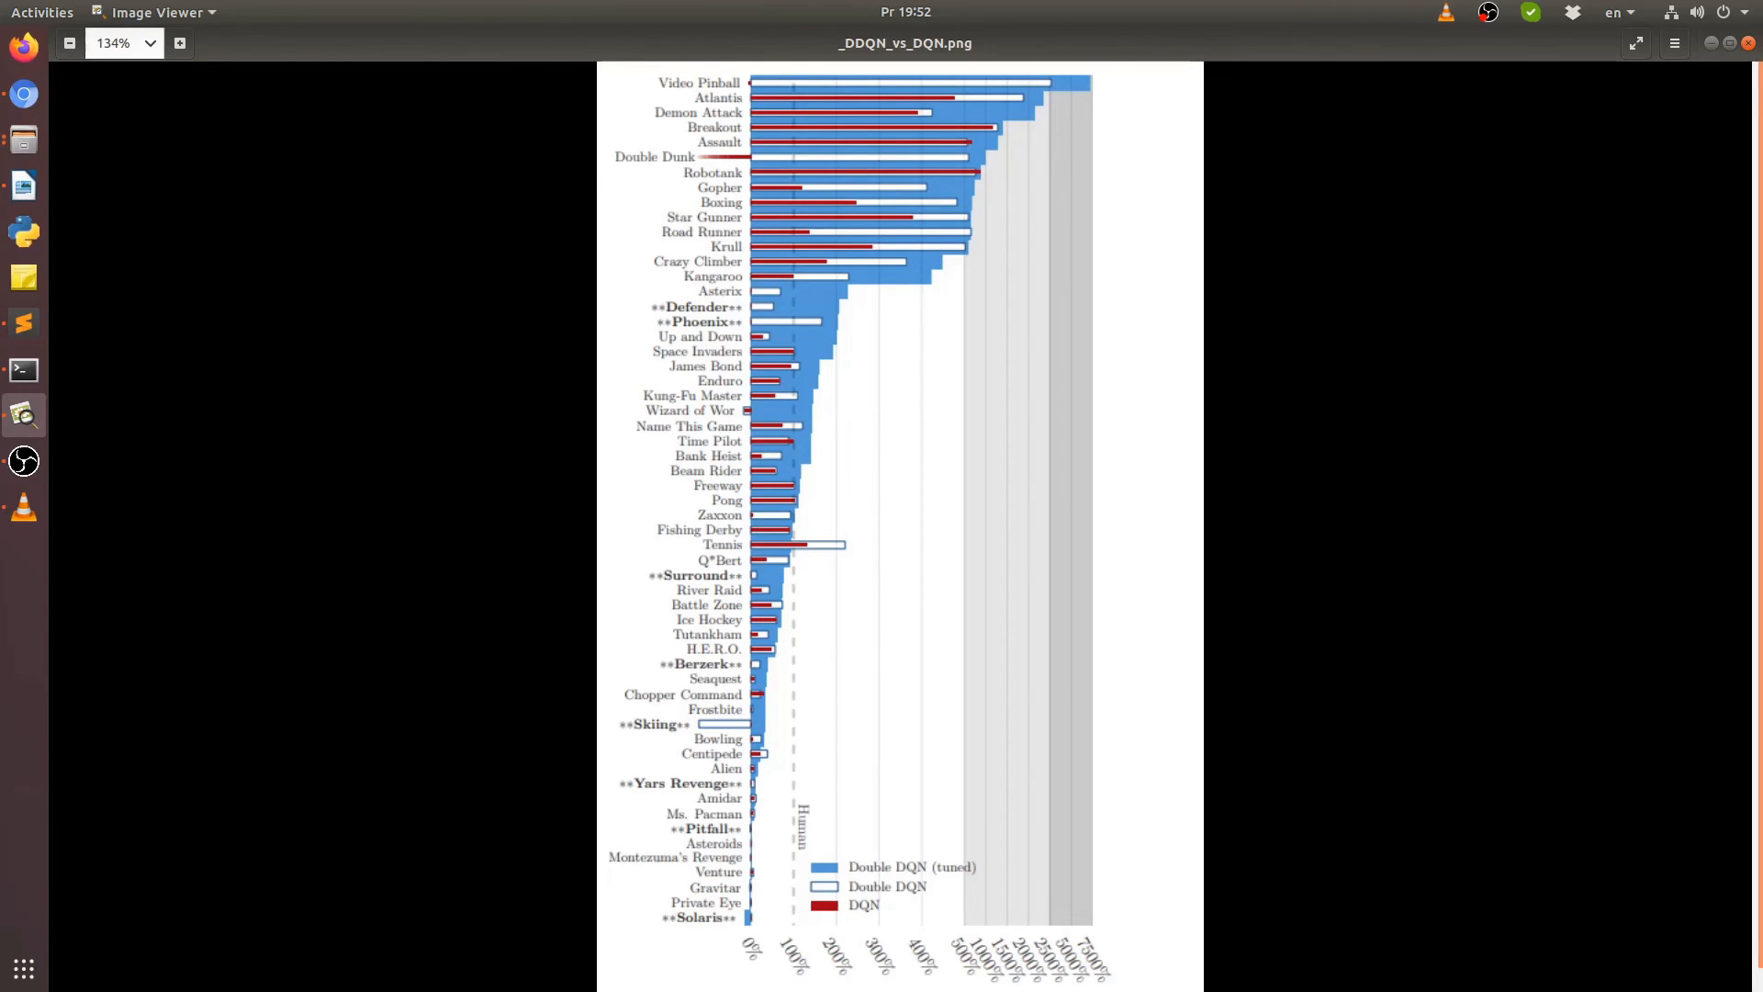
pyautogui.moveTo(363, 475)
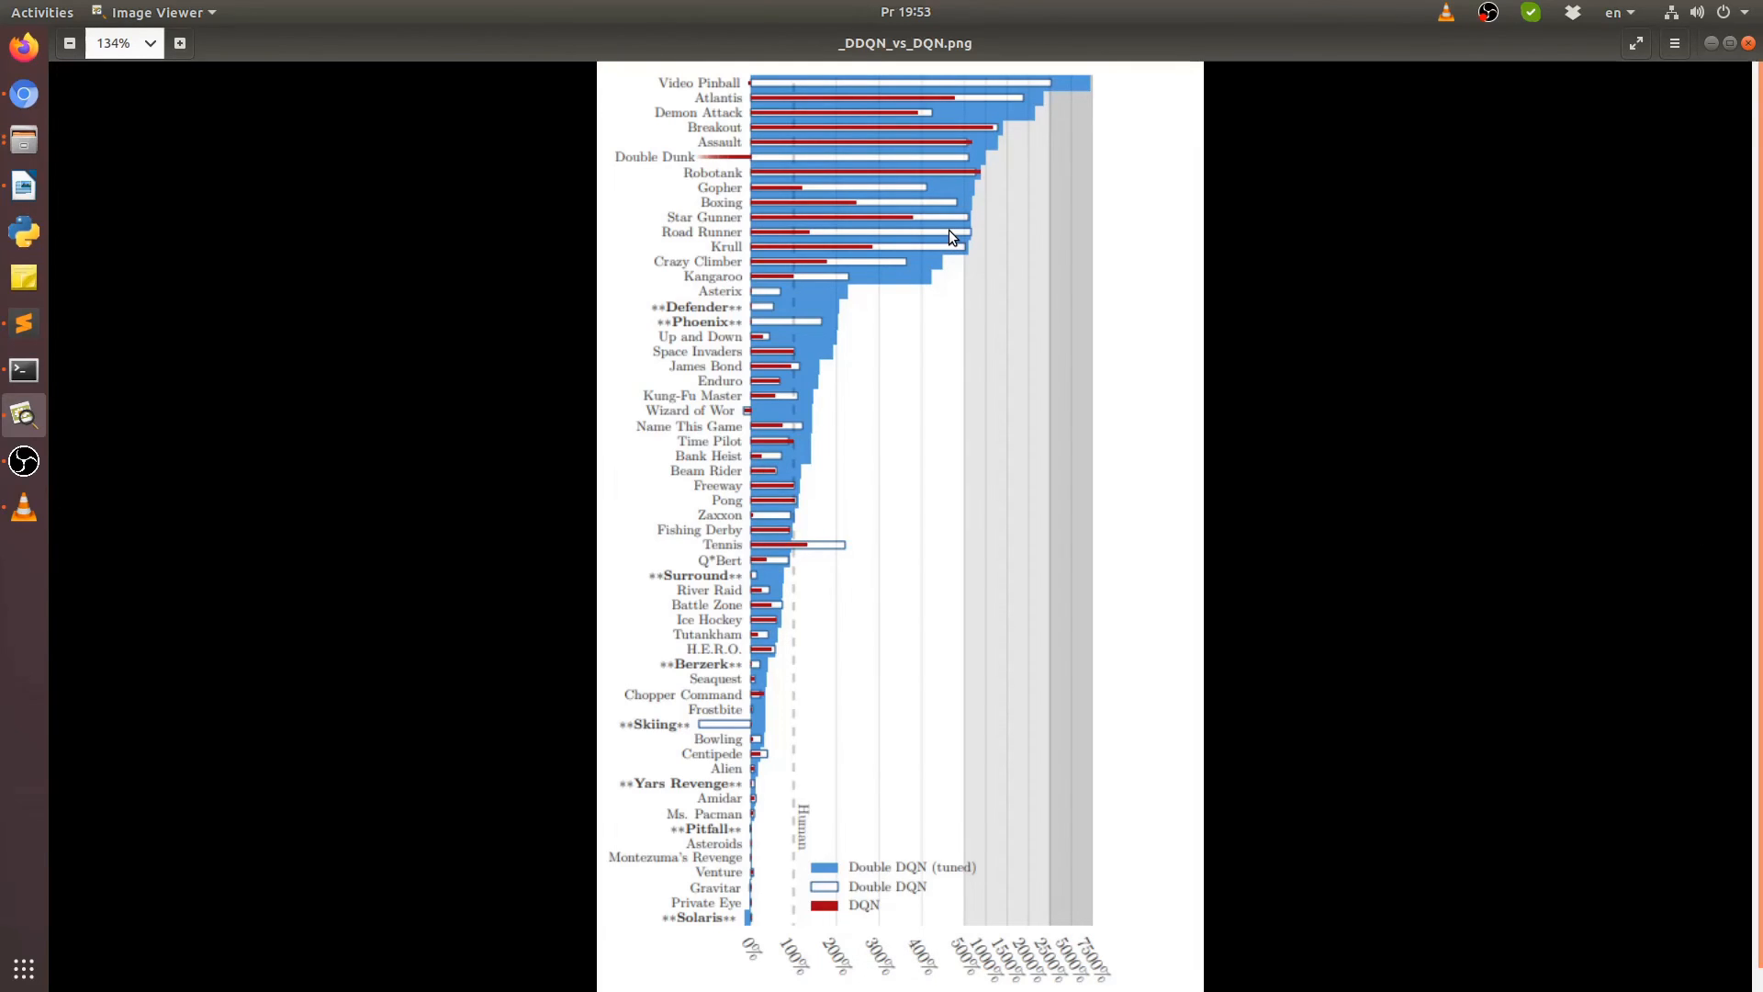
pyautogui.moveTo(783, 891)
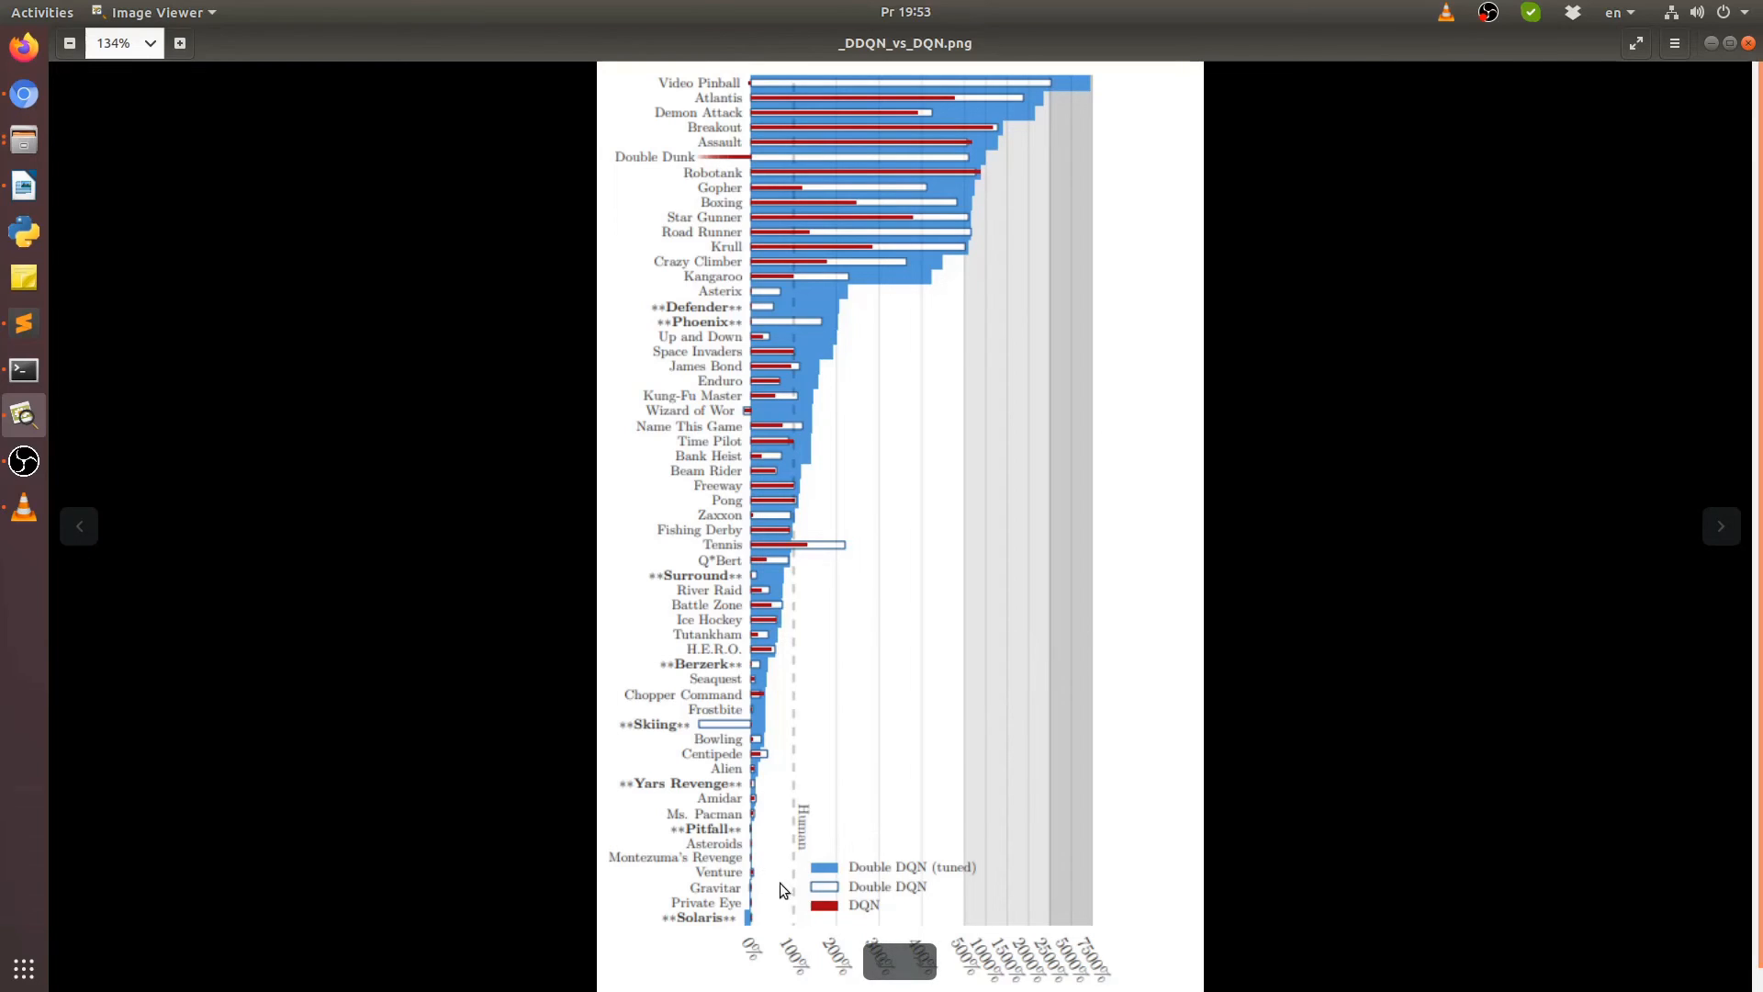
pyautogui.moveTo(881, 920)
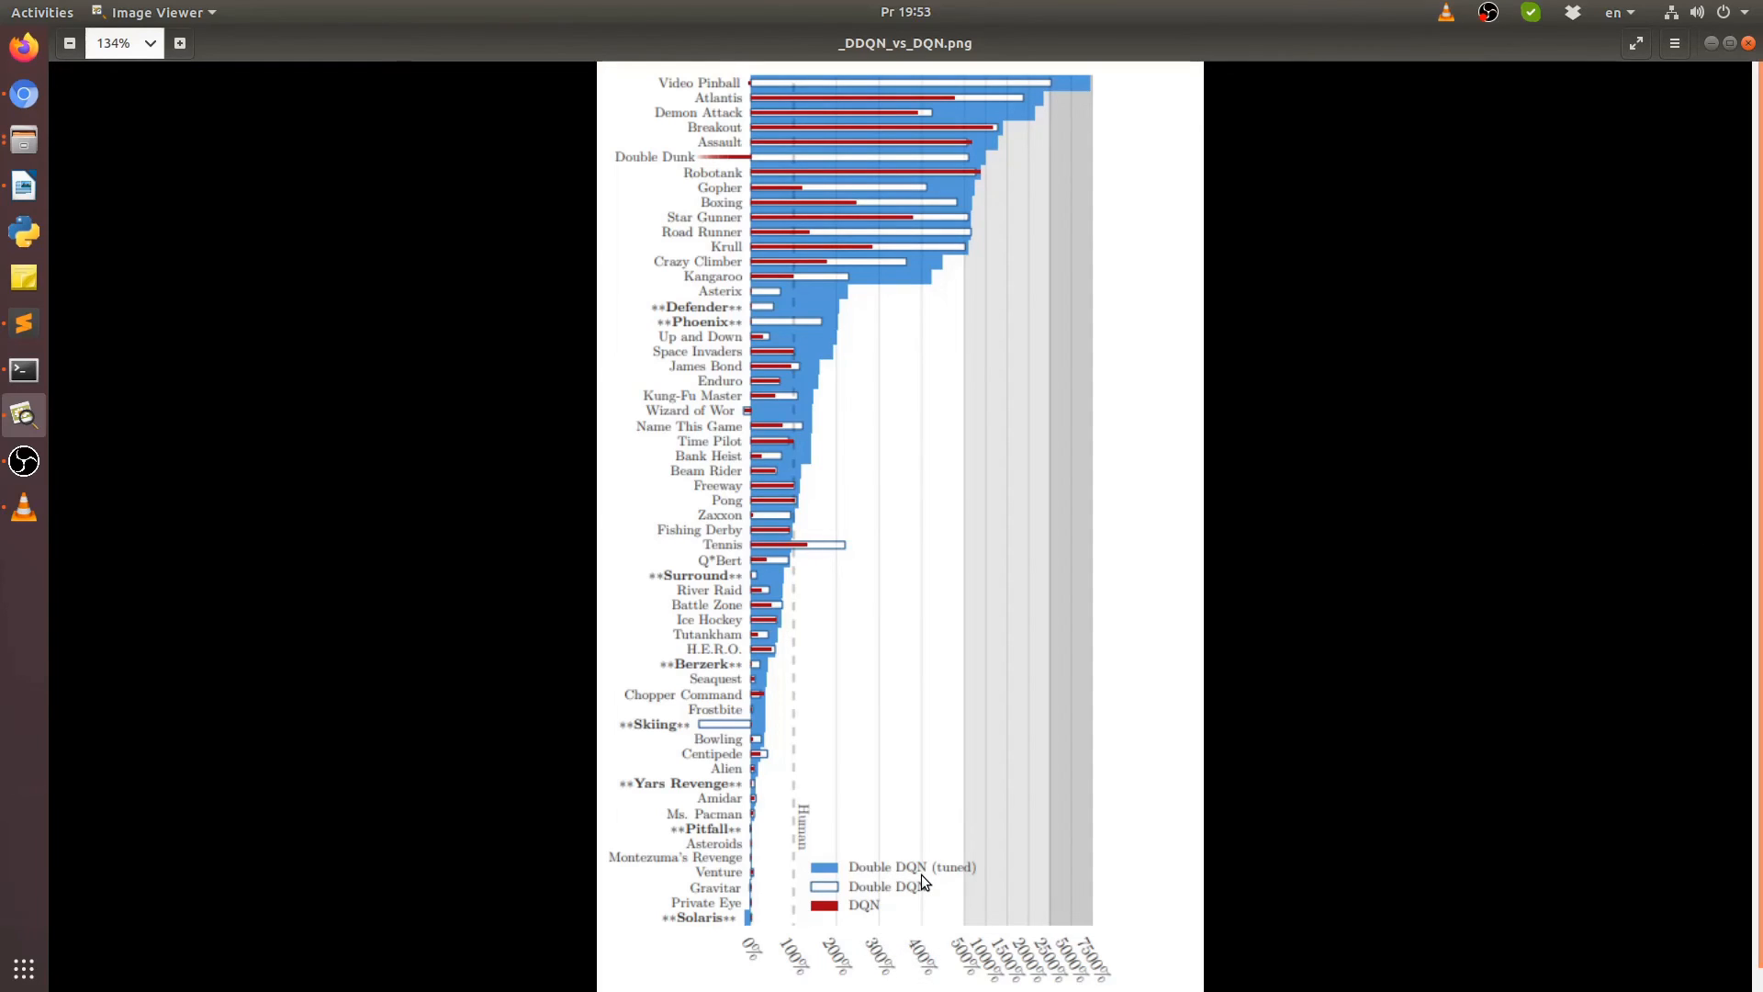
pyautogui.moveTo(1158, 234)
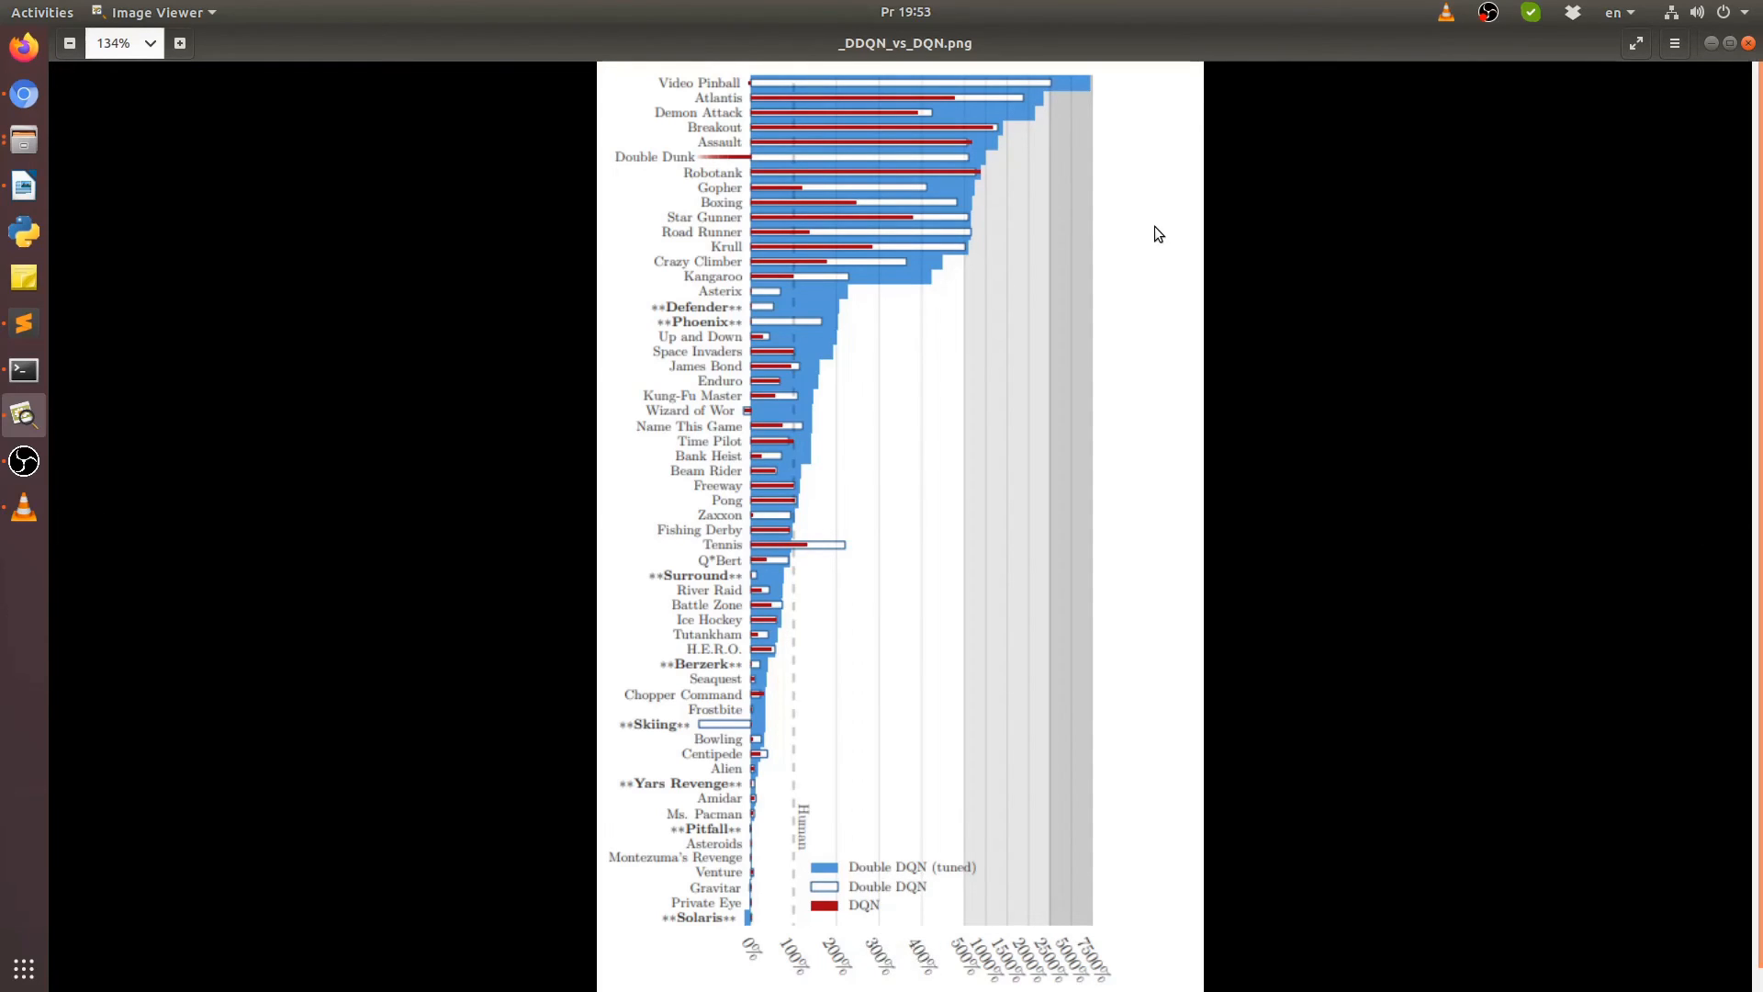